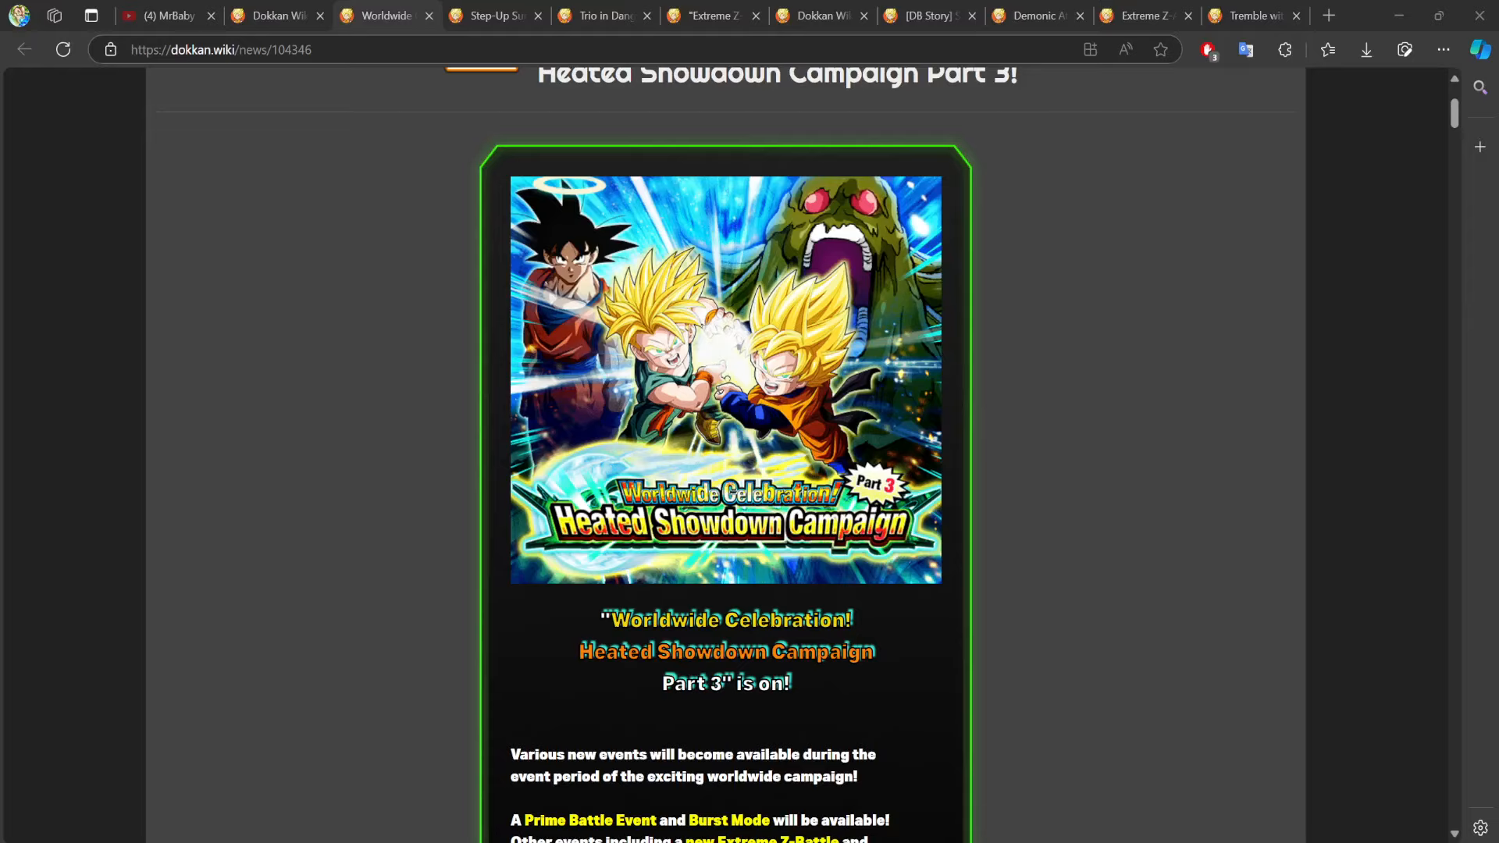
Review the Step-Up Summon Ticket Collecting Missions Part 3 news down to the Part 3 Event Missions list.
{"action": "left_click", "coordinate": [489, 16]}
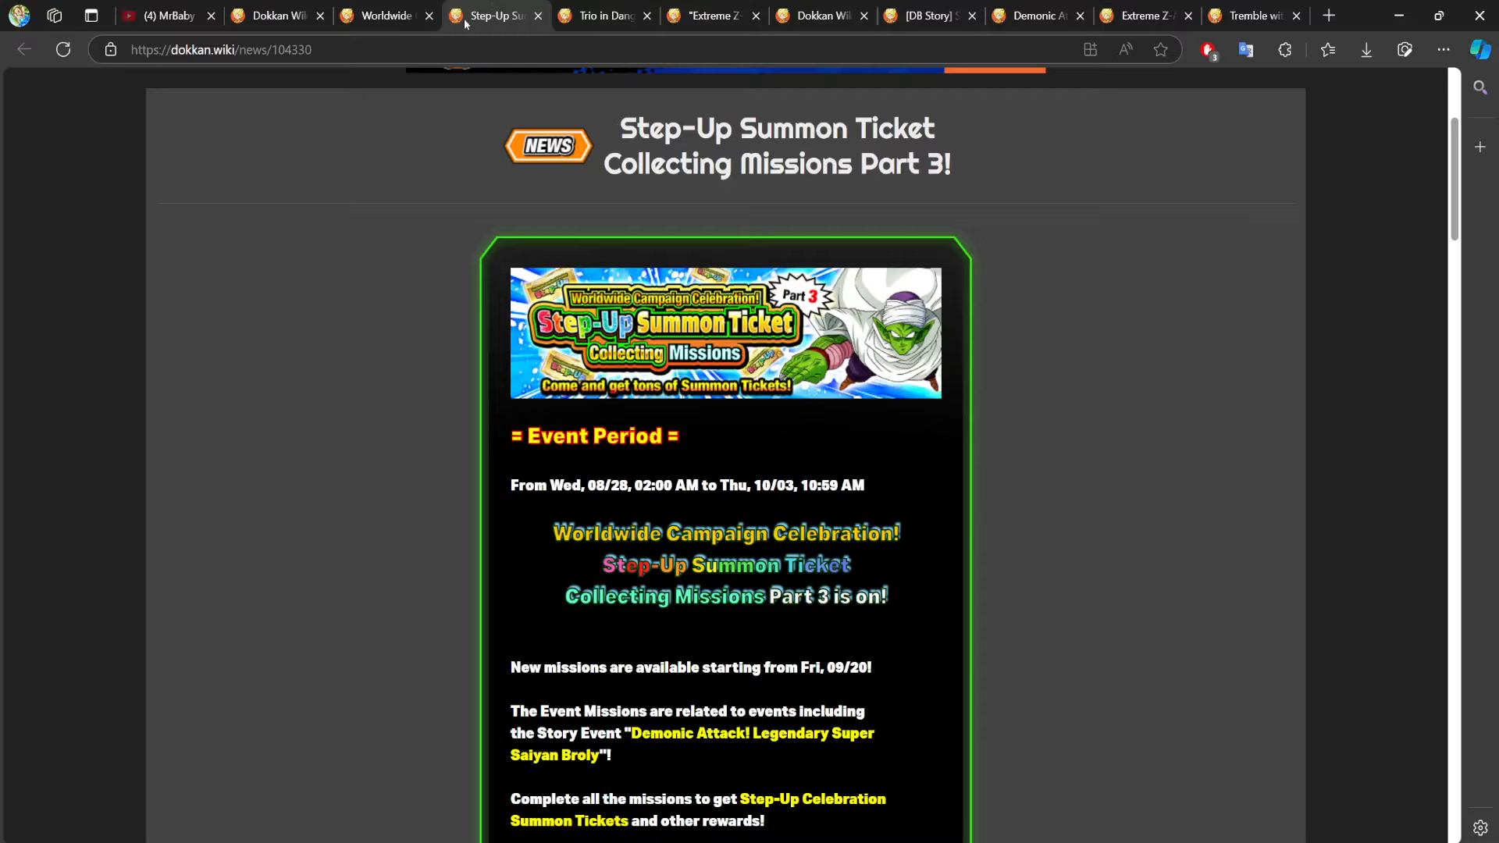
{"action": "mouse_move", "coordinate": [701, 341]}
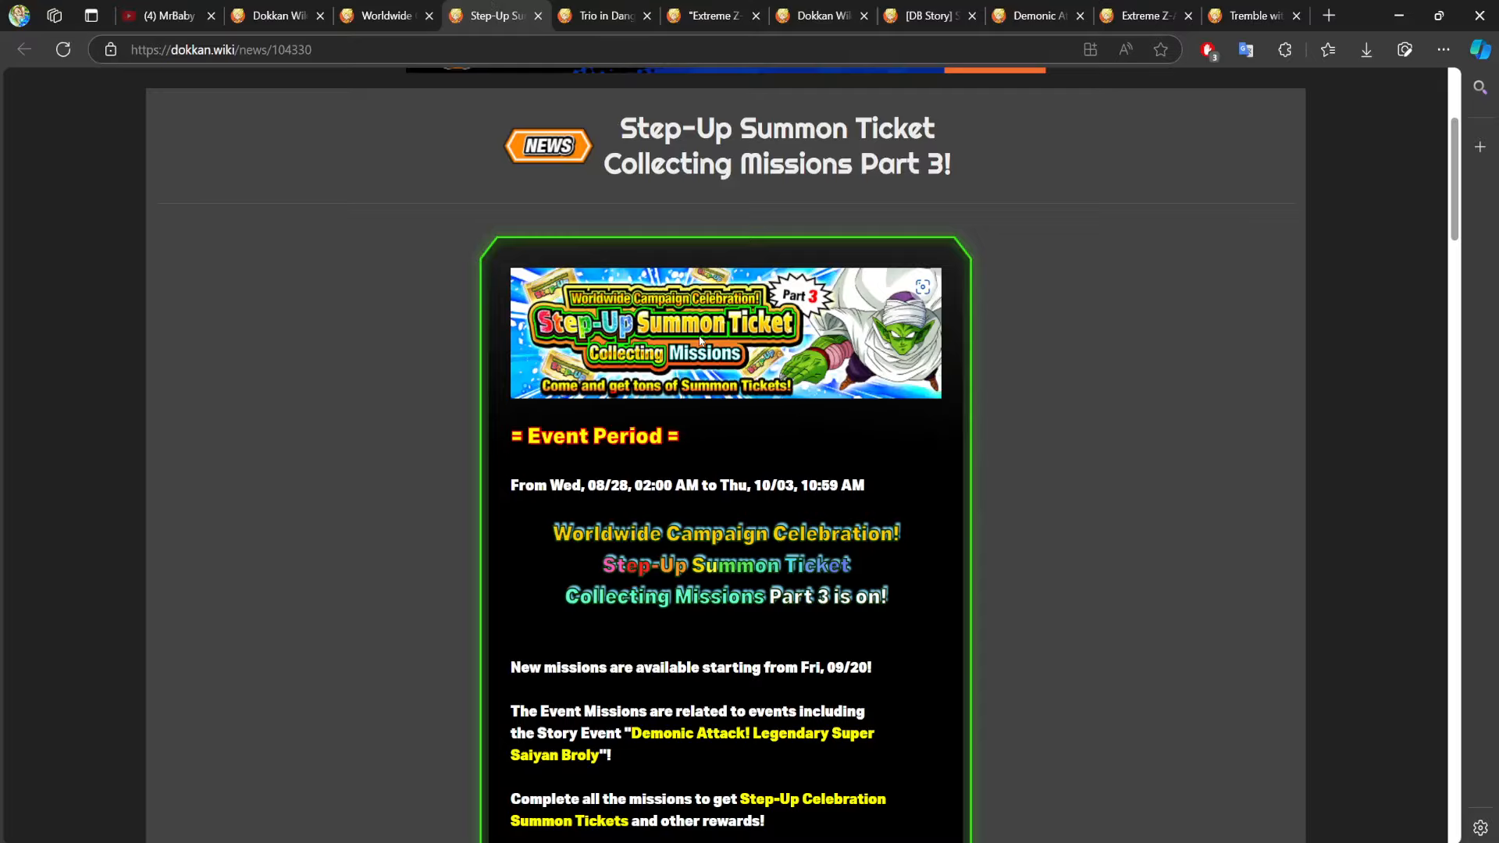
{"action": "scroll", "scroll_direction": "down", "scroll_amount": 3}
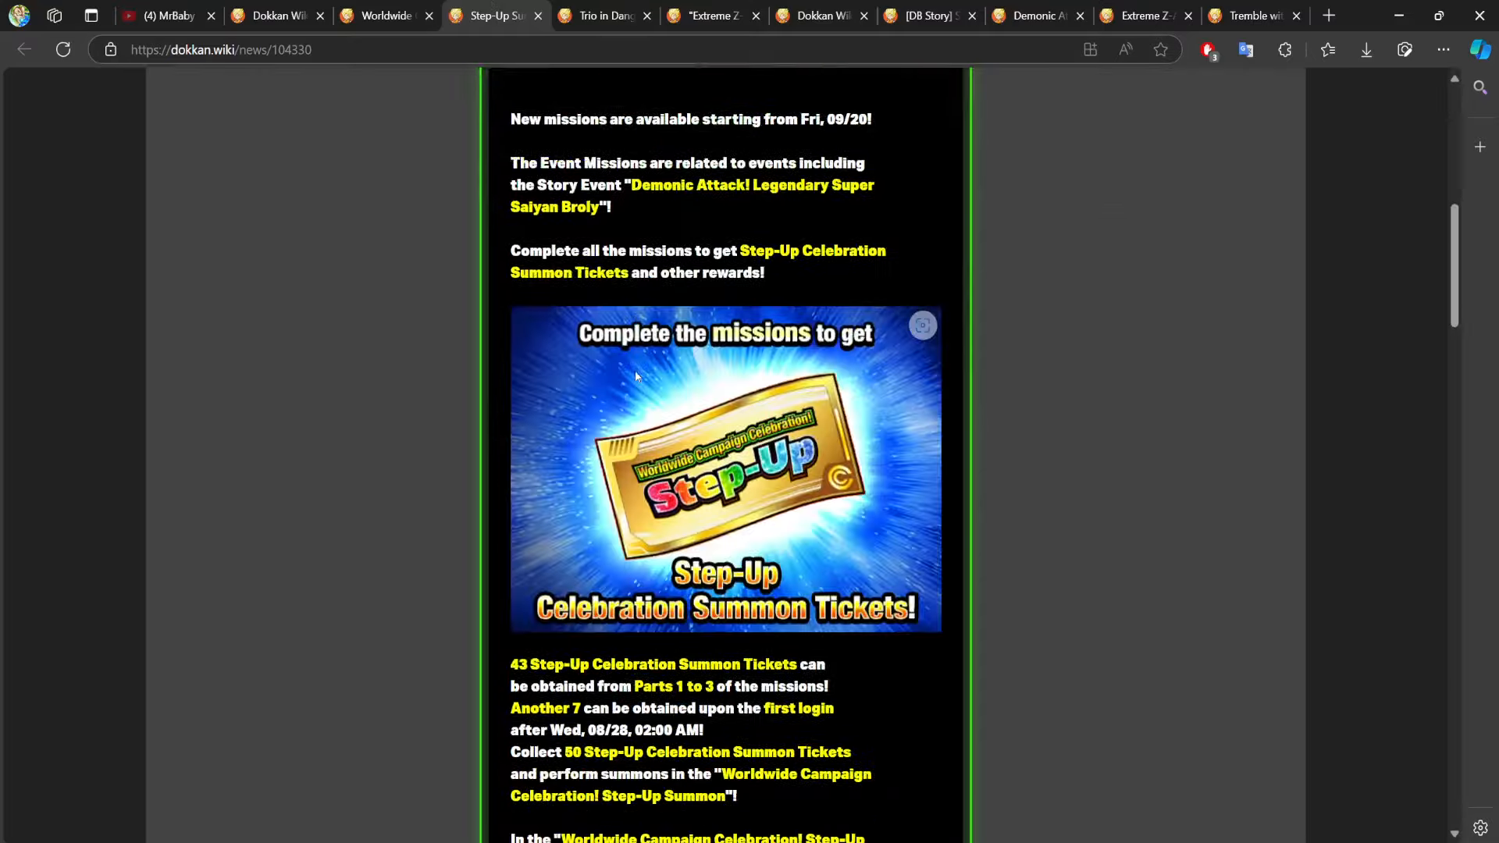
{"action": "scroll", "scroll_direction": "down", "scroll_amount": 3}
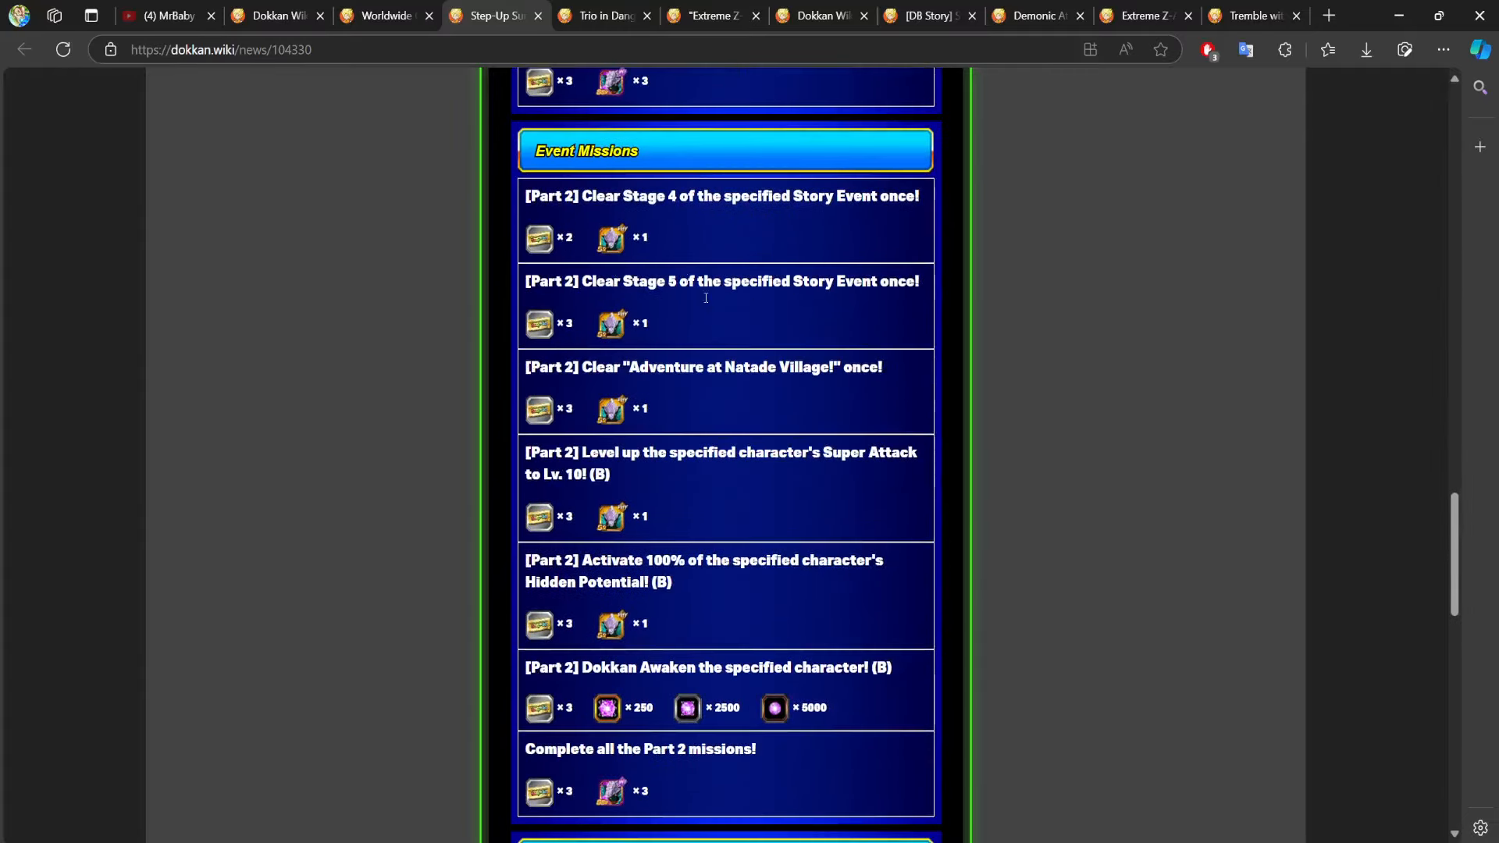
{"action": "scroll", "scroll_direction": "up", "scroll_amount": 3}
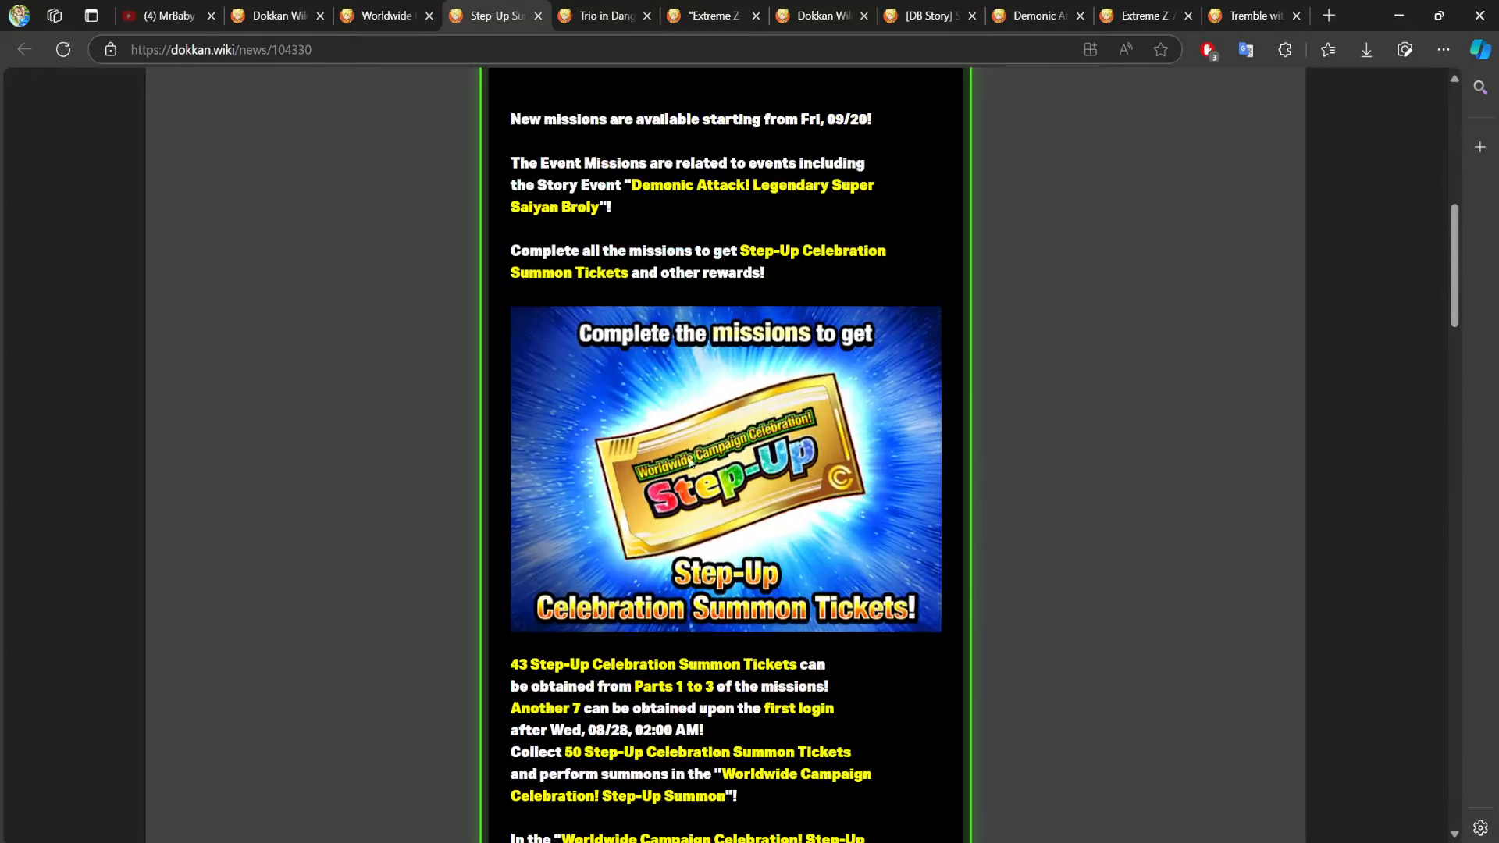
{"action": "scroll", "scroll_direction": "down", "scroll_amount": 3}
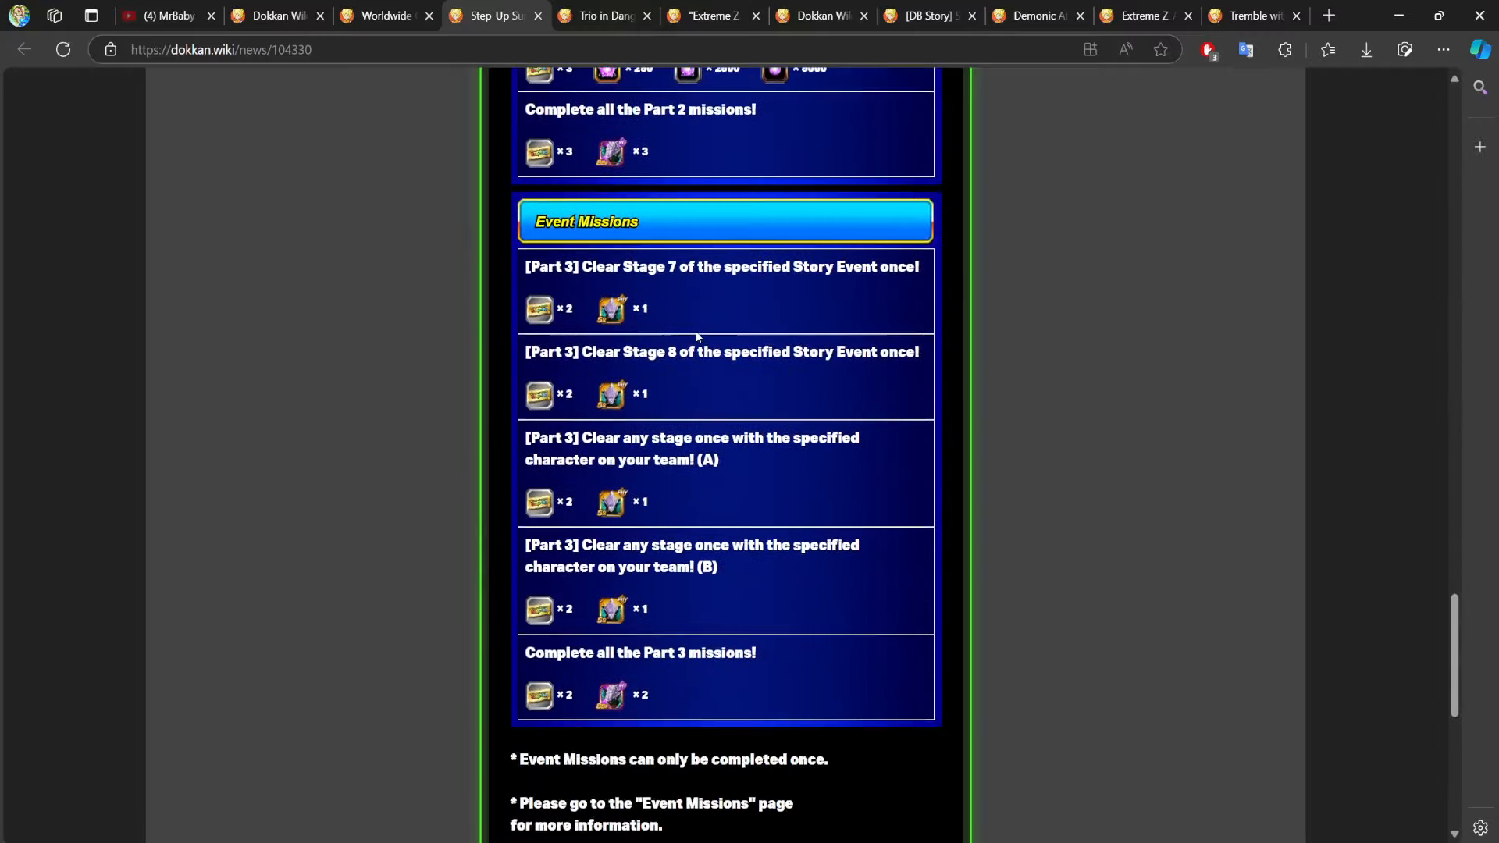
{"action": "scroll", "scroll_direction": "down", "scroll_amount": 3}
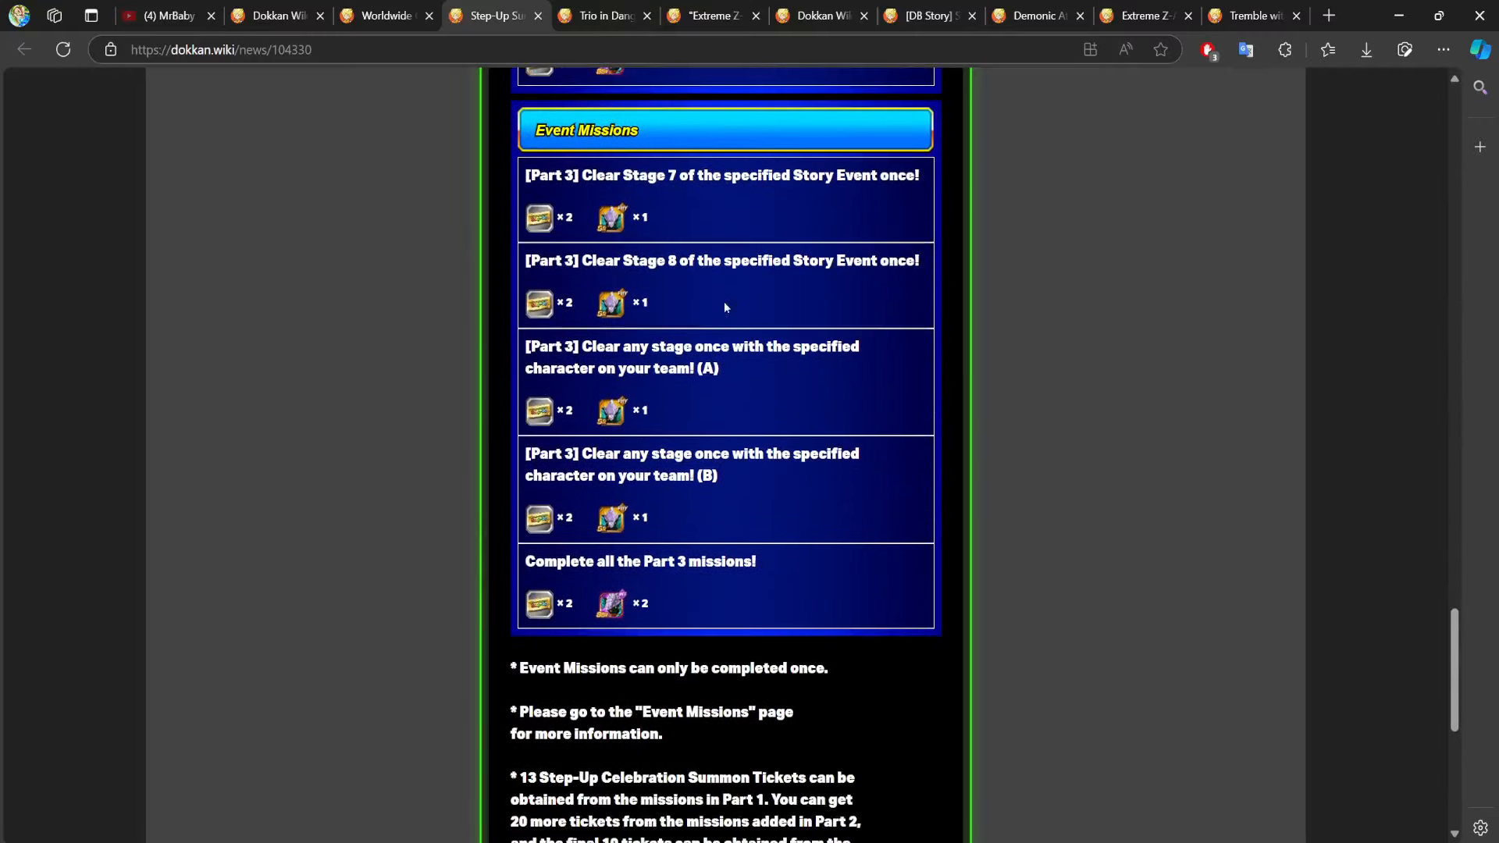
{"action": "mouse_move", "coordinate": [647, 171]}
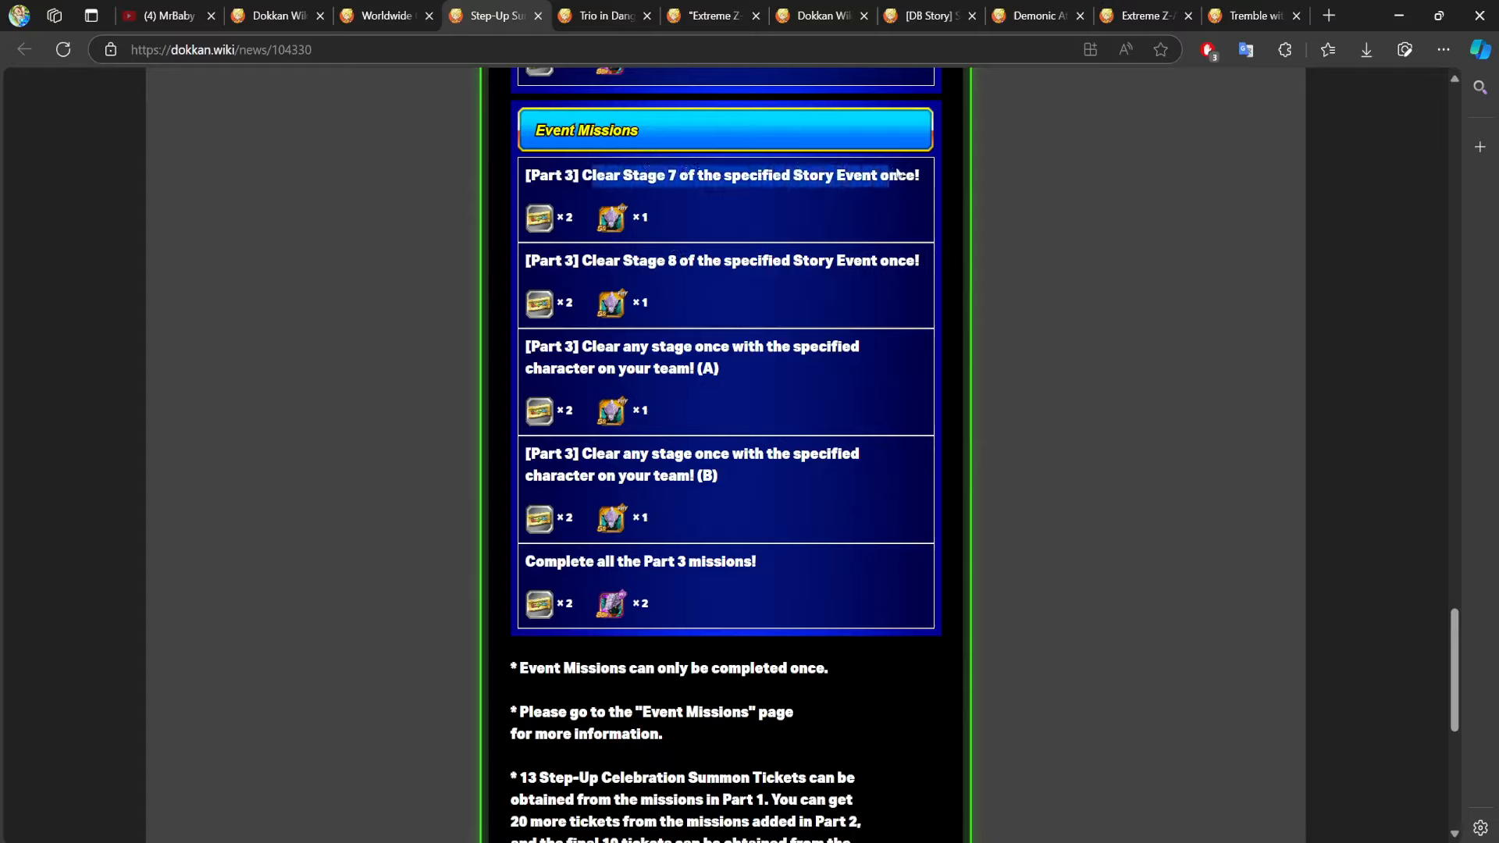
{"action": "mouse_move", "coordinate": [790, 393]}
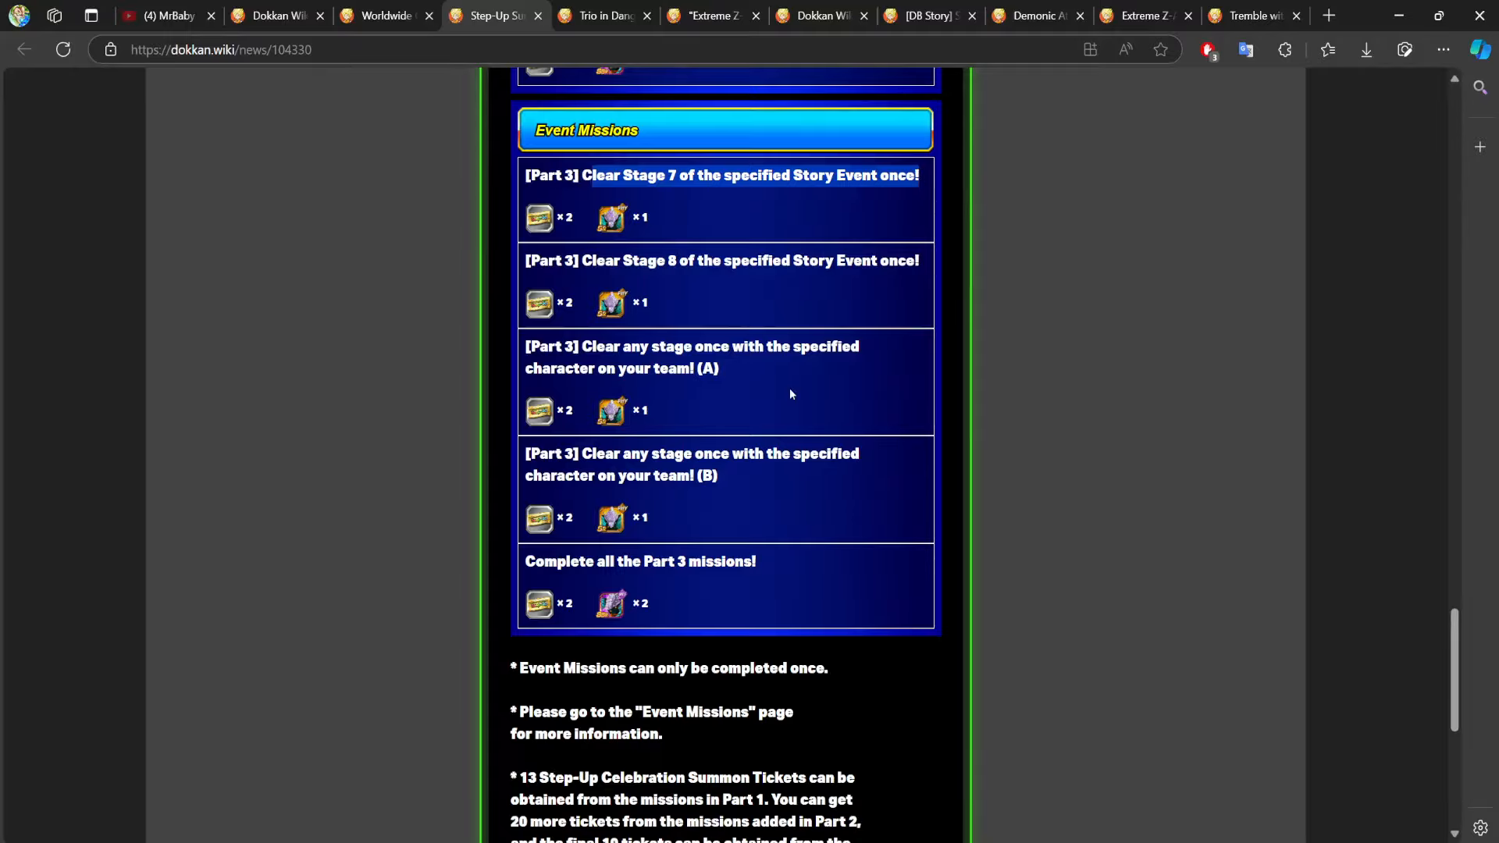
{"action": "left_click", "coordinate": [386, 15]}
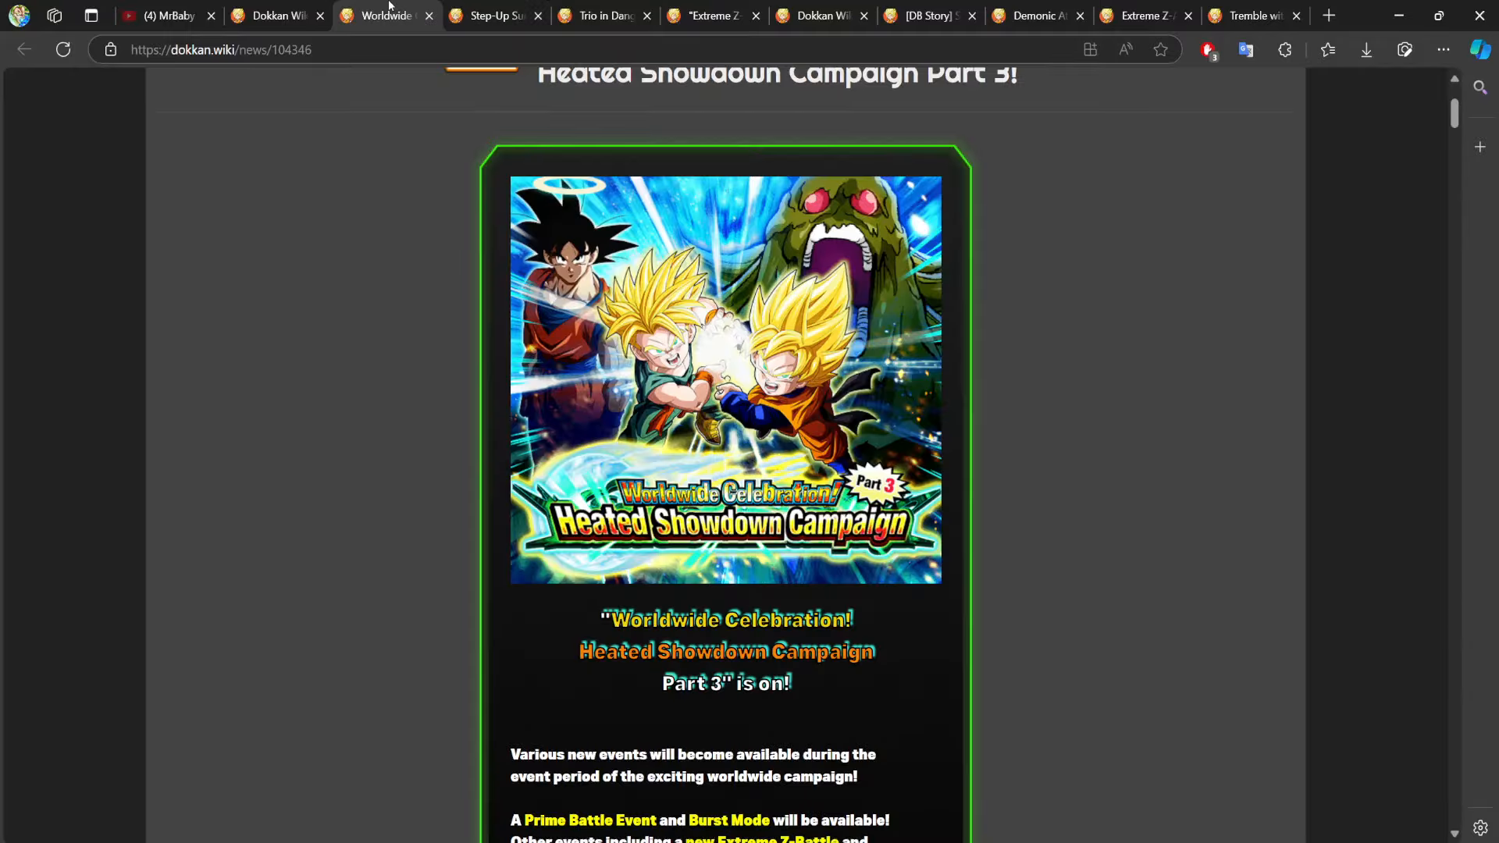
{"action": "scroll", "scroll_direction": "down", "scroll_amount": 3}
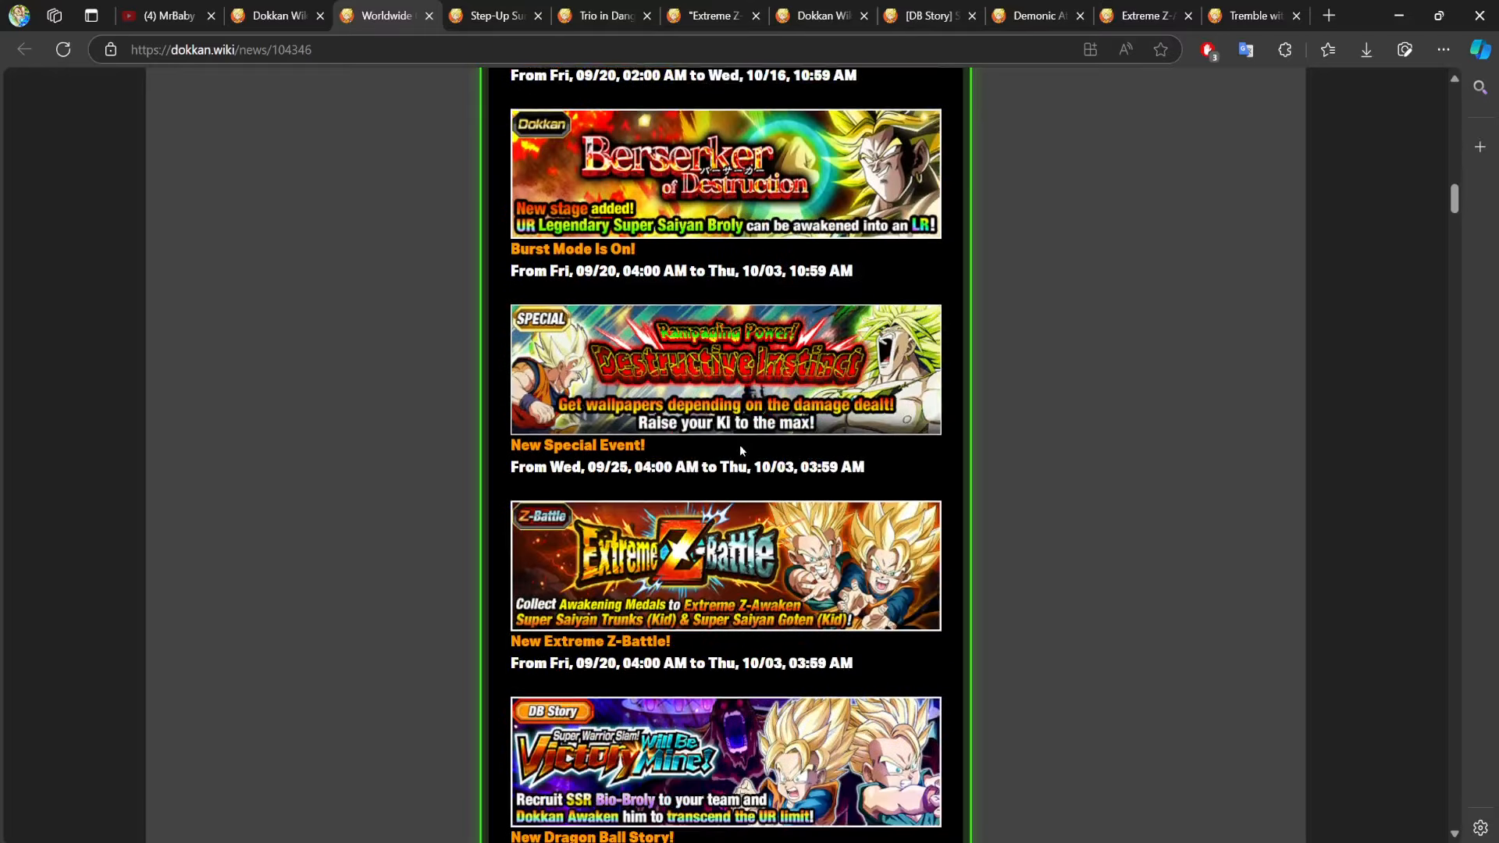
{"action": "scroll", "scroll_direction": "down", "scroll_amount": 3}
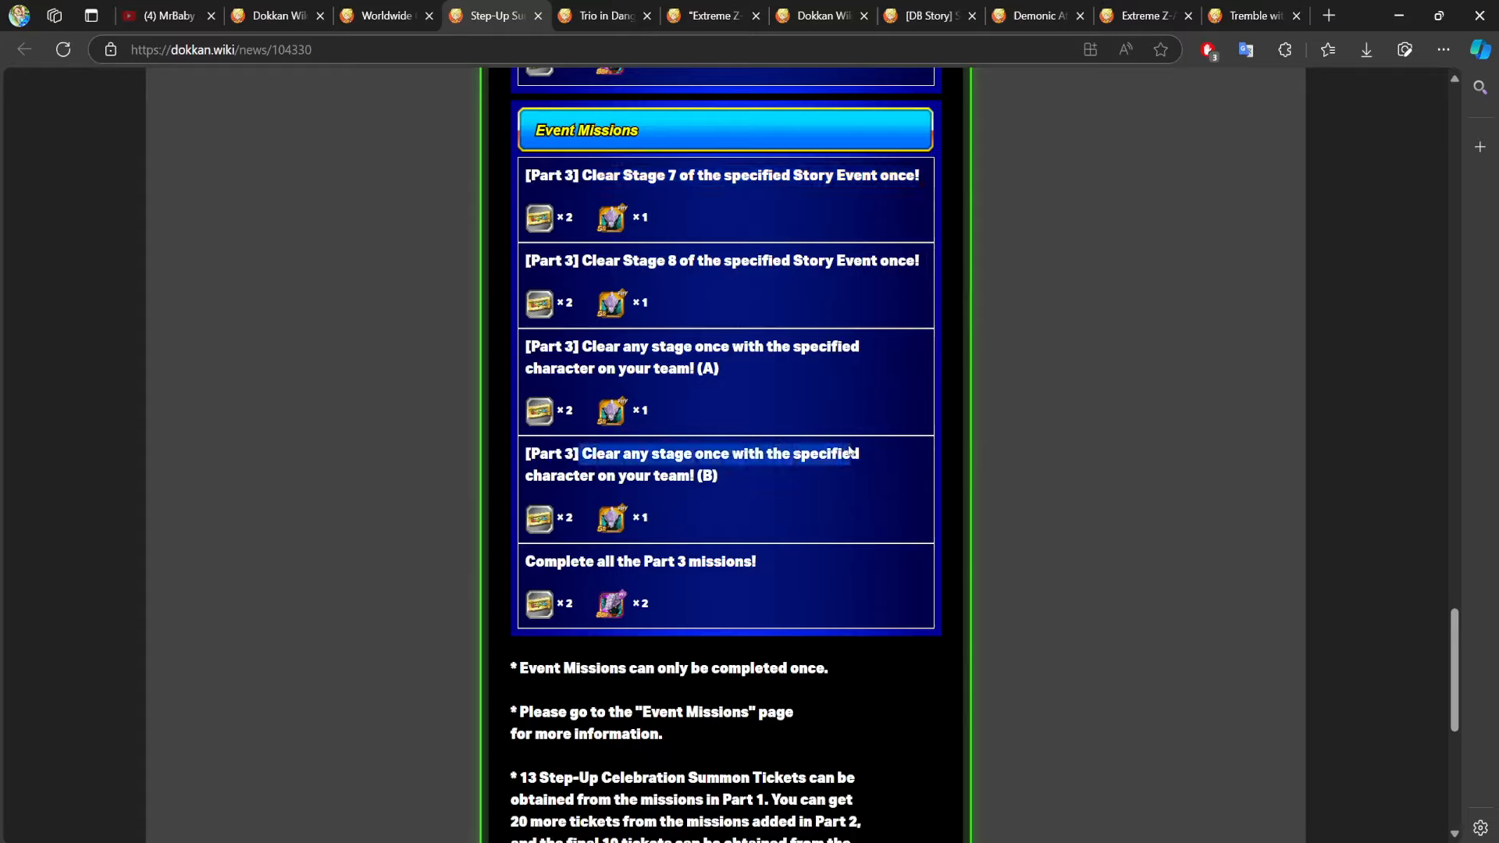
{"action": "scroll", "scroll_direction": "down", "scroll_amount": 3}
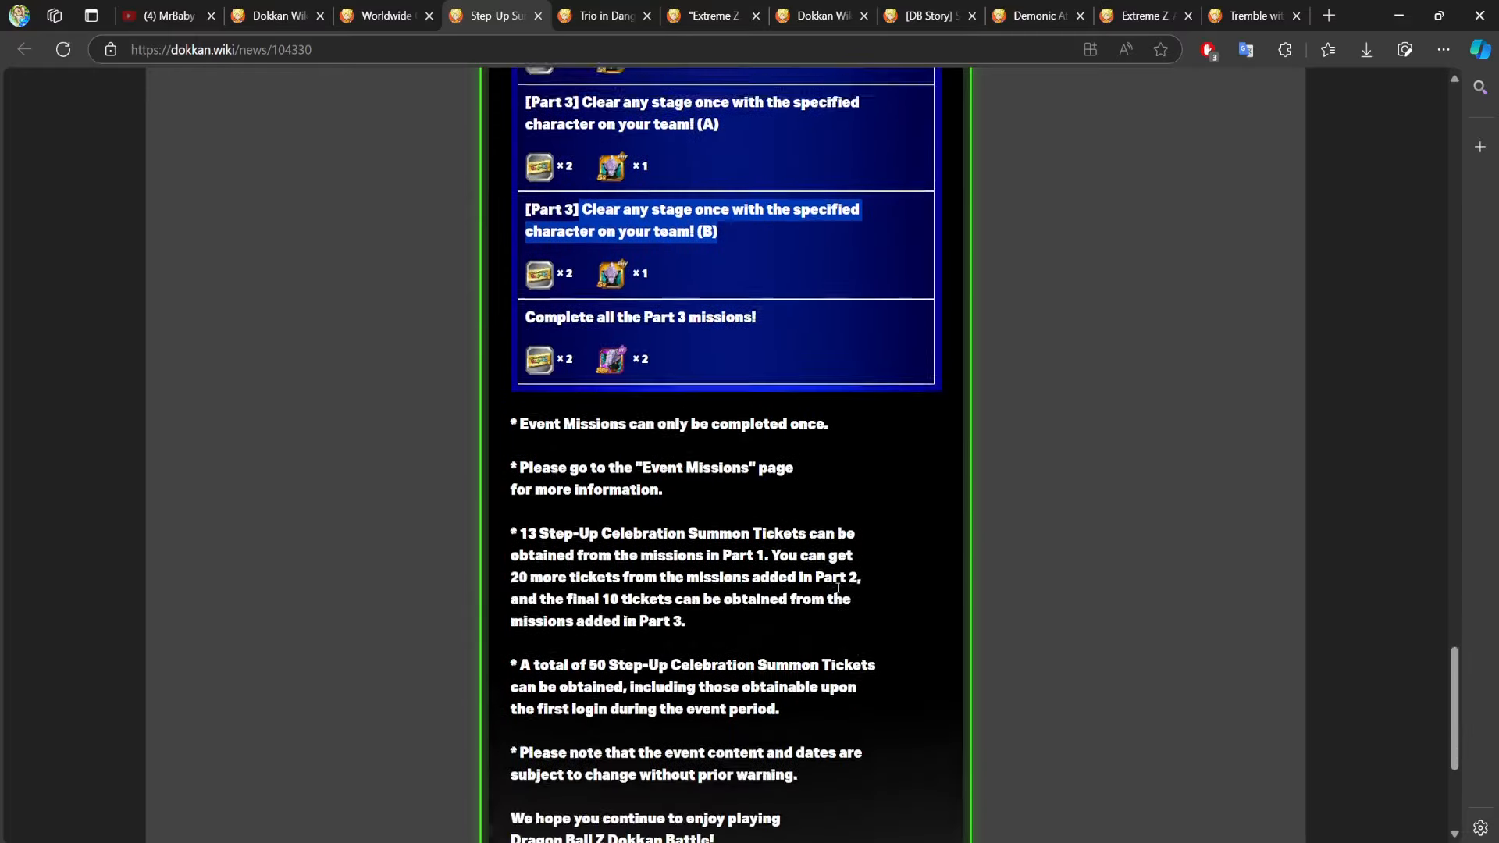
{"action": "scroll", "scroll_direction": "up", "scroll_amount": 3}
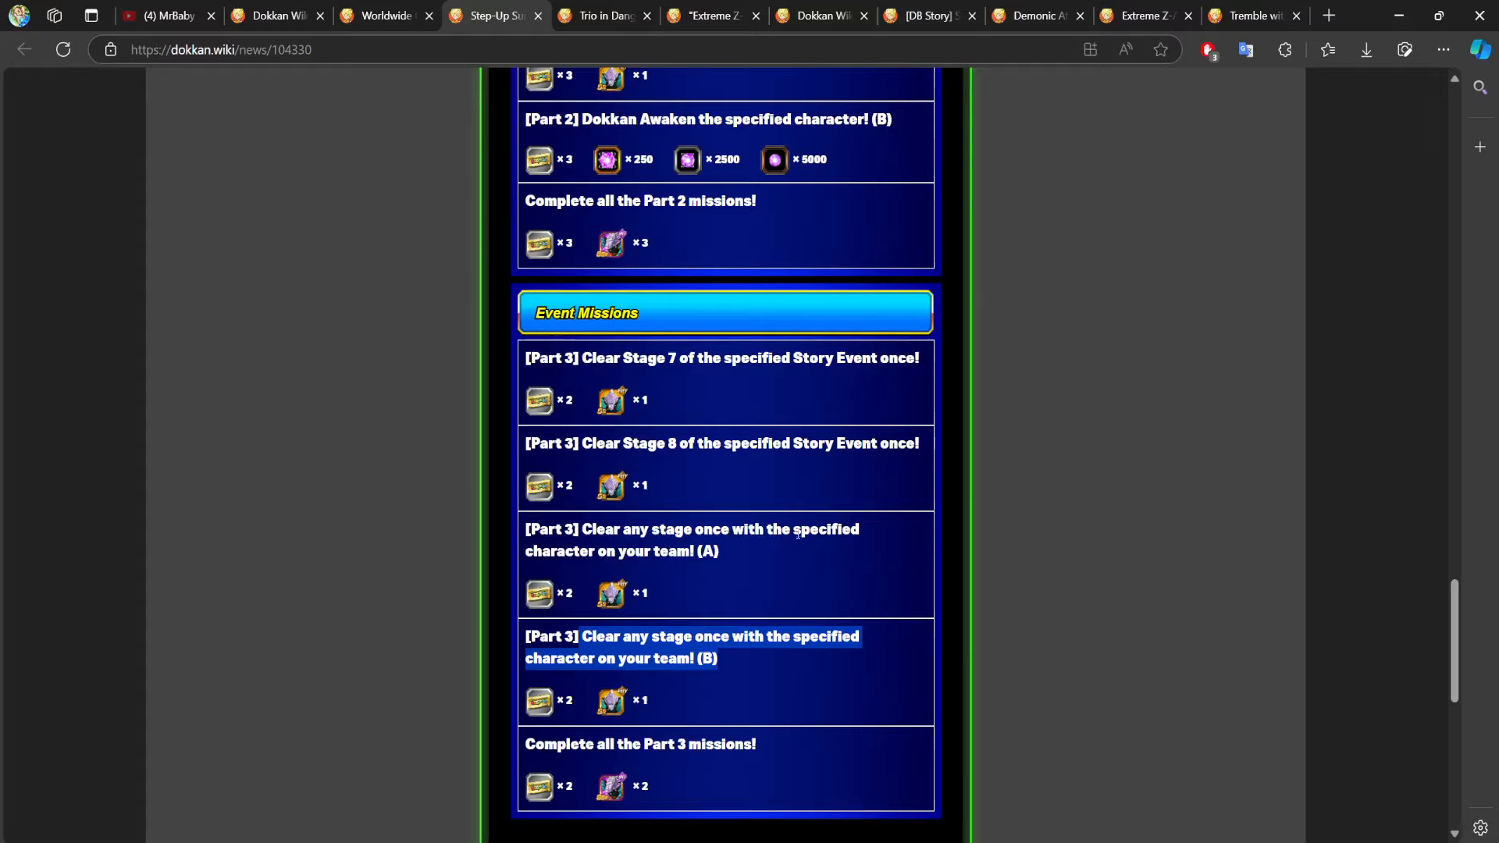
{"action": "mouse_move", "coordinate": [770, 545]}
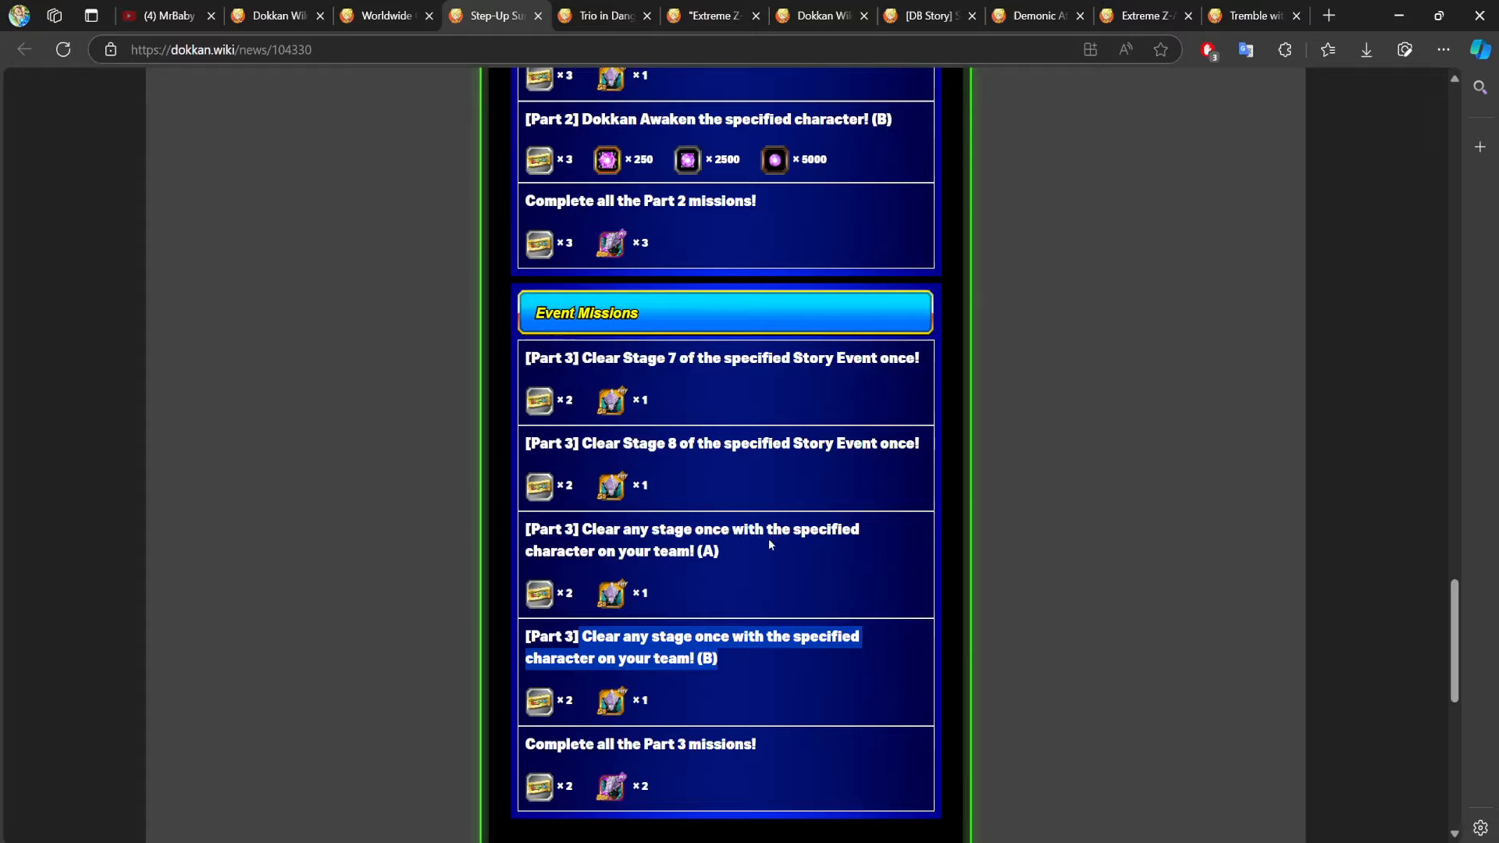
{"action": "mouse_move", "coordinate": [696, 438]}
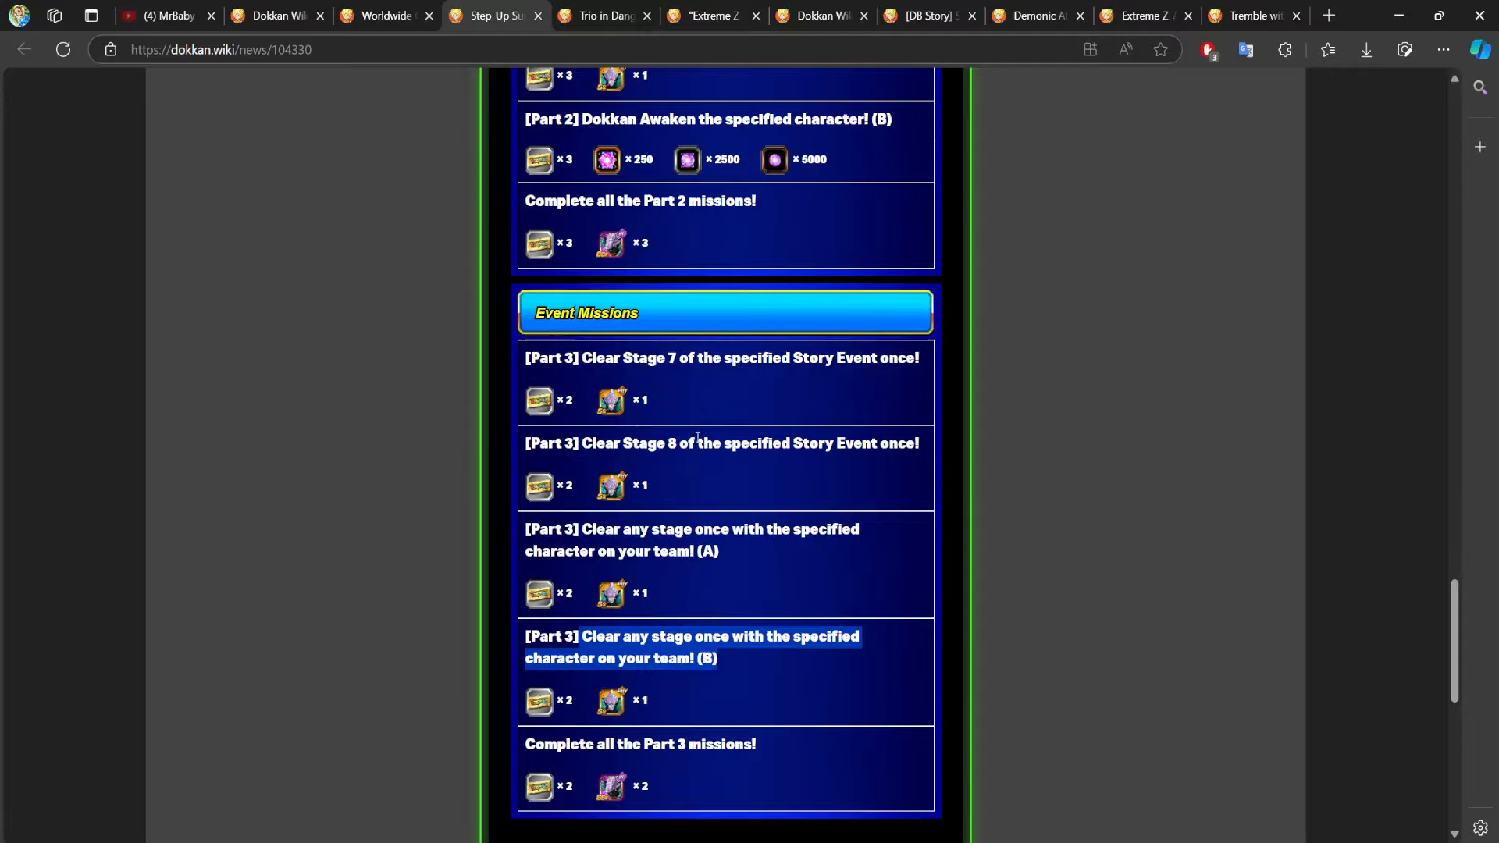
{"action": "scroll", "scroll_direction": "down", "scroll_amount": 3}
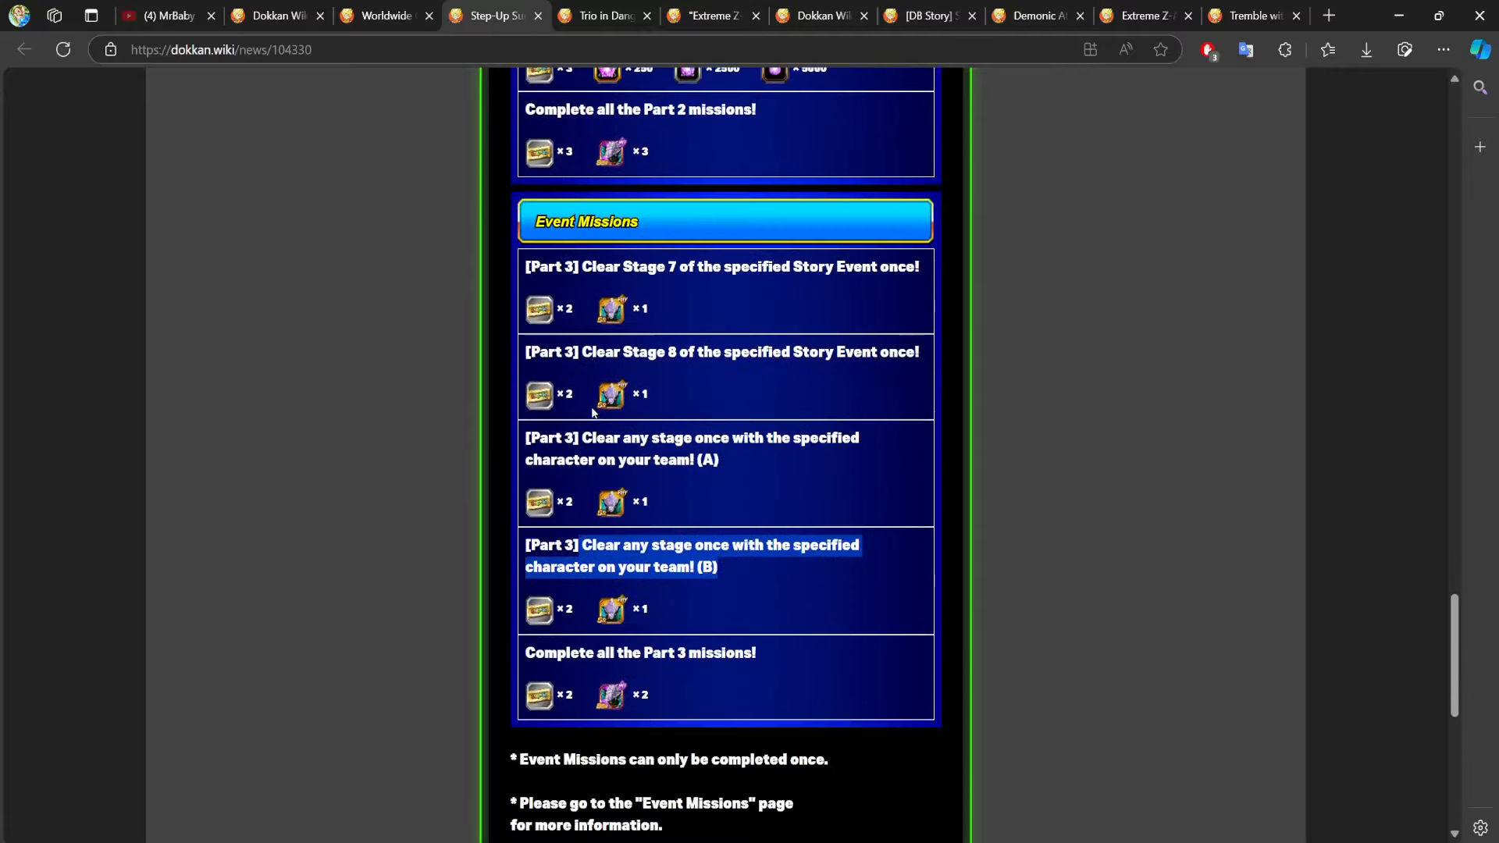
{"action": "scroll", "scroll_direction": "up", "scroll_amount": 3}
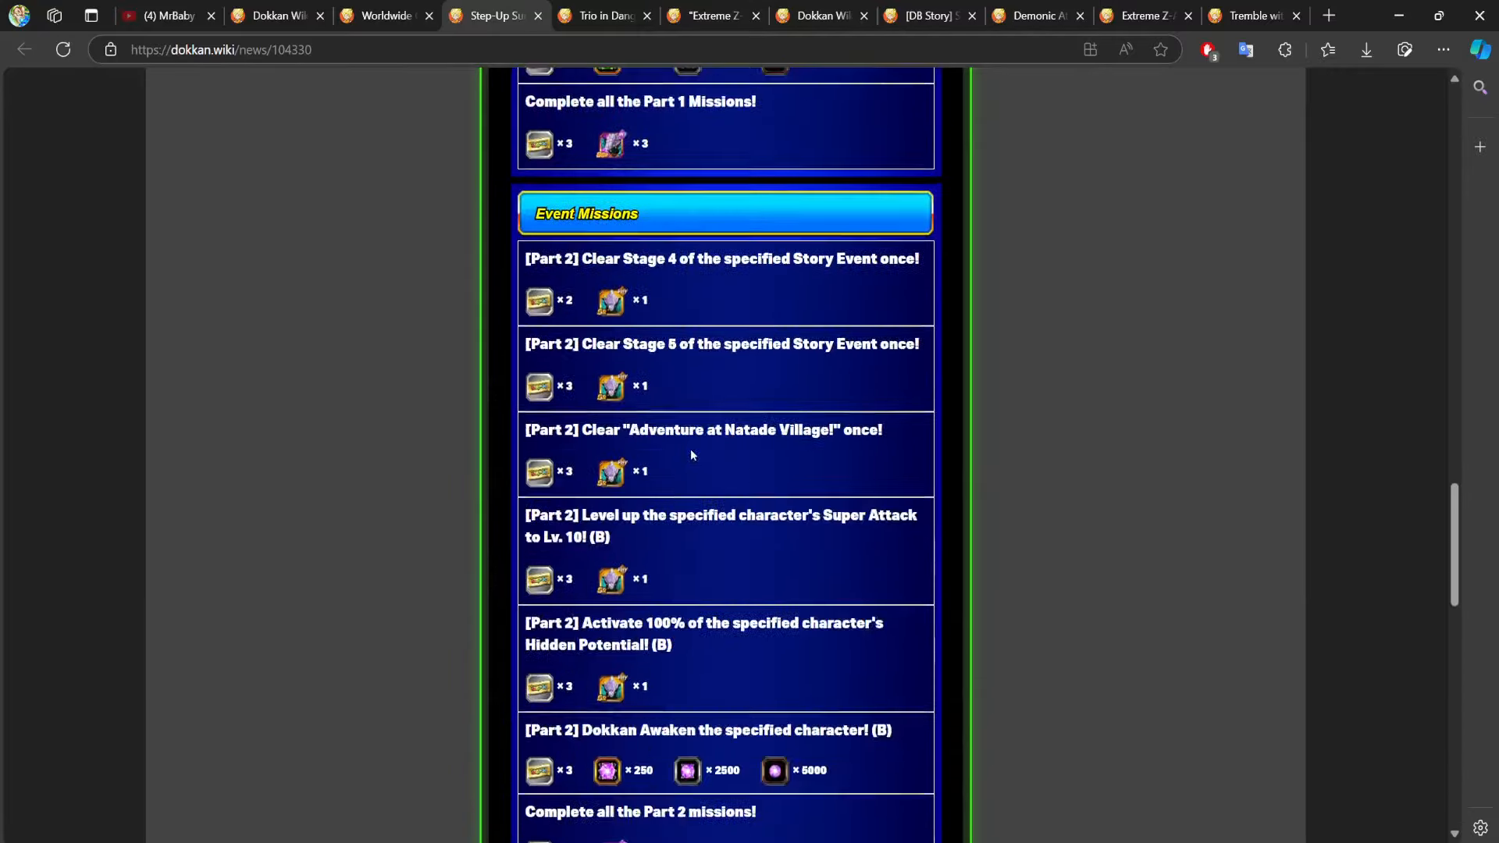
{"action": "scroll", "scroll_direction": "up", "scroll_amount": 3}
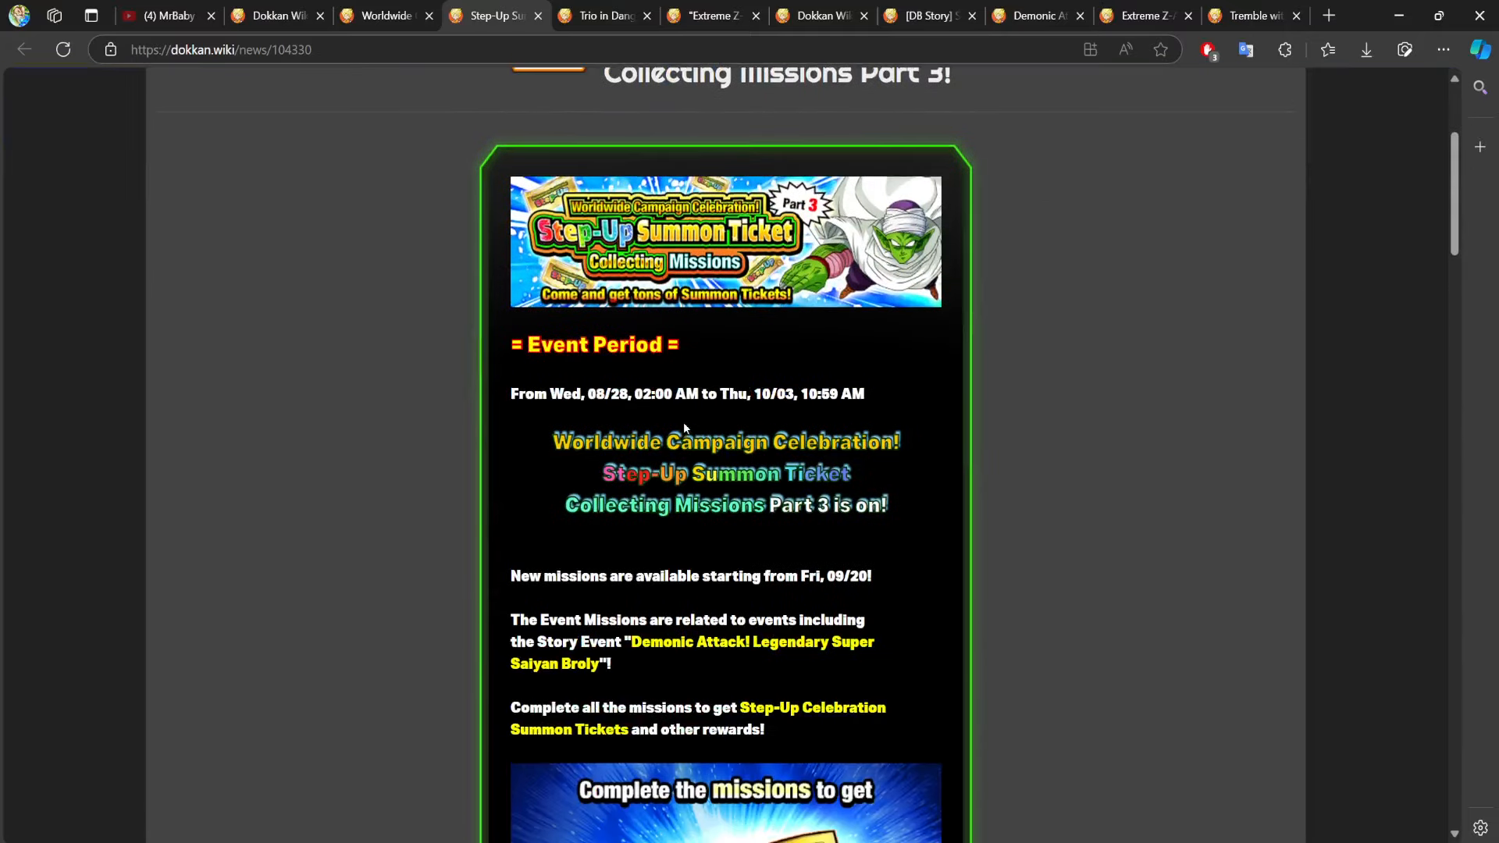
Read the Trio in Danger?! Natade Village event period, stage details and event details.
{"action": "left_click", "coordinate": [602, 15]}
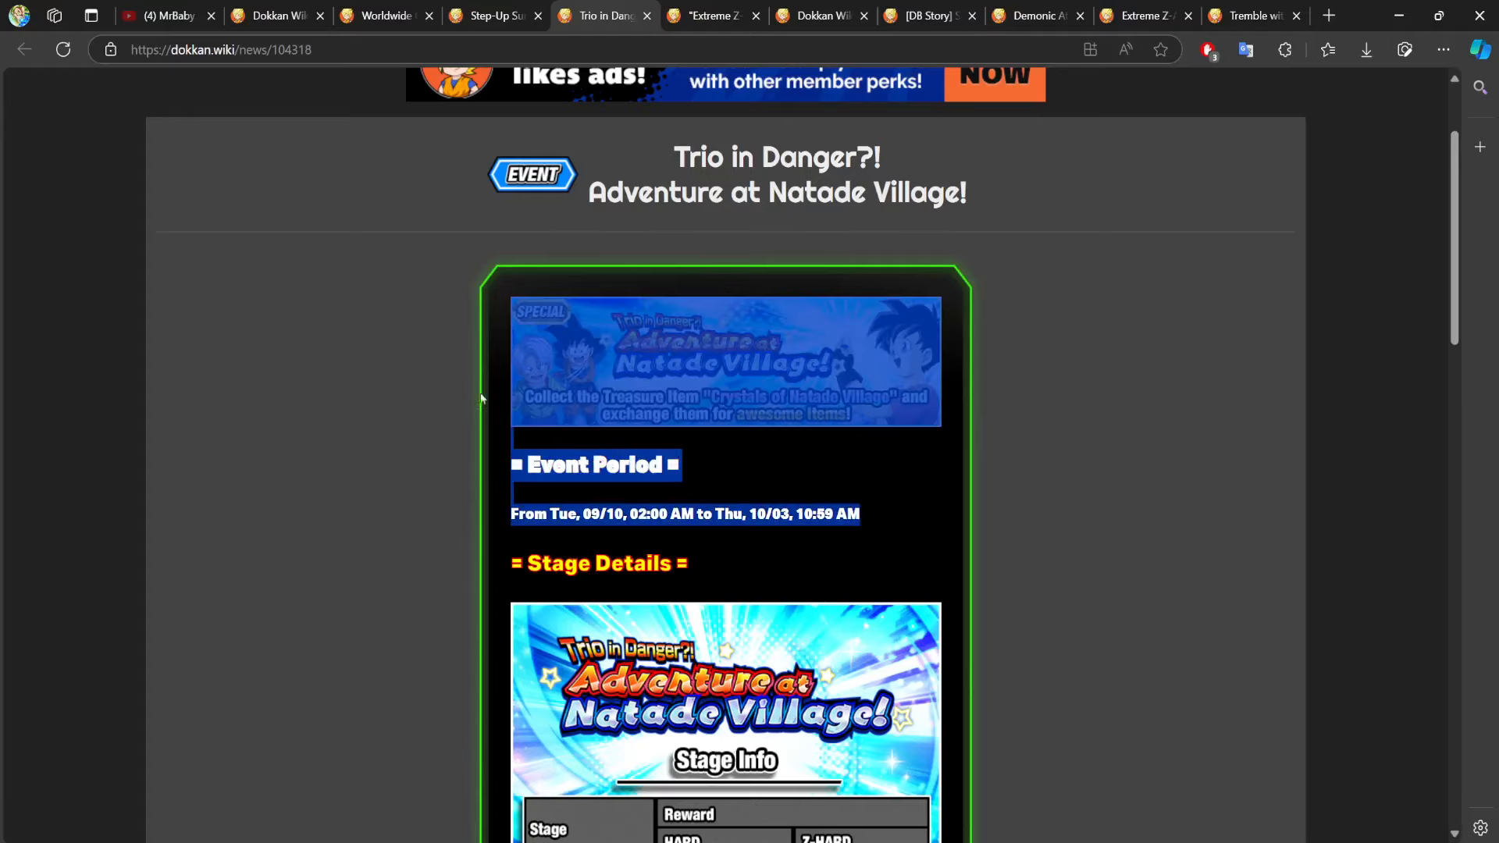
{"action": "scroll", "scroll_direction": "down", "scroll_amount": 3}
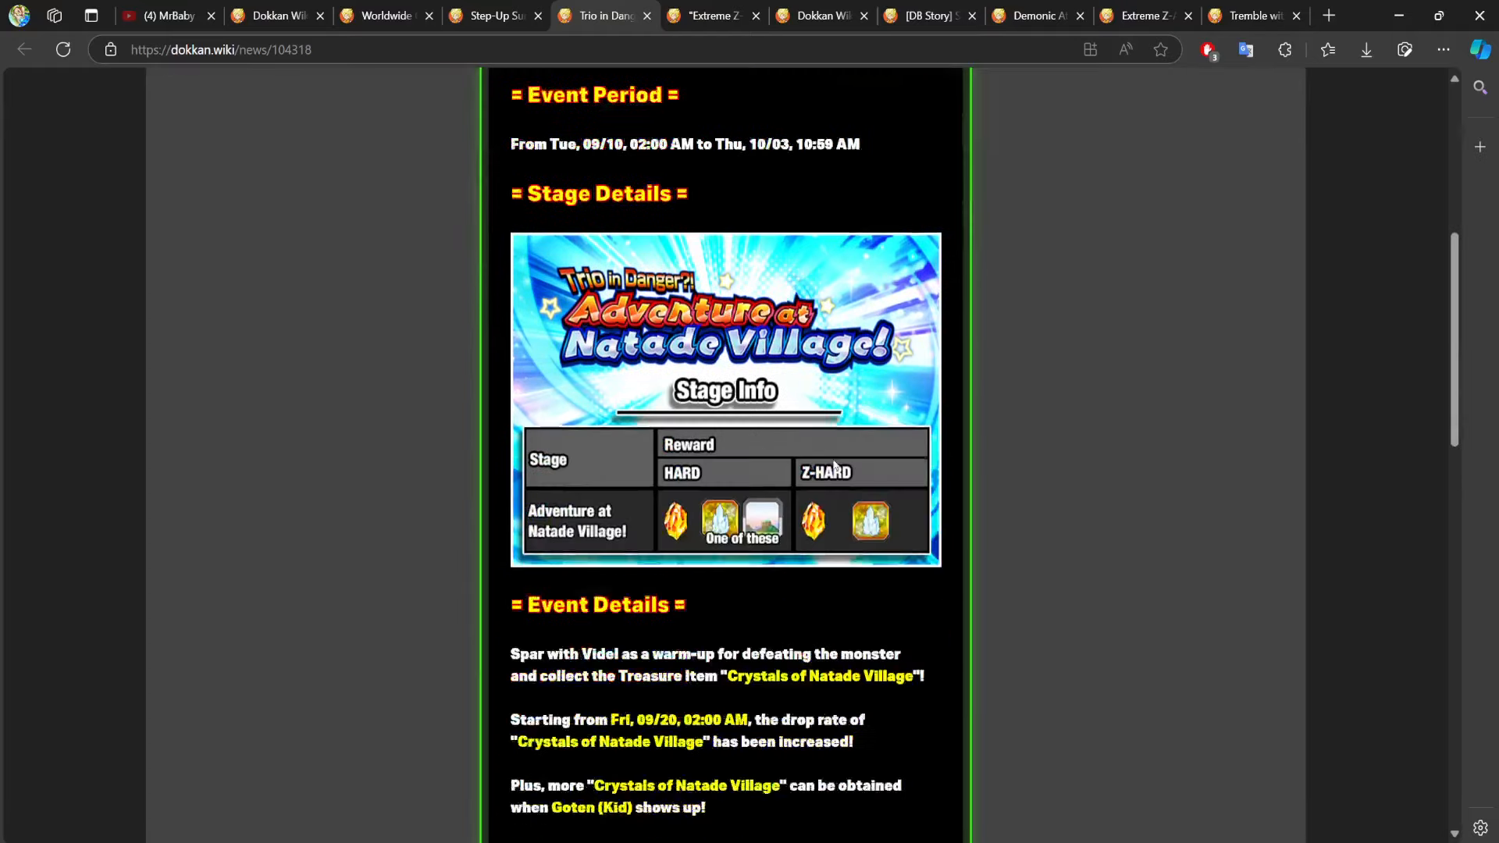
{"action": "scroll", "scroll_direction": "down", "scroll_amount": 3}
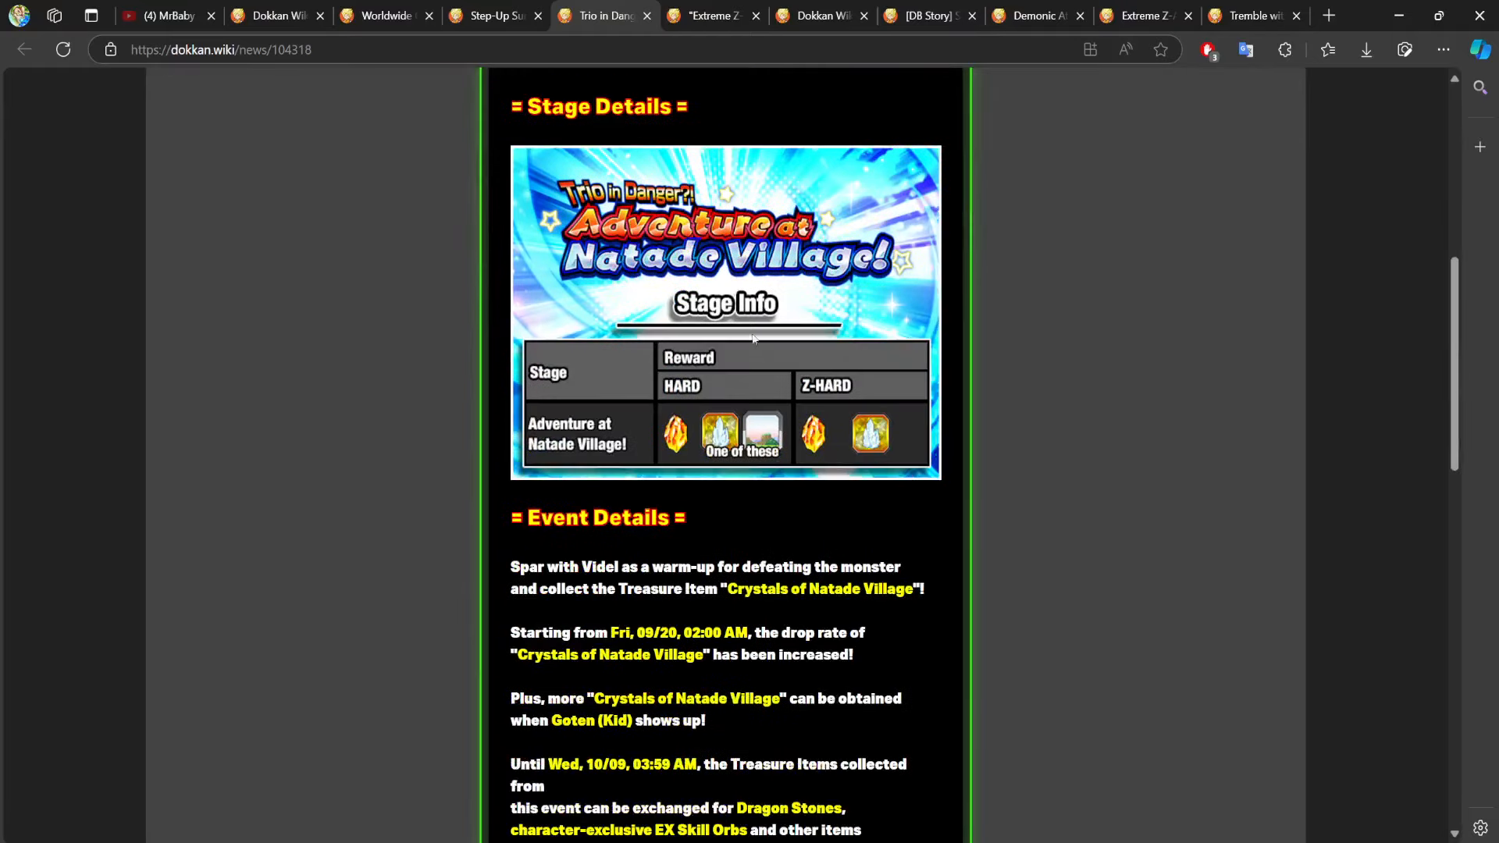
{"action": "scroll", "scroll_direction": "up", "scroll_amount": 3}
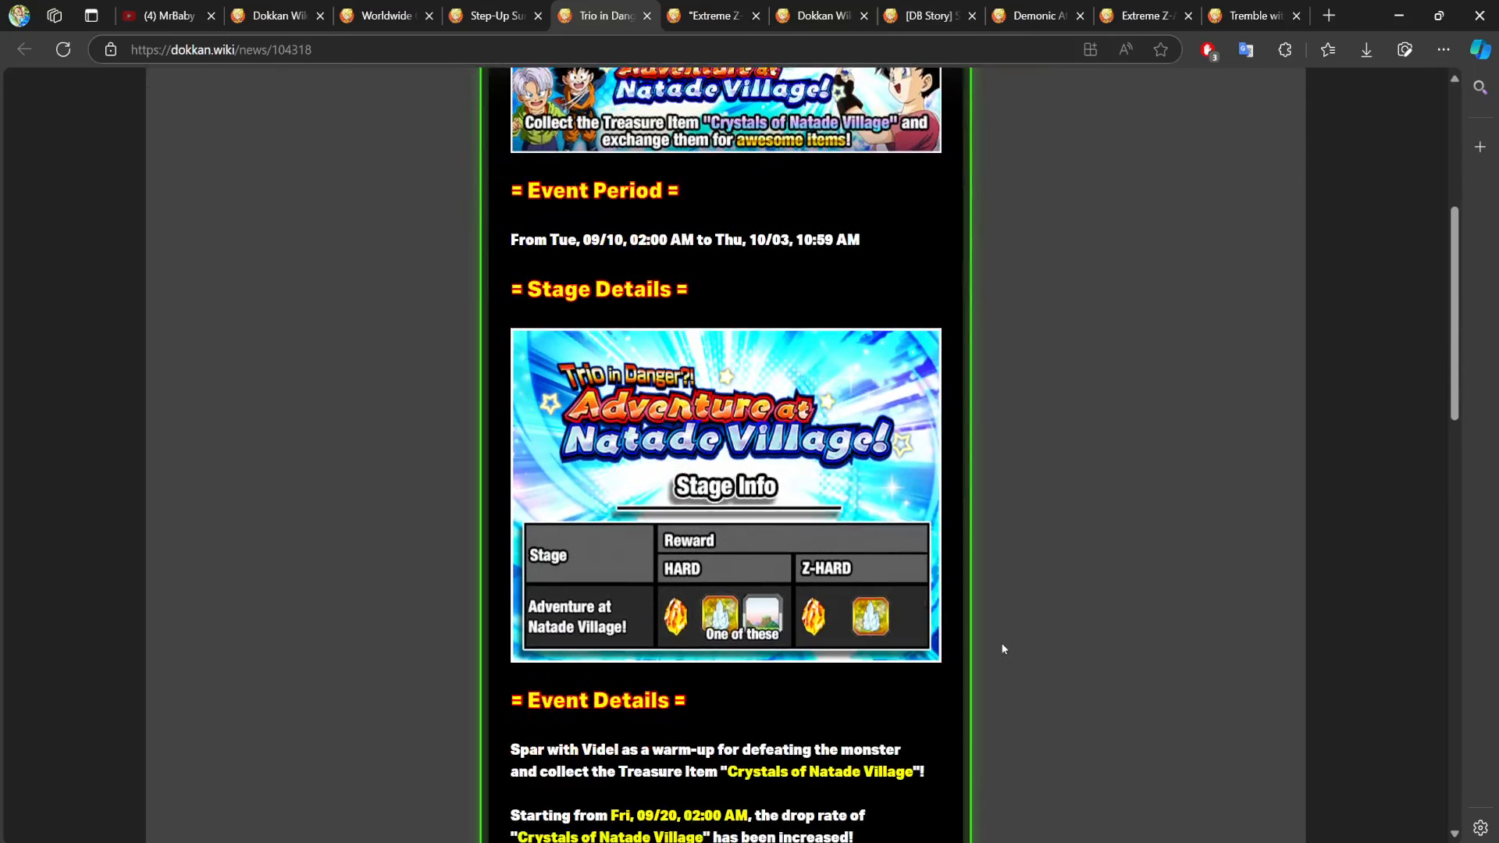
{"action": "mouse_move", "coordinate": [925, 592]}
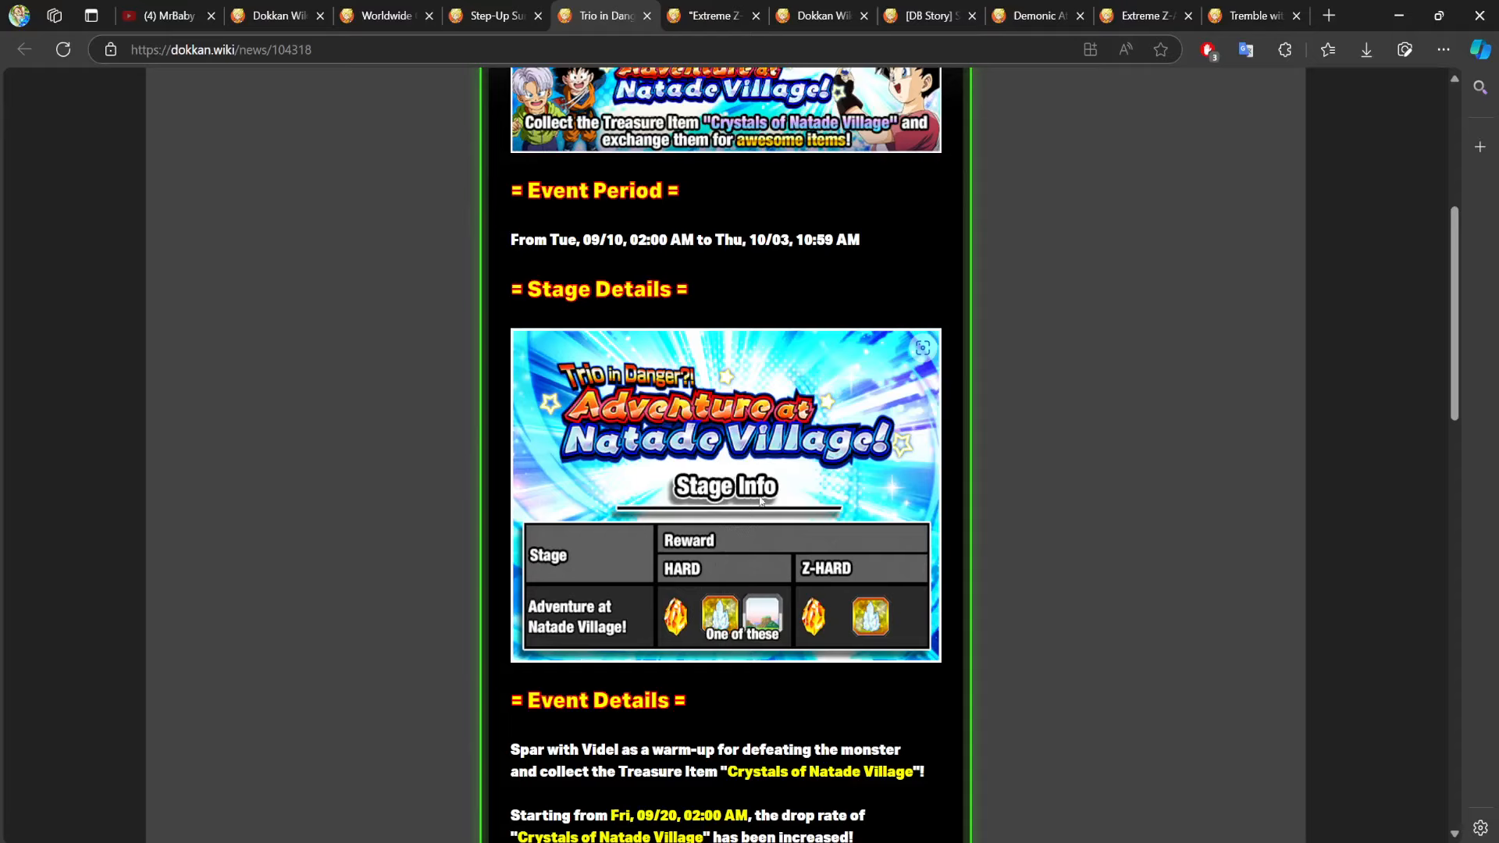
{"action": "mouse_move", "coordinate": [842, 537]}
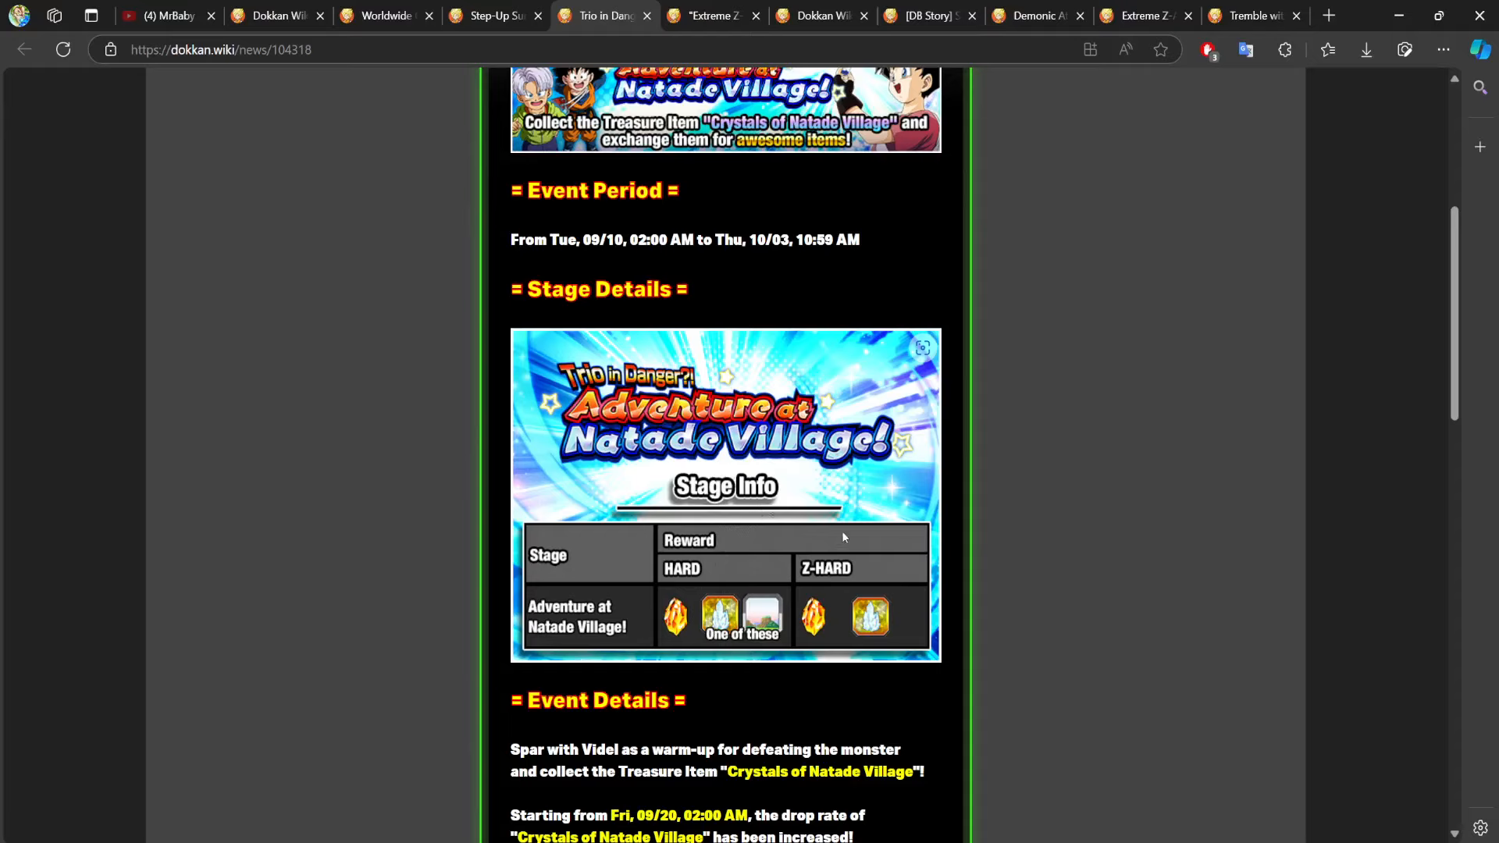
{"action": "mouse_move", "coordinate": [741, 664]}
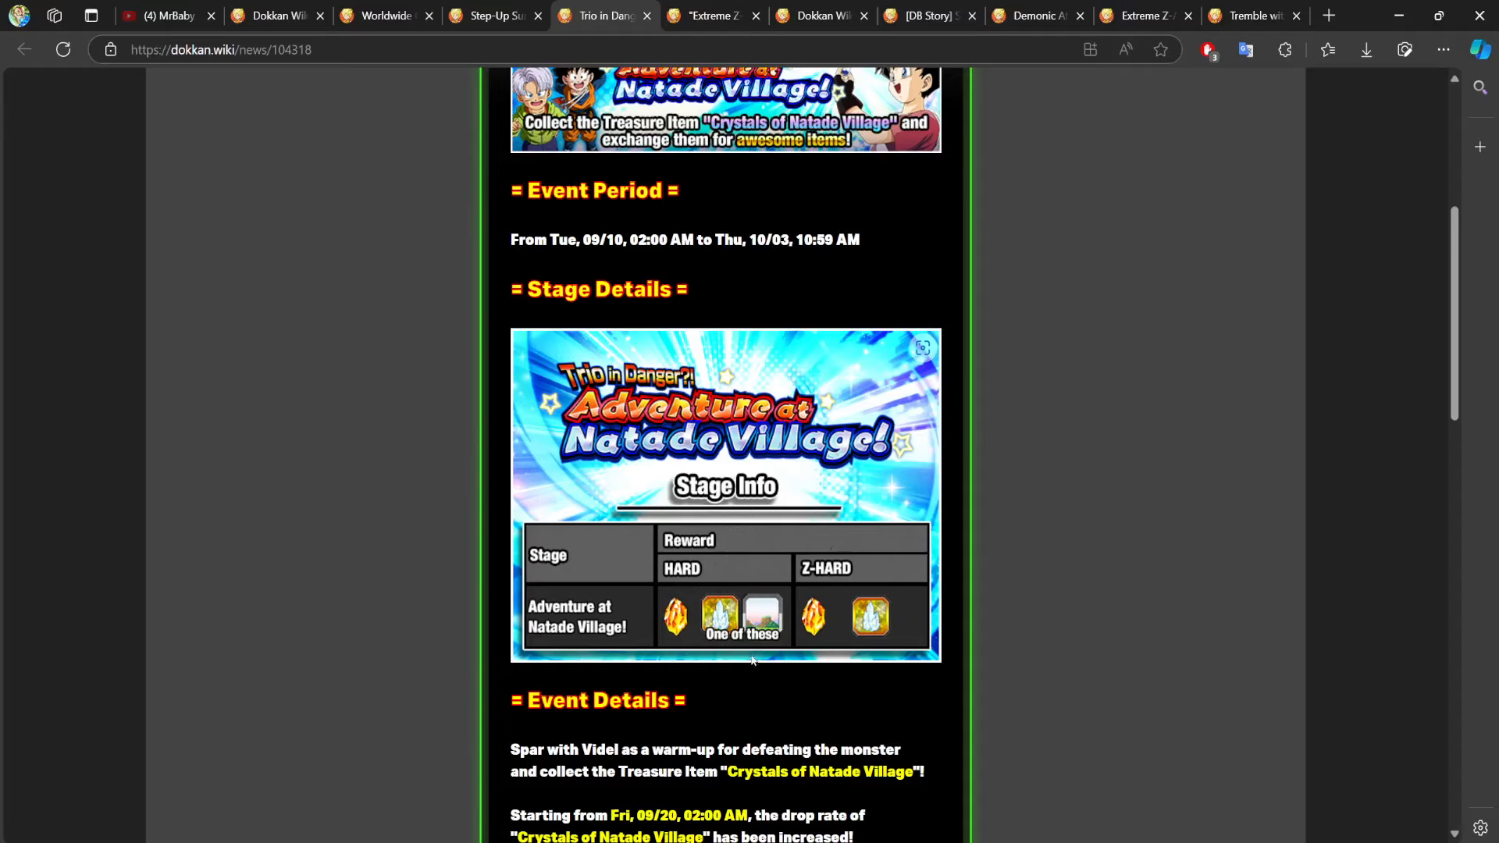
{"action": "mouse_move", "coordinate": [872, 583]}
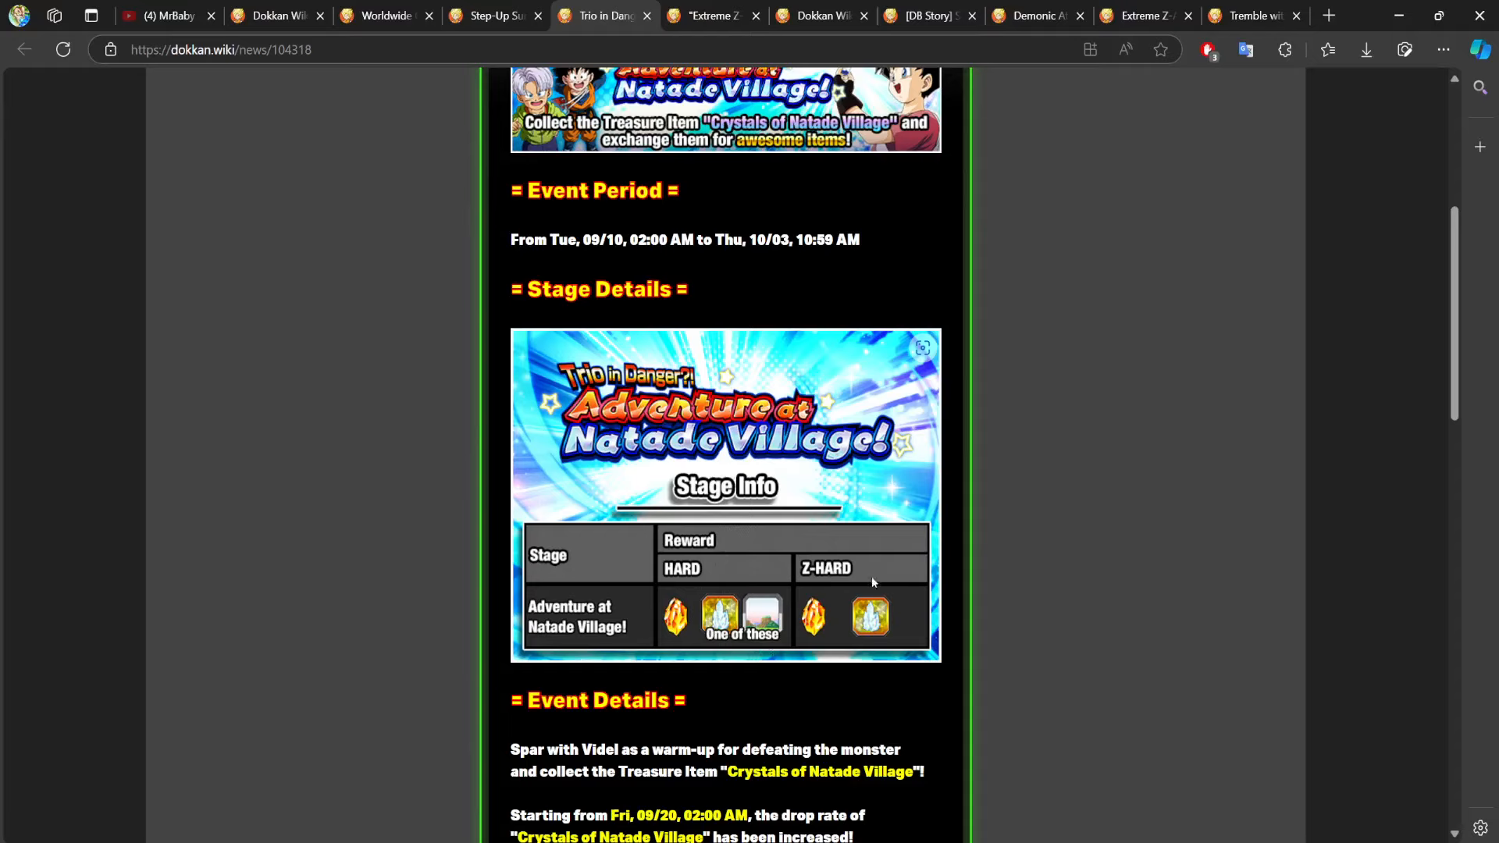
{"action": "mouse_move", "coordinate": [866, 584]}
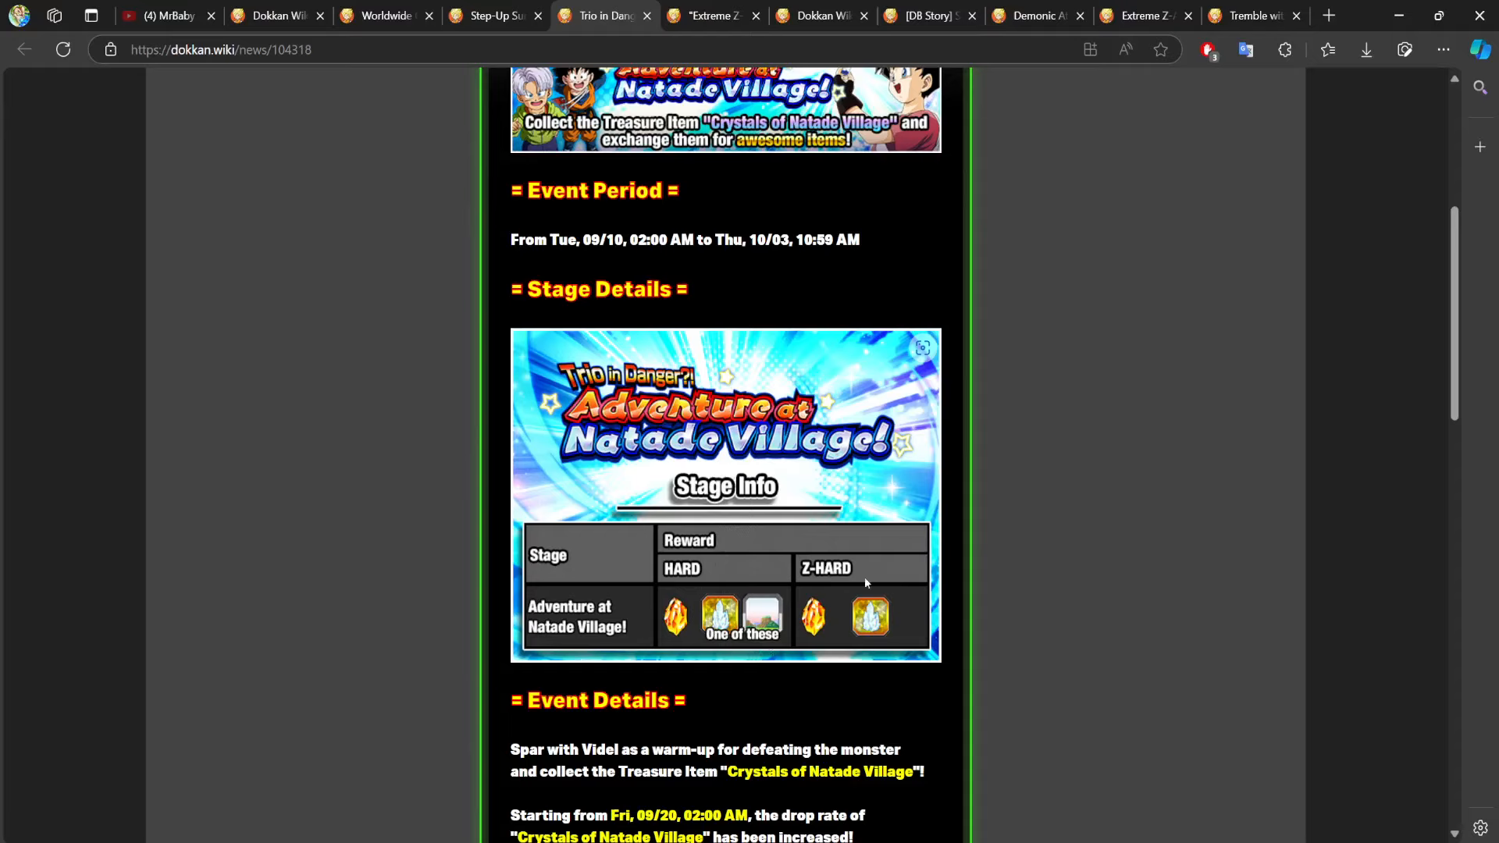
{"action": "mouse_move", "coordinate": [975, 600]}
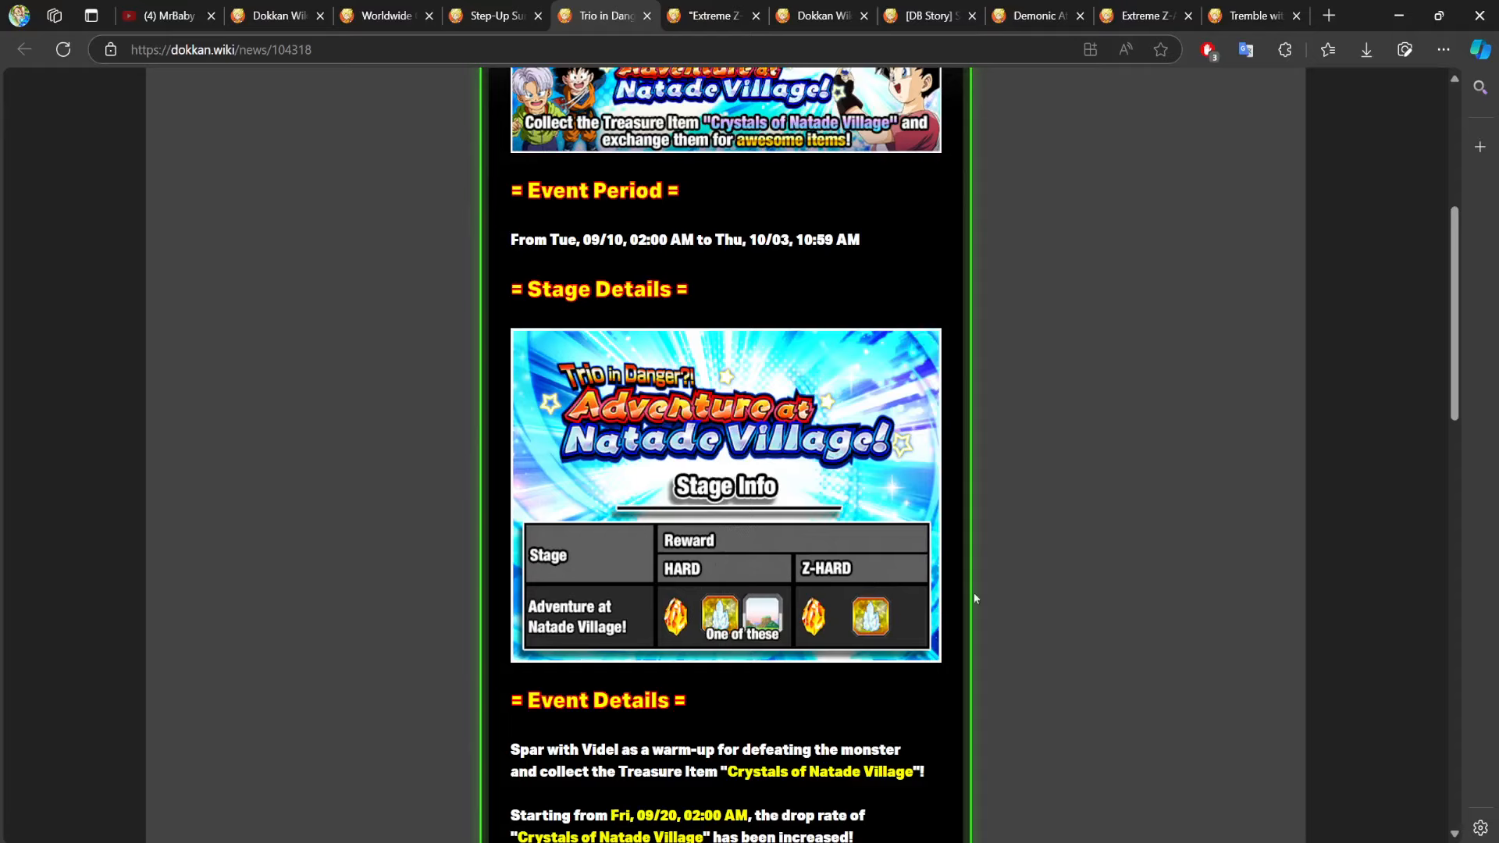
{"action": "mouse_move", "coordinate": [872, 672]}
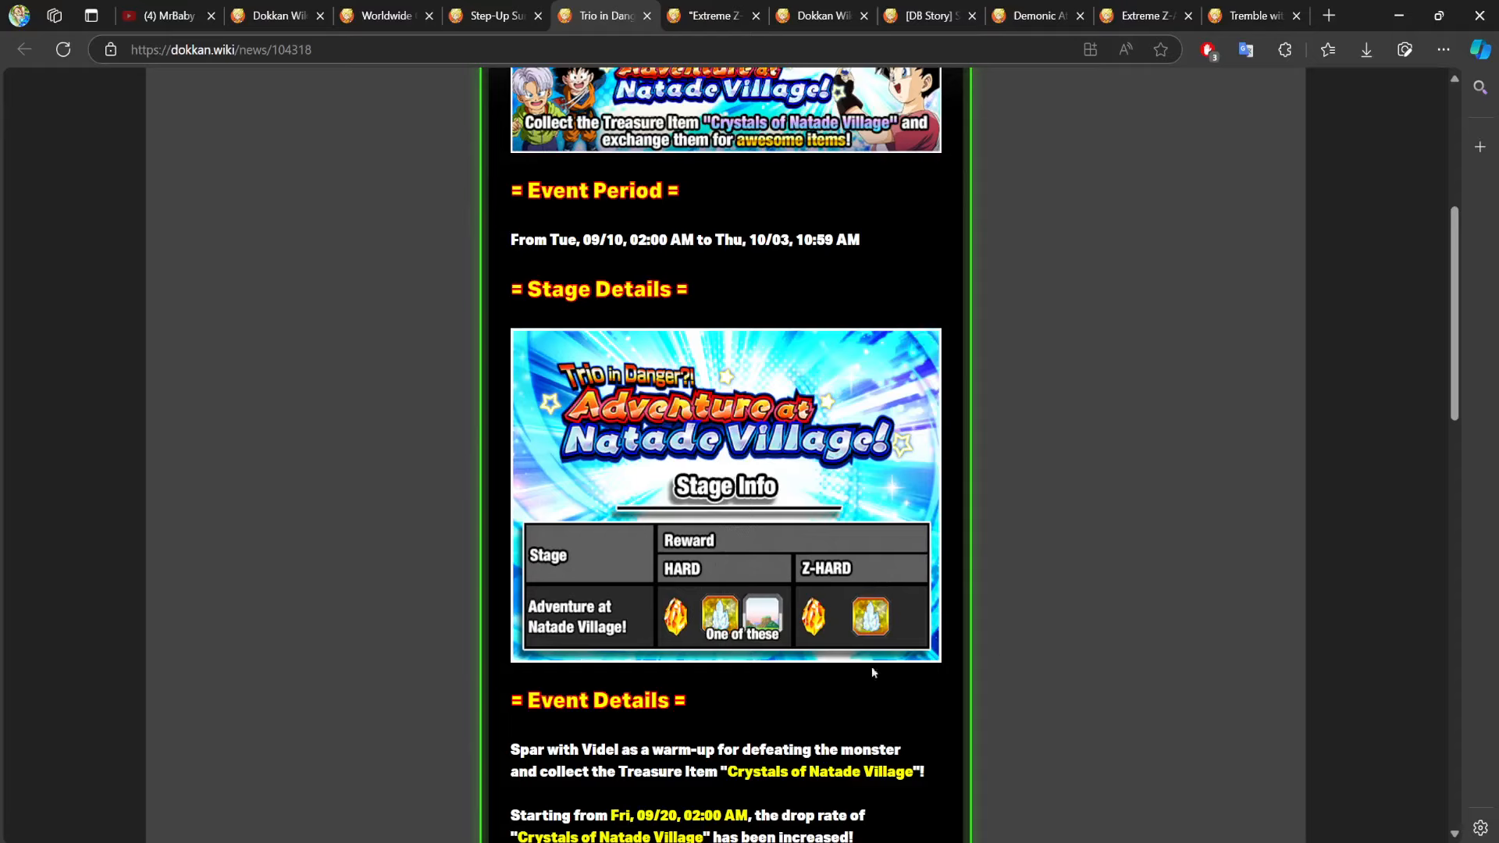
{"action": "mouse_move", "coordinate": [843, 425]}
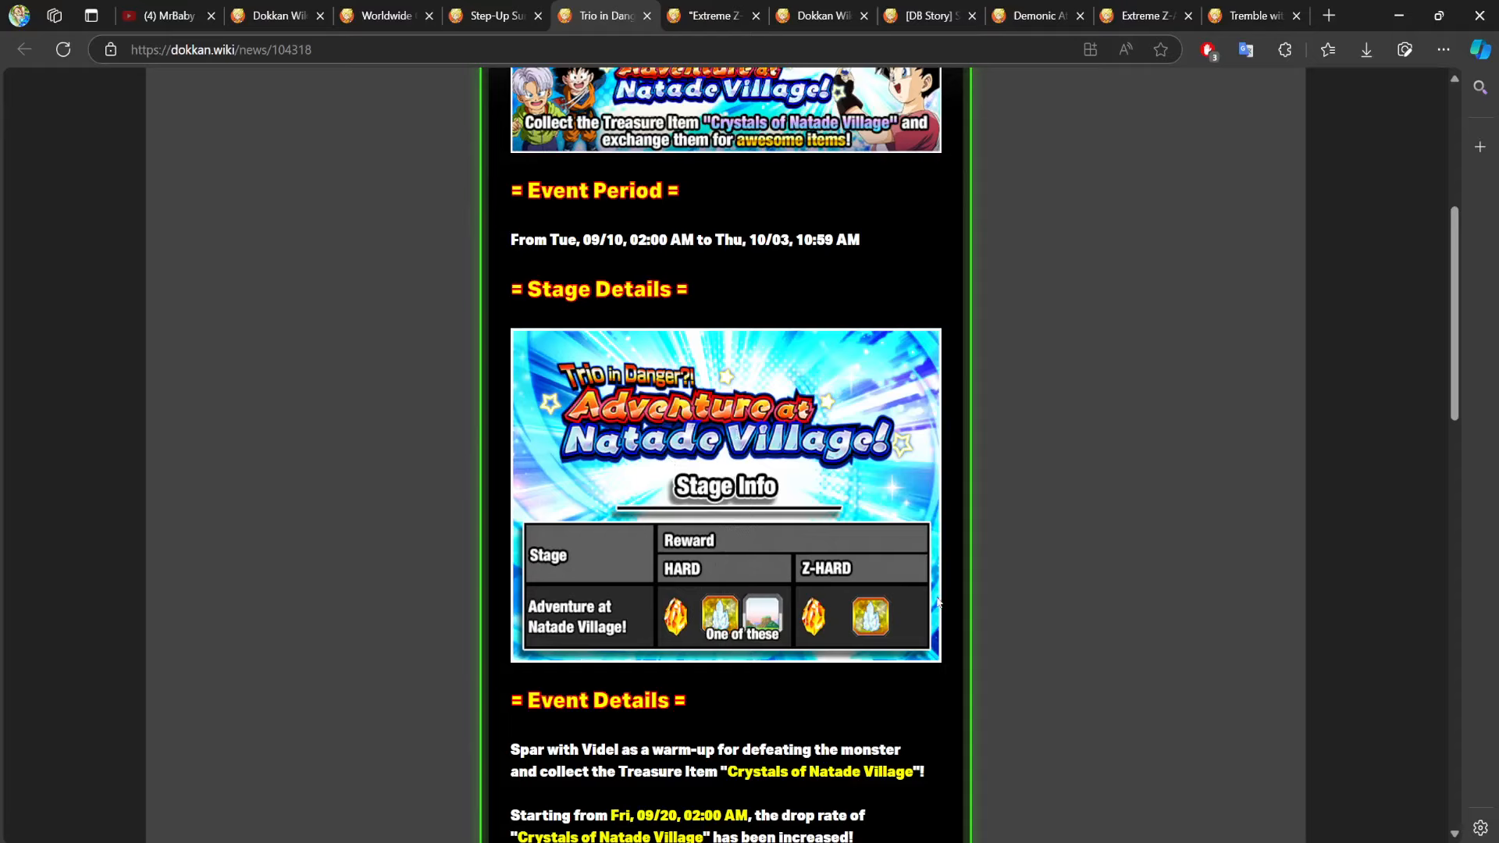
{"action": "mouse_move", "coordinate": [765, 462]}
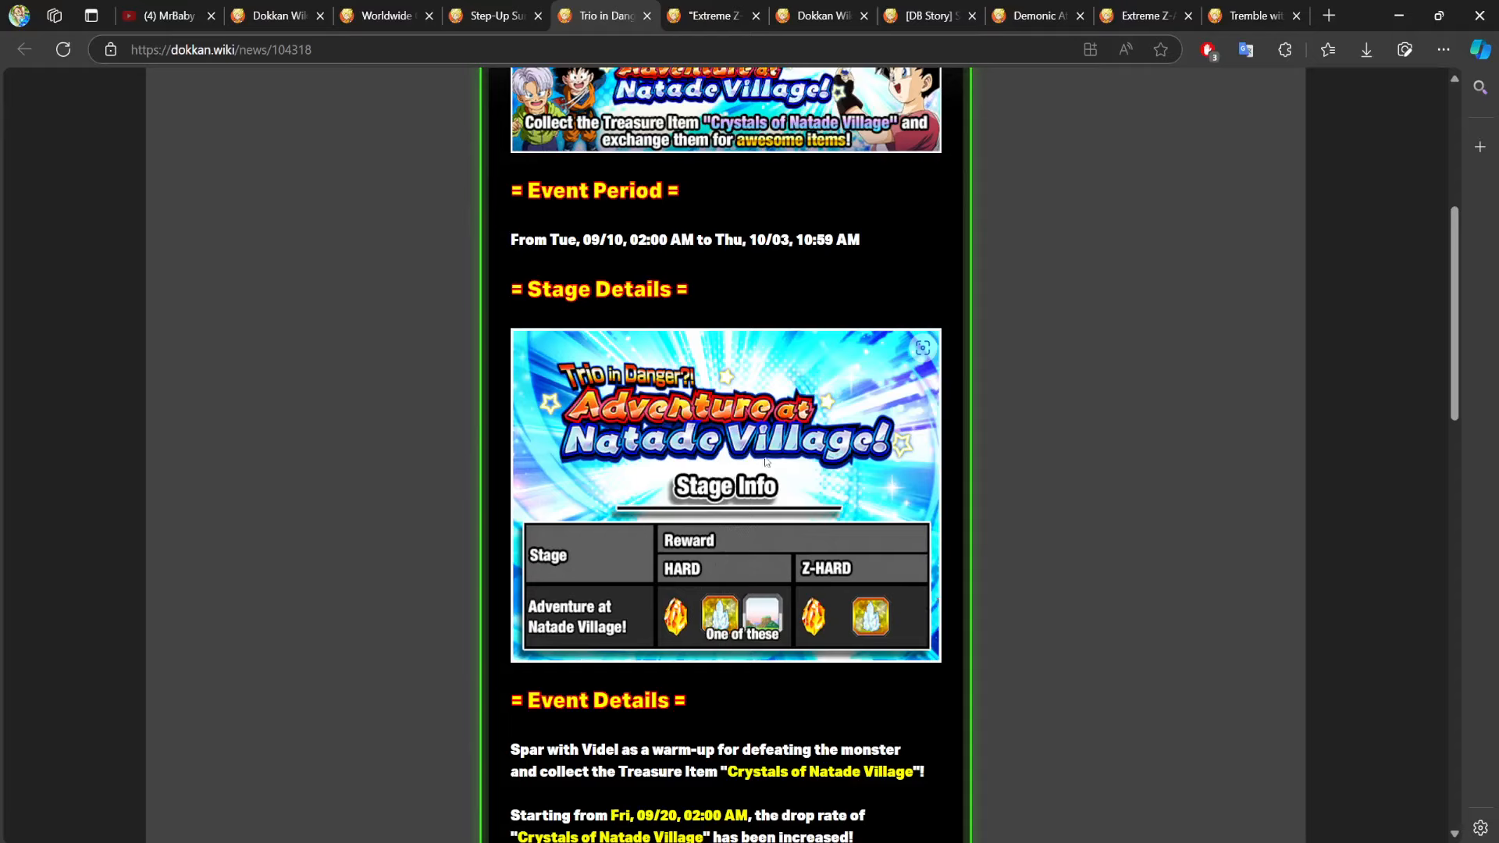
{"action": "mouse_move", "coordinate": [531, 736]}
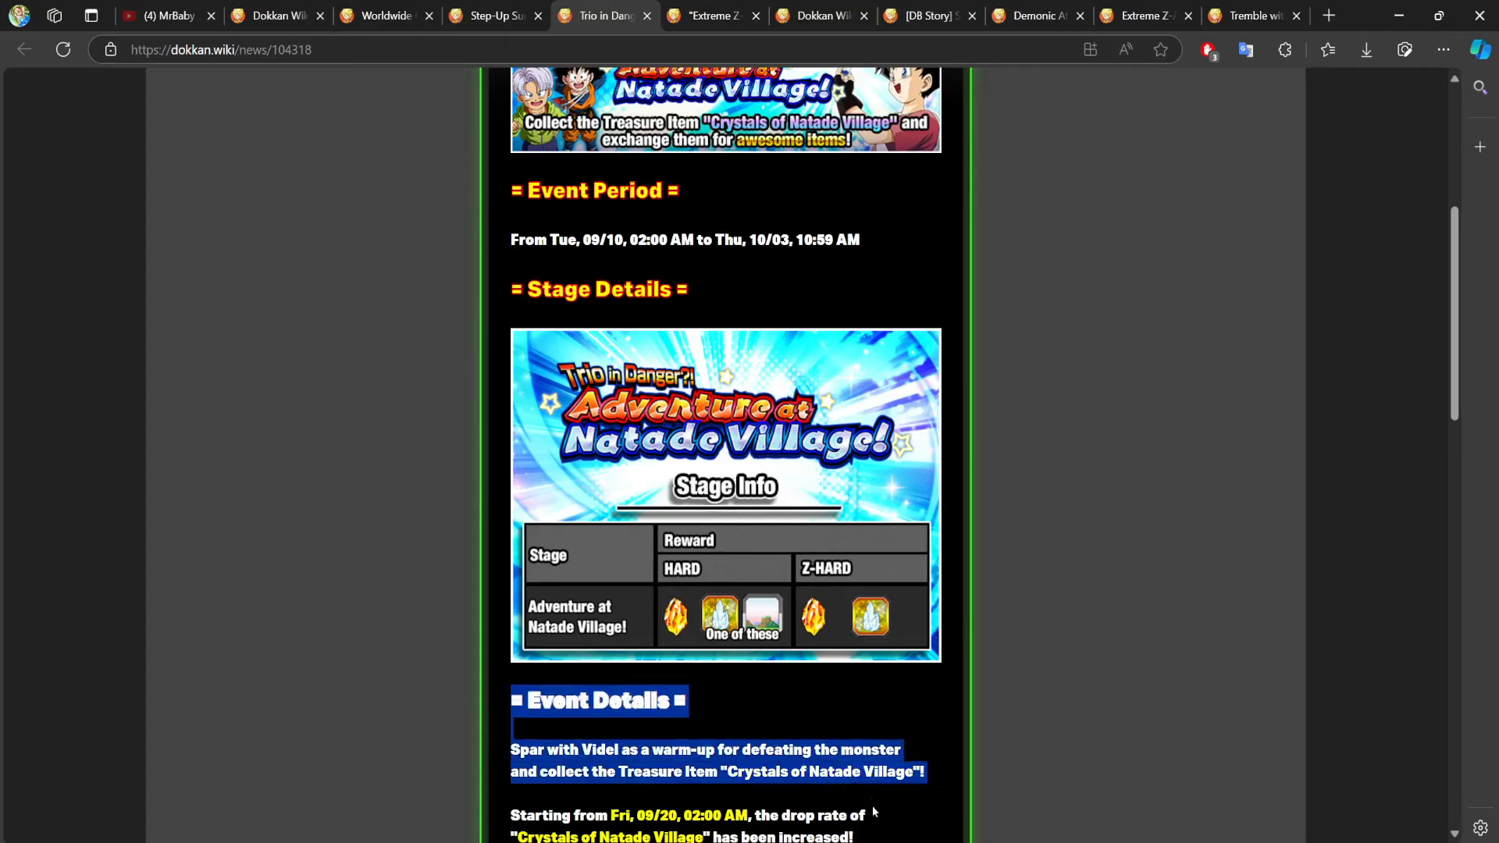
{"action": "scroll", "scroll_direction": "down", "scroll_amount": 3}
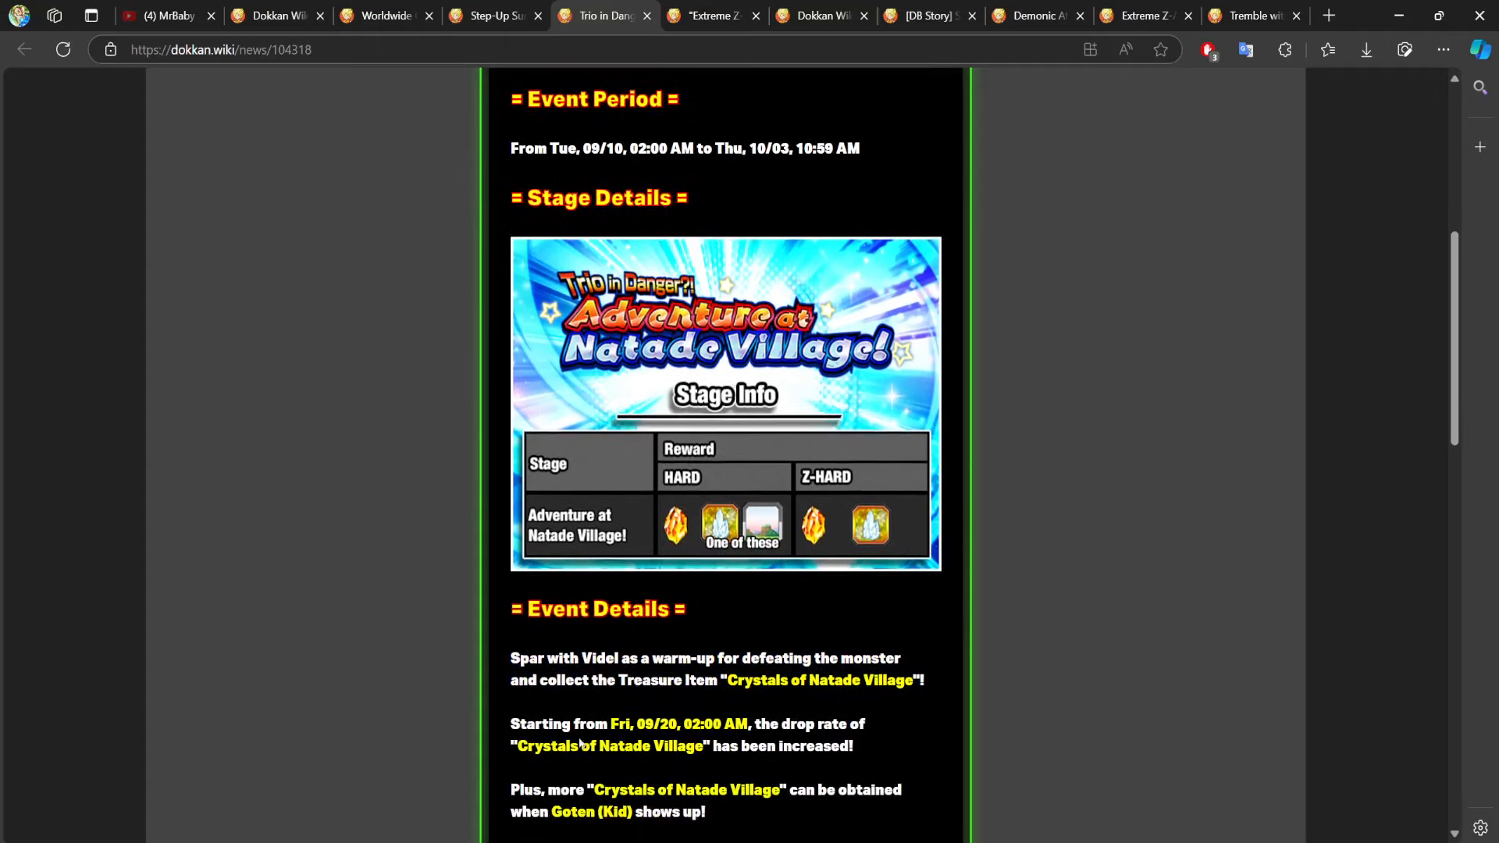
{"action": "scroll", "scroll_direction": "down", "scroll_amount": 3}
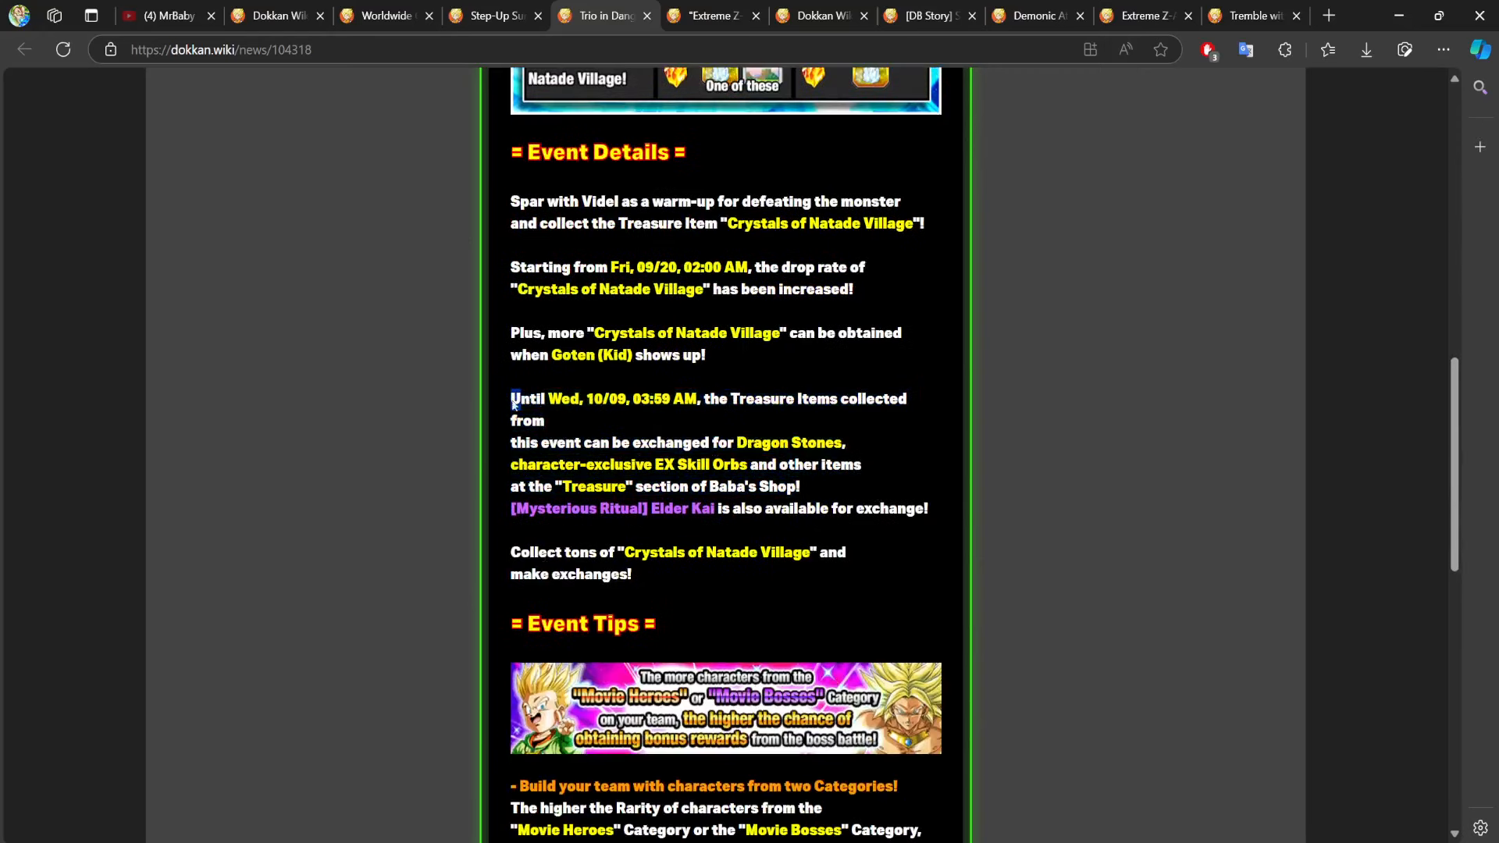
Look over the event tips, other rewards and missions, then return to the page top.
{"action": "scroll", "scroll_direction": "up", "scroll_amount": 3}
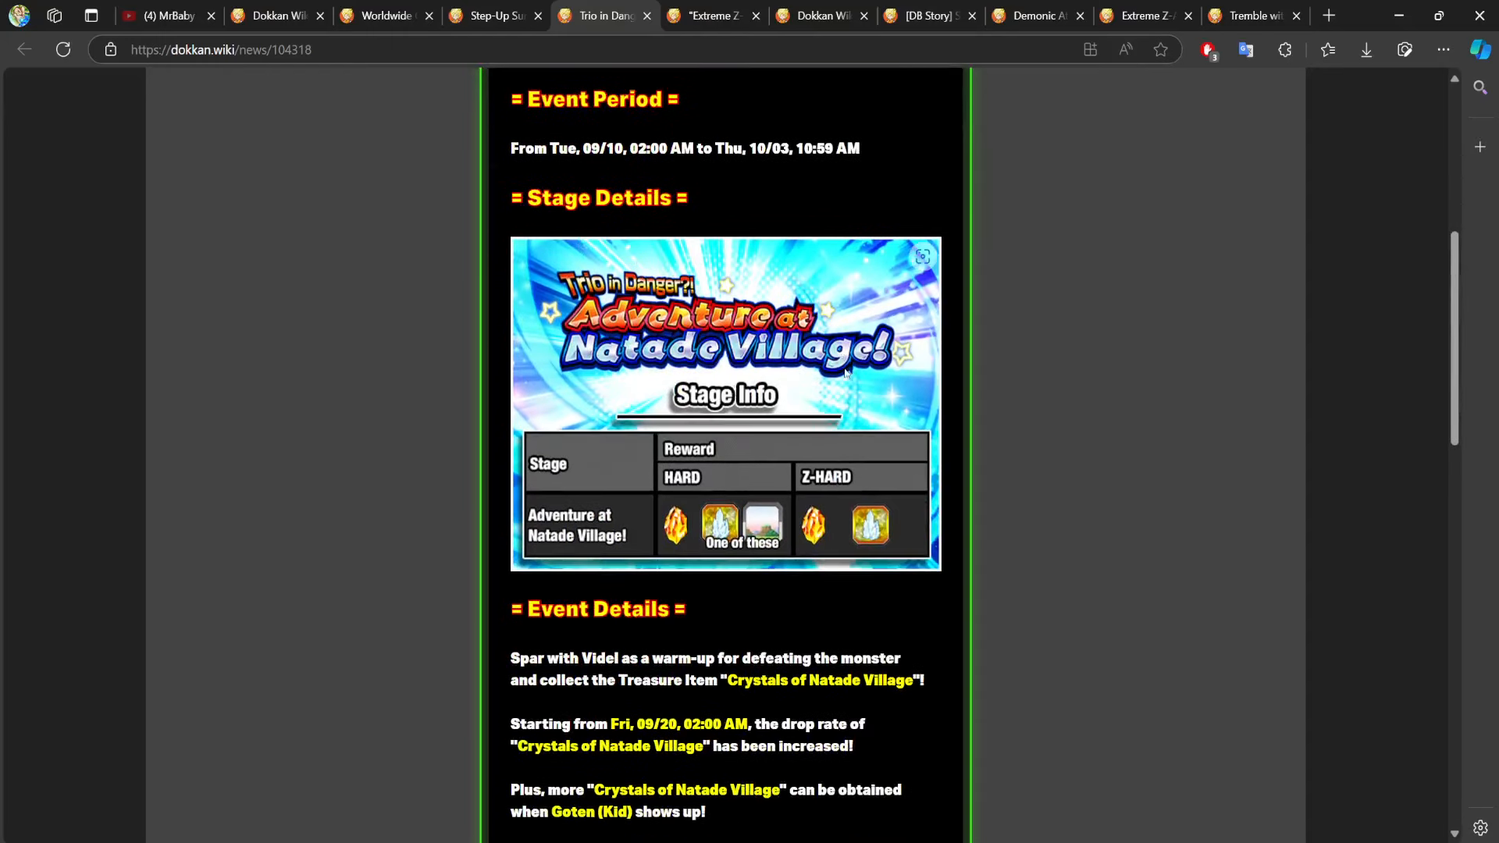
{"action": "mouse_move", "coordinate": [294, 557]}
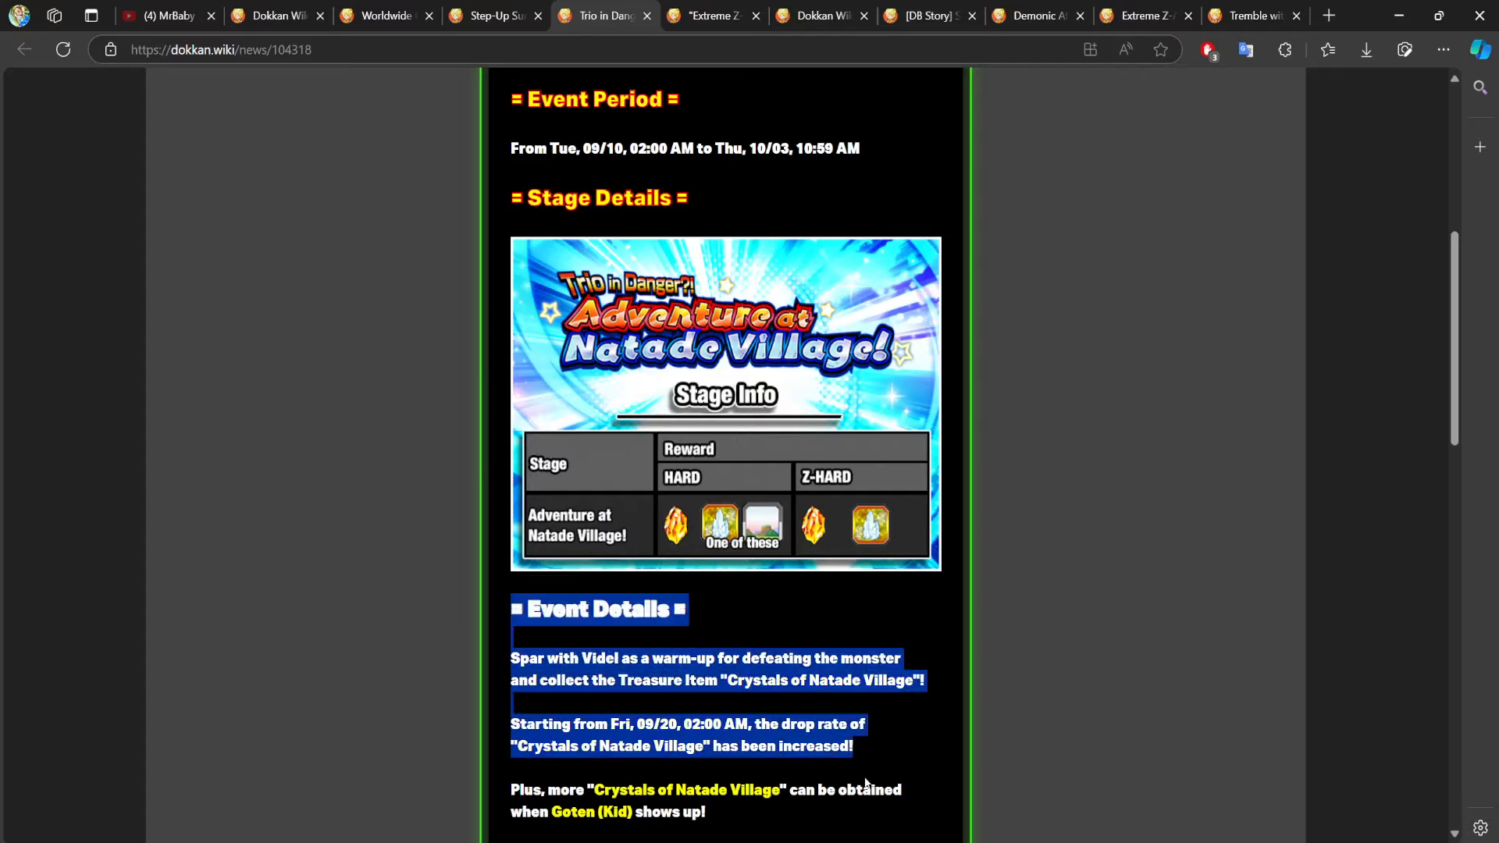
{"action": "scroll", "scroll_direction": "down", "scroll_amount": 3}
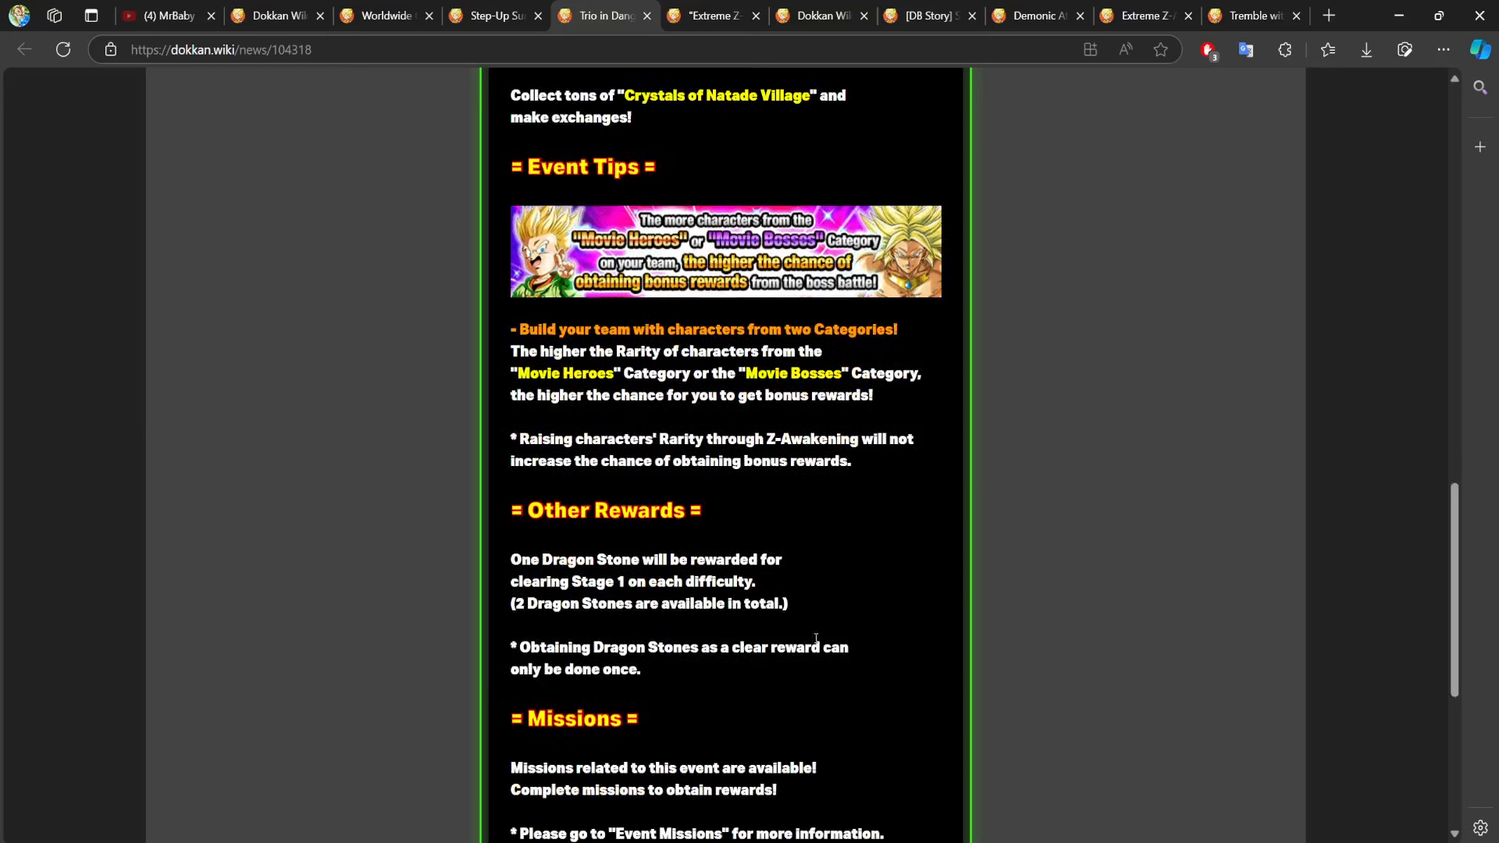
{"action": "mouse_move", "coordinate": [1070, 392]}
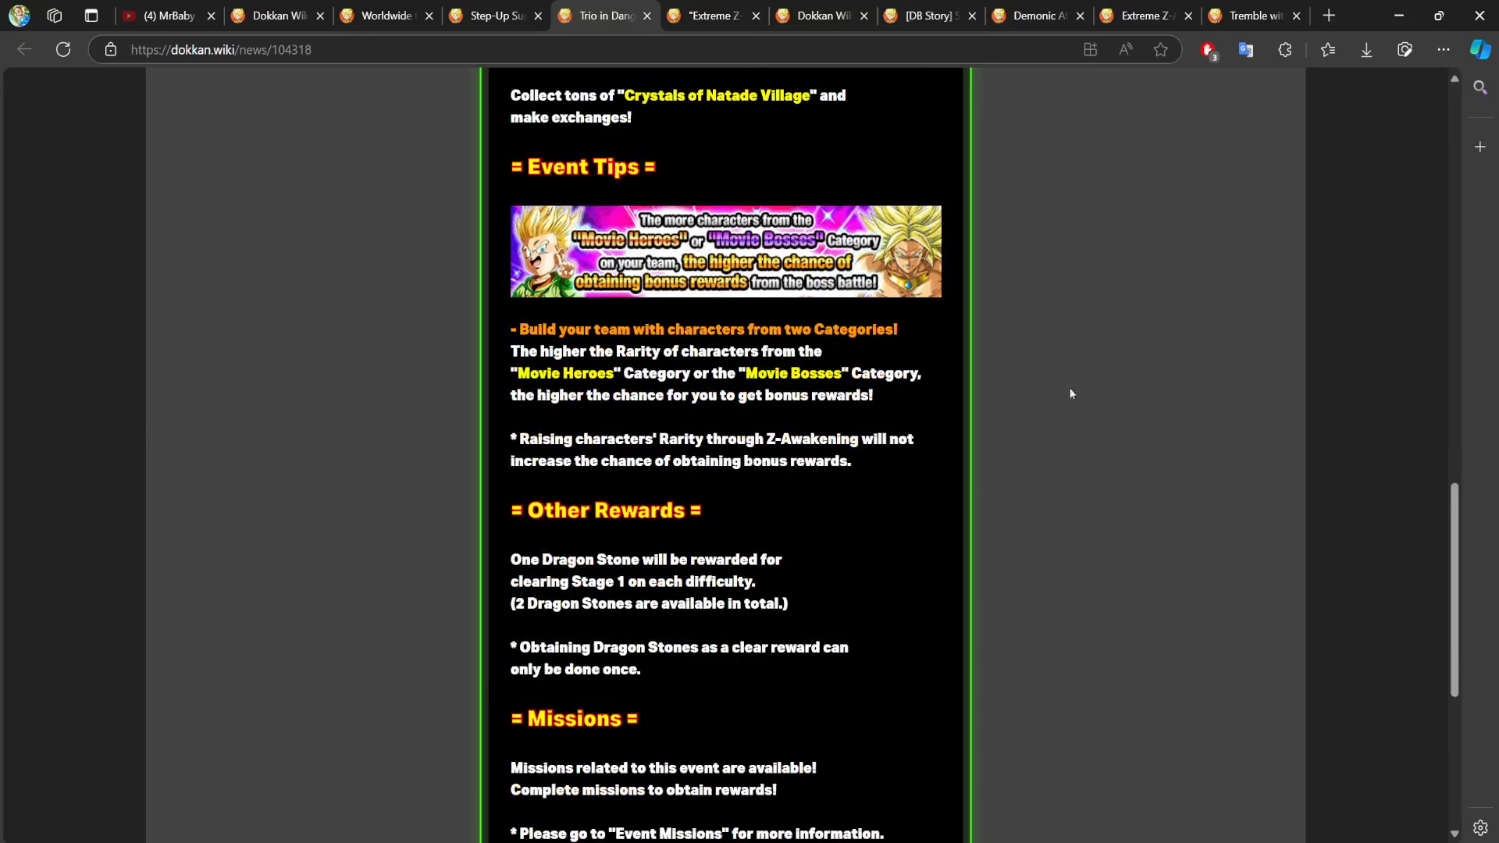
{"action": "mouse_move", "coordinate": [868, 551]}
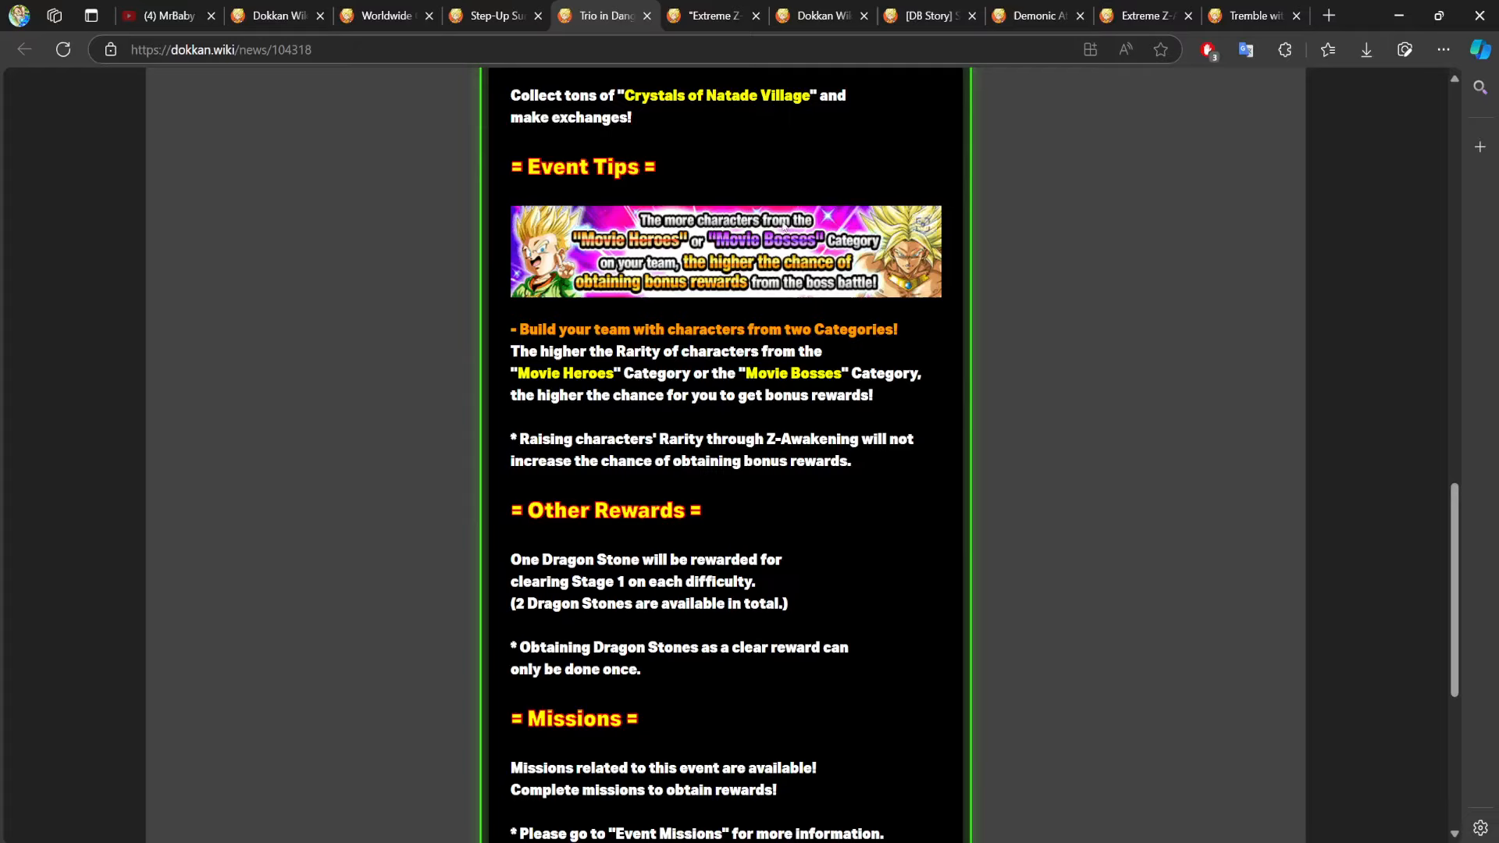
{"action": "scroll", "scroll_direction": "up", "scroll_amount": 3}
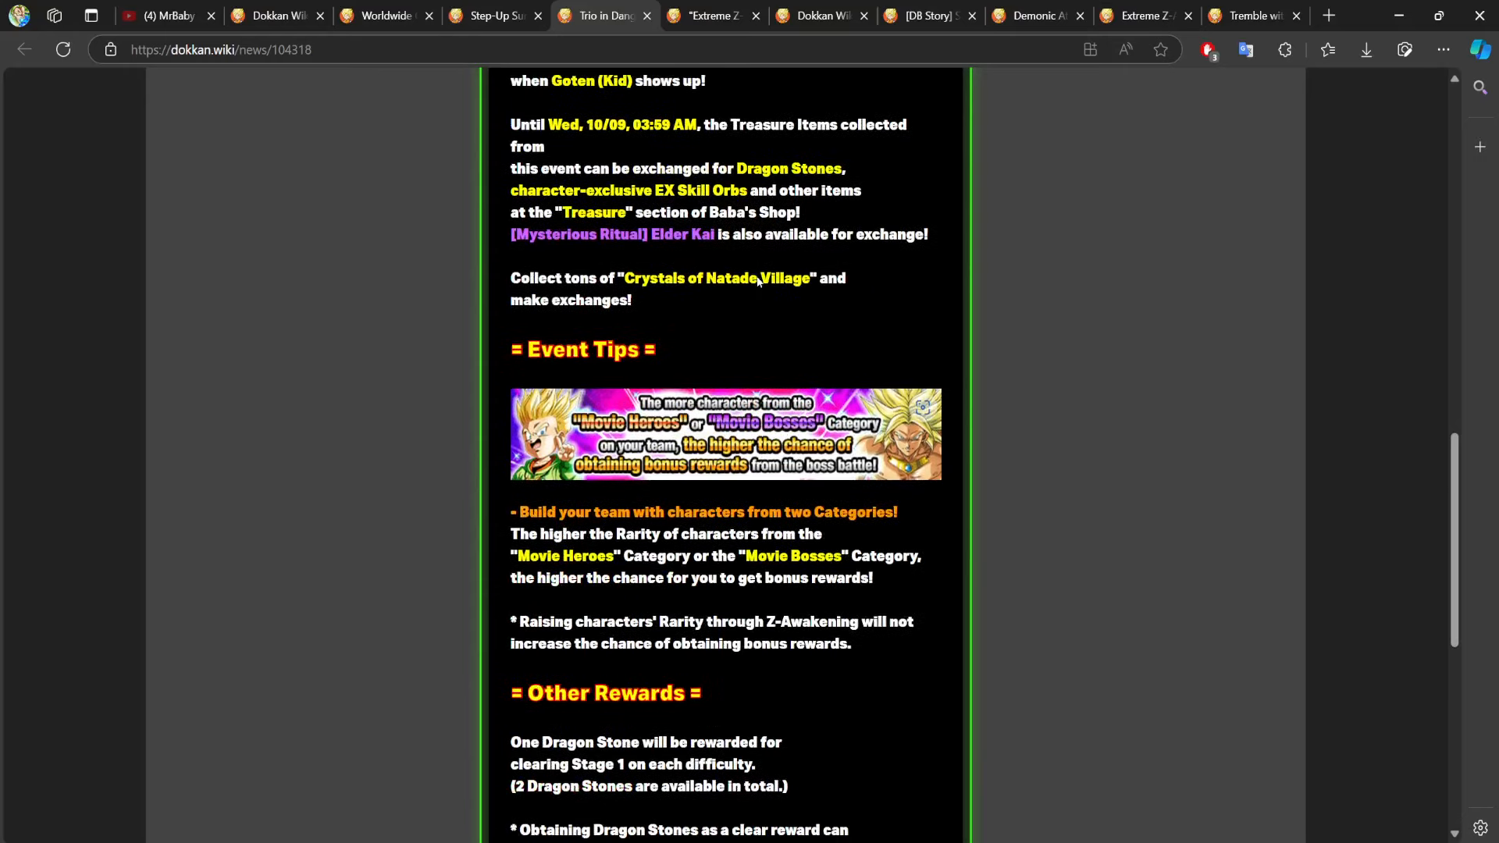
{"action": "scroll", "scroll_direction": "up", "scroll_amount": 3}
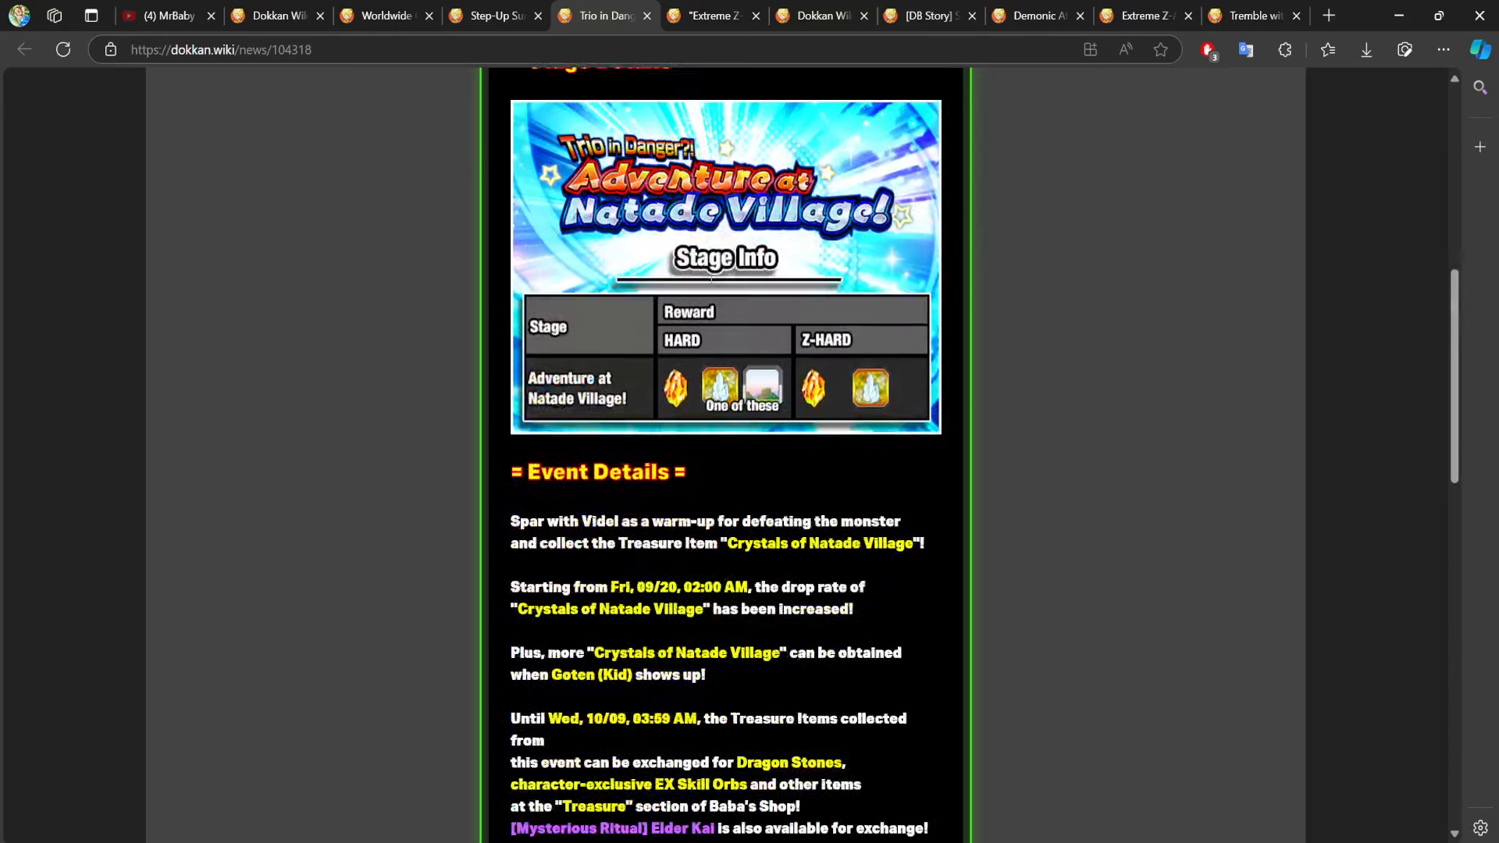
{"action": "scroll", "scroll_direction": "up", "scroll_amount": 3}
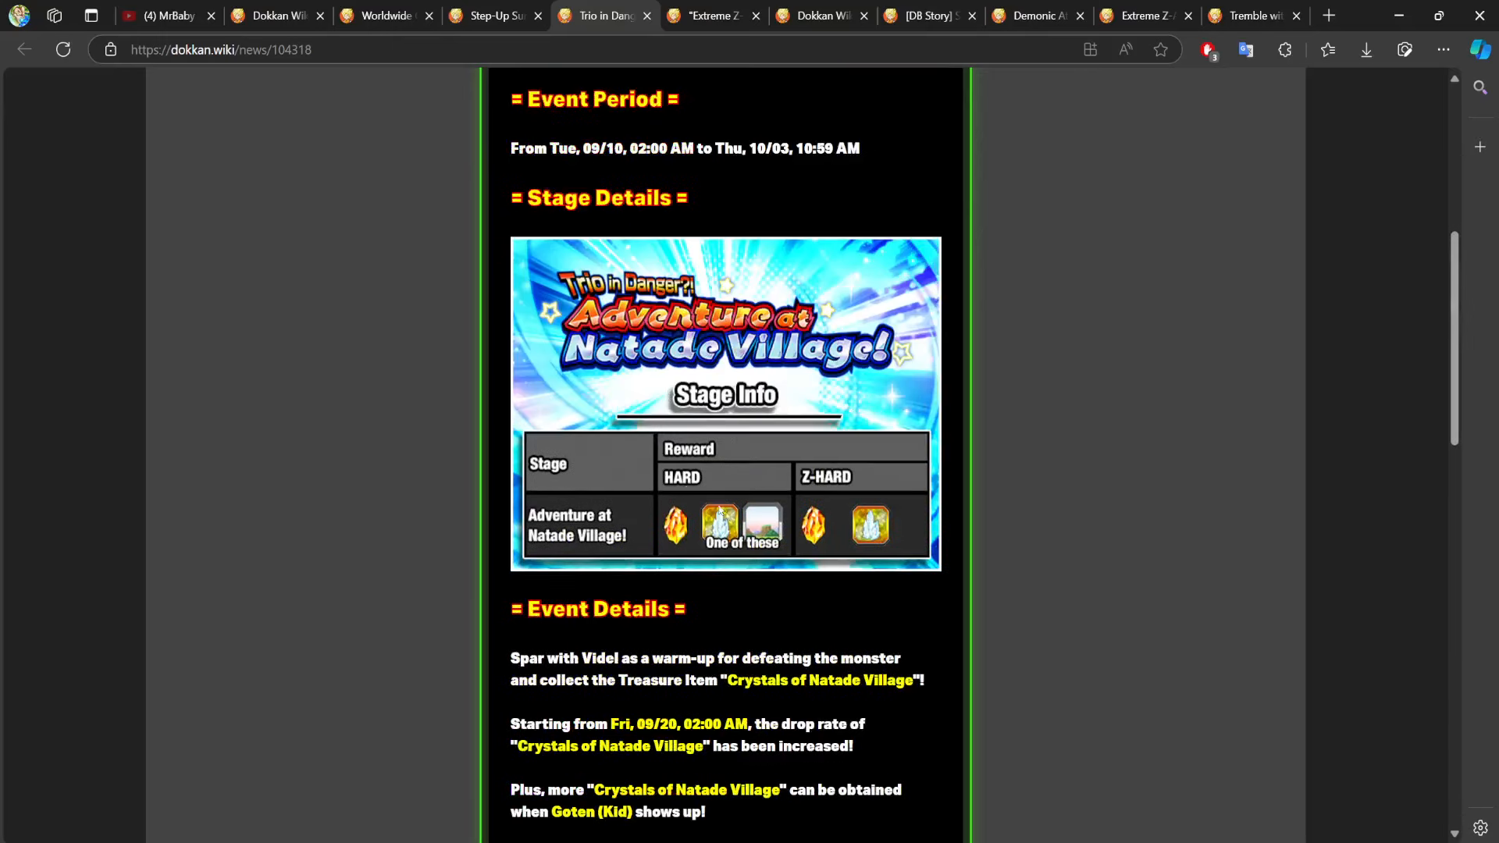
{"action": "mouse_move", "coordinate": [656, 324]}
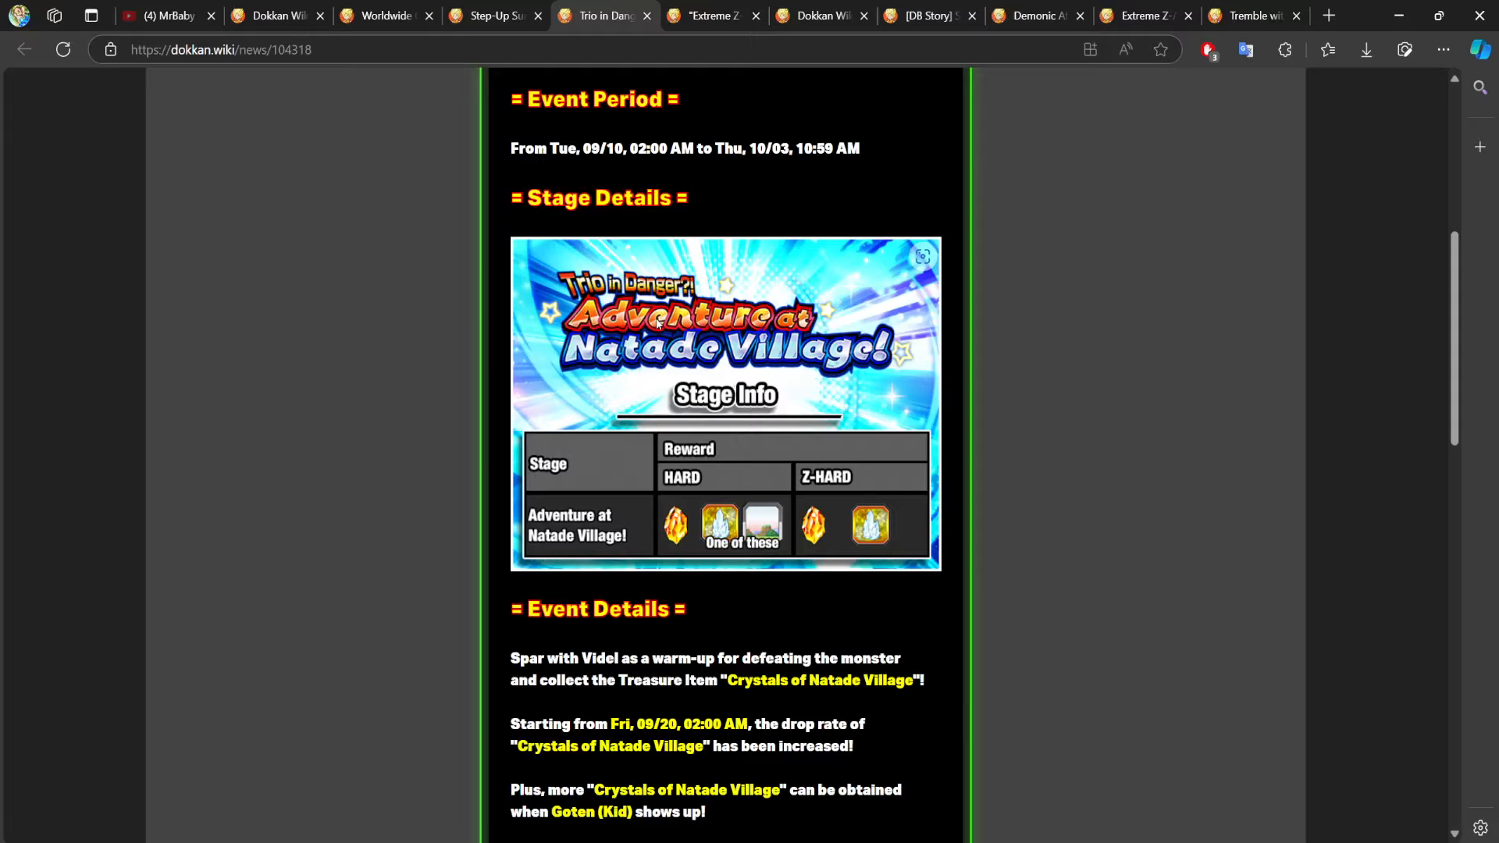
{"action": "scroll", "scroll_direction": "up", "scroll_amount": 3}
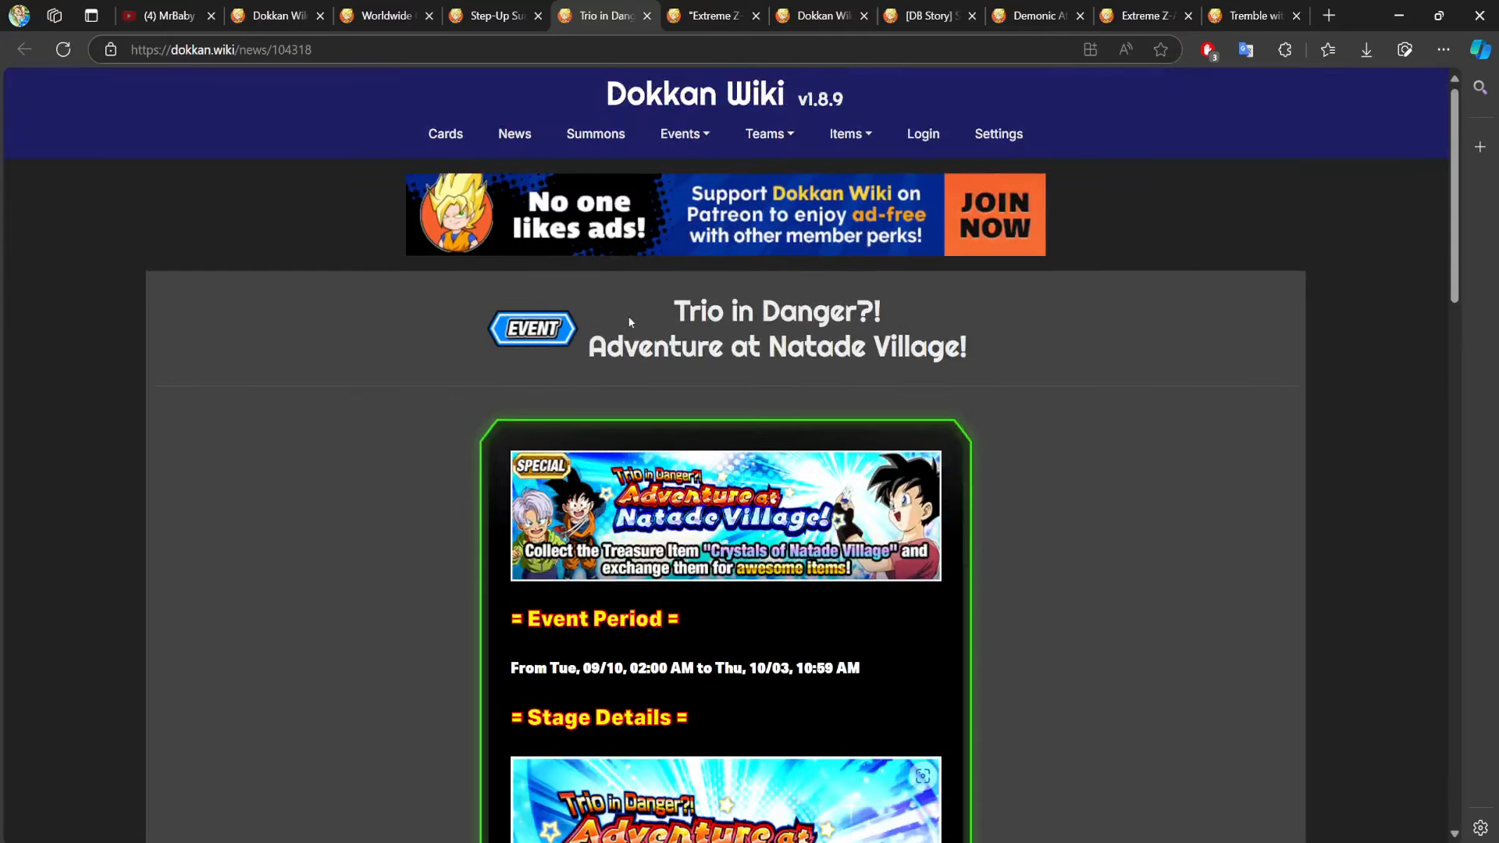
View the top of the Extreme Z-Battle news about the enemy that levels up when defeated.
{"action": "left_click", "coordinate": [710, 15]}
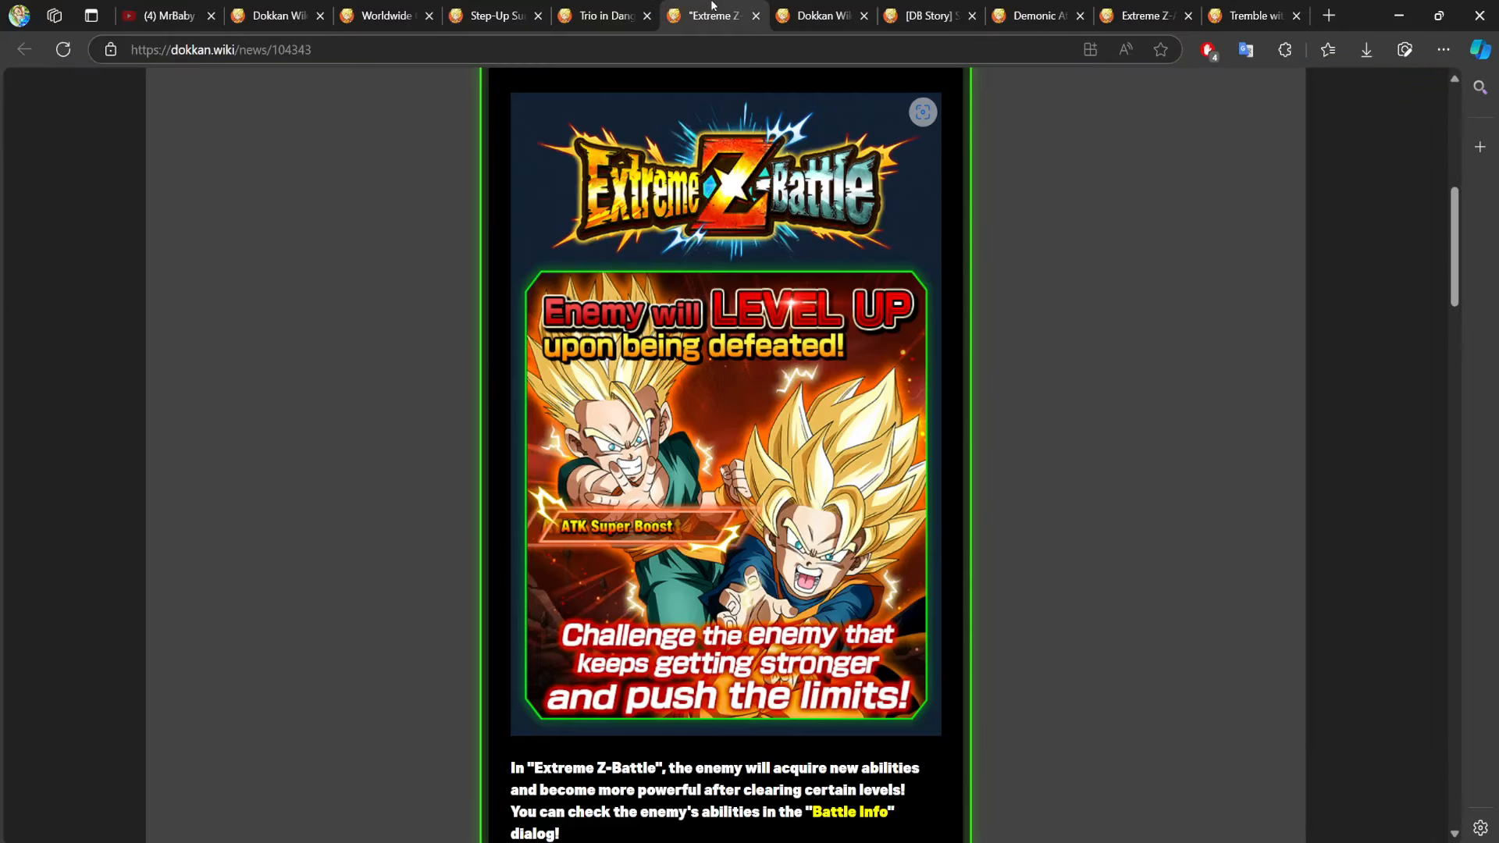
{"action": "scroll", "scroll_direction": "down", "scroll_amount": 3}
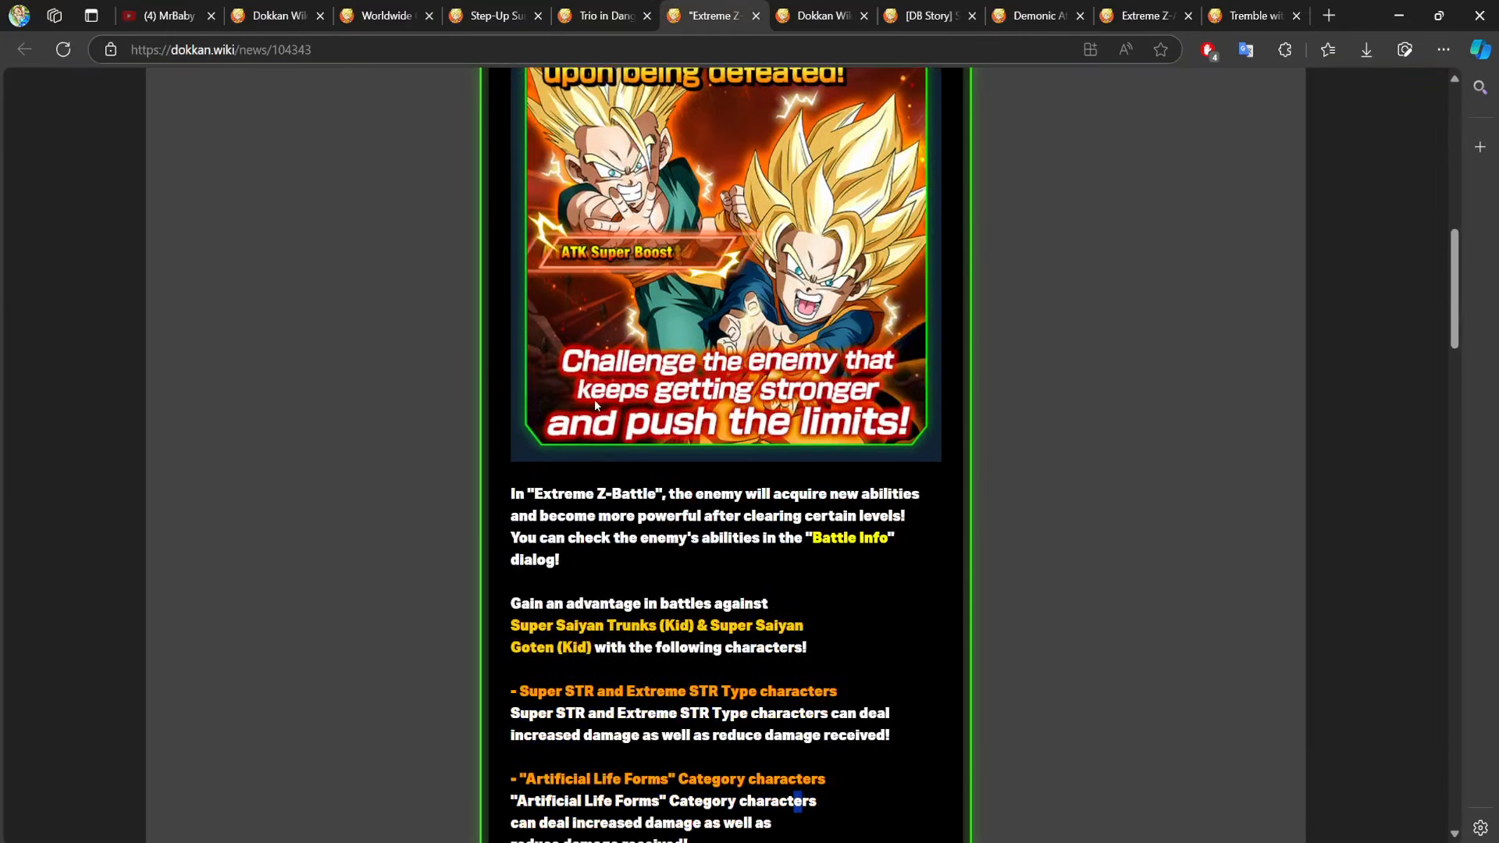
{"action": "scroll", "scroll_direction": "up", "scroll_amount": 3}
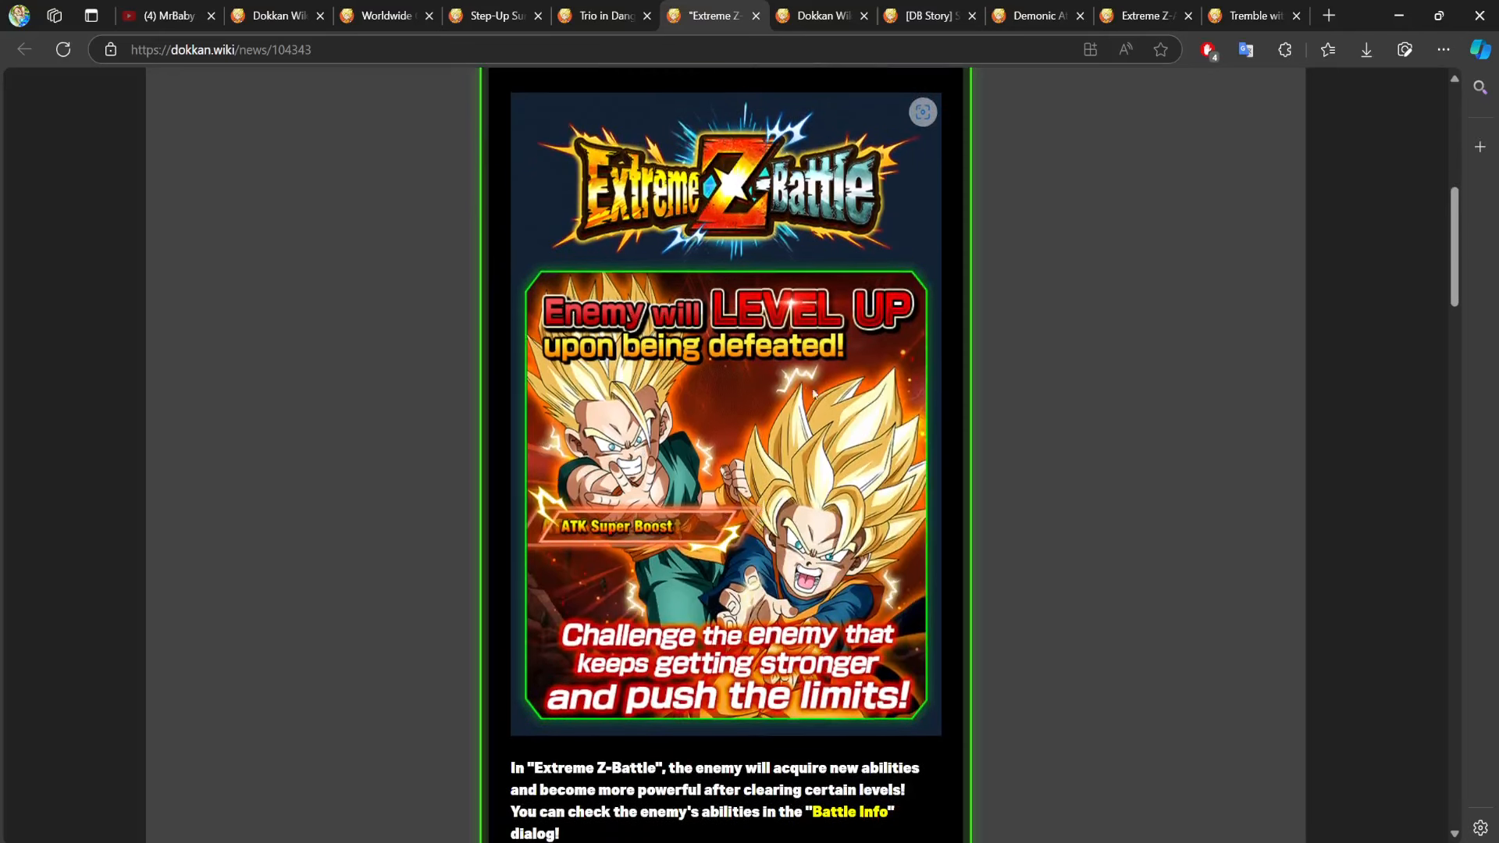
{"action": "scroll", "scroll_direction": "down", "scroll_amount": 3}
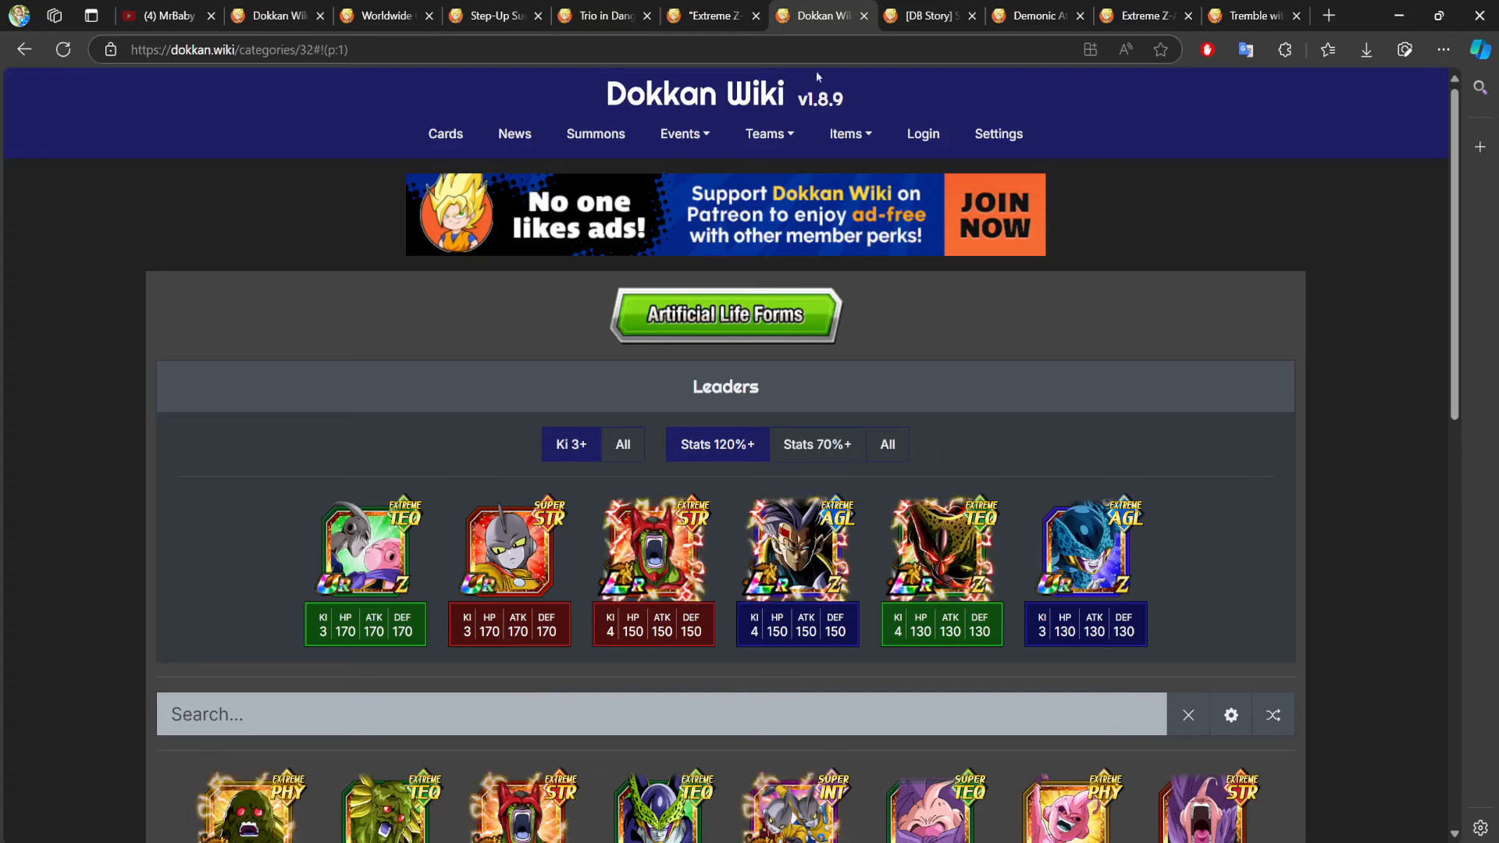
Browse the first page of the Artificial Life Forms category cards.
{"action": "scroll", "scroll_direction": "down", "scroll_amount": 3}
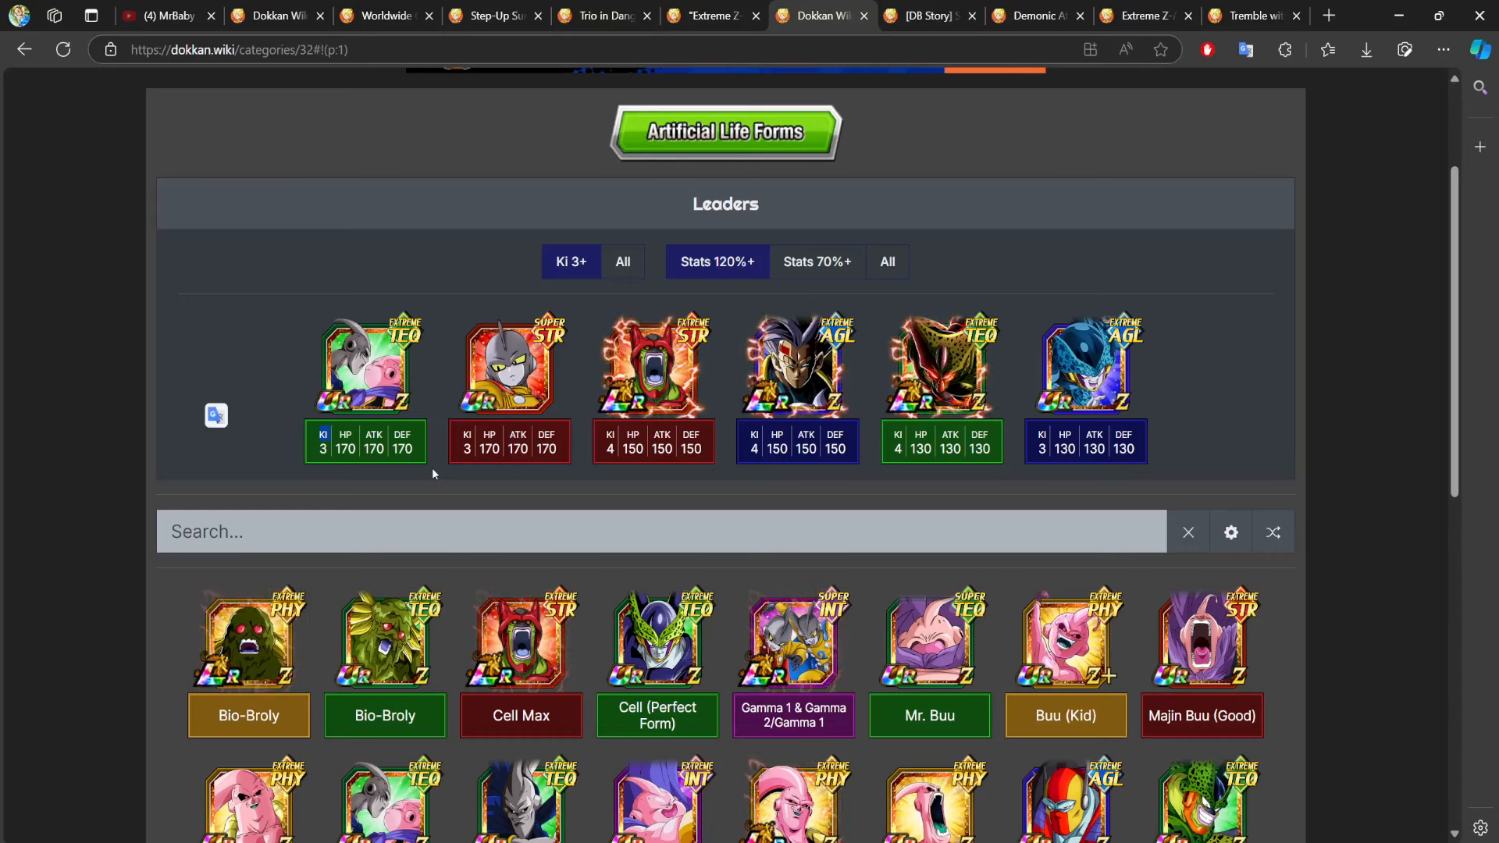
{"action": "scroll", "scroll_direction": "down", "scroll_amount": 3}
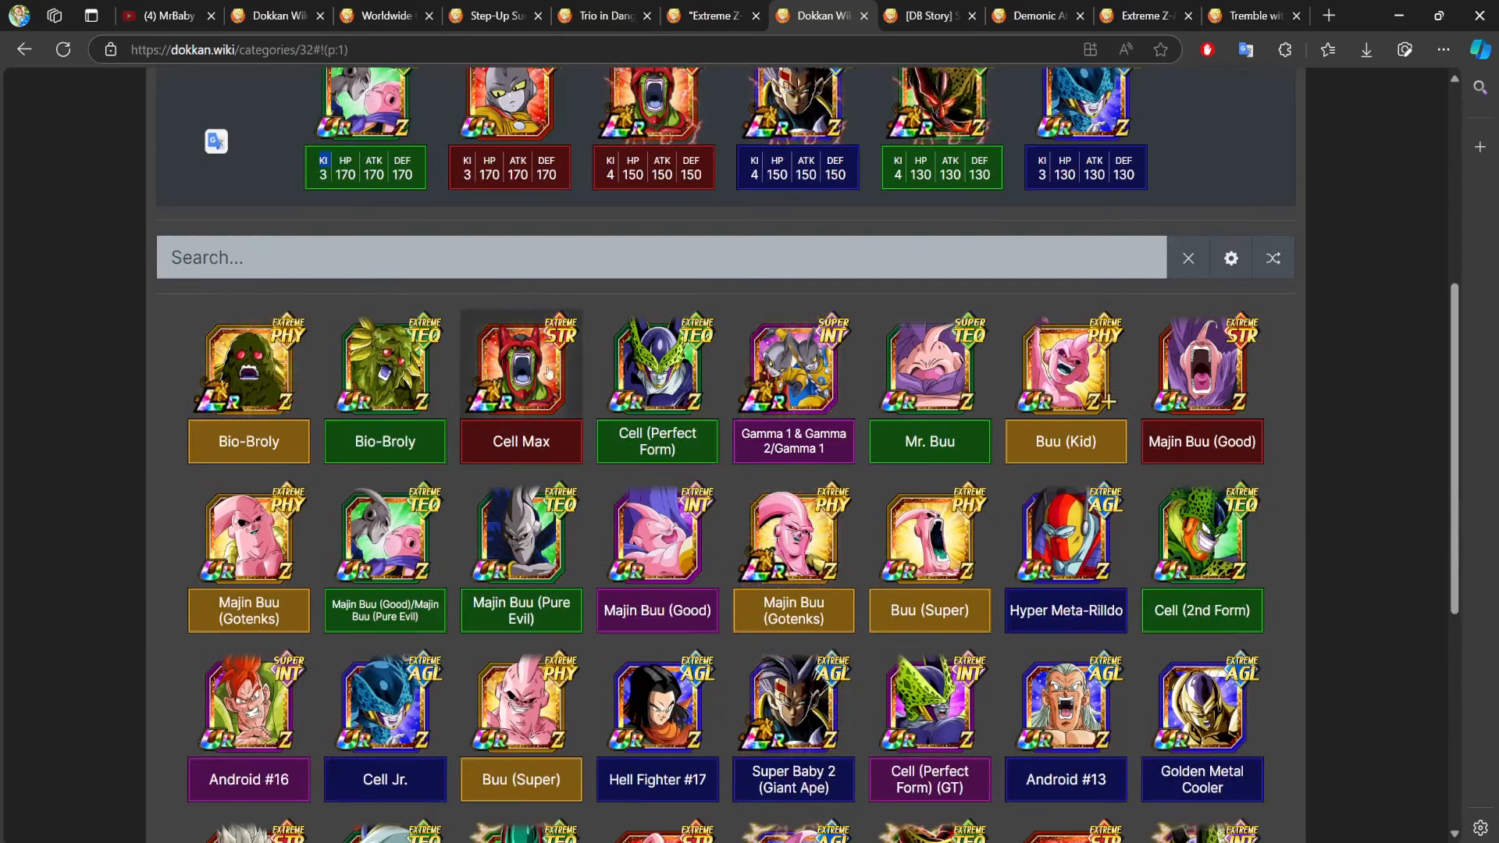
{"action": "scroll", "scroll_direction": "up", "scroll_amount": 3}
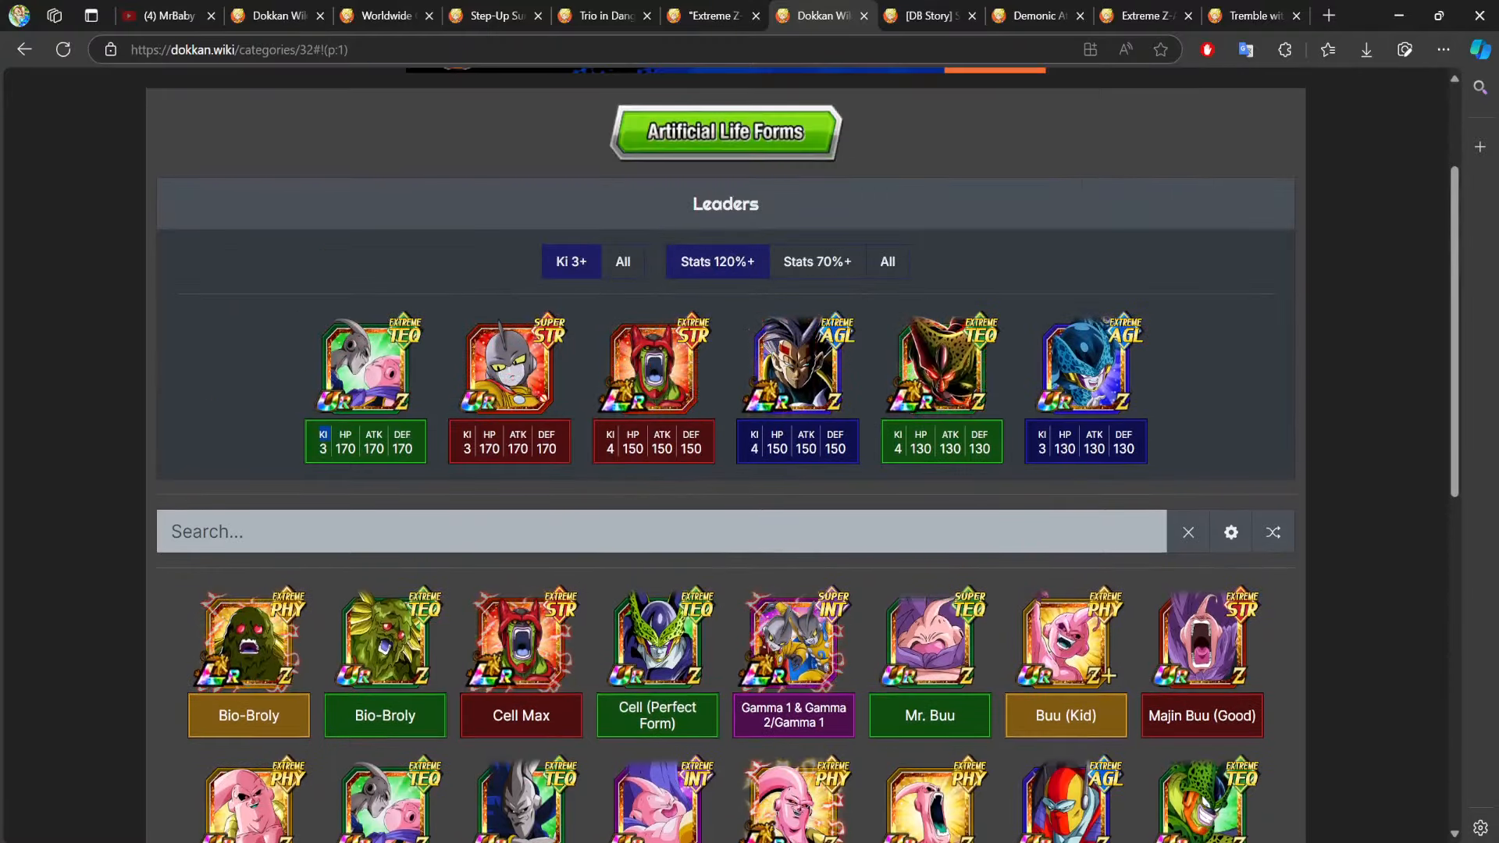
{"action": "scroll", "scroll_direction": "down", "scroll_amount": 3}
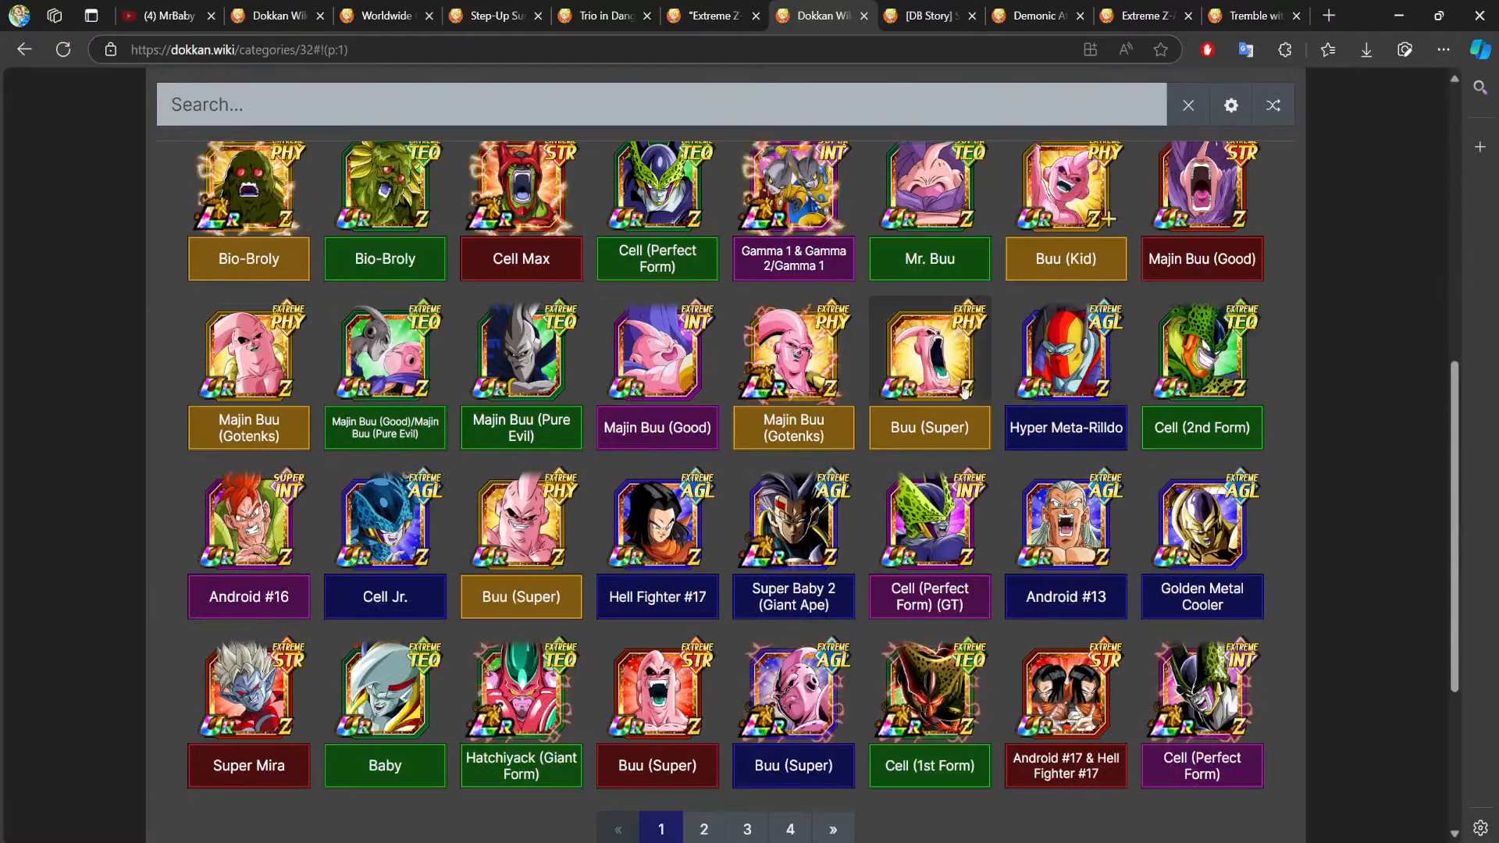
{"action": "scroll", "scroll_direction": "up", "scroll_amount": 3}
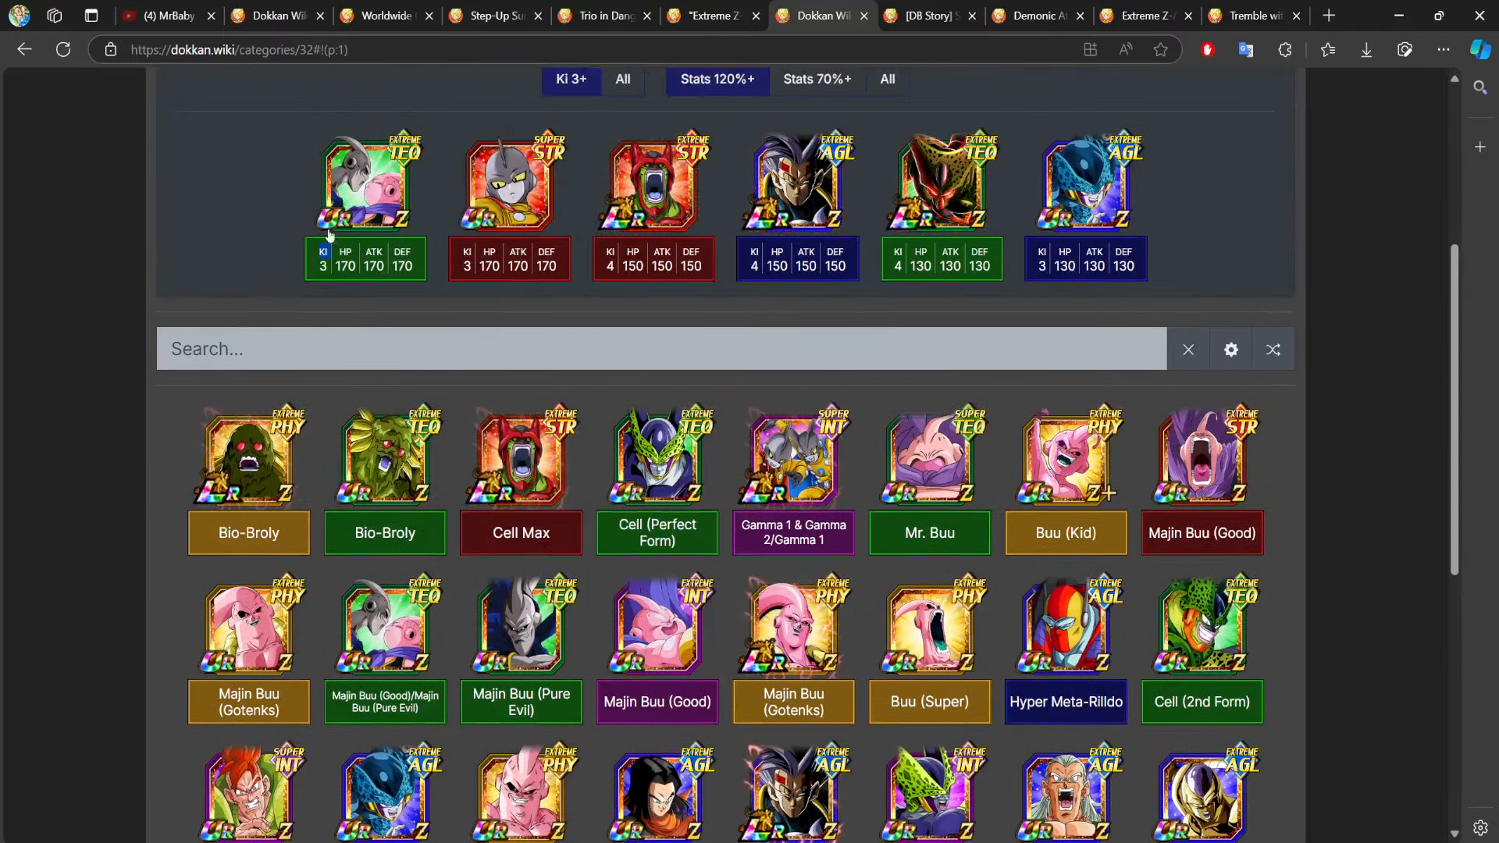
{"action": "scroll", "scroll_direction": "down", "scroll_amount": 3}
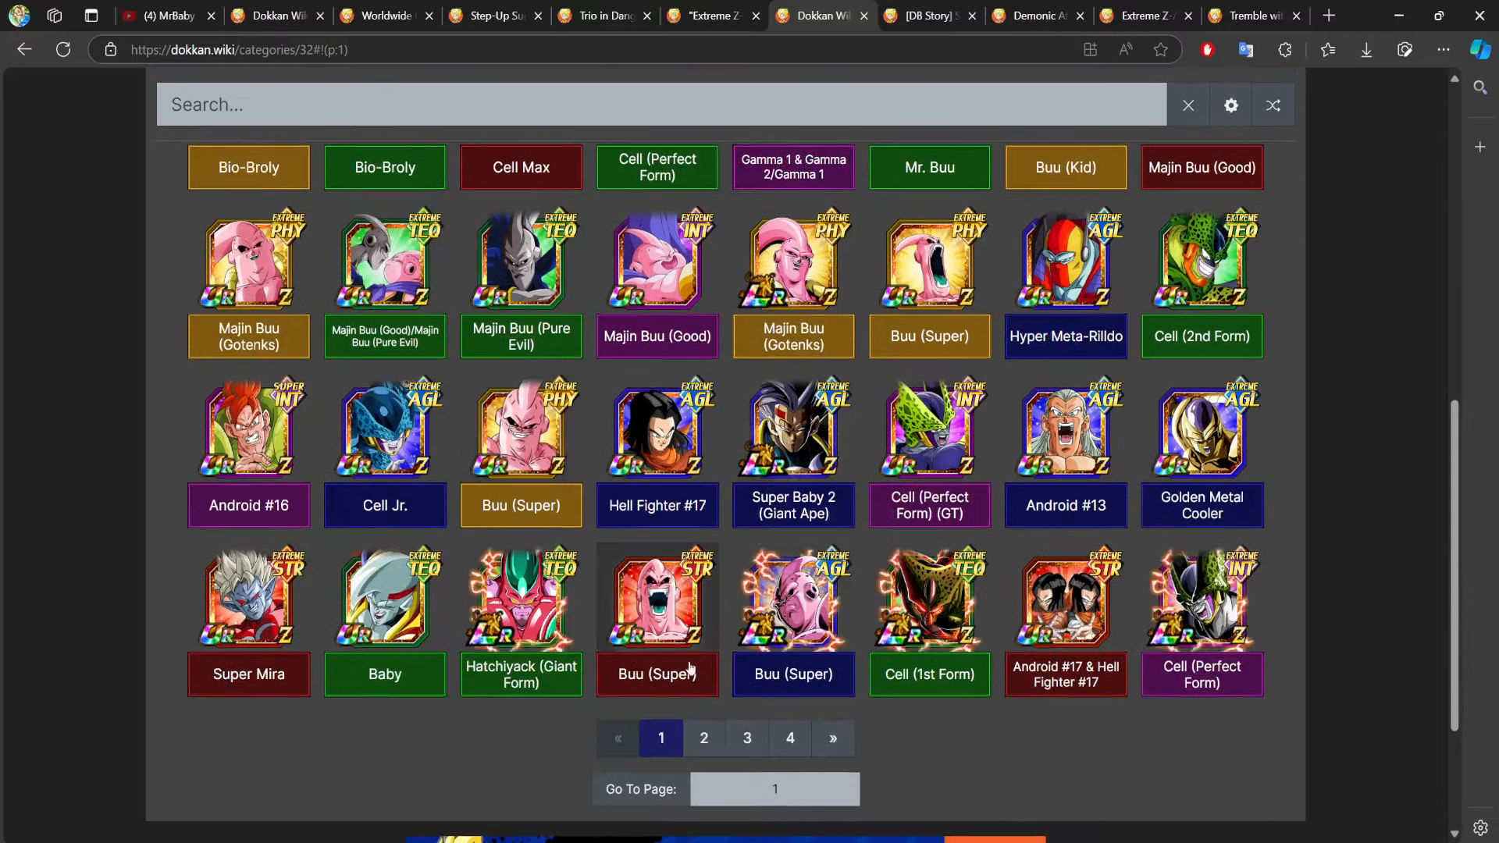
Browse page 2 of the Artificial Life Forms cards, then return to the Extreme Z-Battle news.
{"action": "left_click", "coordinate": [702, 737]}
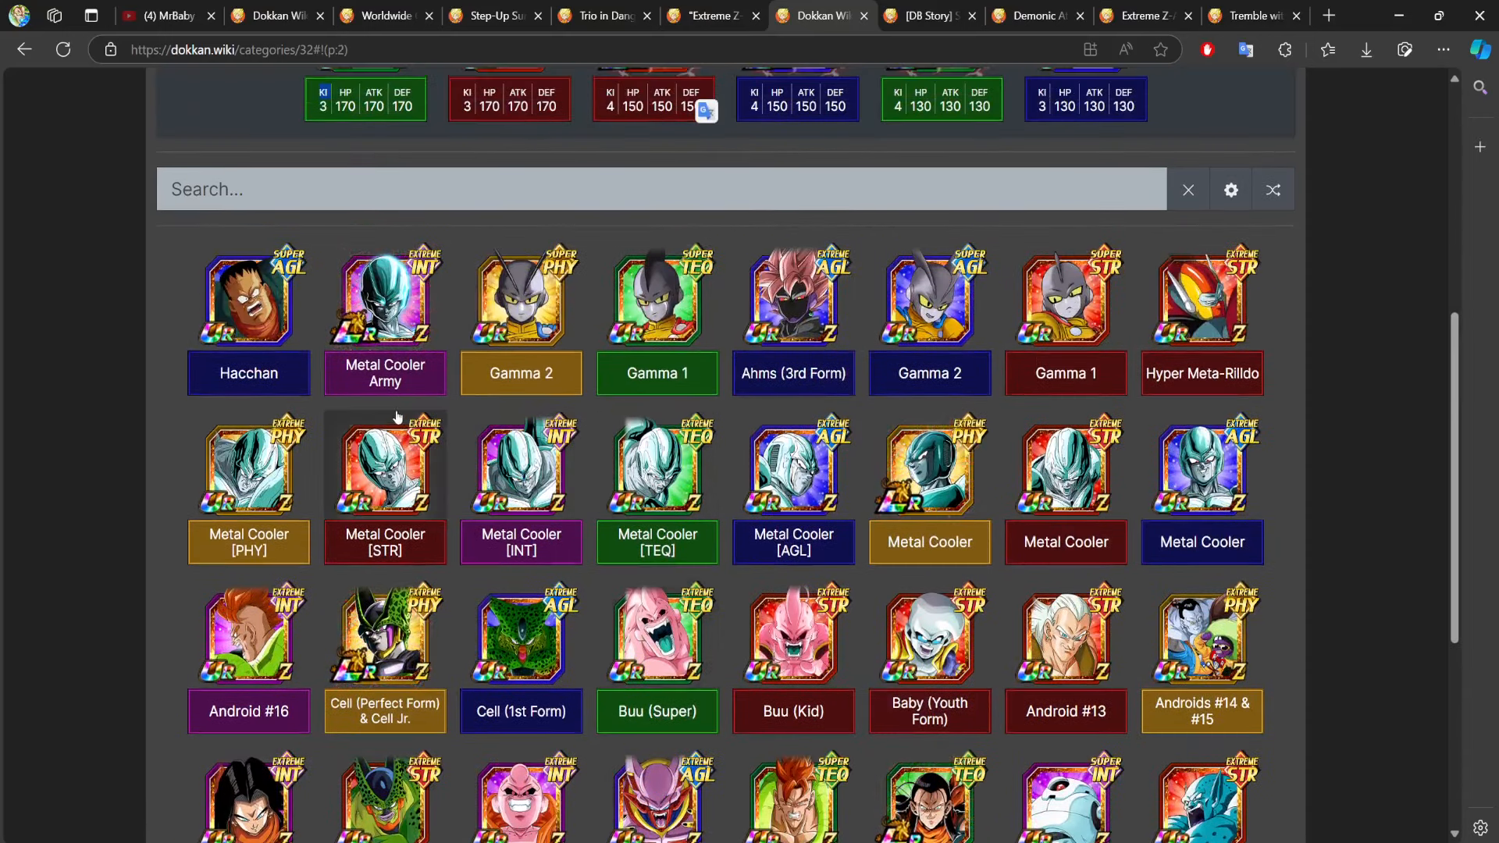
{"action": "scroll", "scroll_direction": "down", "scroll_amount": 3}
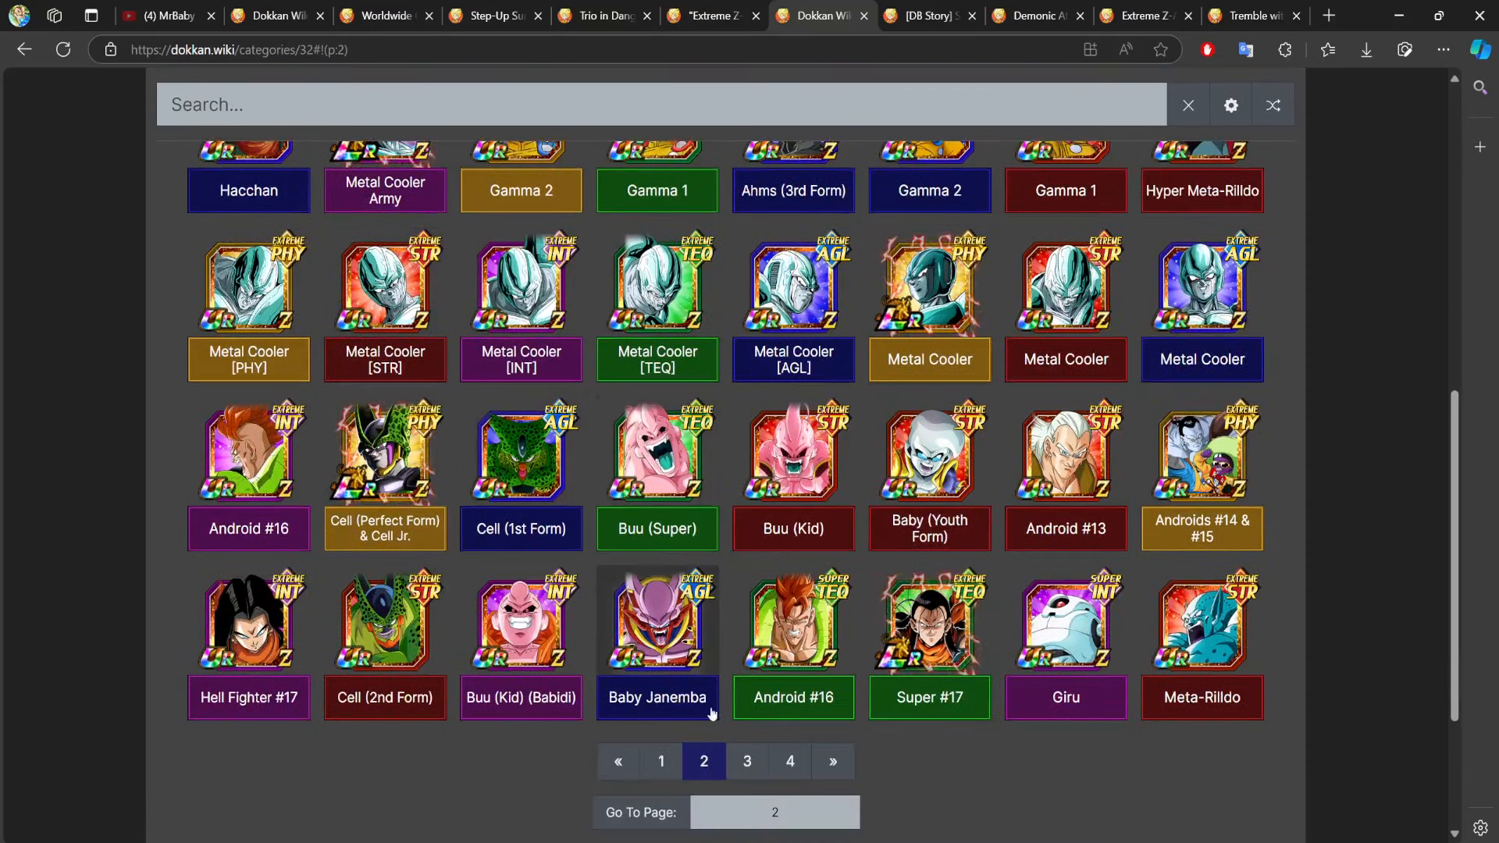
{"action": "left_click", "coordinate": [747, 762]}
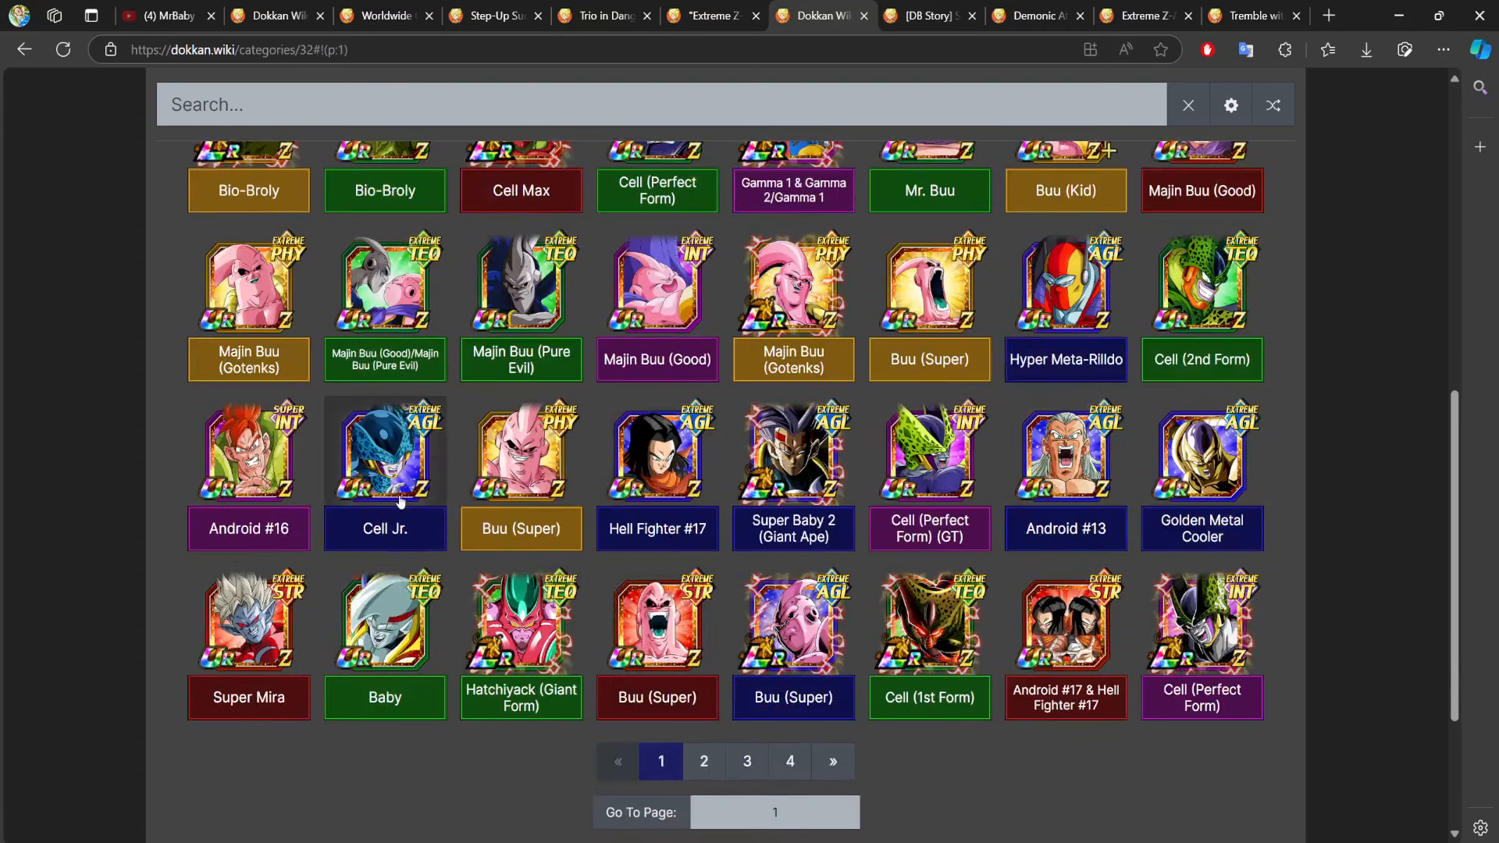
{"action": "scroll", "scroll_direction": "up", "scroll_amount": 3}
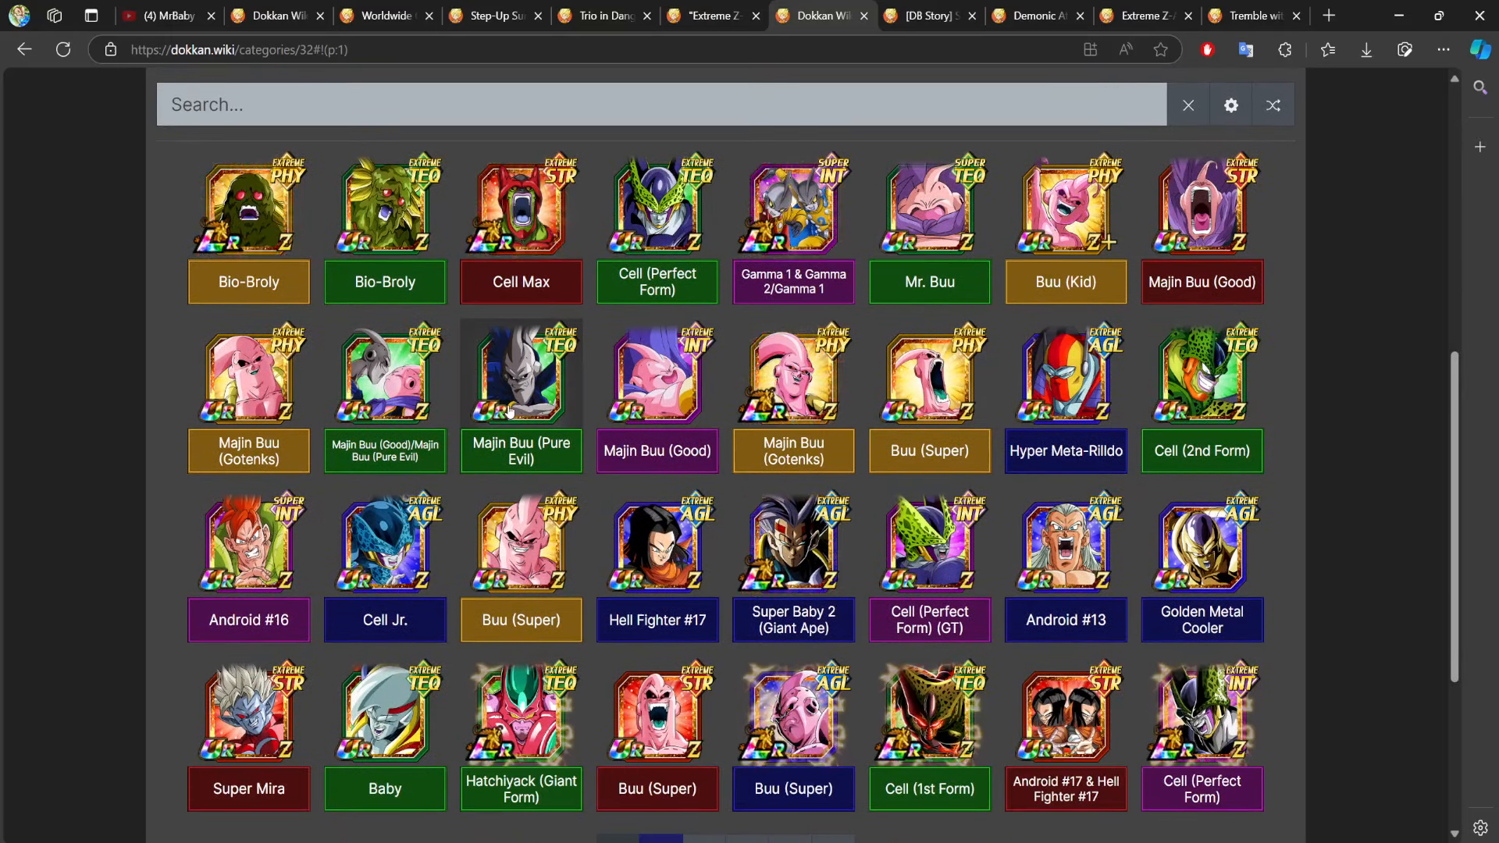
{"action": "scroll", "scroll_direction": "up", "scroll_amount": 3}
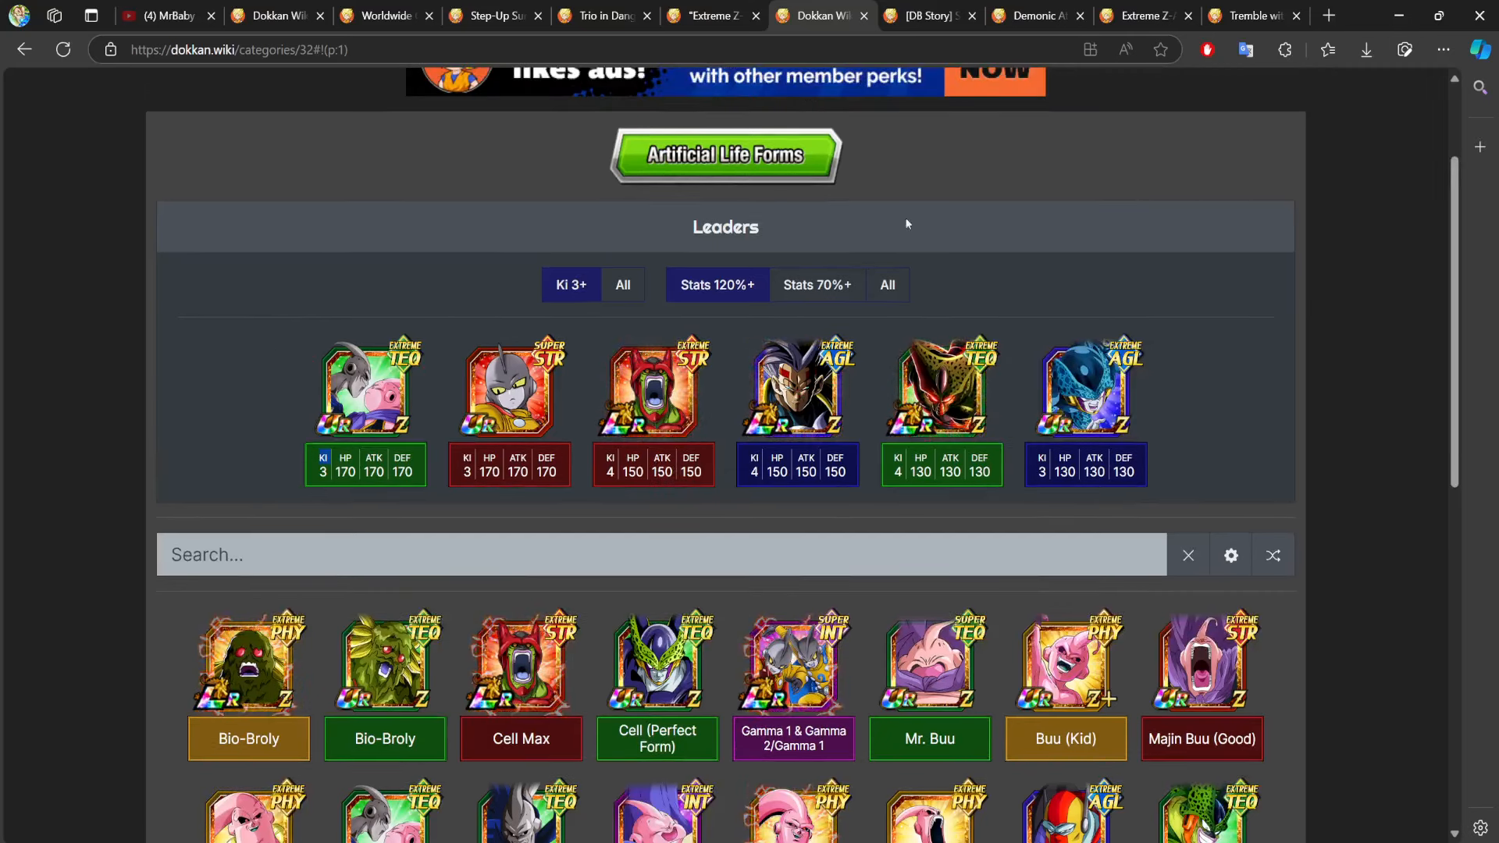
{"action": "scroll", "scroll_direction": "down", "scroll_amount": 3}
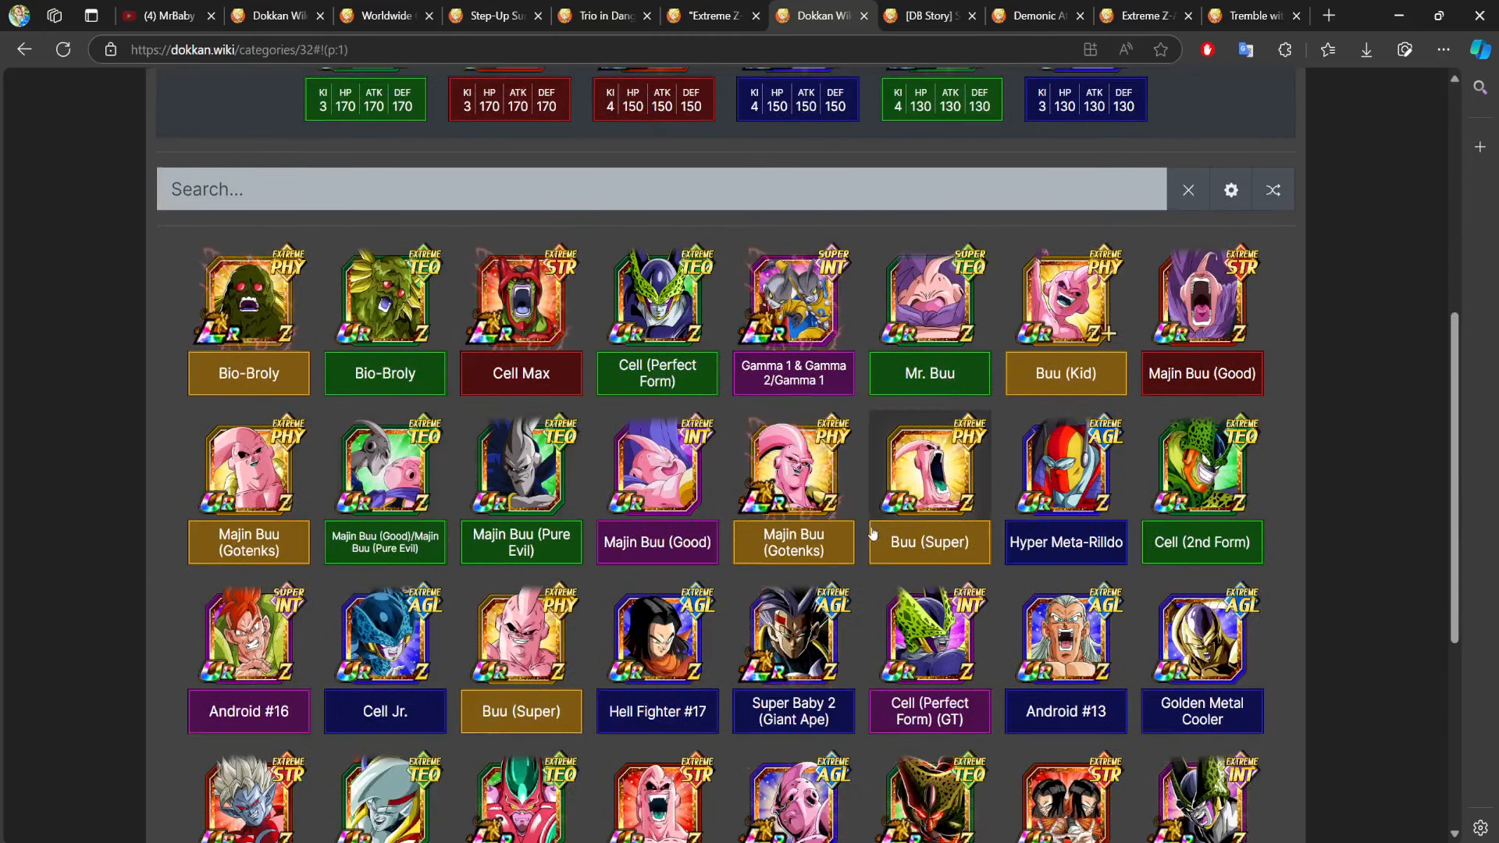
{"action": "mouse_move", "coordinate": [520, 465]}
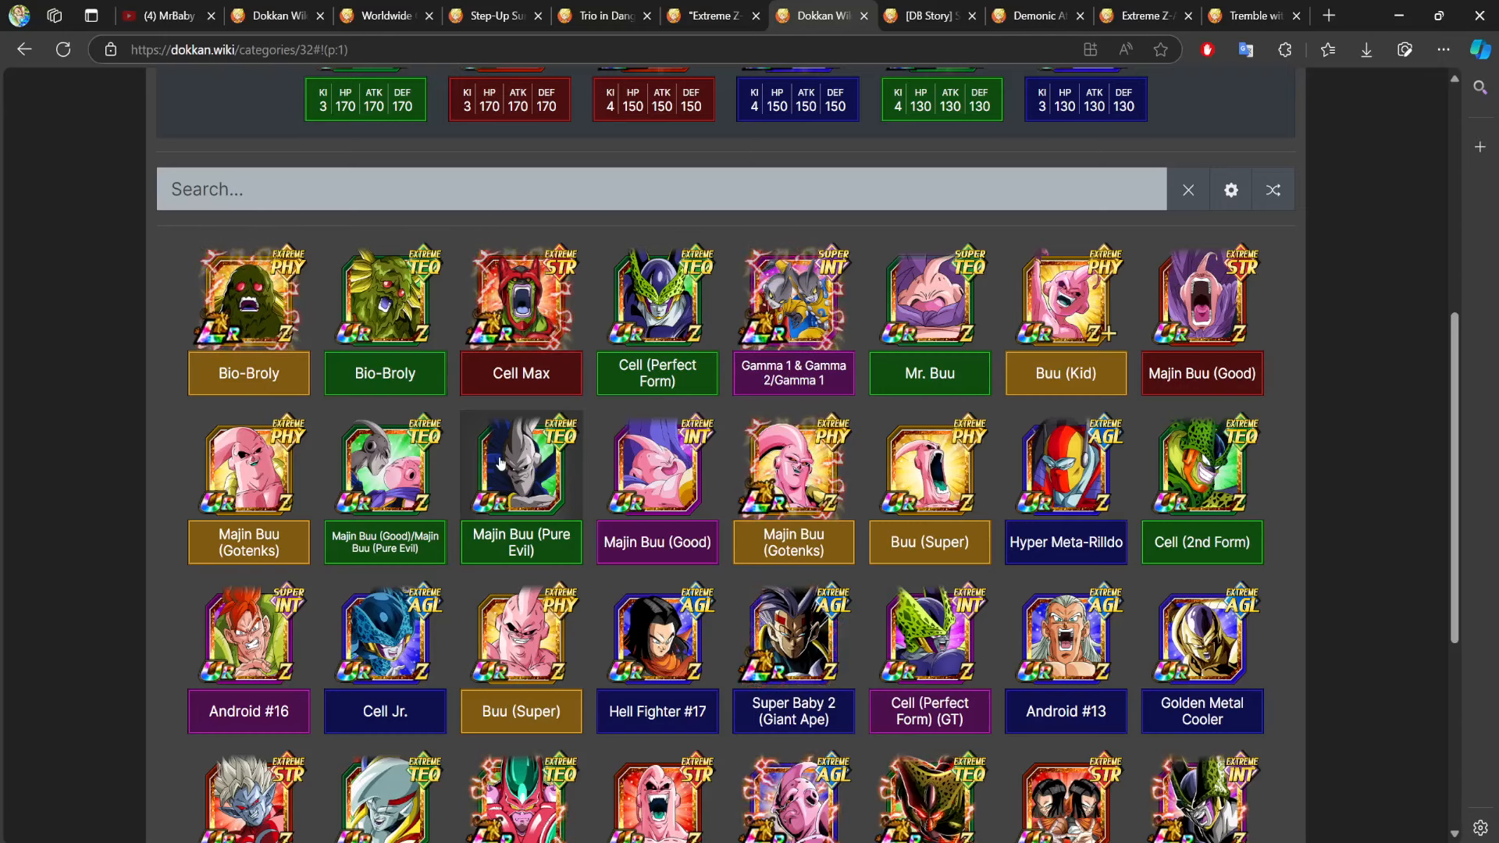
{"action": "left_click", "coordinate": [711, 16]}
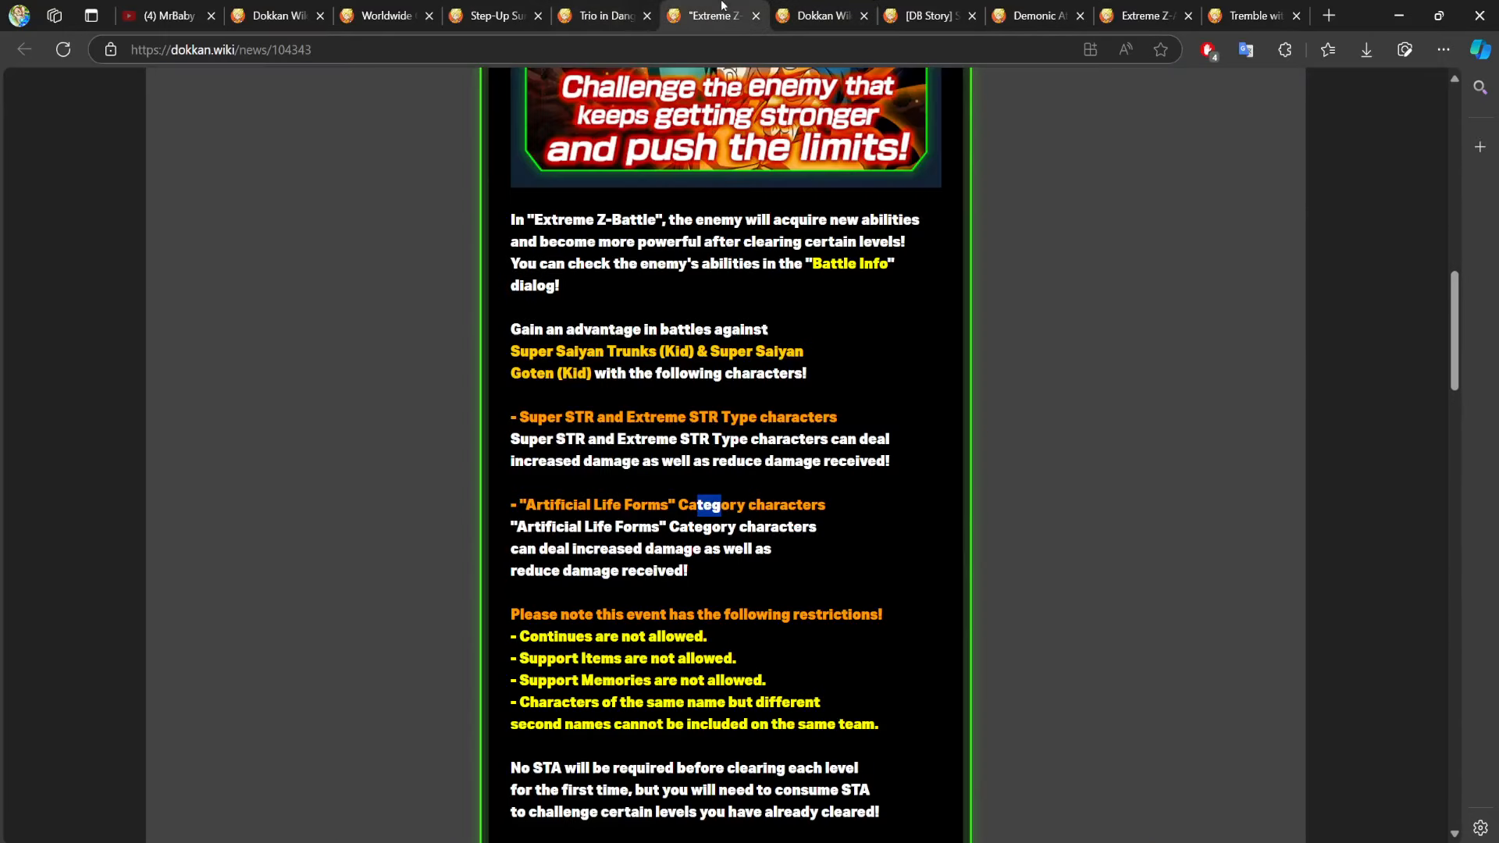
Skim the Extreme Z-Battle rewards and notes, then return to the Artificial Life Forms card list.
{"action": "scroll", "scroll_direction": "up", "scroll_amount": 3}
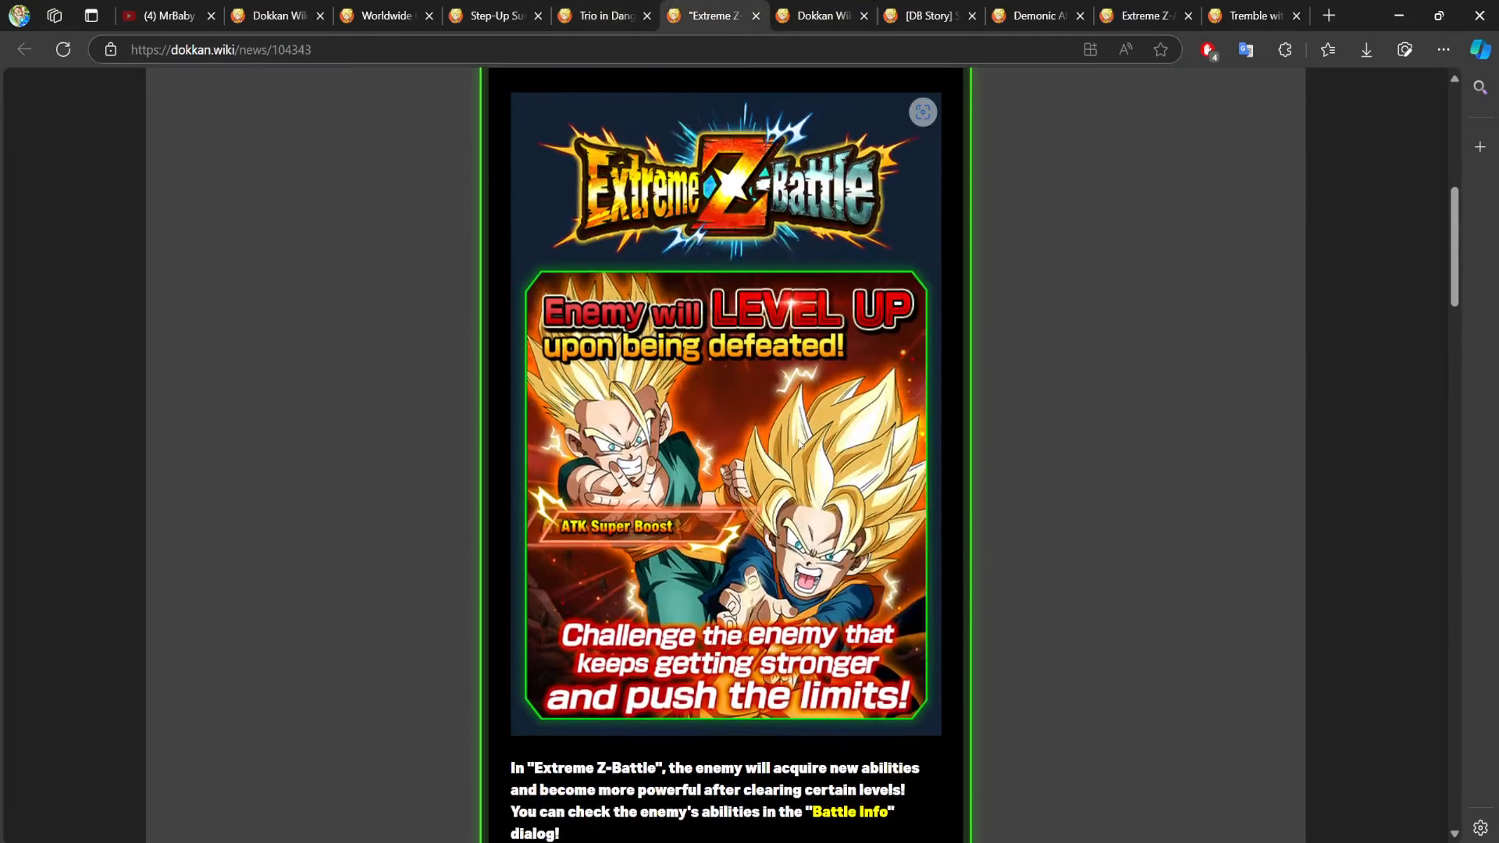
{"action": "scroll", "scroll_direction": "down", "scroll_amount": 3}
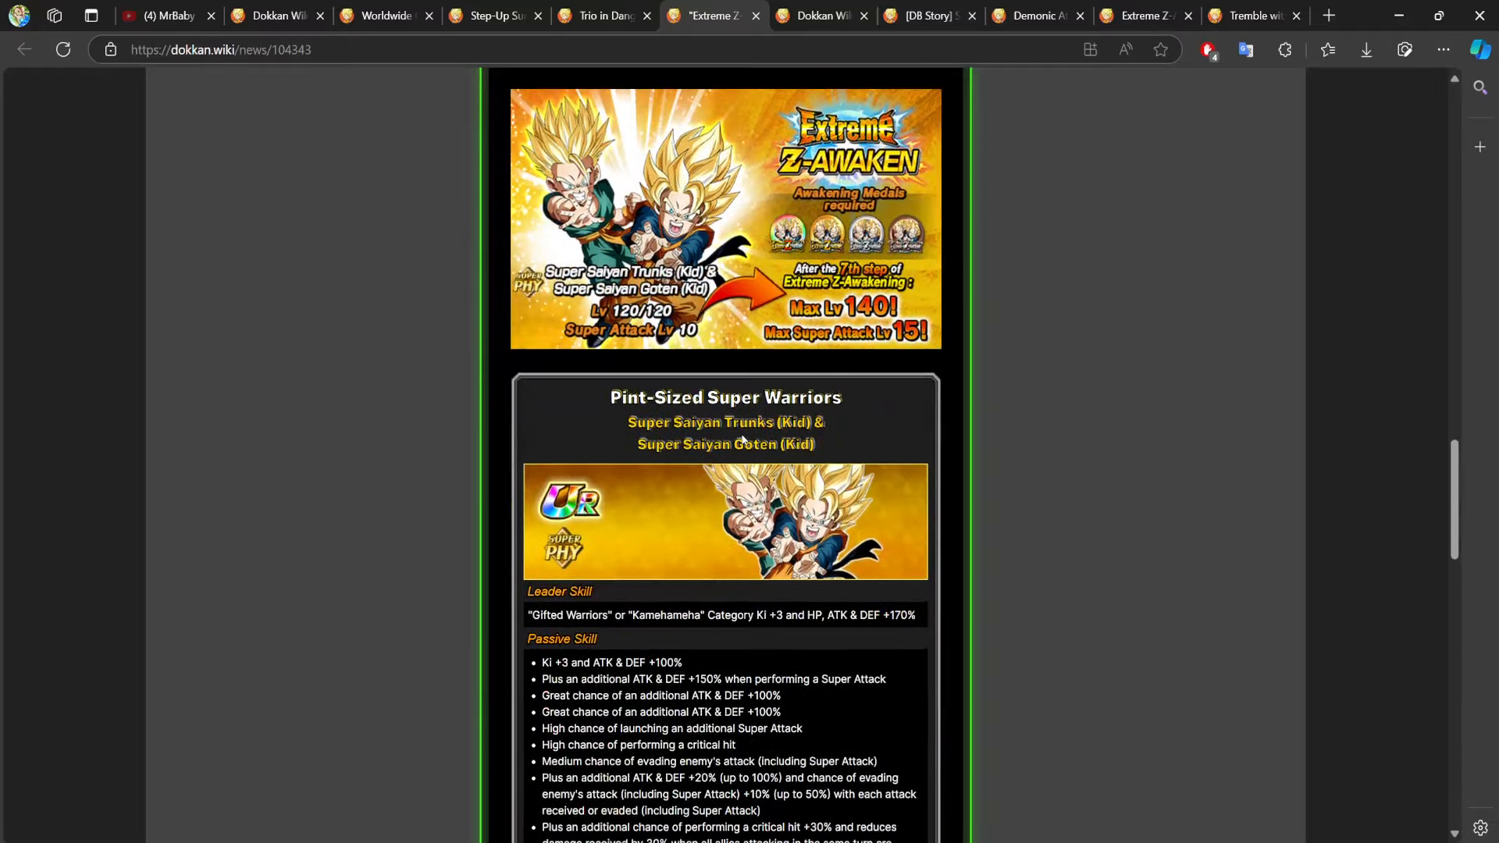
{"action": "scroll", "scroll_direction": "down", "scroll_amount": 3}
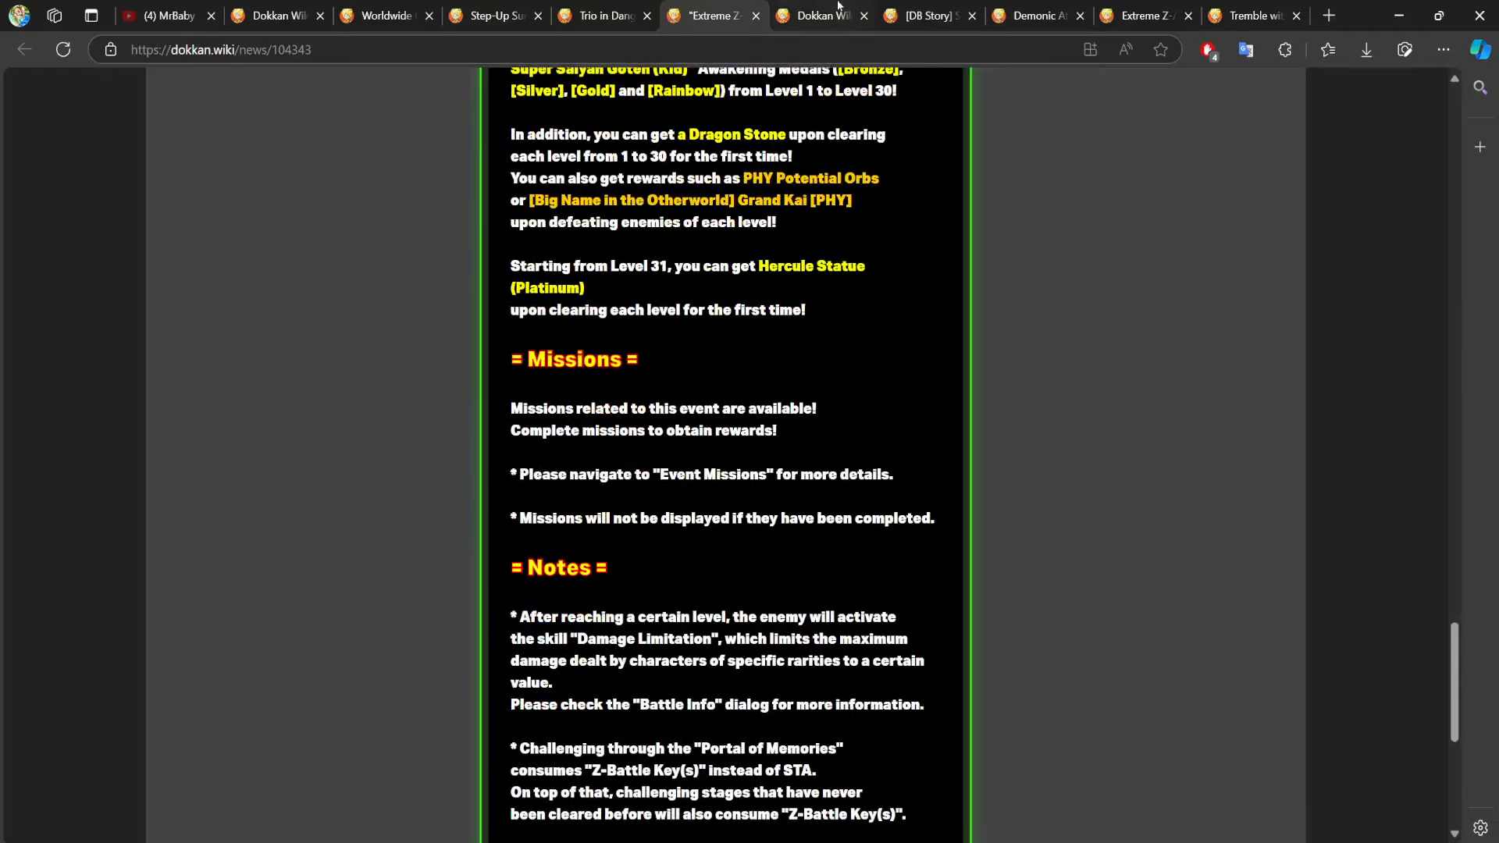
{"action": "left_click", "coordinate": [817, 15]}
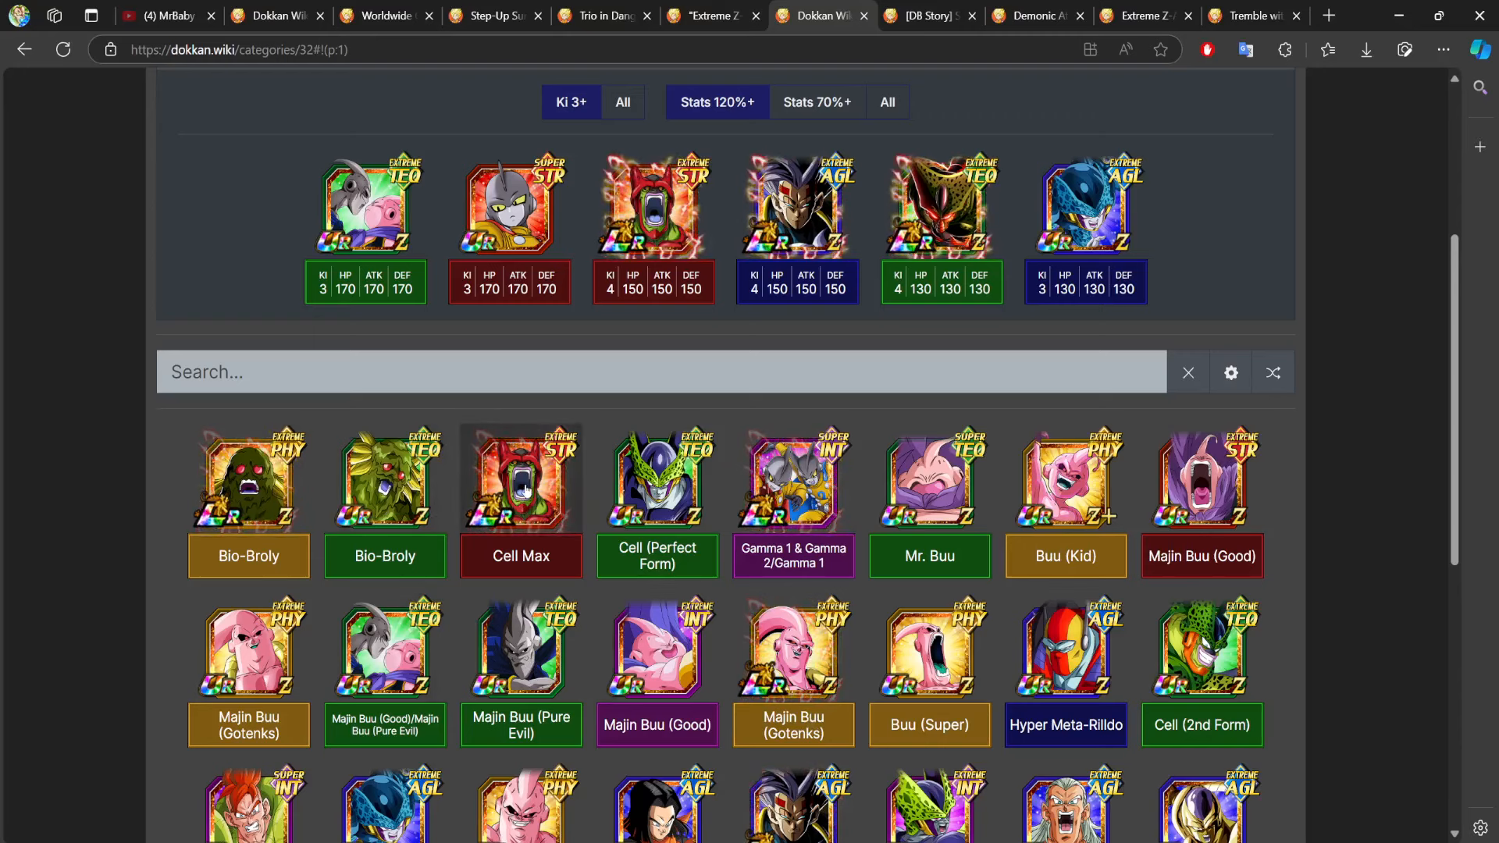
Show the second page of Artificial Life Forms cards and look over it.
{"action": "scroll", "scroll_direction": "down", "scroll_amount": 3}
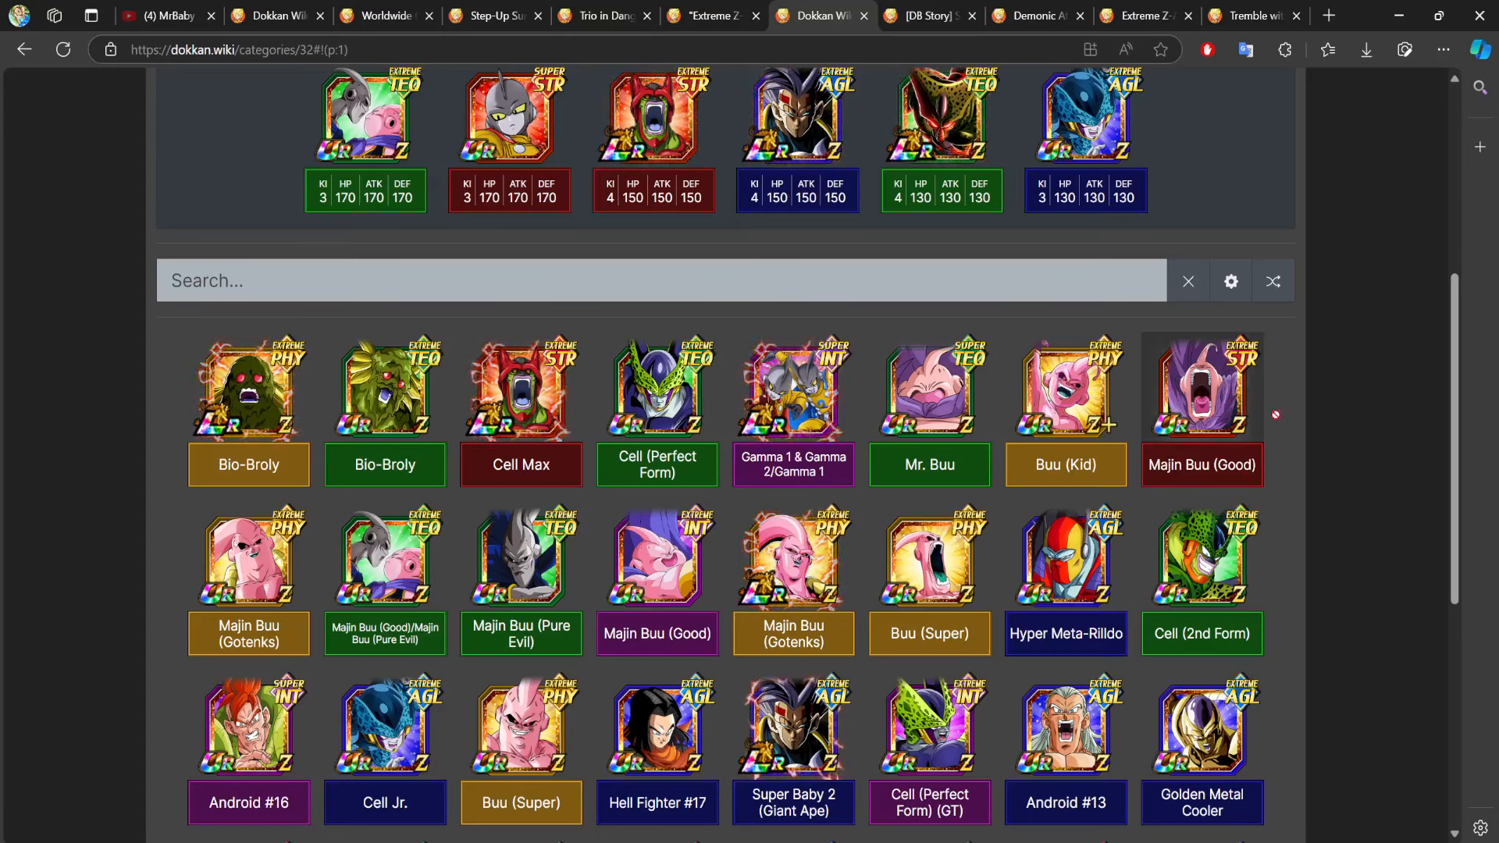
{"action": "scroll", "scroll_direction": "up", "scroll_amount": 3}
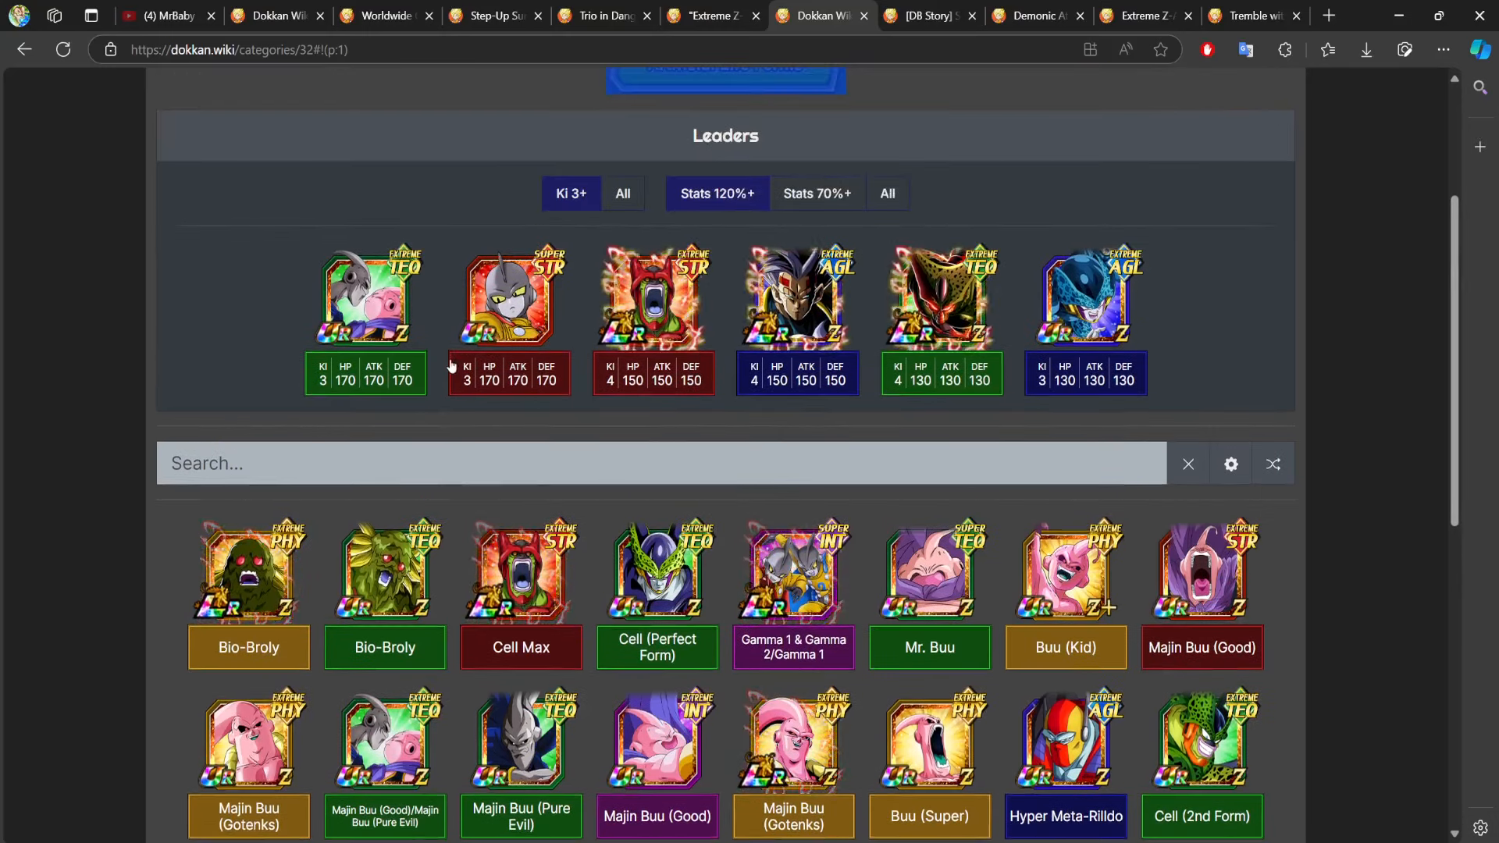
{"action": "scroll", "scroll_direction": "down", "scroll_amount": 3}
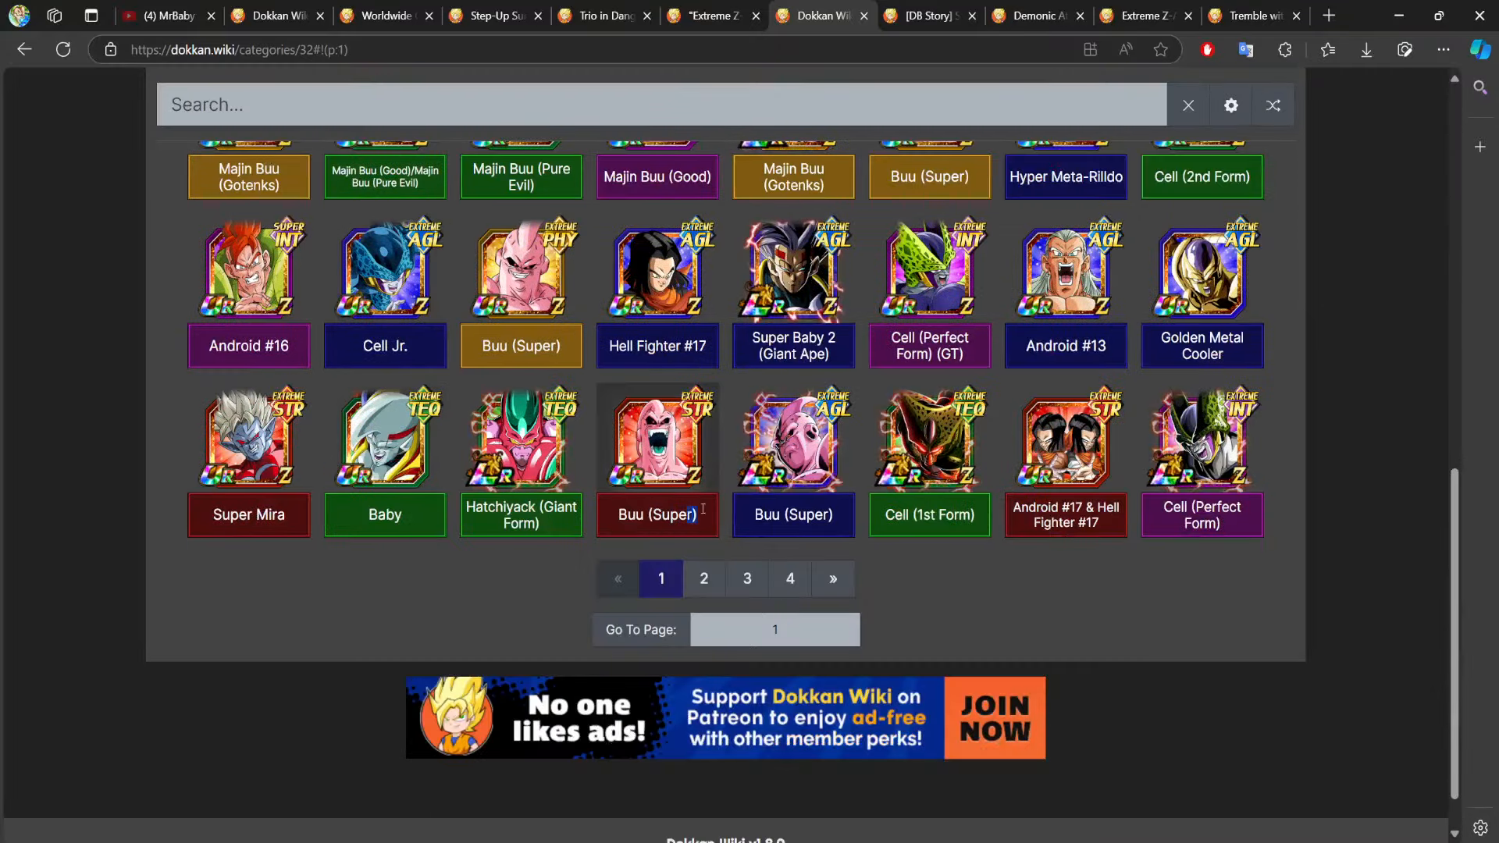
{"action": "left_click", "coordinate": [703, 578]}
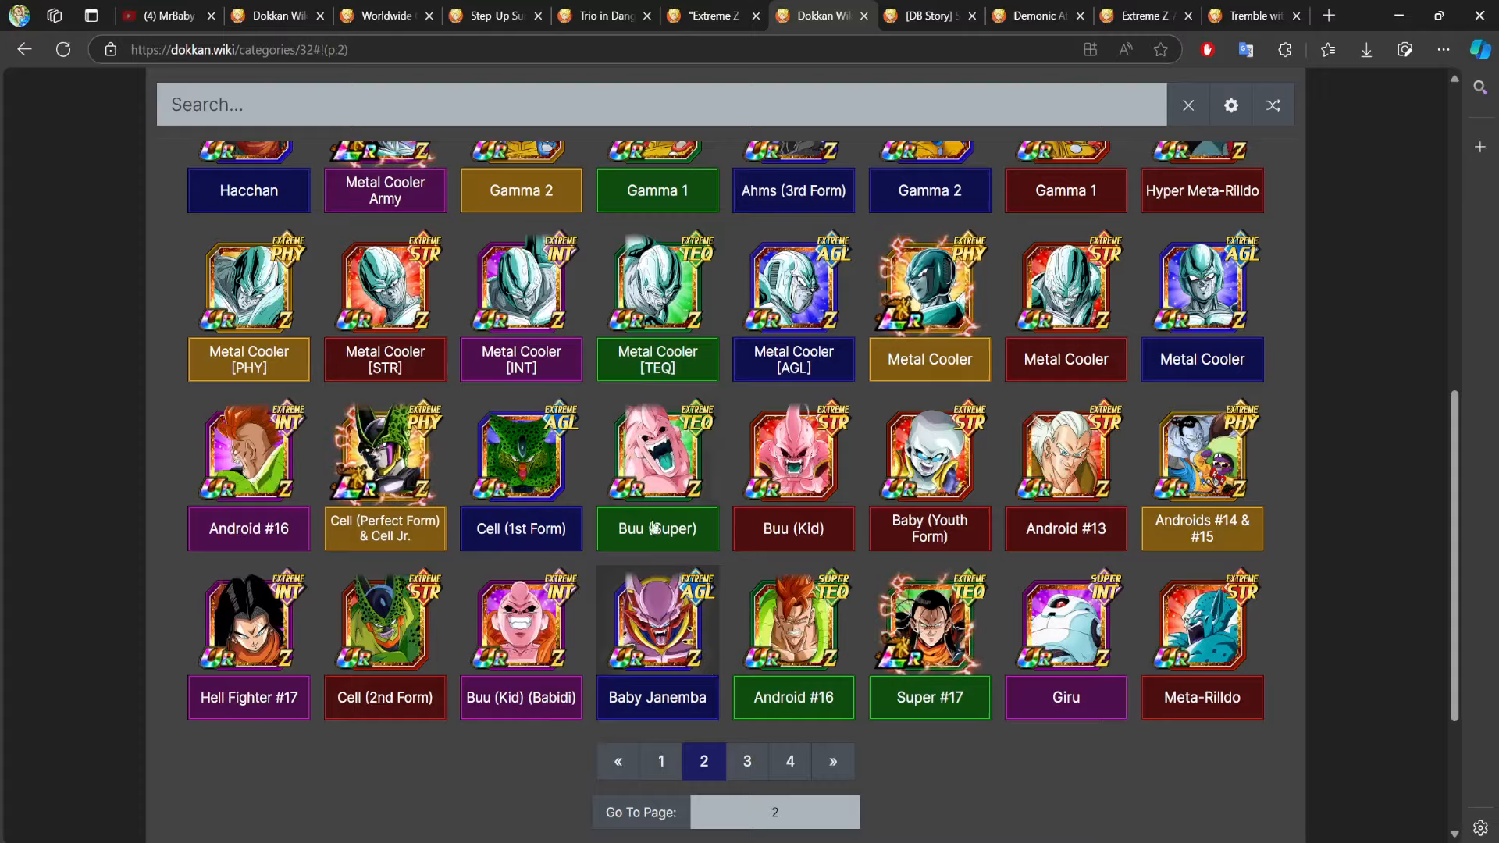
{"action": "scroll", "scroll_direction": "down", "scroll_amount": 3}
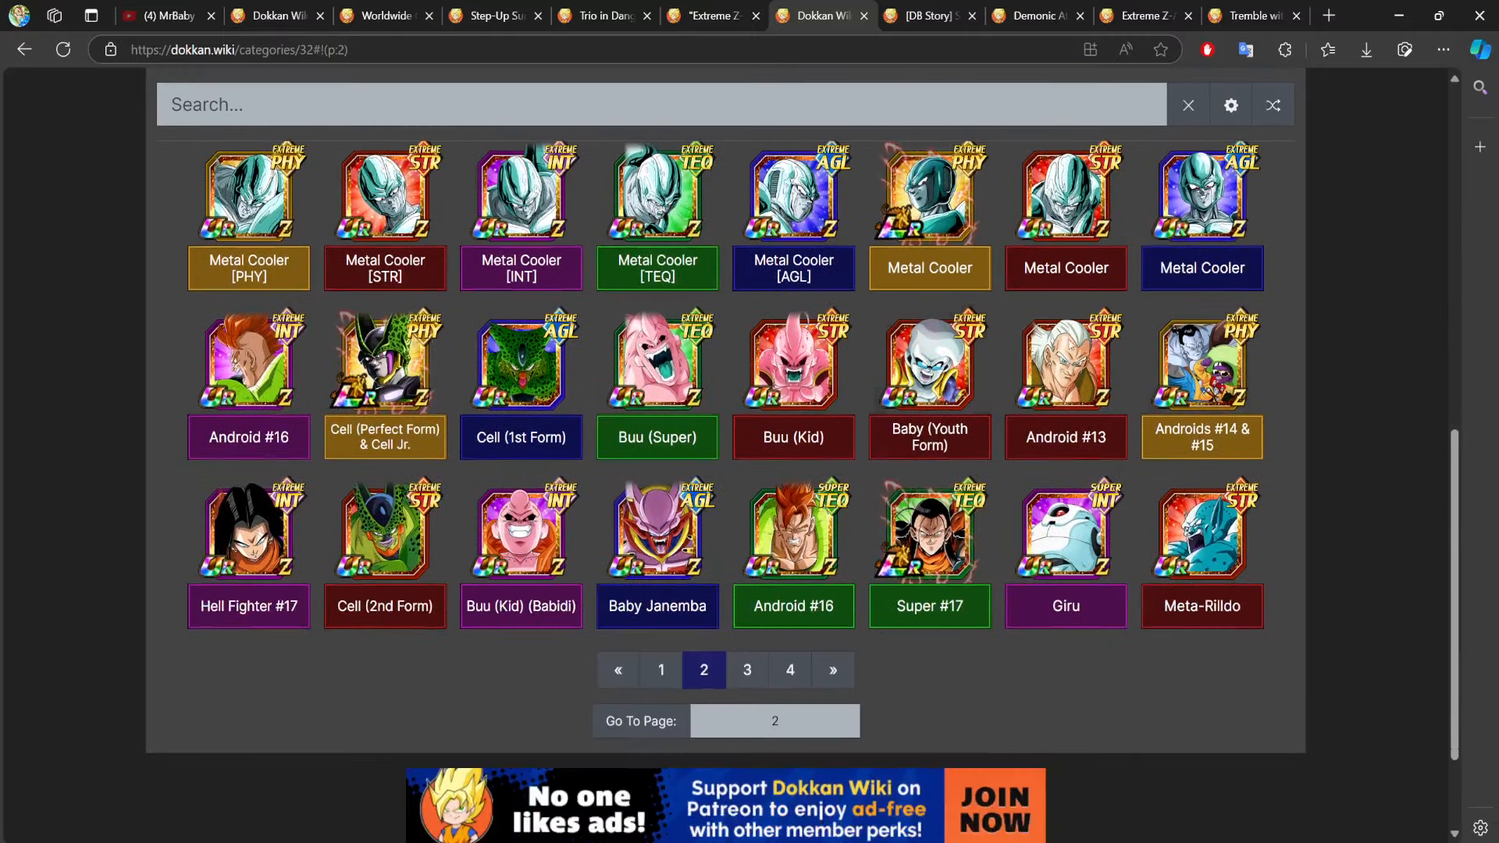
{"action": "scroll", "scroll_direction": "up", "scroll_amount": 3}
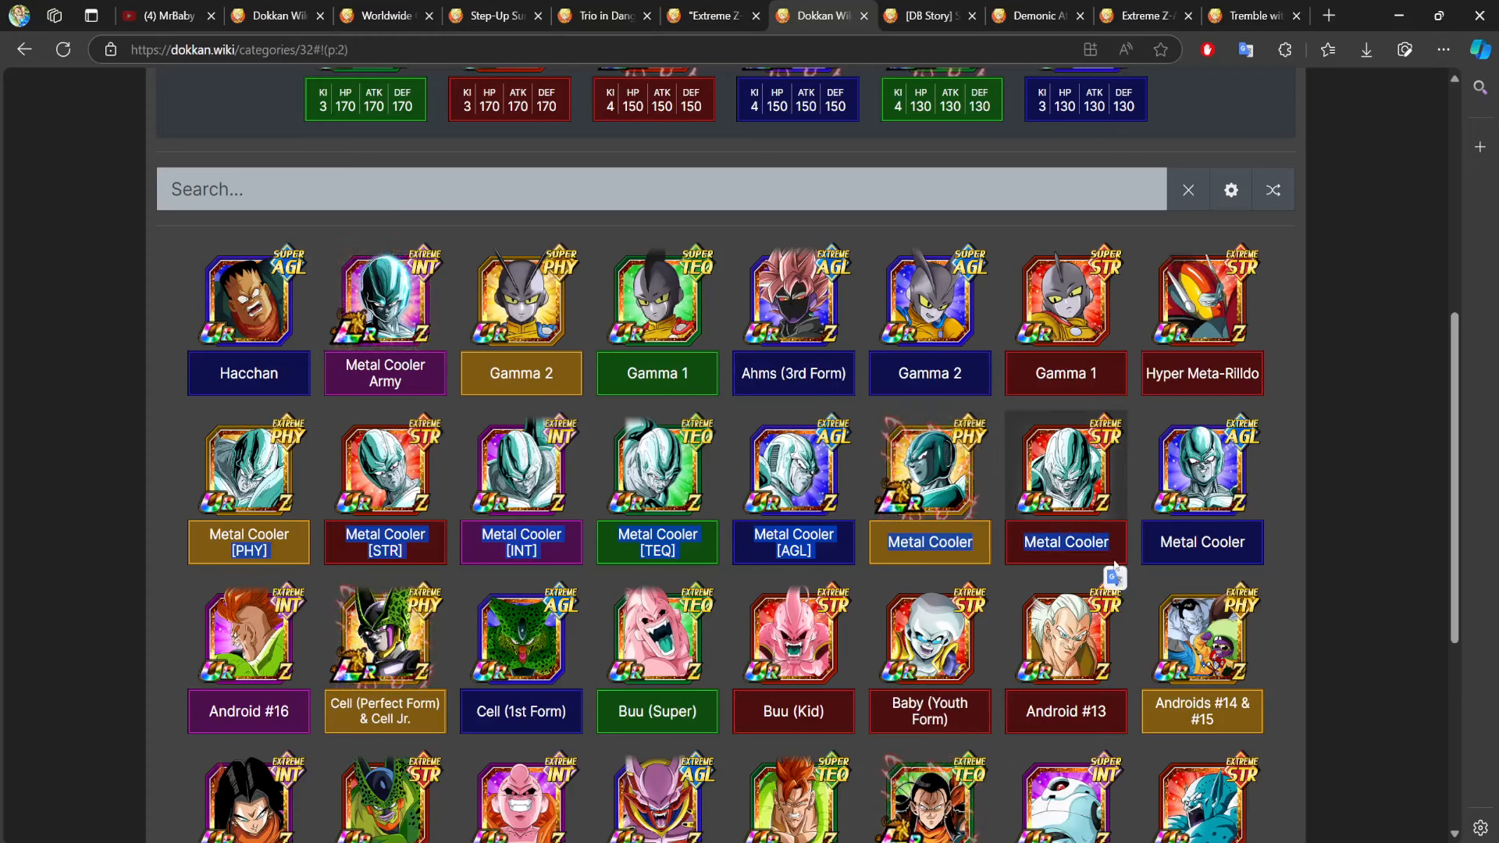
{"action": "mouse_move", "coordinate": [148, 446]}
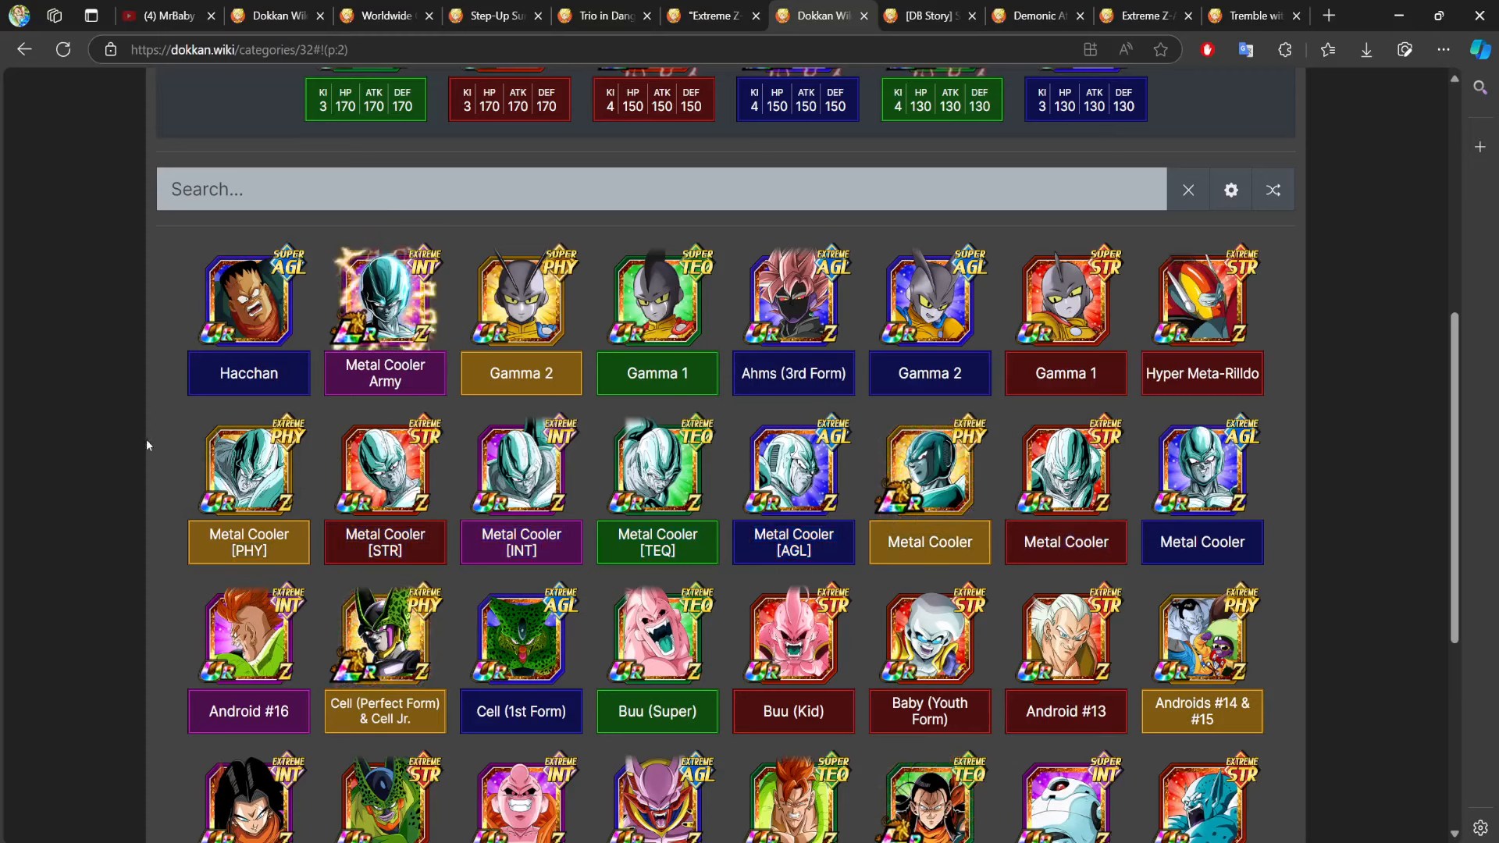
{"action": "scroll", "scroll_direction": "up", "scroll_amount": 3}
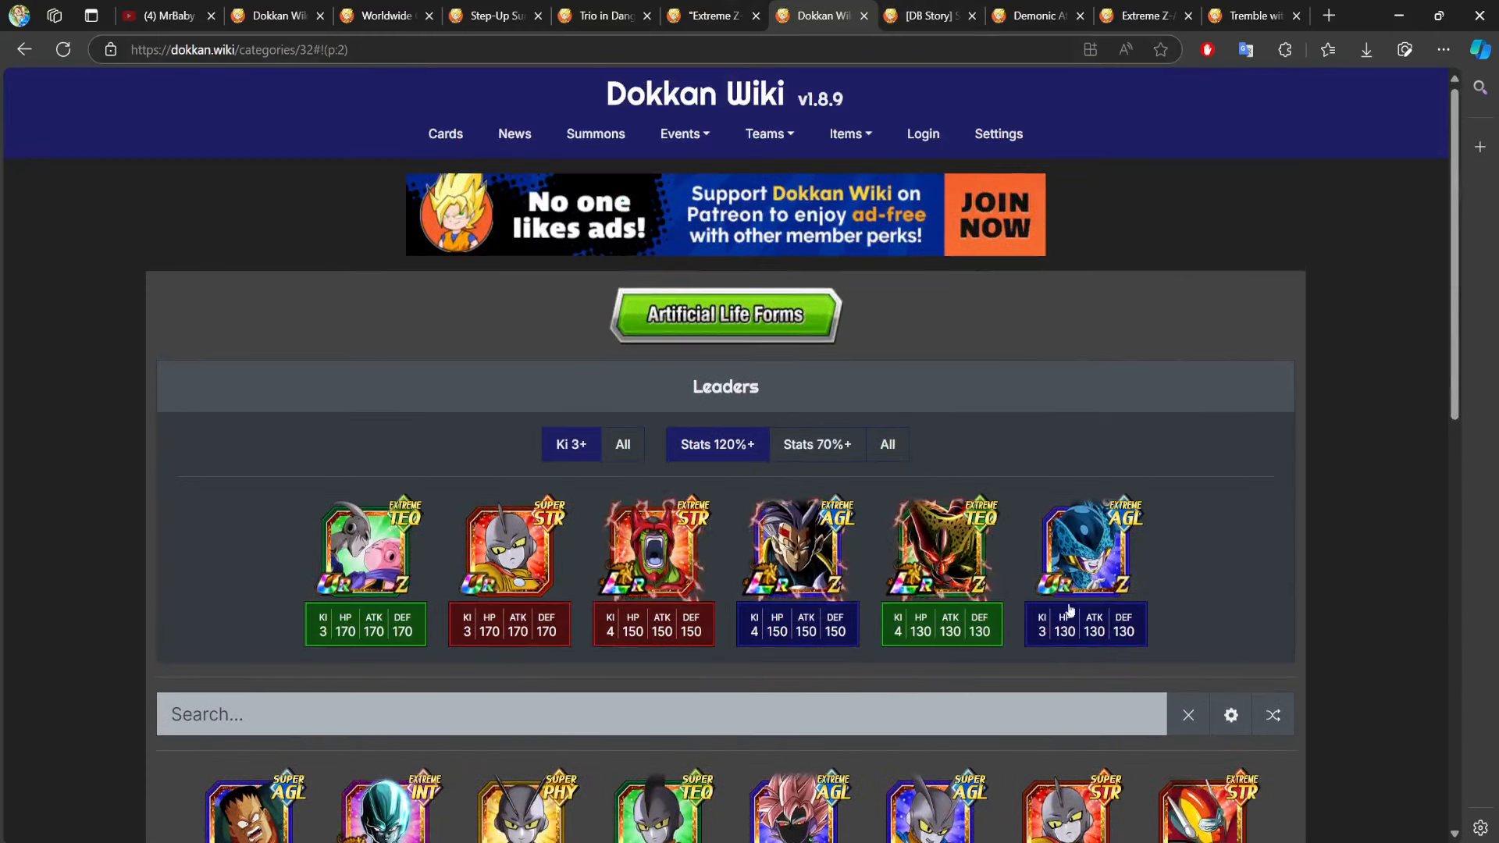
Glance over the Extreme Z-Battle, Trio in Danger and Step-Up pages, landing on the Super Warrior Slam event news.
{"action": "left_click", "coordinate": [708, 16]}
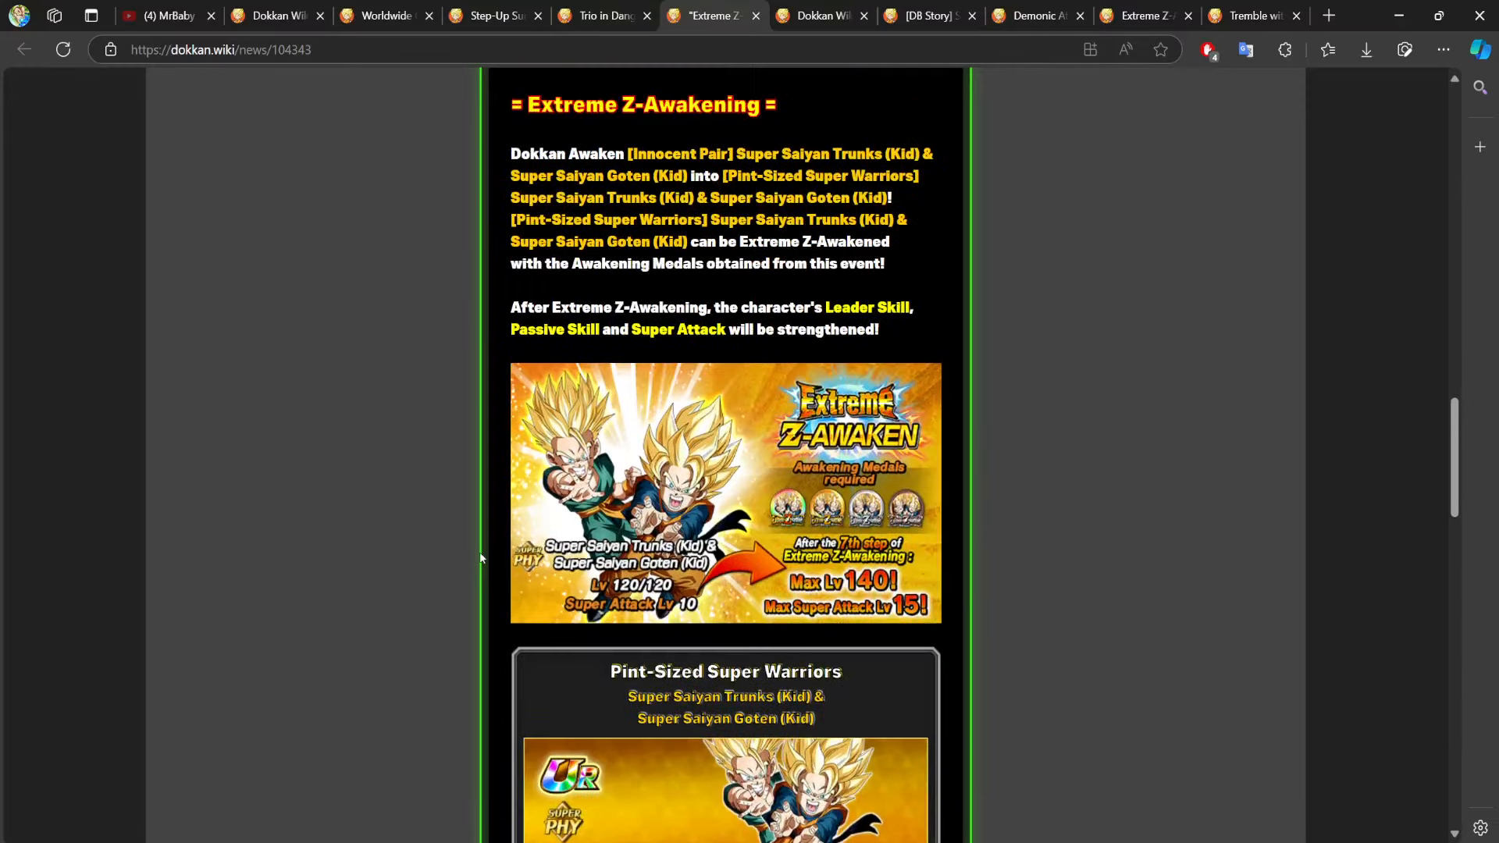
{"action": "scroll", "scroll_direction": "down", "scroll_amount": 3}
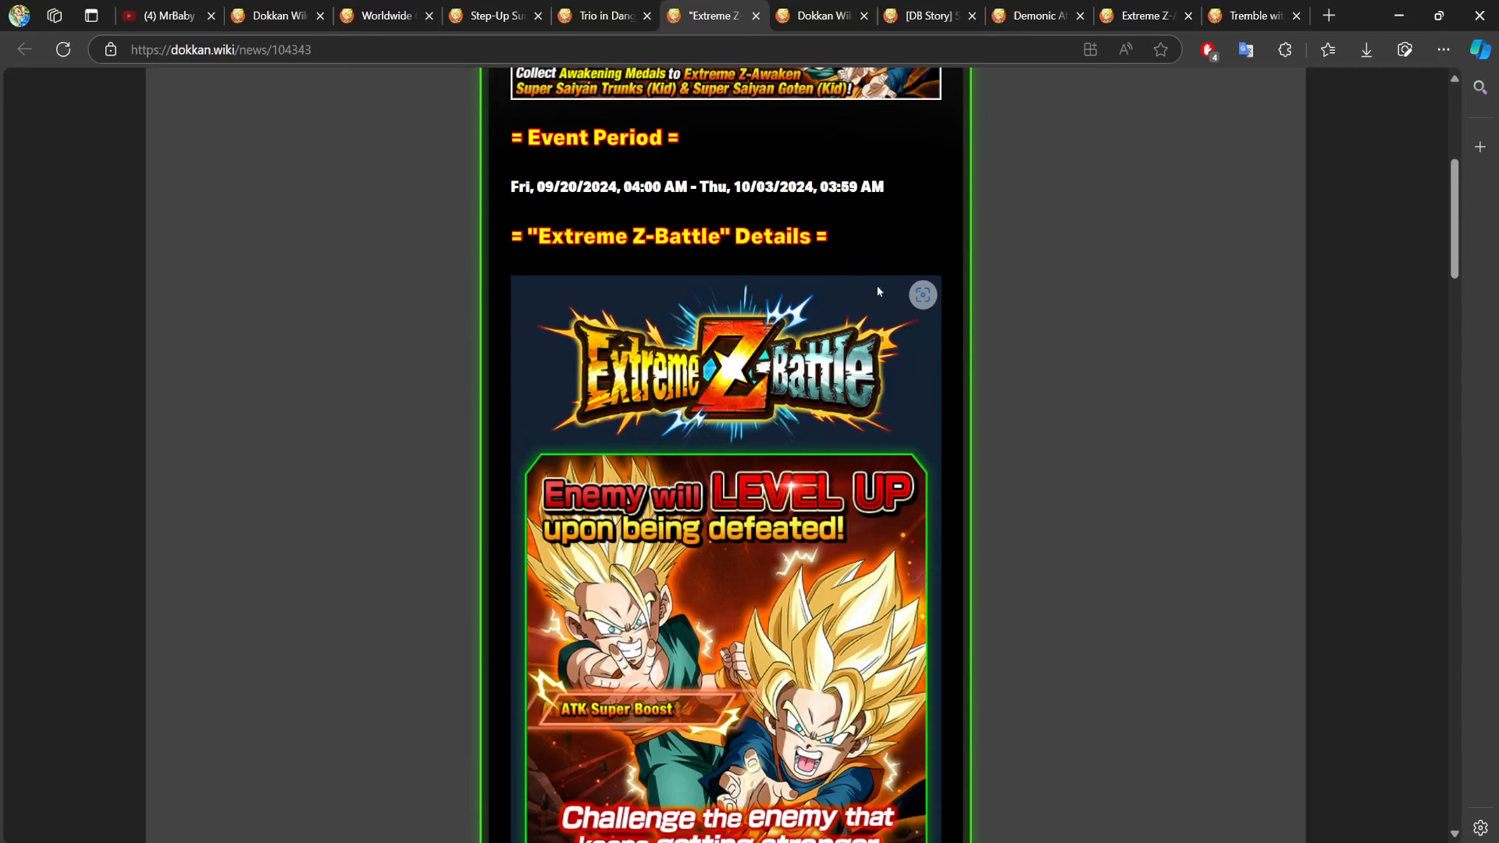
{"action": "left_click", "coordinate": [602, 15]}
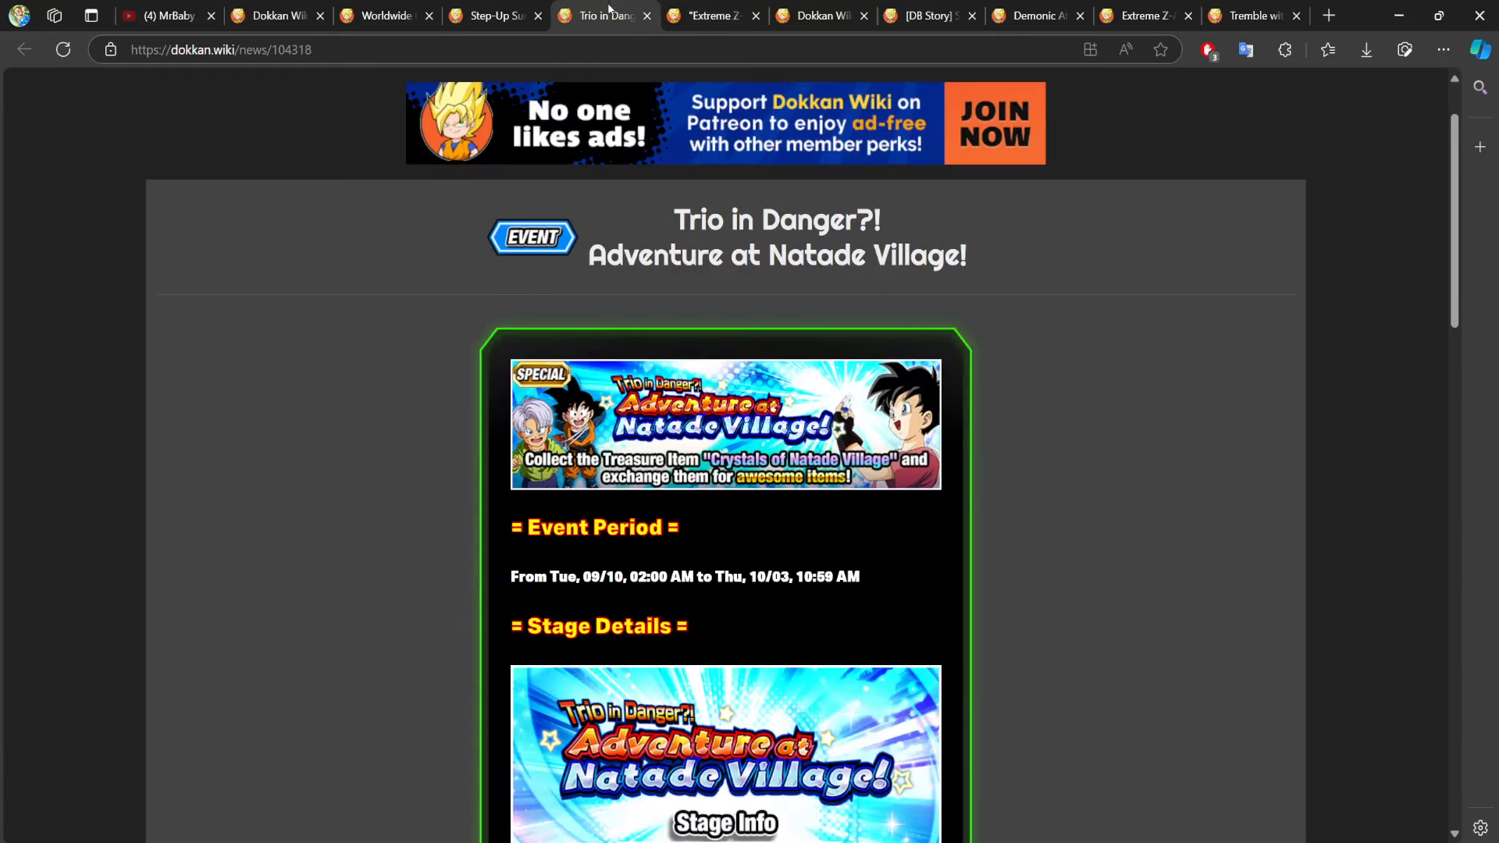
{"action": "mouse_move", "coordinate": [932, 654]}
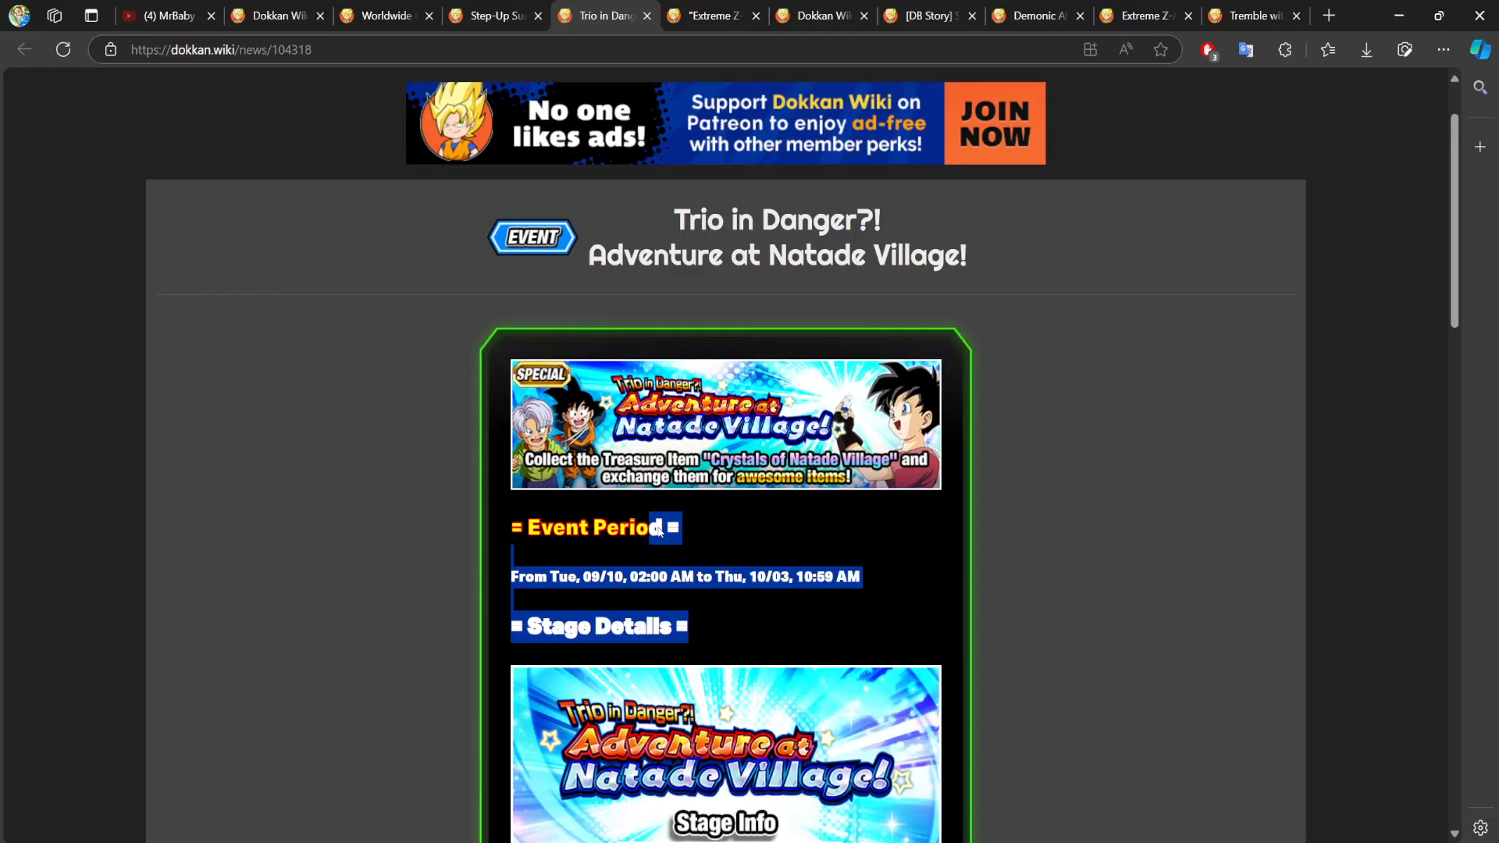
{"action": "mouse_move", "coordinate": [872, 525]}
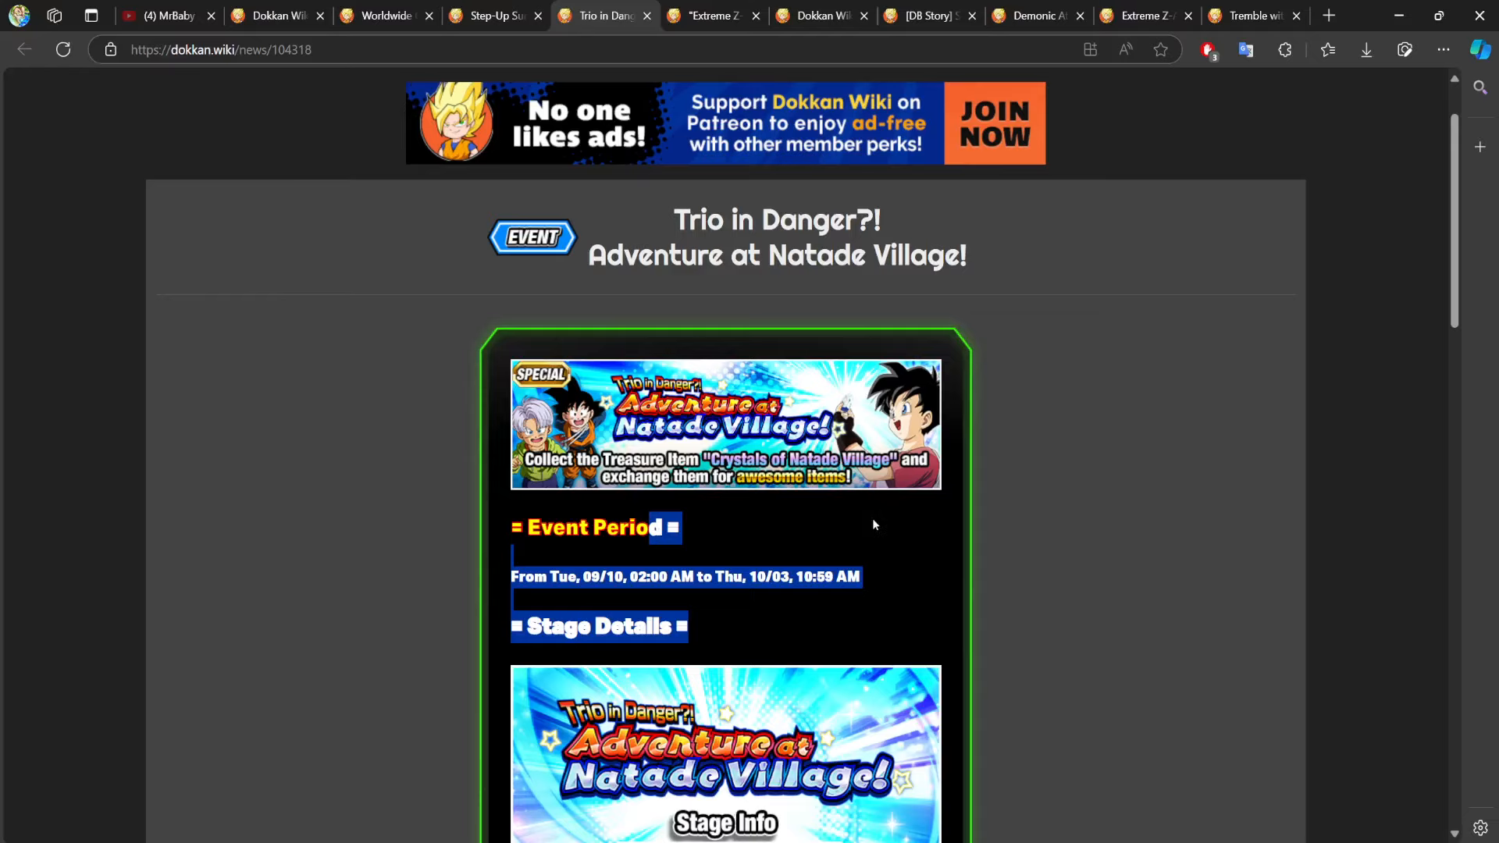
{"action": "mouse_move", "coordinate": [704, 8]}
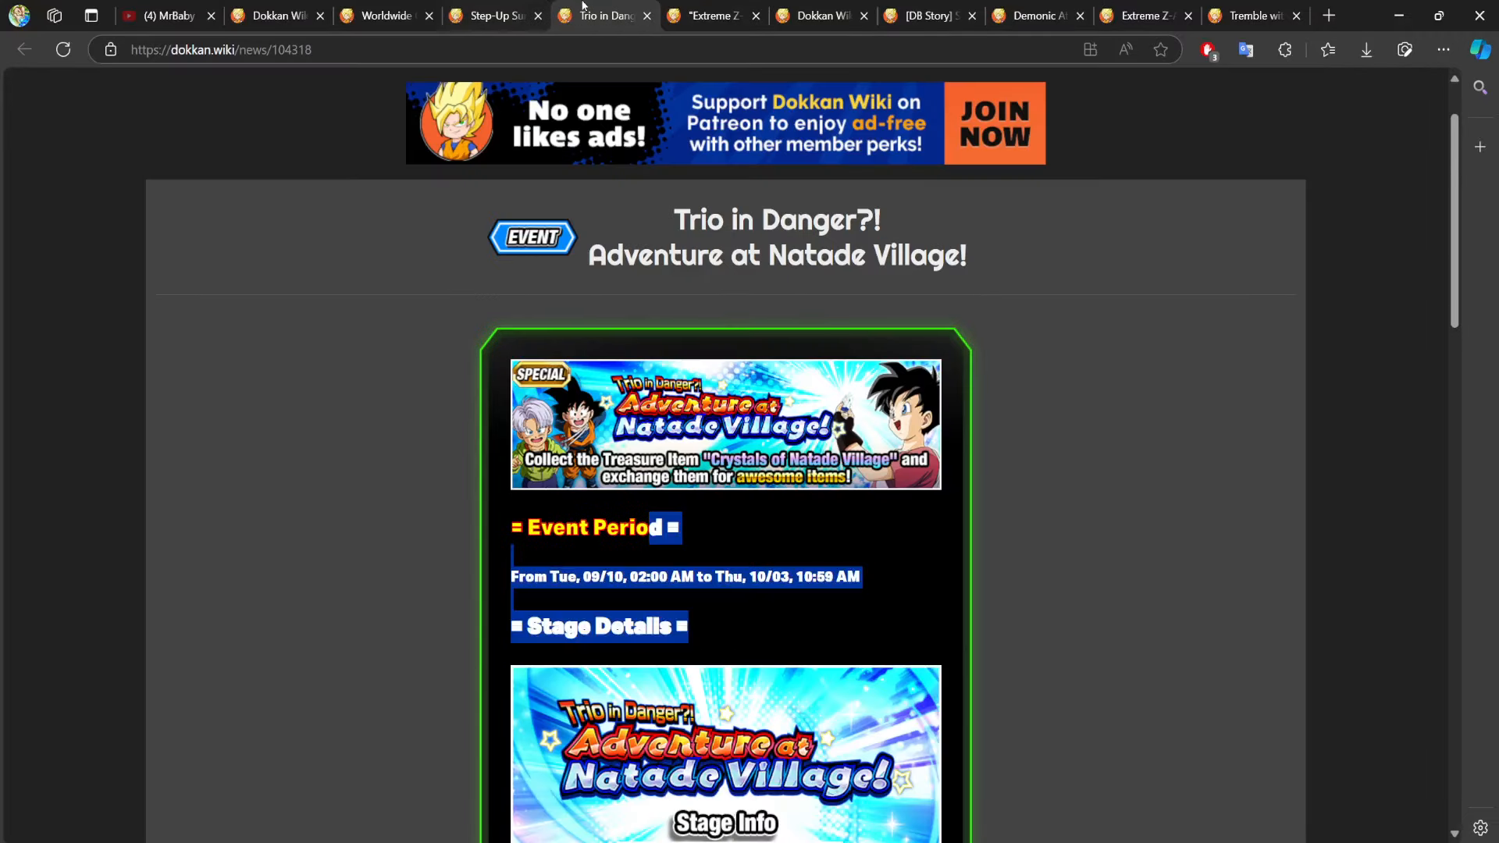
{"action": "left_click", "coordinate": [489, 15]}
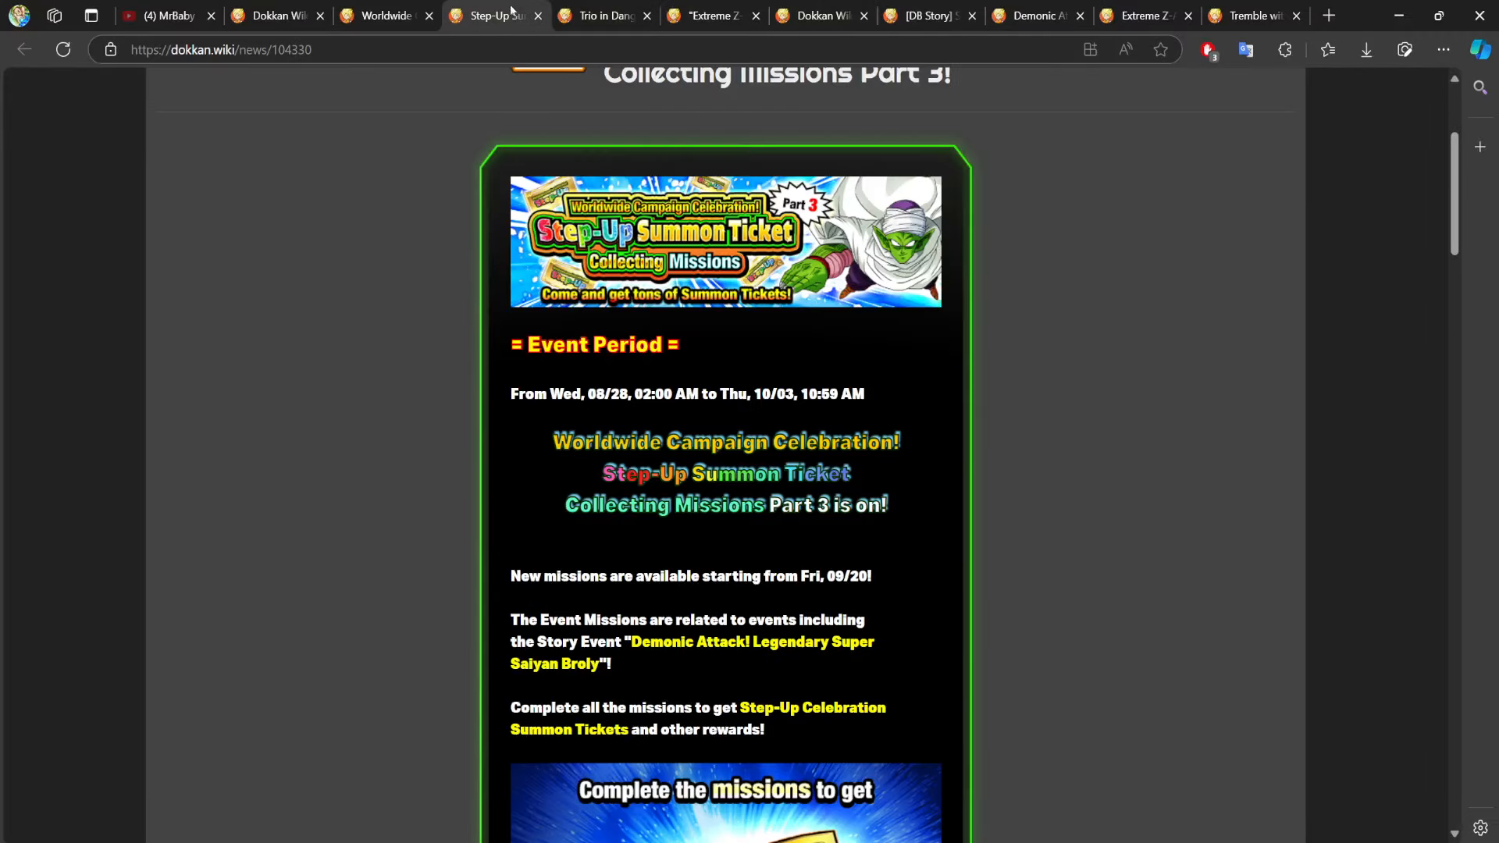
{"action": "scroll", "scroll_direction": "down", "scroll_amount": 3}
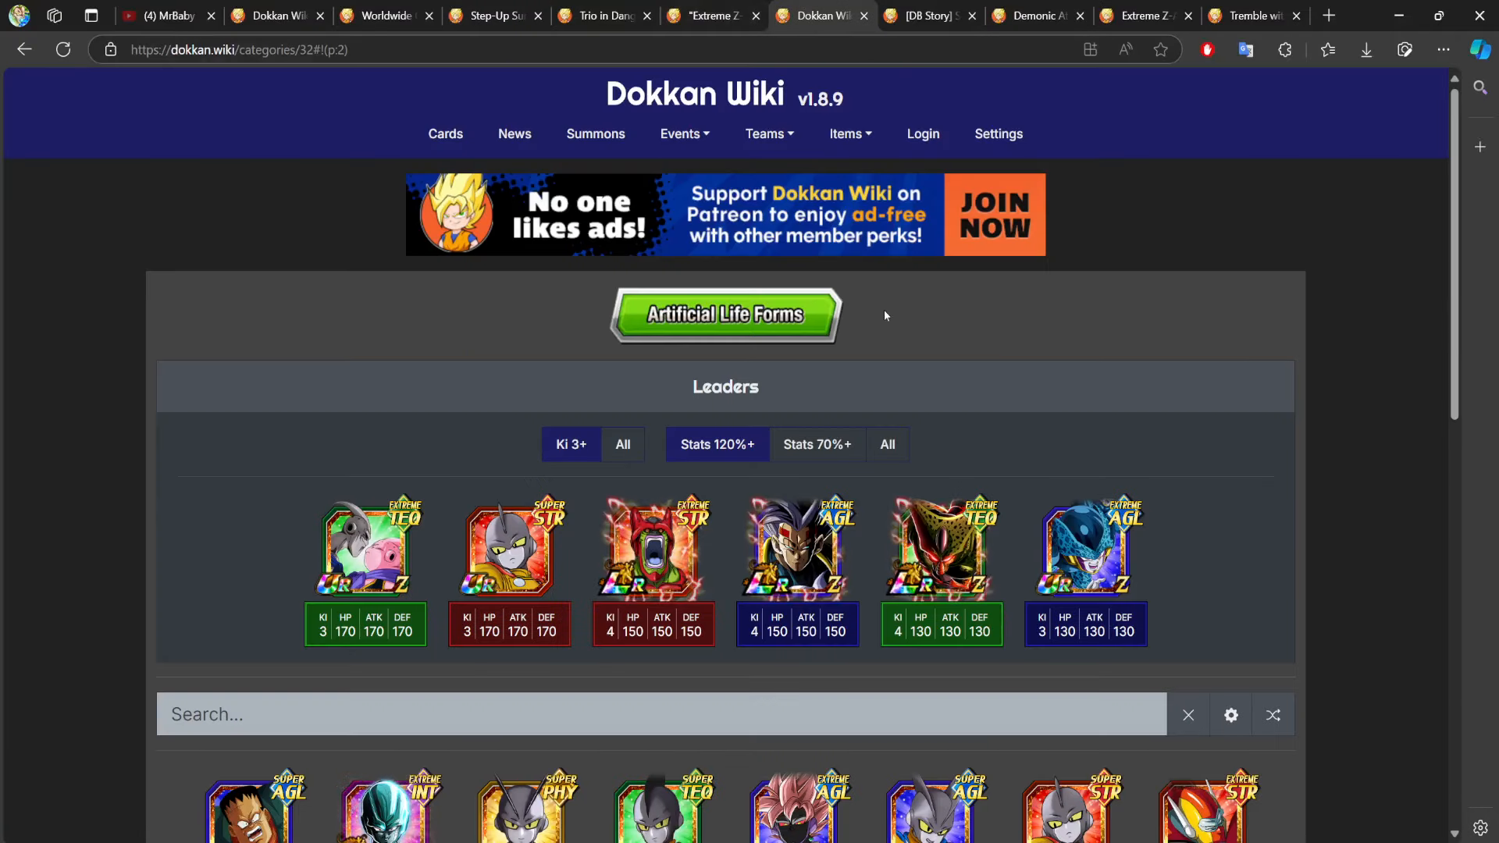
{"action": "left_click", "coordinate": [923, 15]}
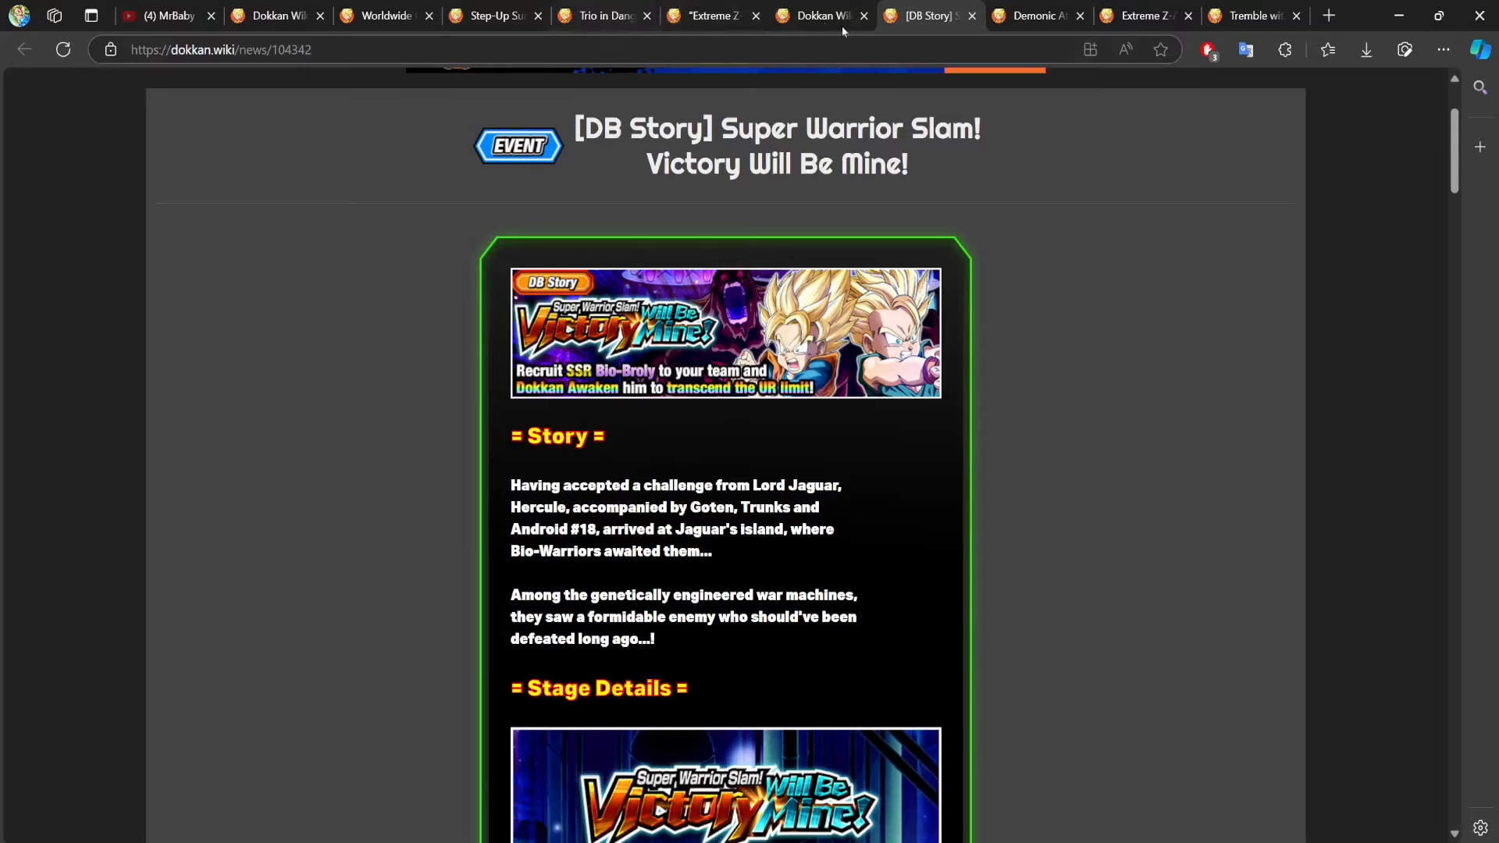
Read the Super Warrior Slam story, stage details and stage rewards.
{"action": "scroll", "scroll_direction": "down", "scroll_amount": 3}
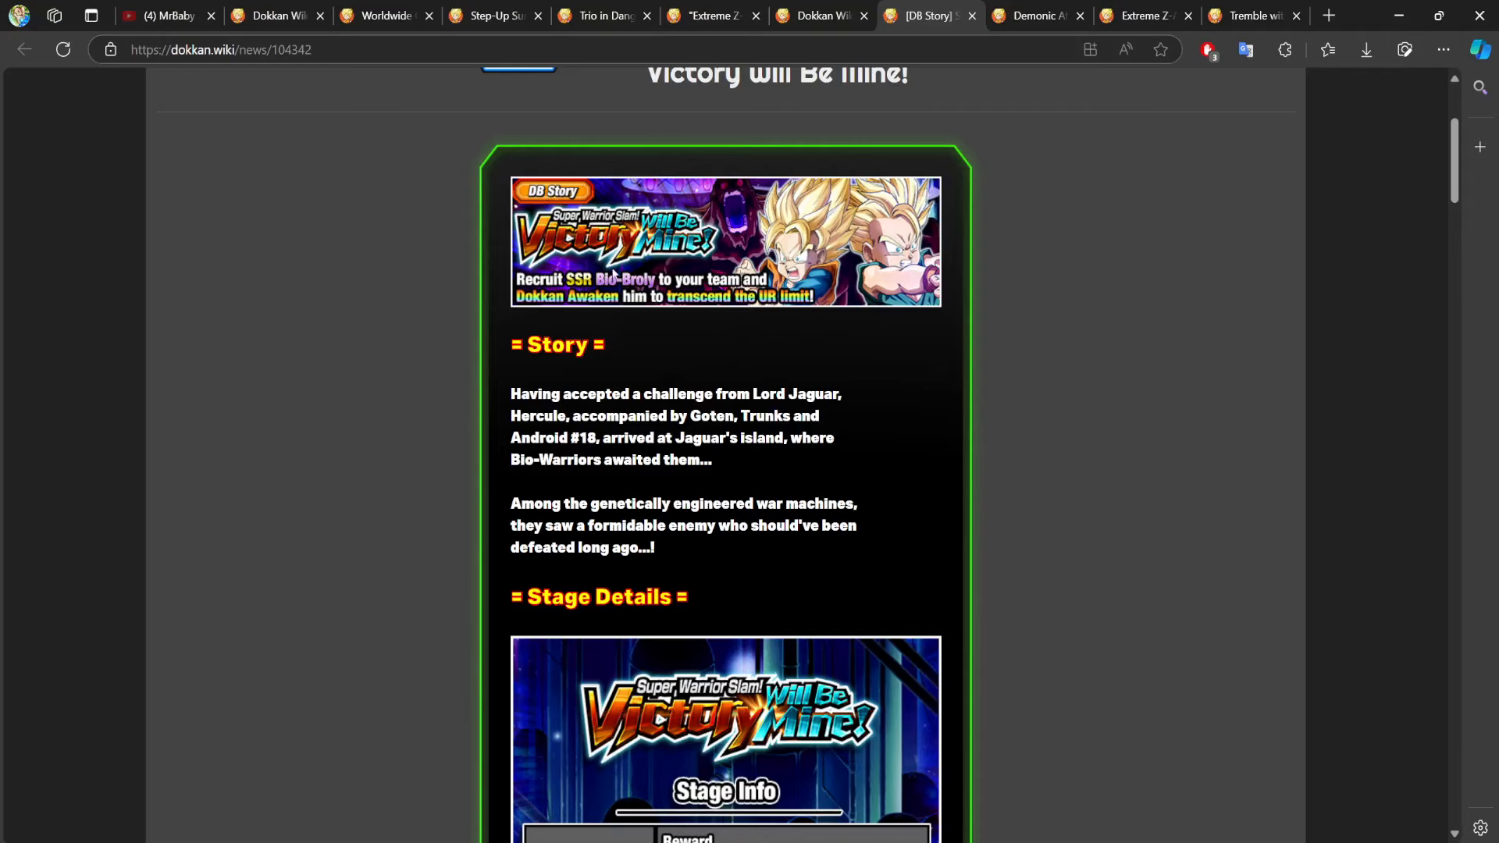
{"action": "scroll", "scroll_direction": "up", "scroll_amount": 3}
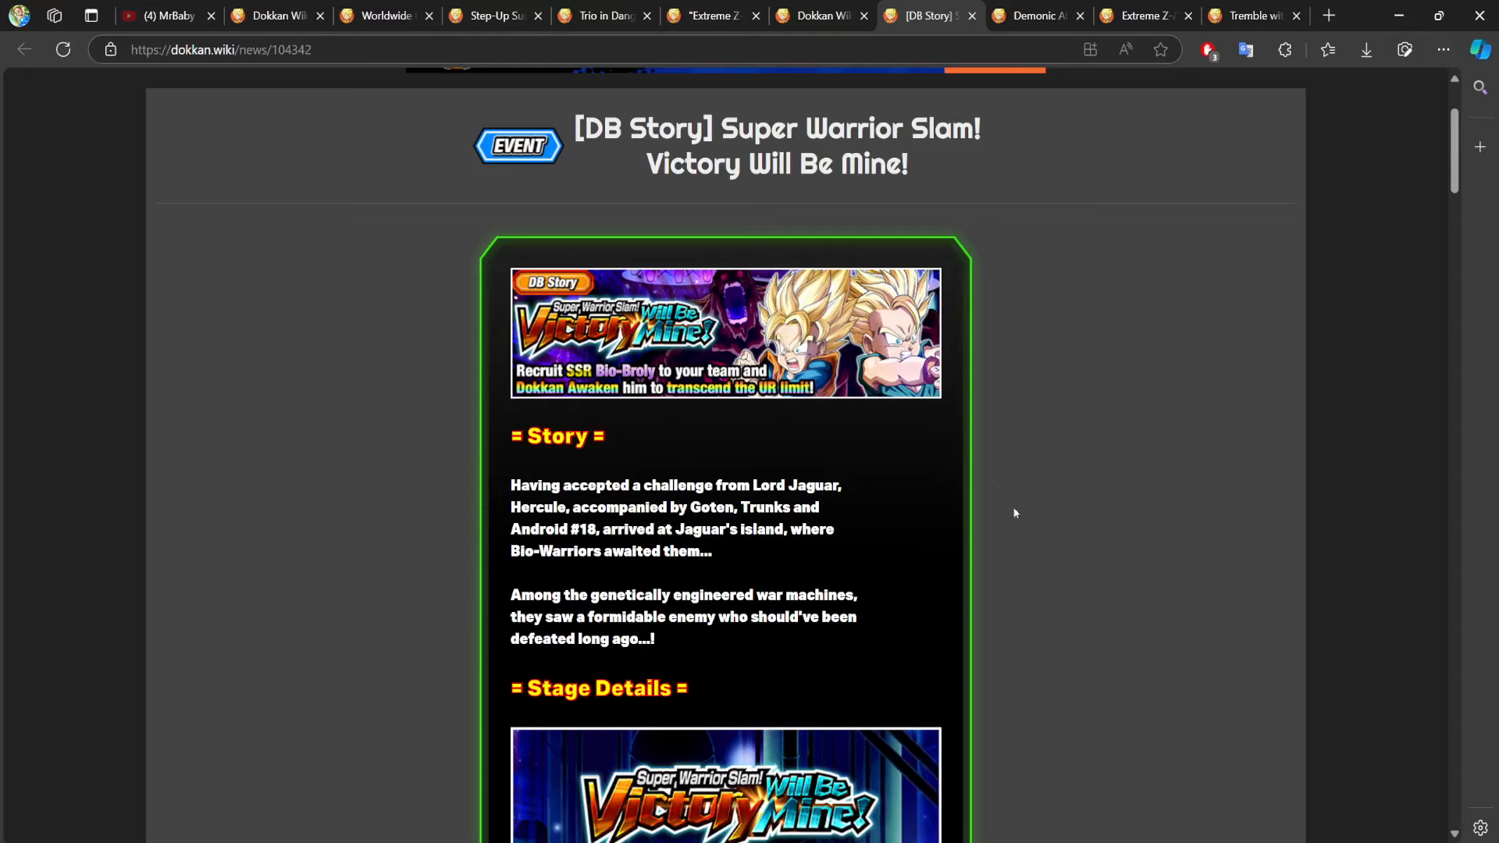
{"action": "mouse_move", "coordinate": [399, 421]}
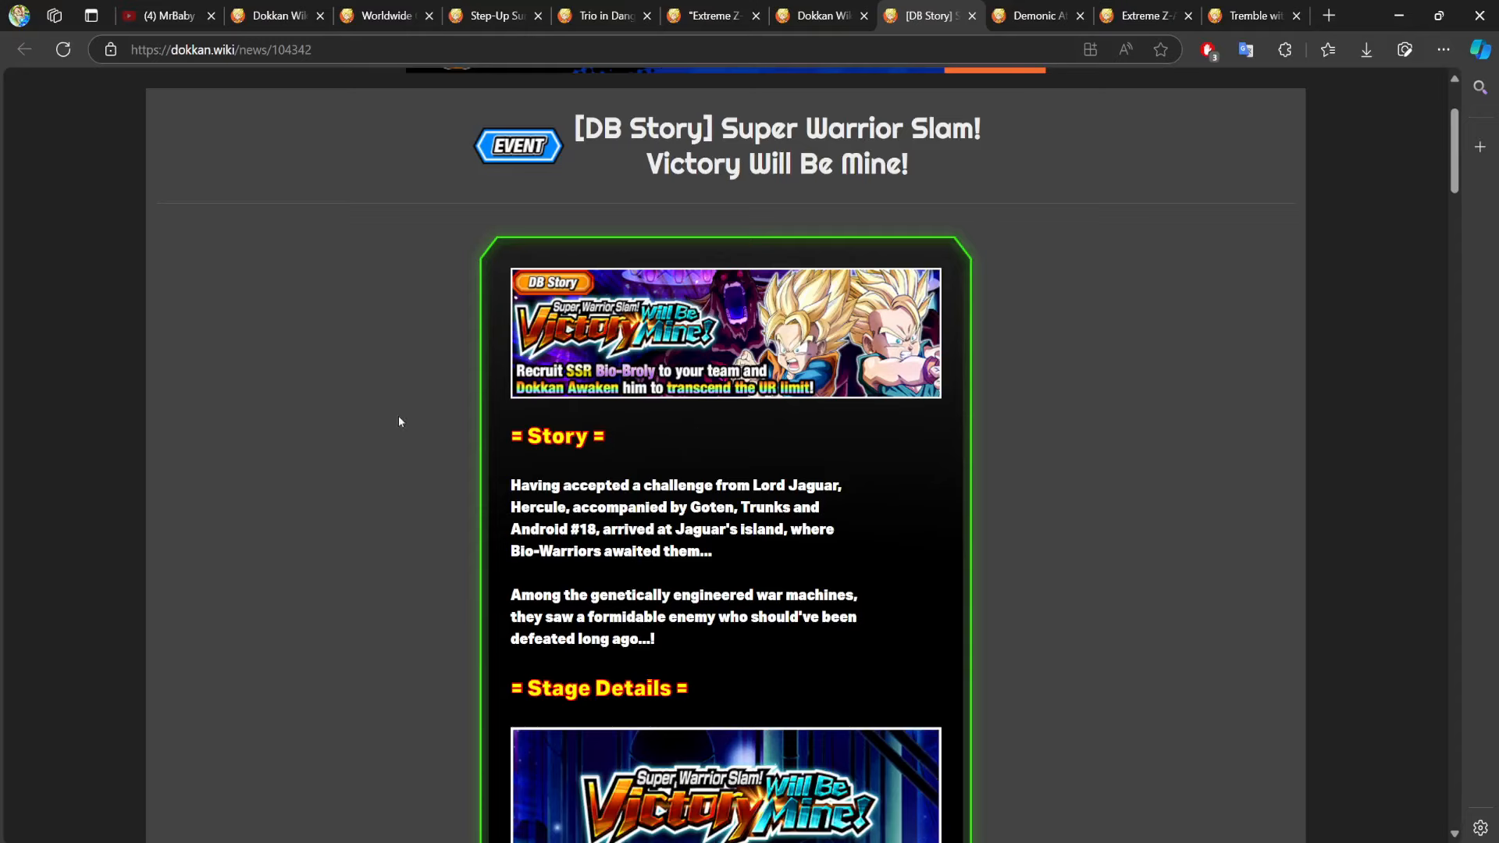
{"action": "scroll", "scroll_direction": "down", "scroll_amount": 3}
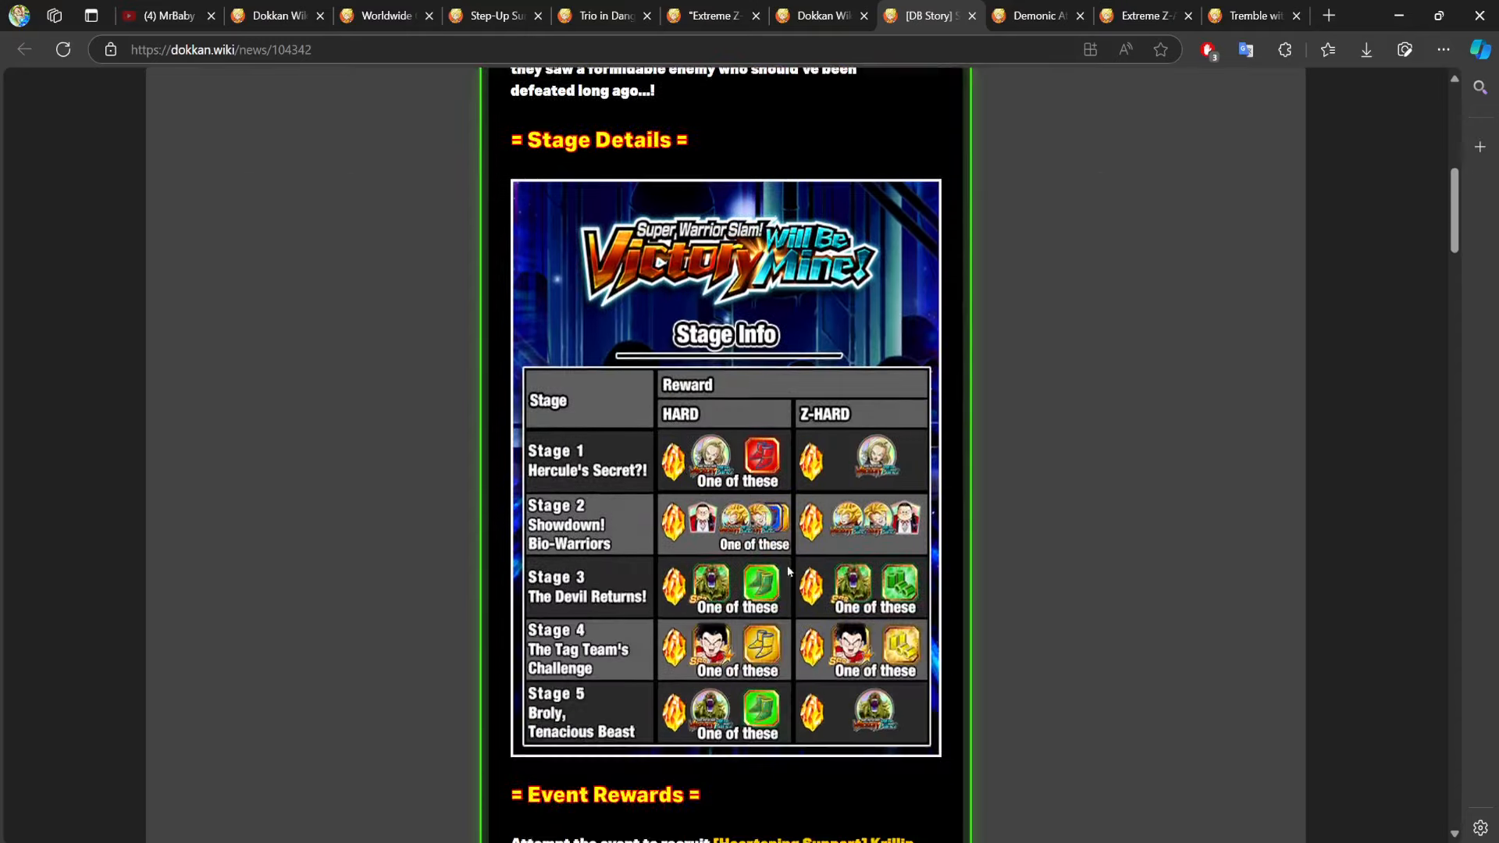
{"action": "mouse_move", "coordinate": [698, 588]}
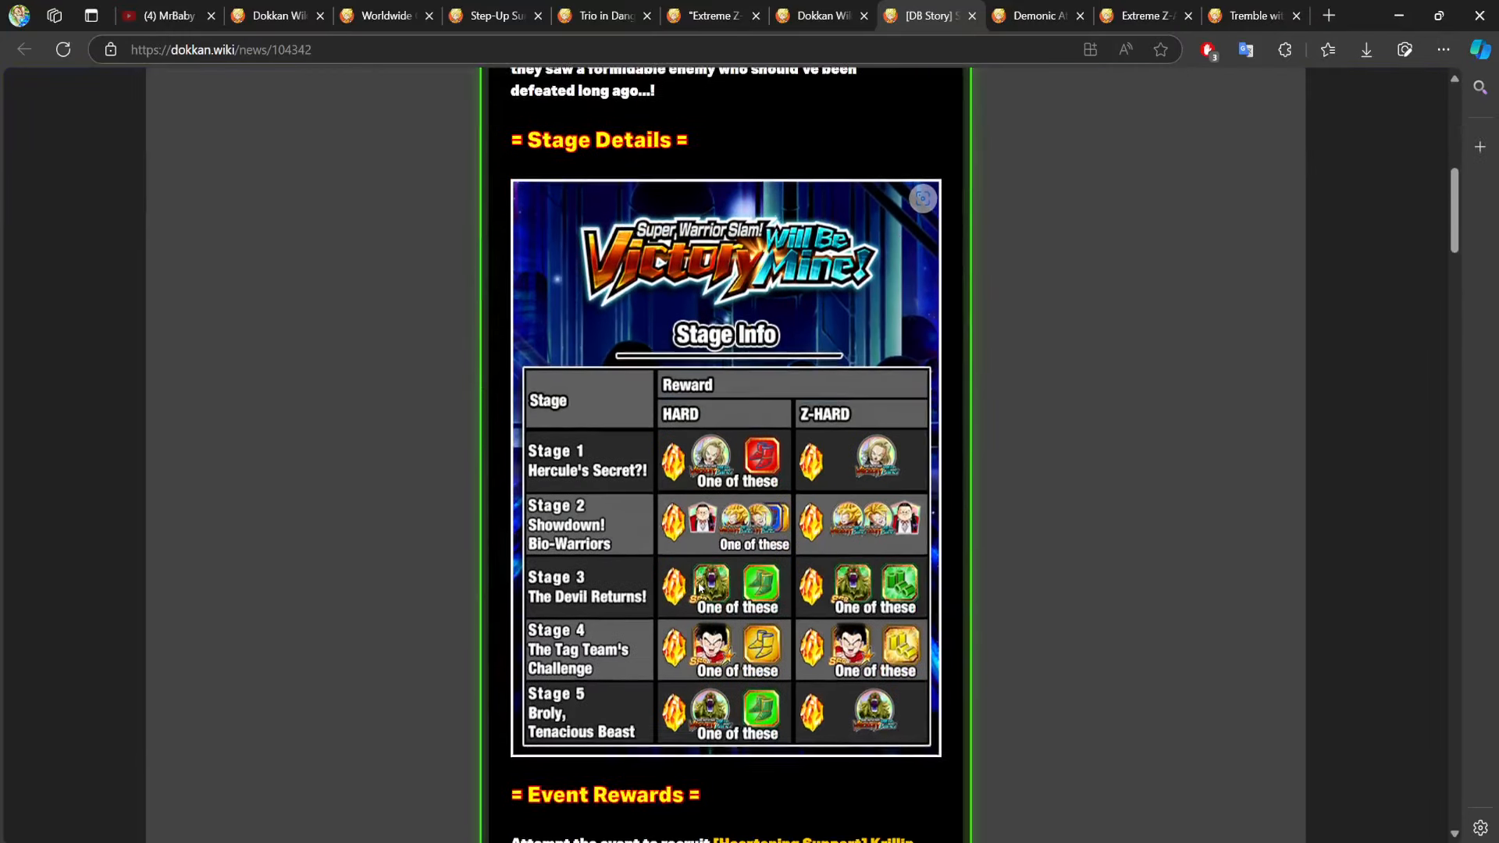
{"action": "scroll", "scroll_direction": "down", "scroll_amount": 3}
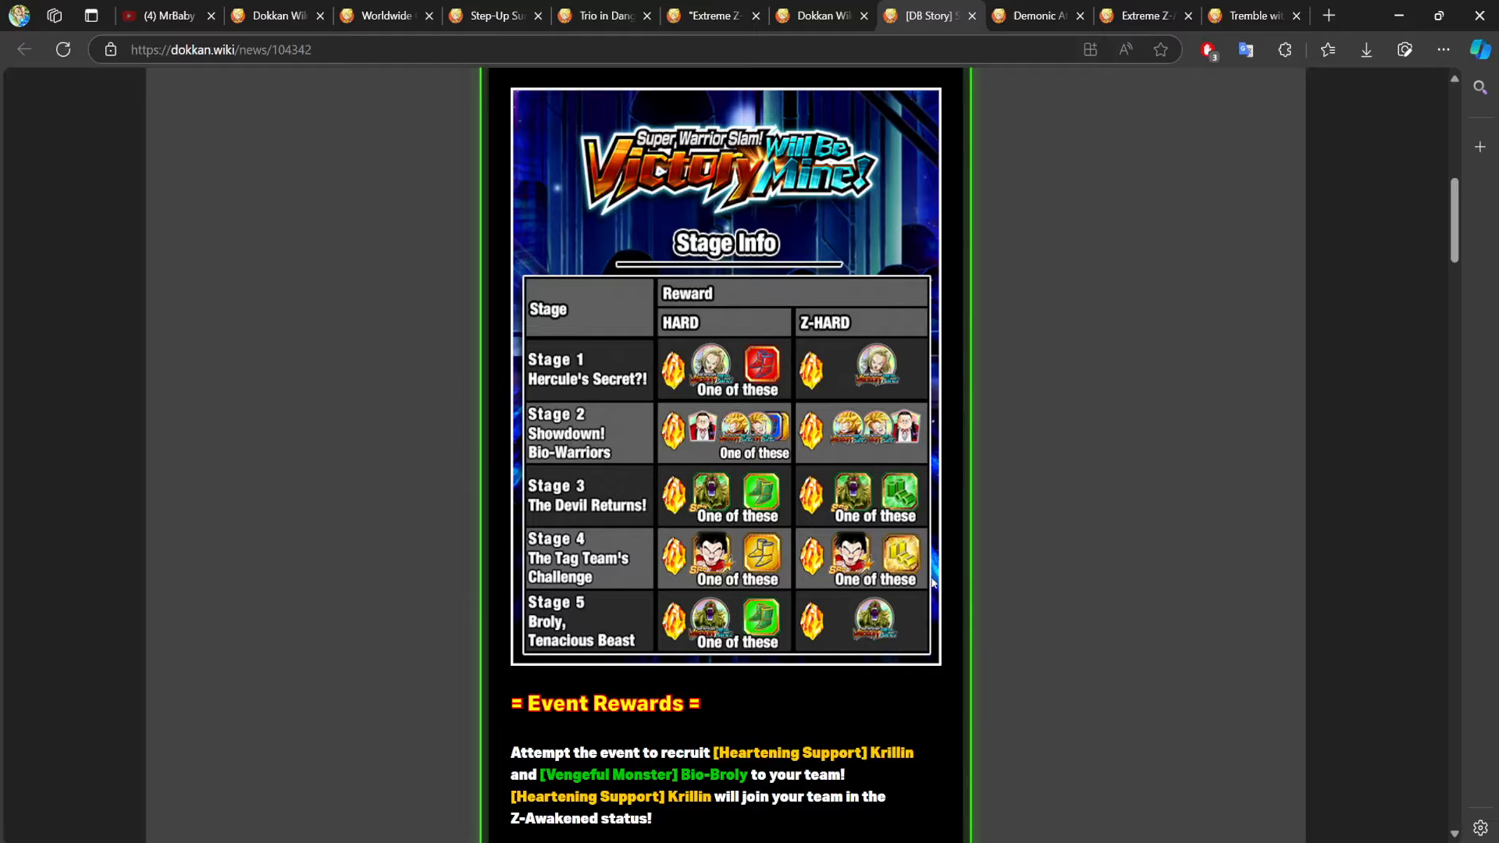
{"action": "scroll", "scroll_direction": "down", "scroll_amount": 3}
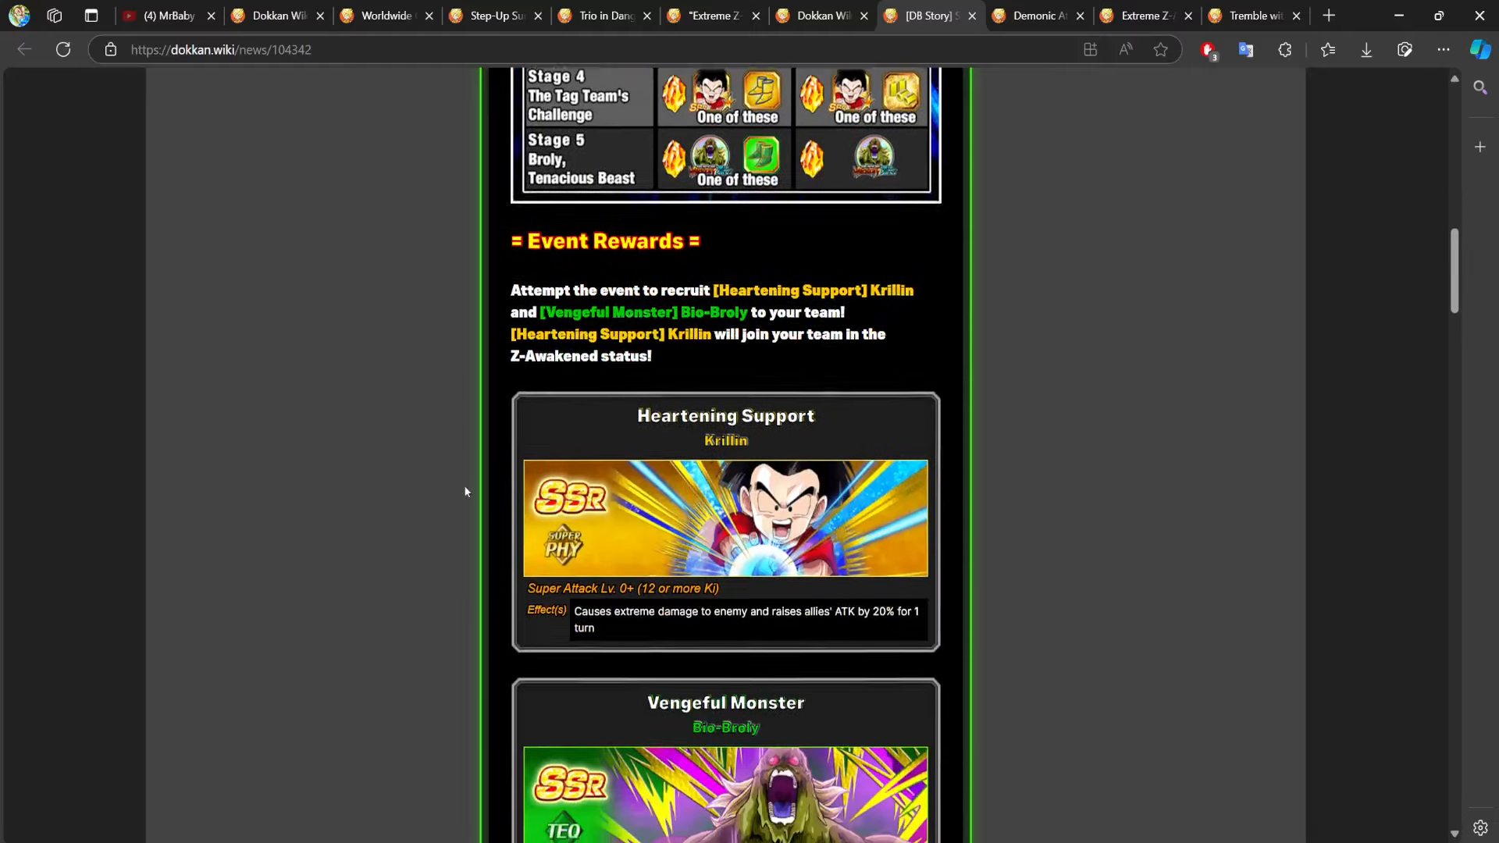
{"action": "scroll", "scroll_direction": "up", "scroll_amount": 3}
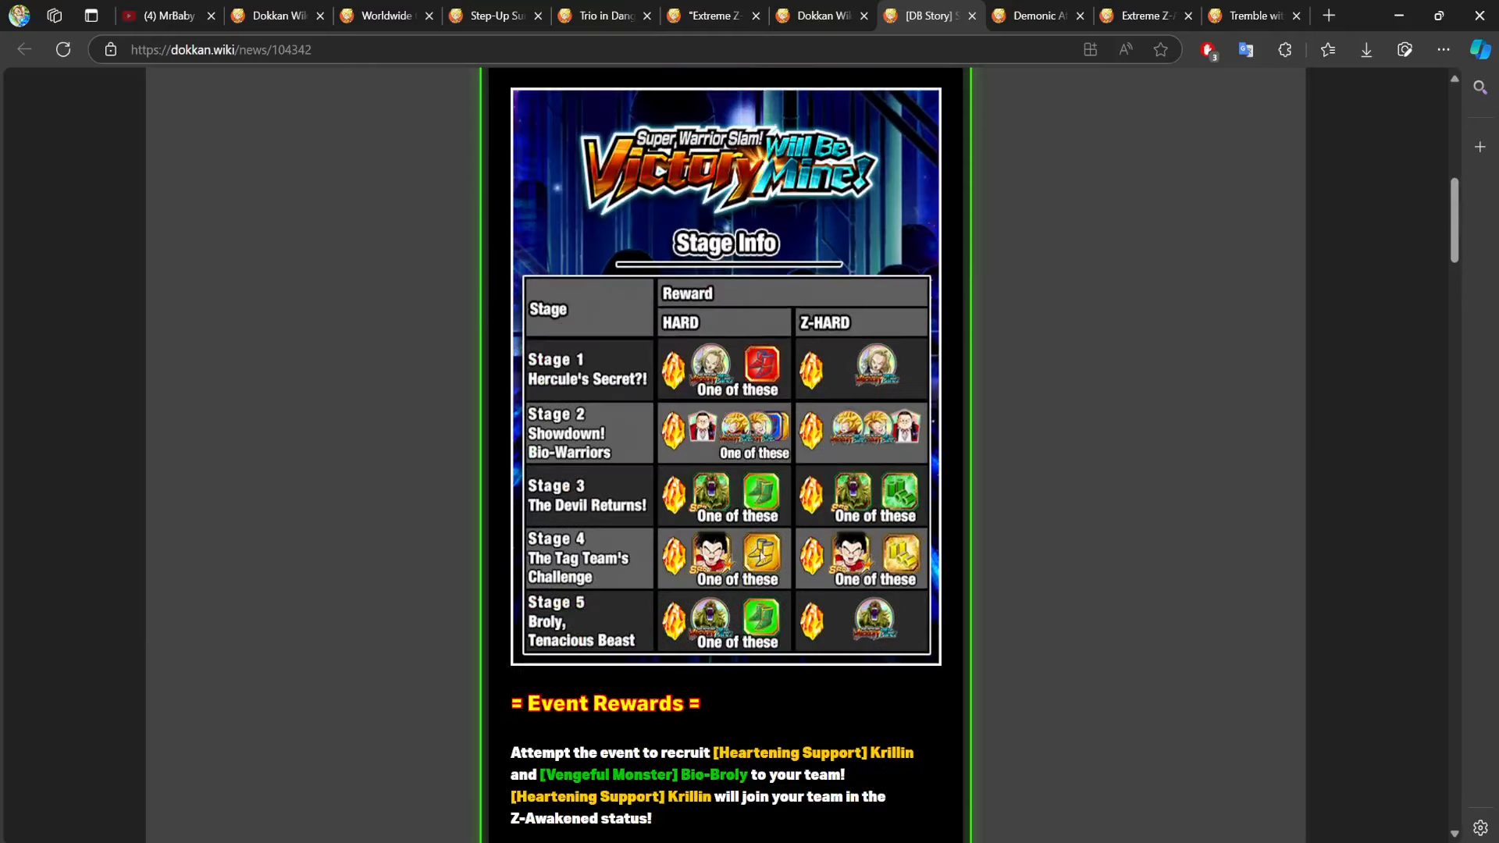
{"action": "scroll", "scroll_direction": "down", "scroll_amount": 3}
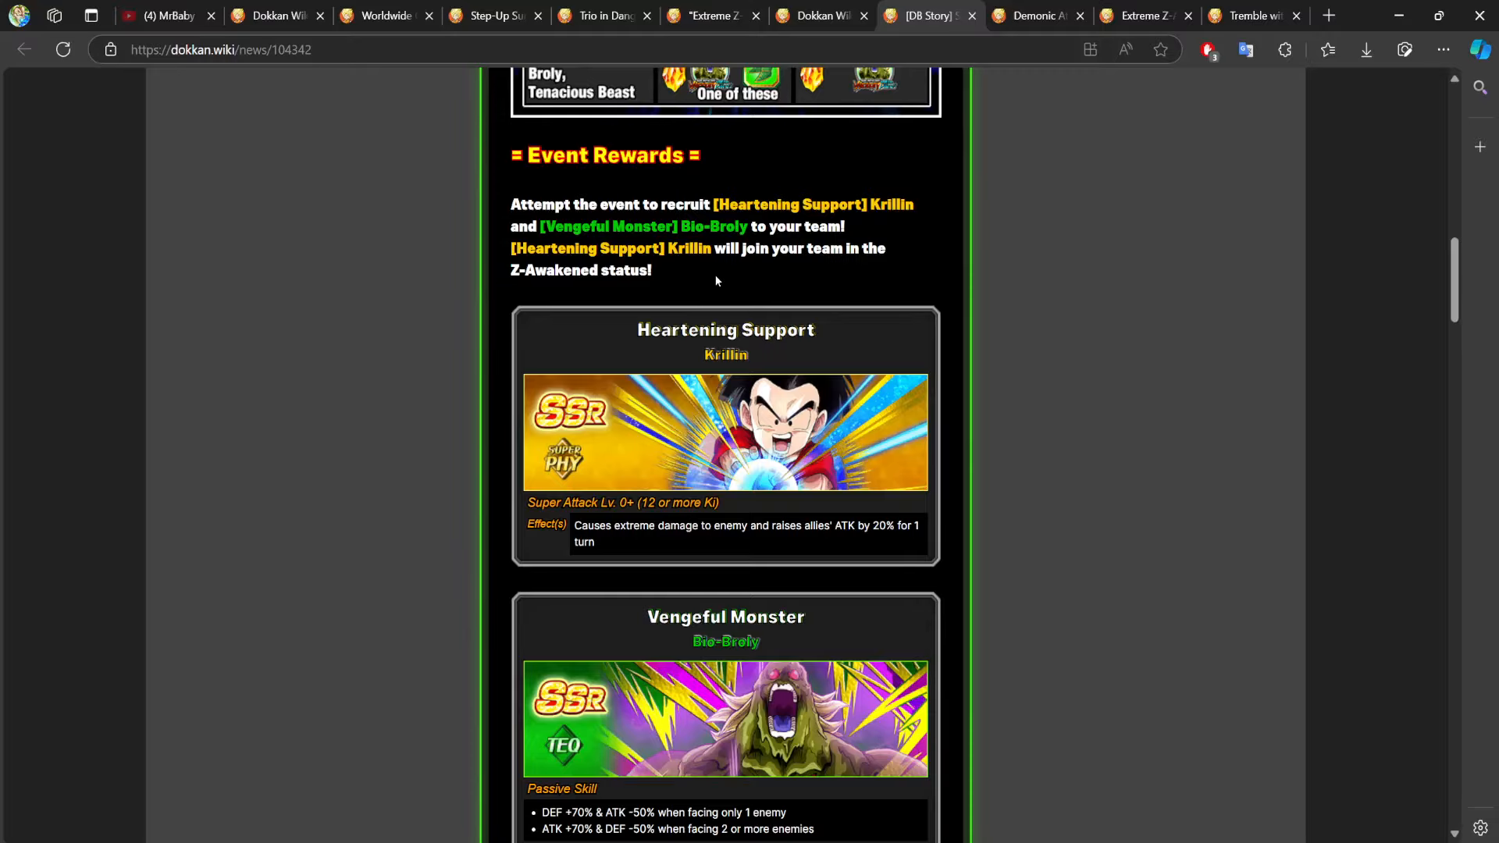
{"action": "mouse_move", "coordinate": [711, 370]}
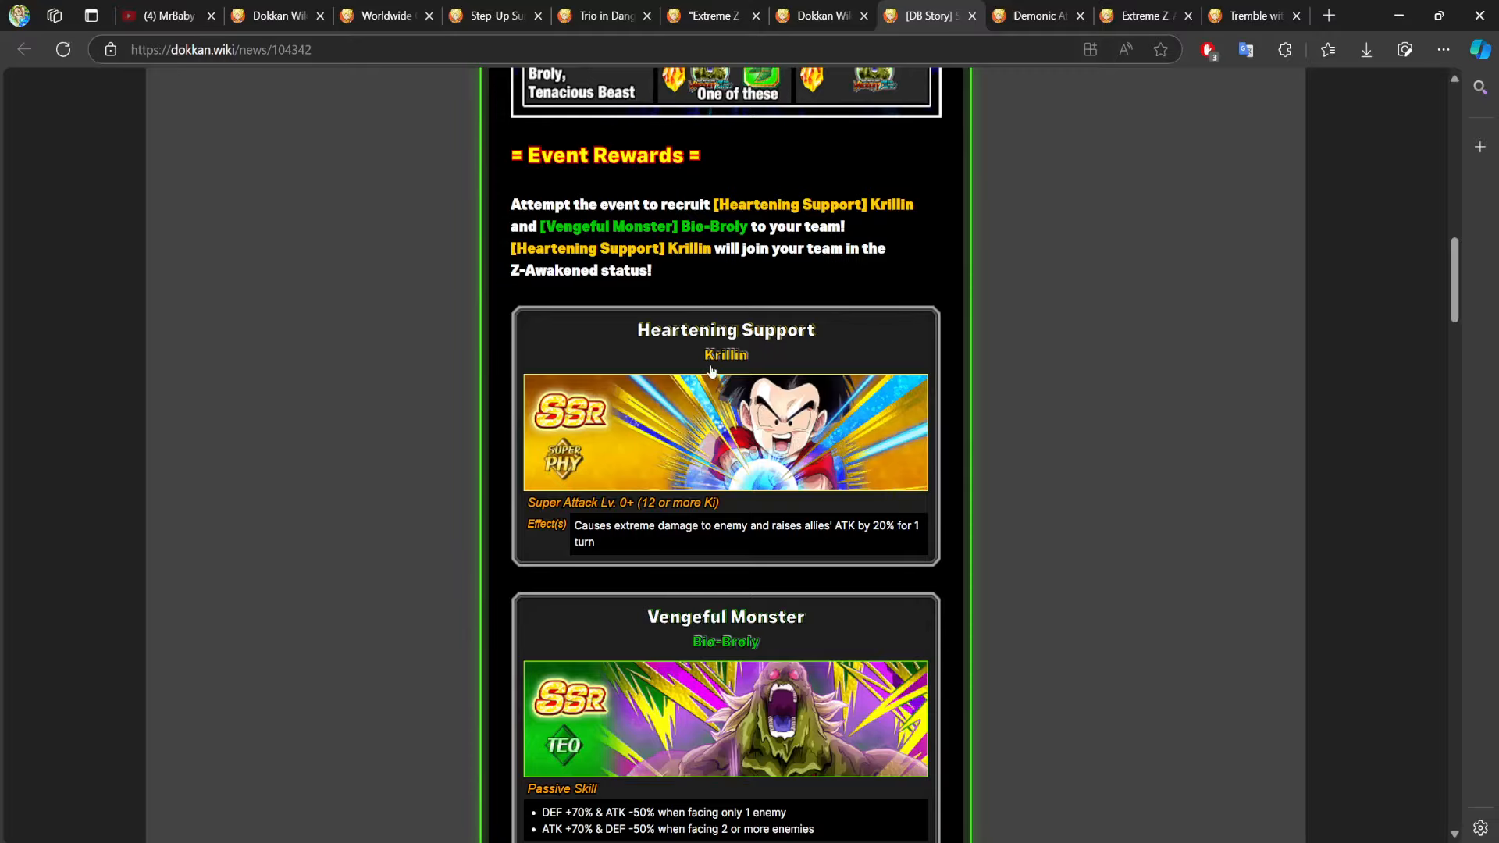
{"action": "scroll", "scroll_direction": "down", "scroll_amount": 3}
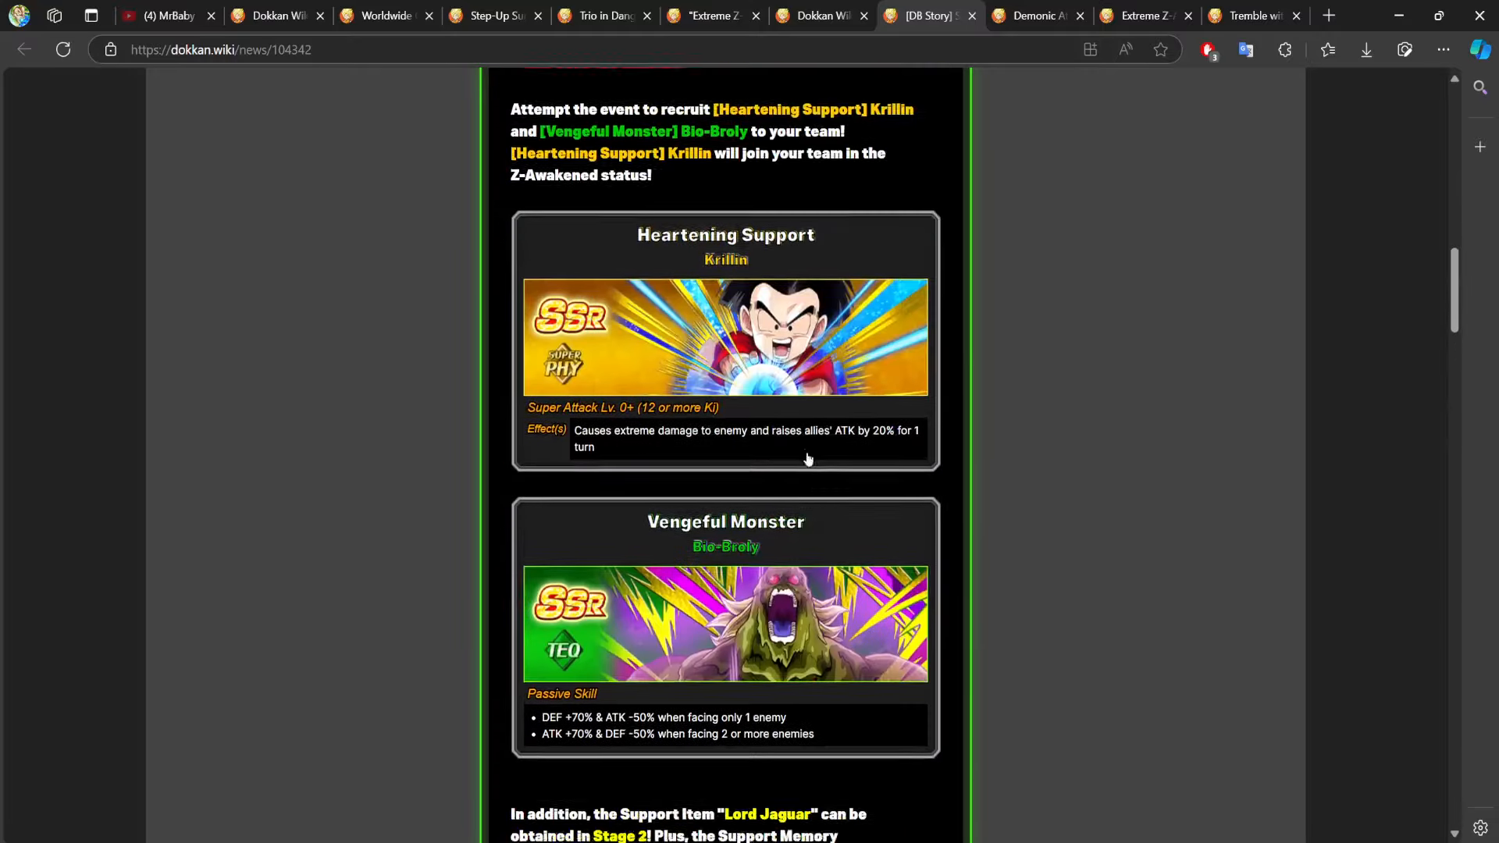
Review the event rewards with Krillin and Bio-Broly recruits down to the Android #18's Fees support memory.
{"action": "scroll", "scroll_direction": "down", "scroll_amount": 3}
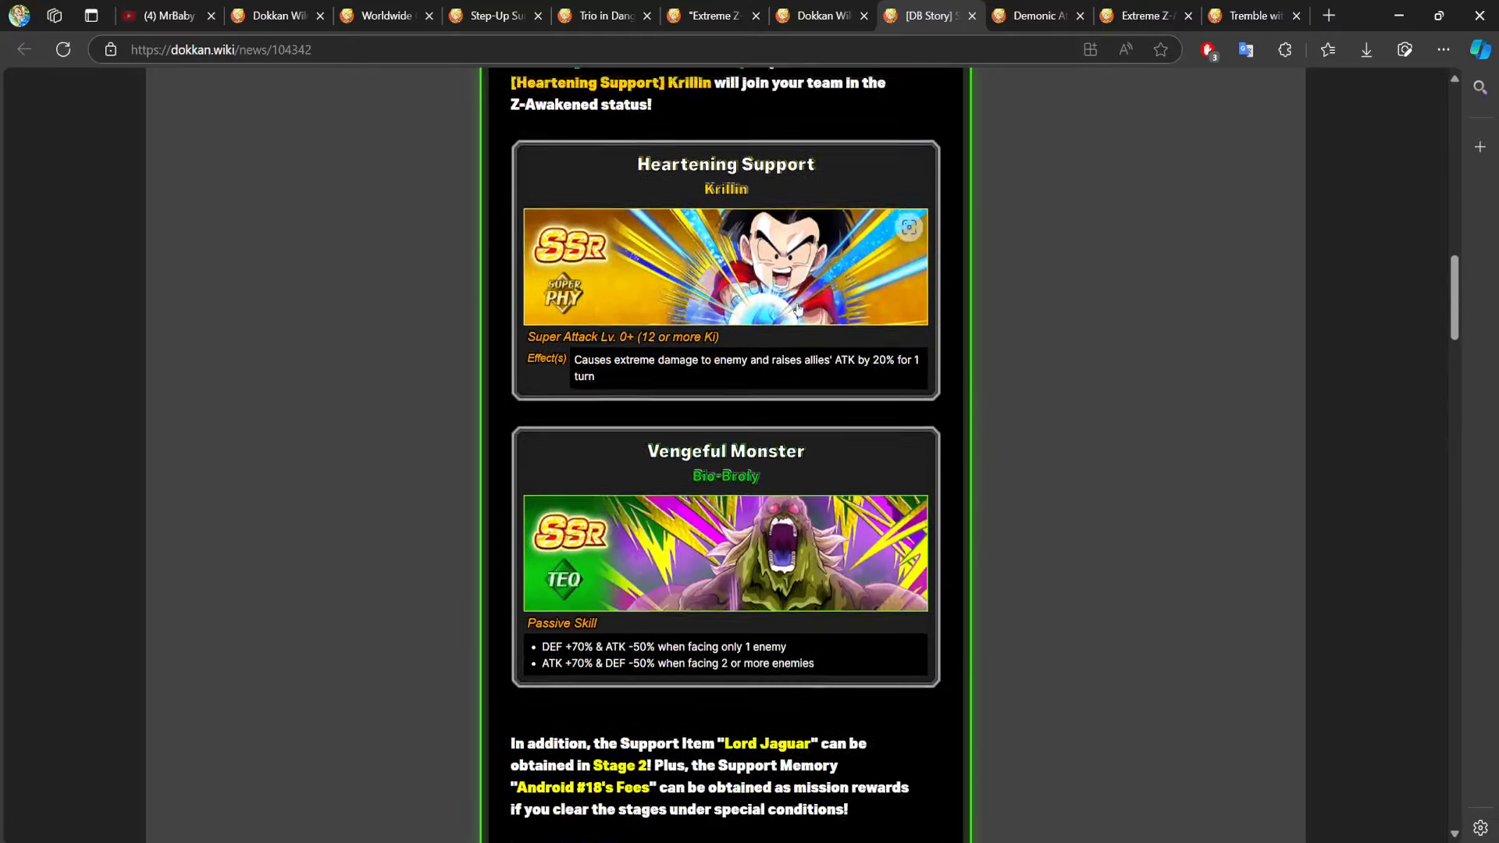
{"action": "scroll", "scroll_direction": "up", "scroll_amount": 3}
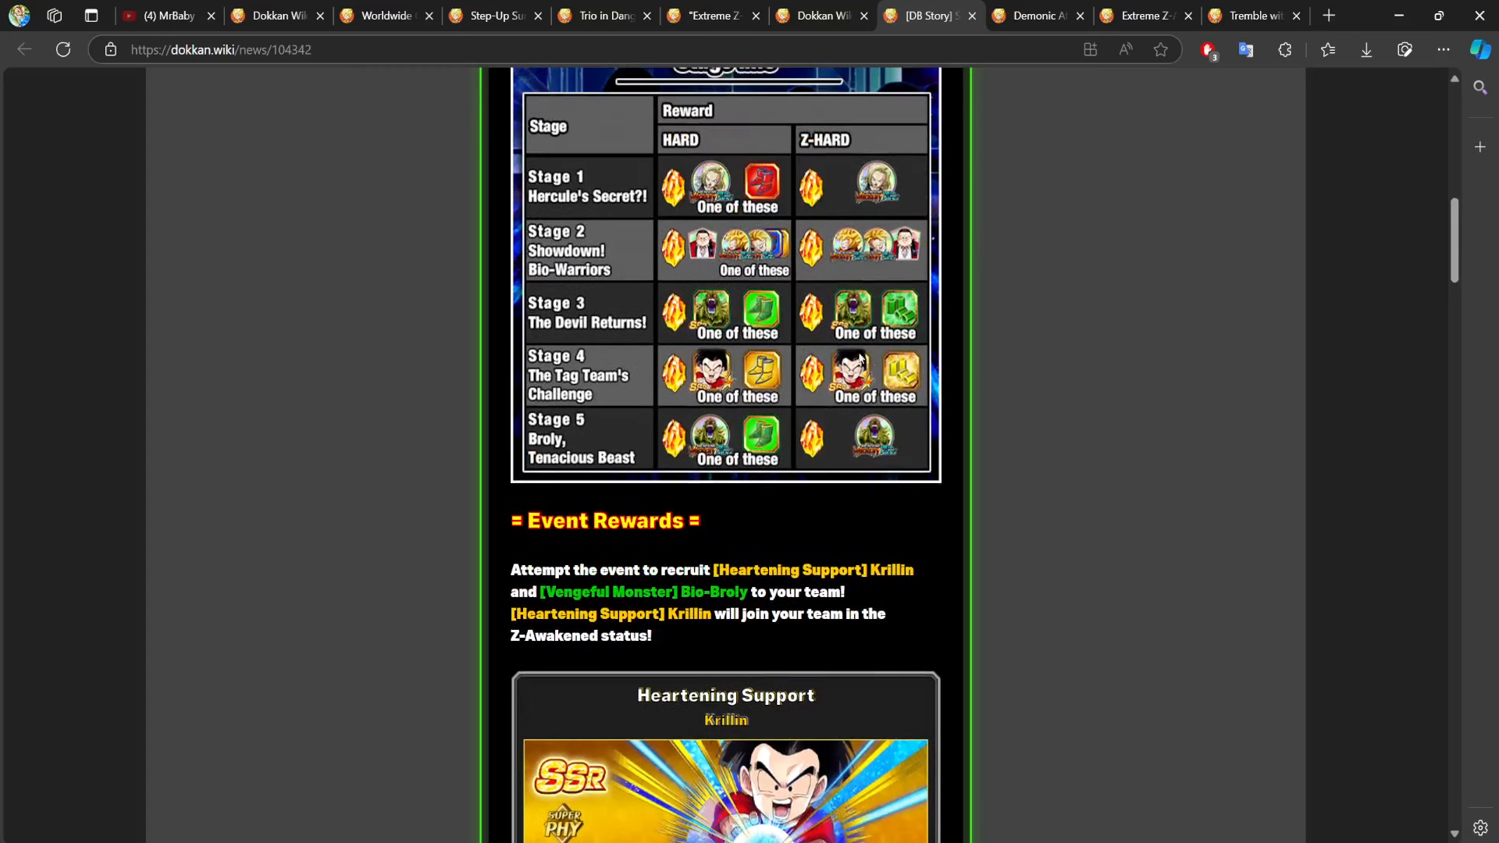
{"action": "mouse_move", "coordinate": [733, 505]}
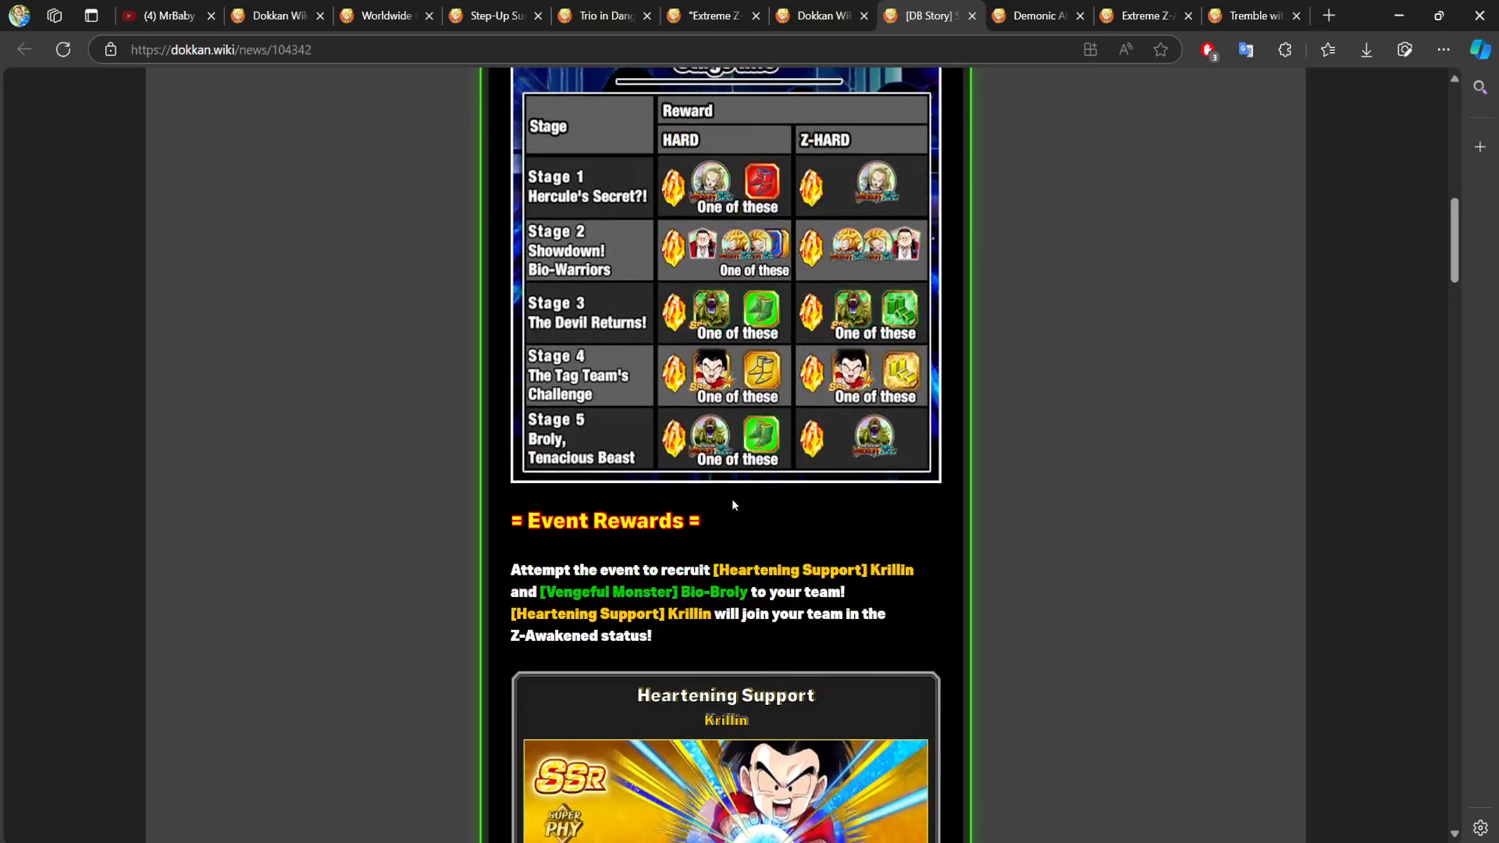
{"action": "mouse_move", "coordinate": [699, 403]}
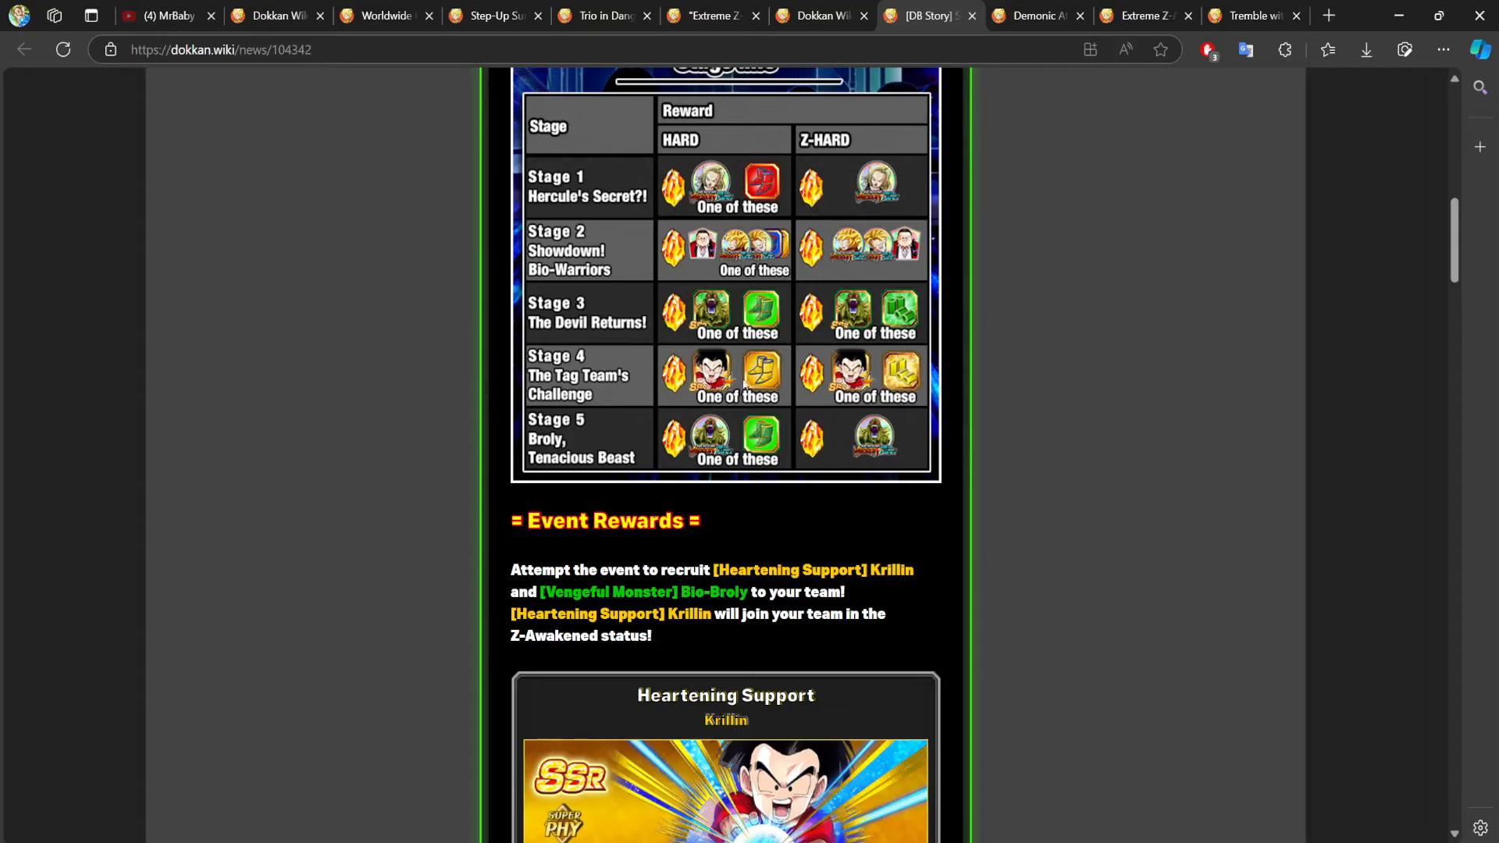
{"action": "scroll", "scroll_direction": "down", "scroll_amount": 3}
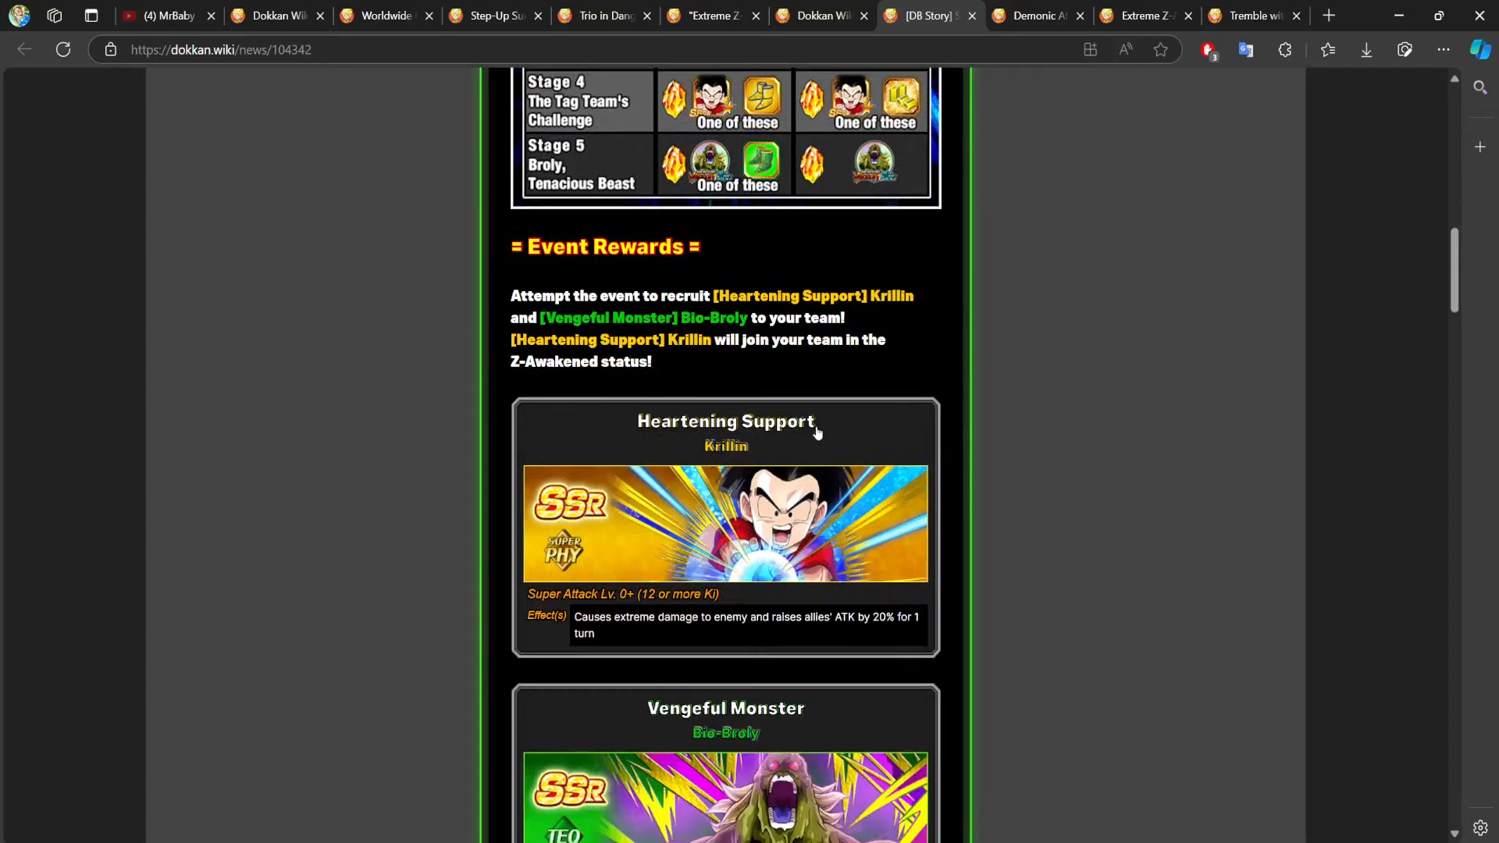
{"action": "scroll", "scroll_direction": "up", "scroll_amount": 3}
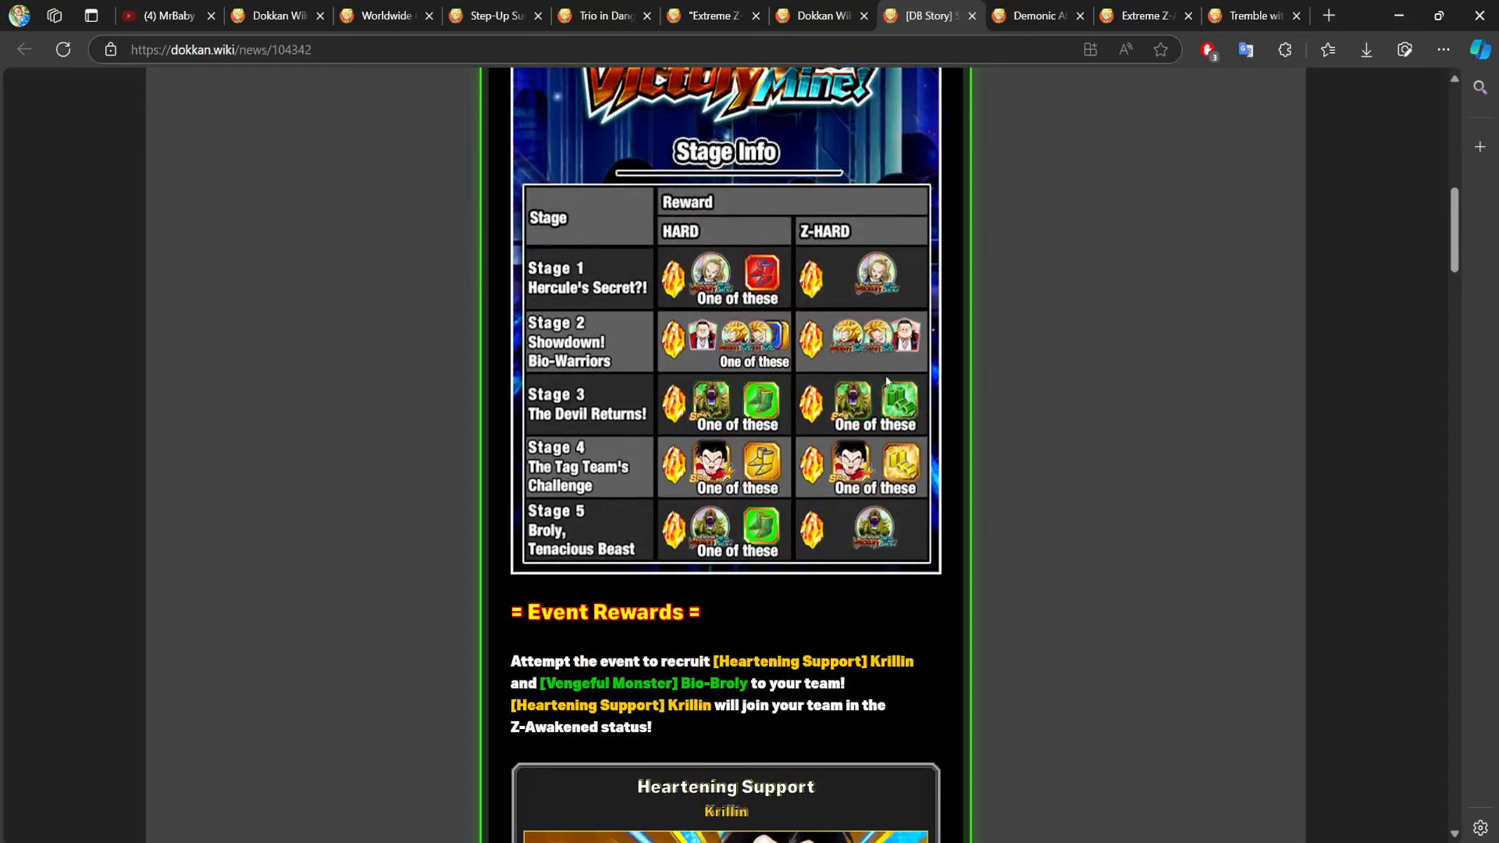
{"action": "scroll", "scroll_direction": "down", "scroll_amount": 3}
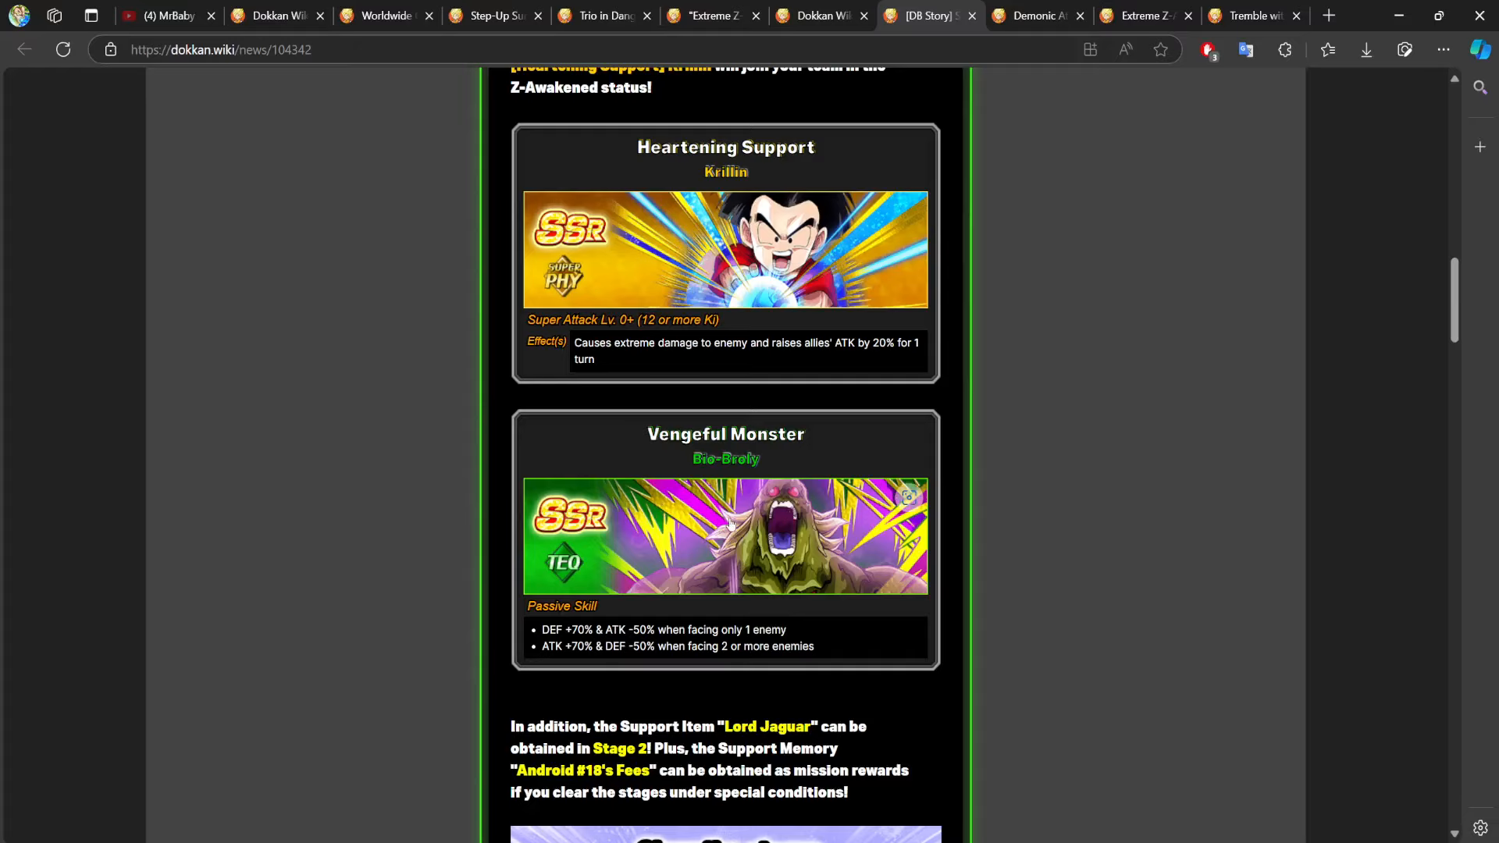
{"action": "scroll", "scroll_direction": "down", "scroll_amount": 3}
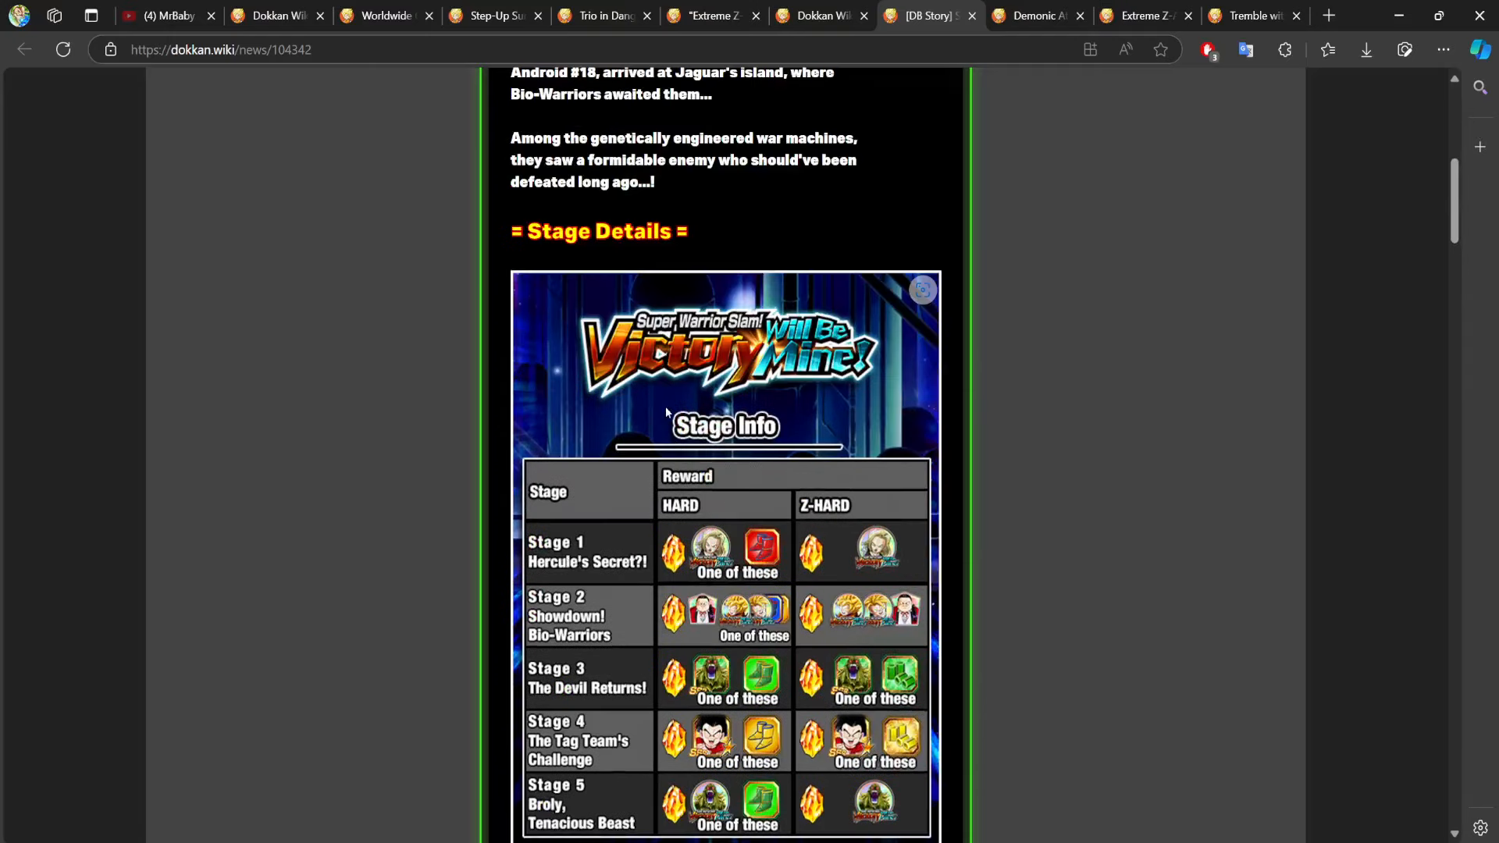
{"action": "scroll", "scroll_direction": "down", "scroll_amount": 3}
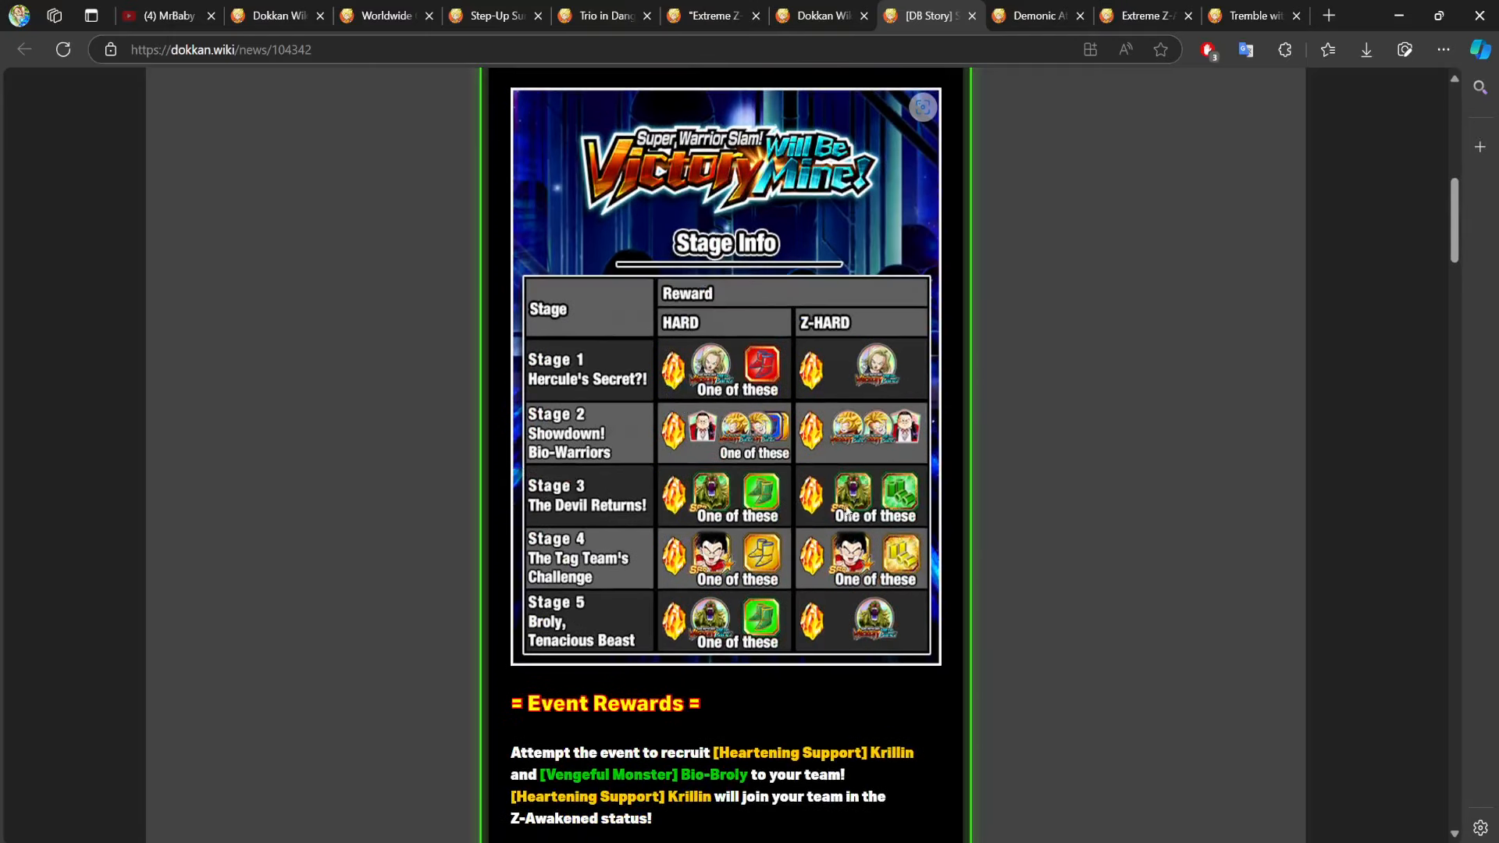
{"action": "scroll", "scroll_direction": "down", "scroll_amount": 3}
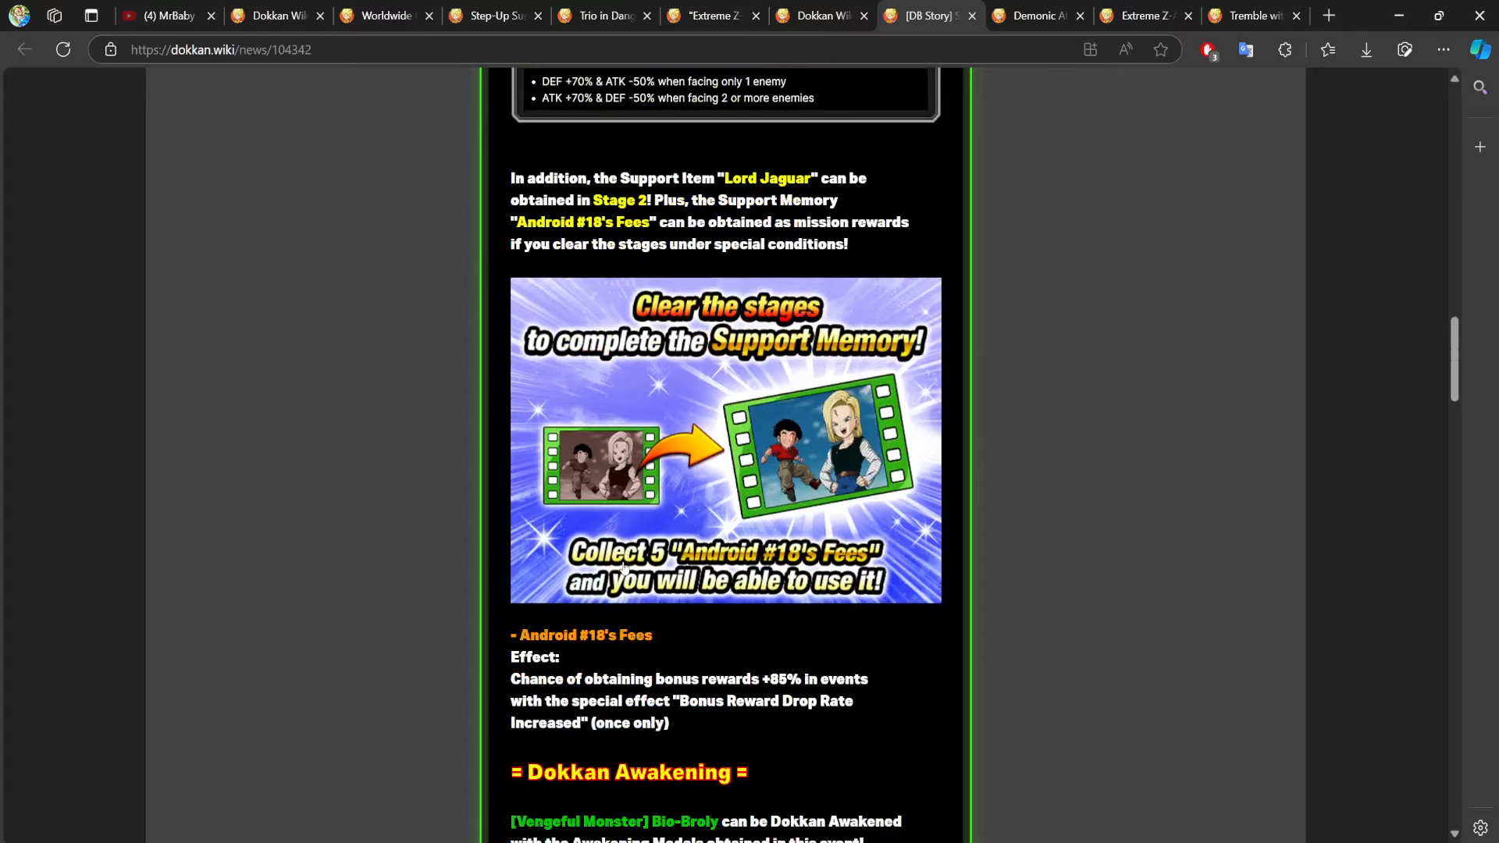
{"action": "mouse_move", "coordinate": [696, 527]}
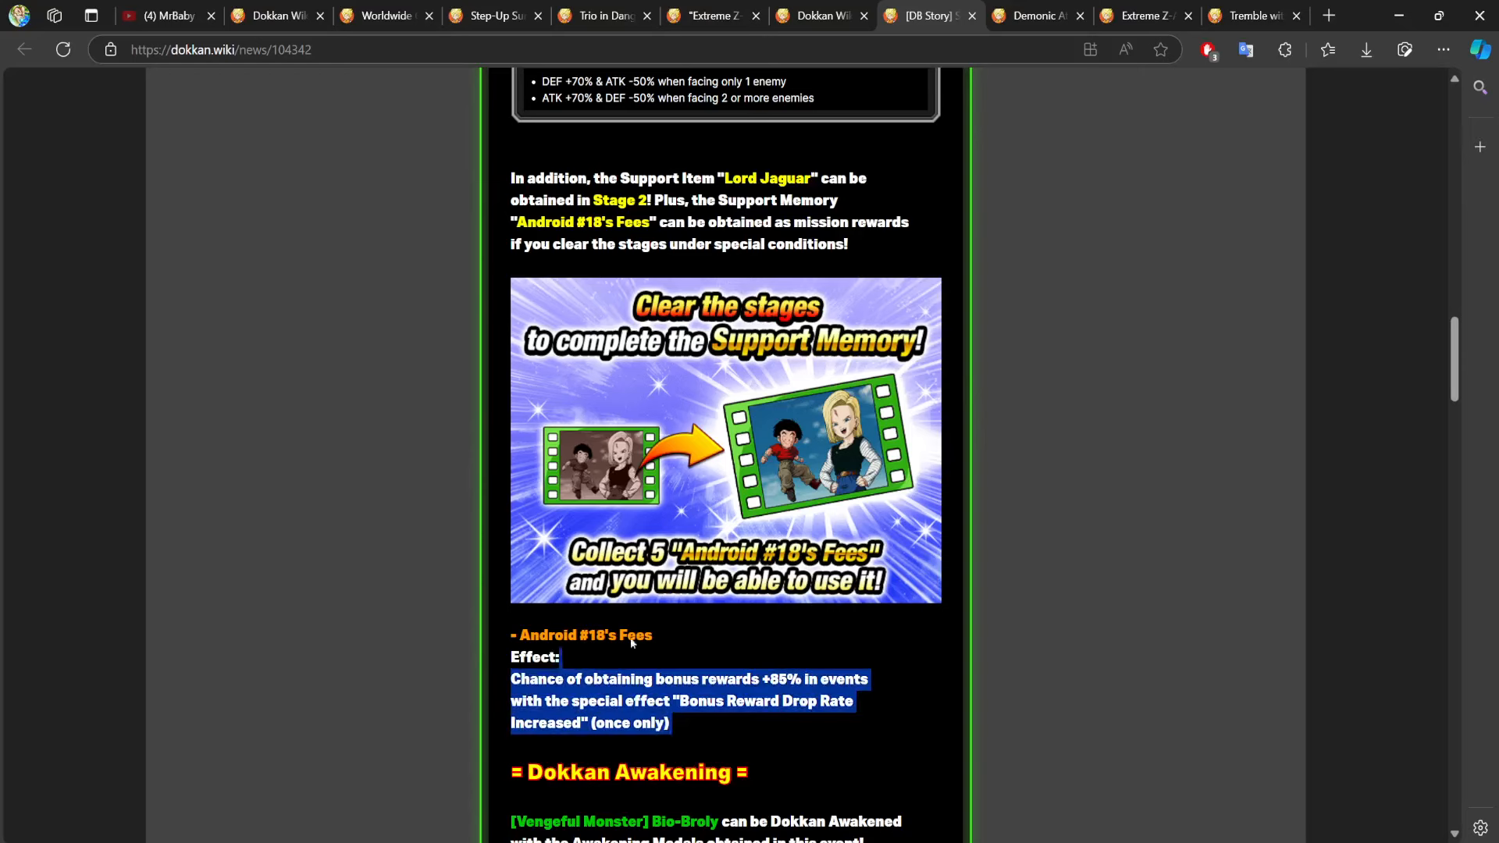
View the Android #18's Fees bonus effect and Bio-Broly's Dokkan Awakening section.
{"action": "scroll", "scroll_direction": "down", "scroll_amount": 3}
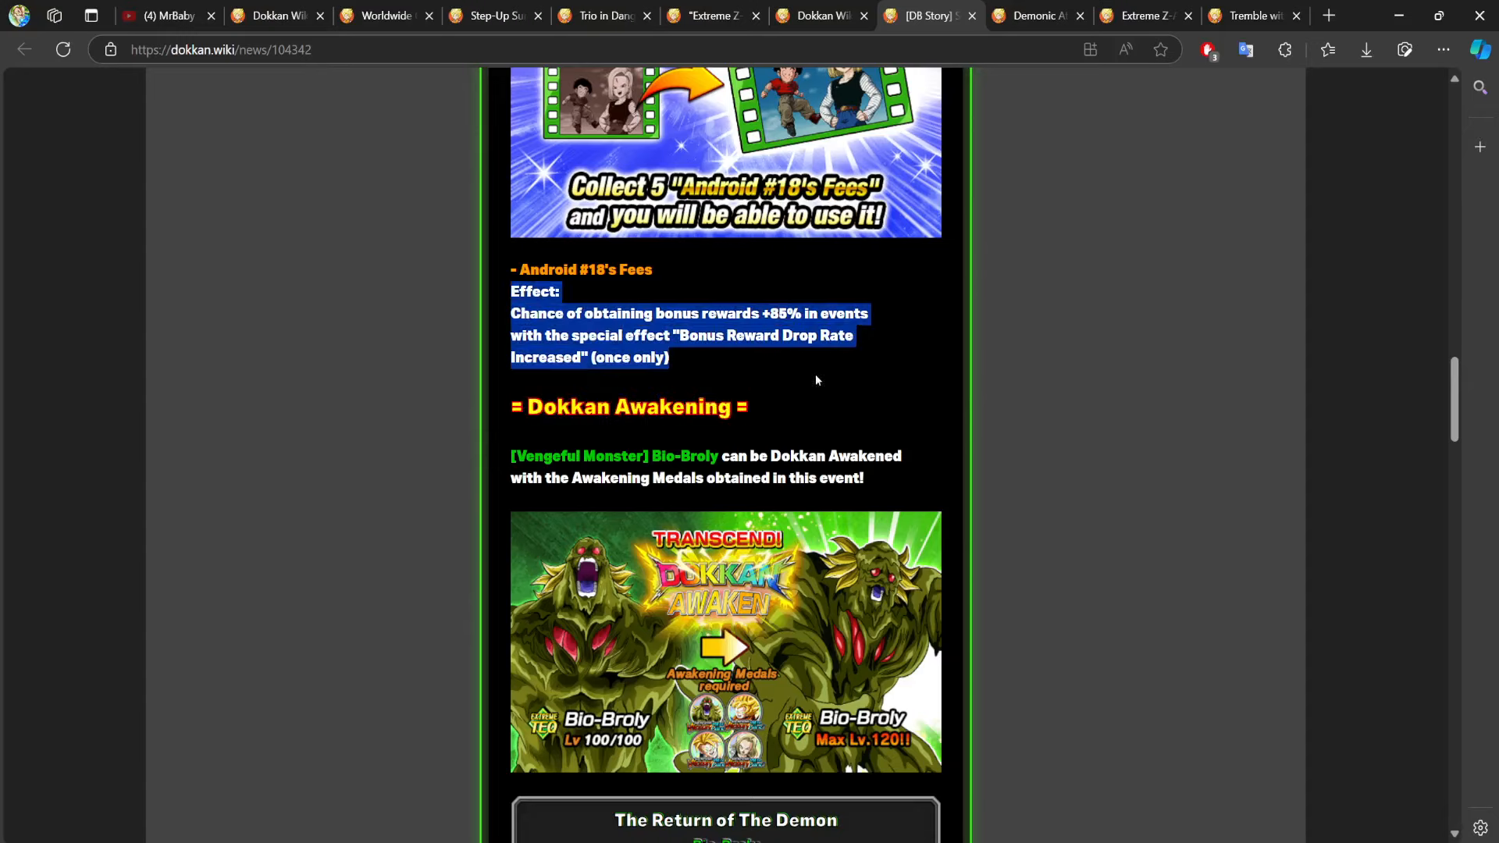
{"action": "scroll", "scroll_direction": "down", "scroll_amount": 3}
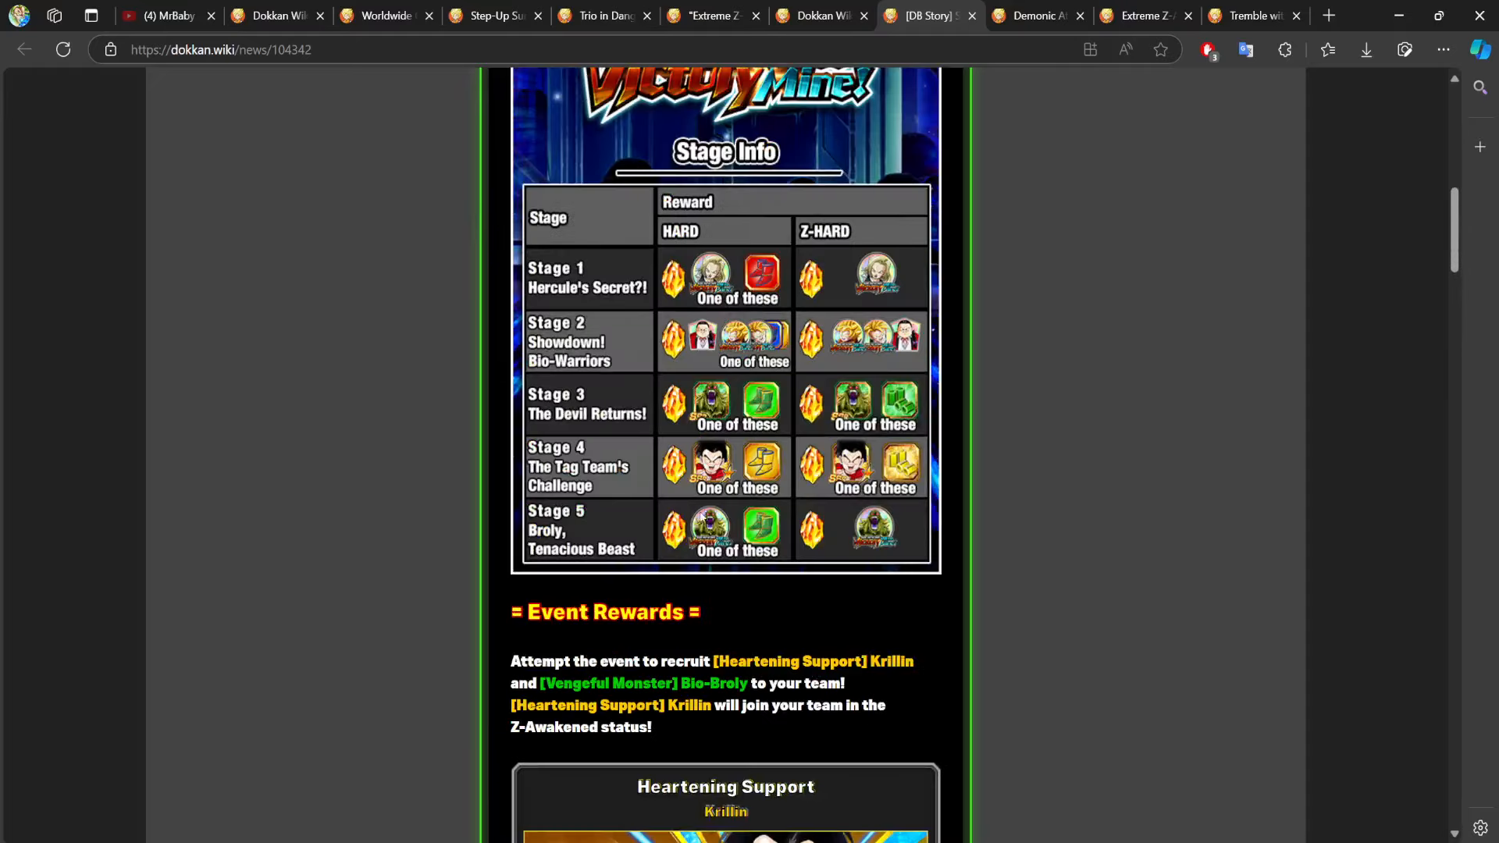
Look through the Demonic Attack Legendary Super Saiyan Broly event stage rewards.
{"action": "left_click", "coordinate": [1035, 15]}
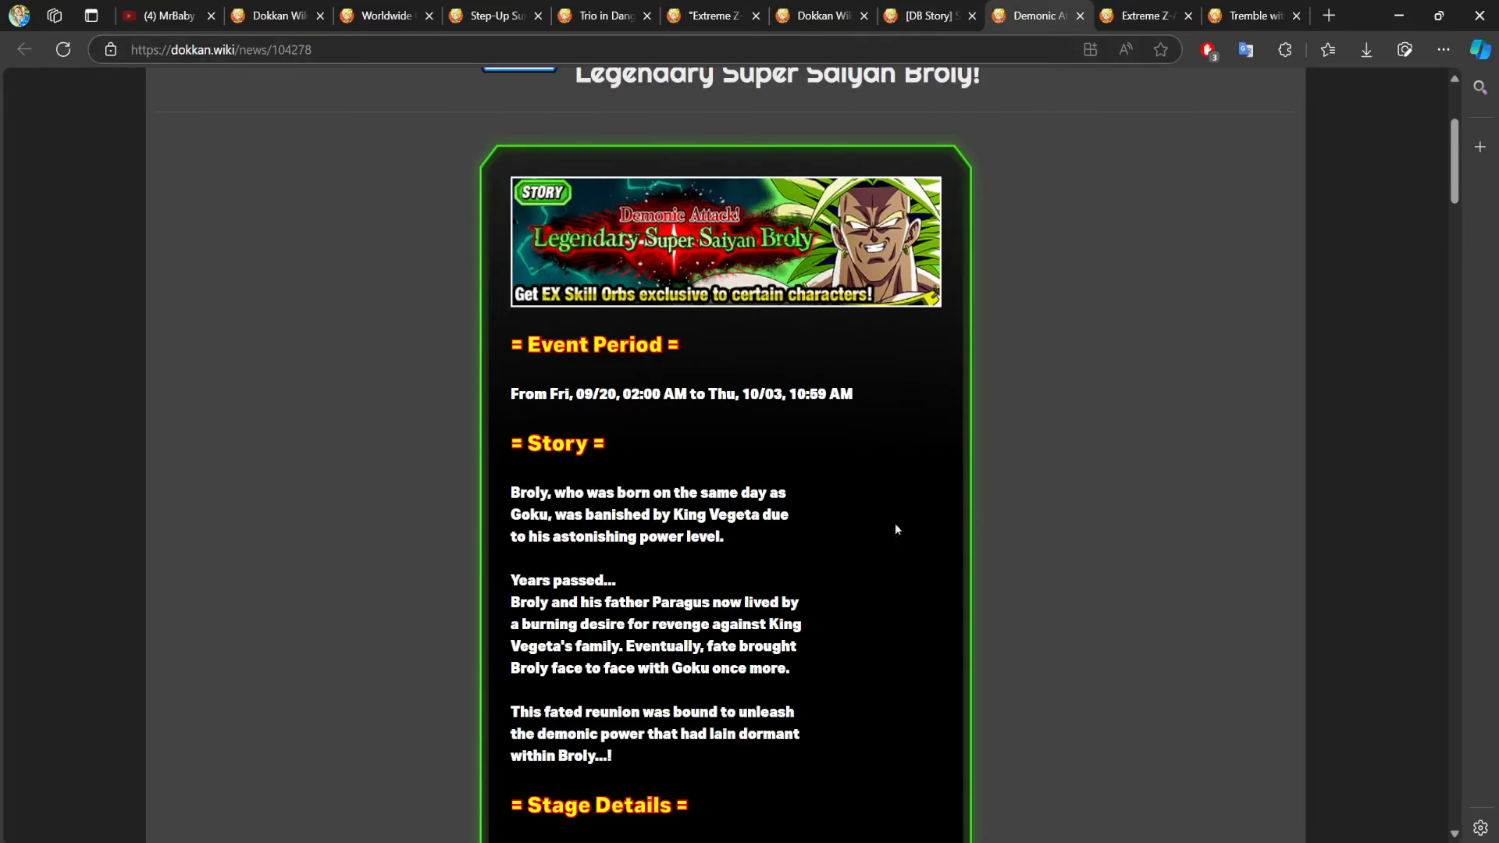
{"action": "scroll", "scroll_direction": "up", "scroll_amount": 3}
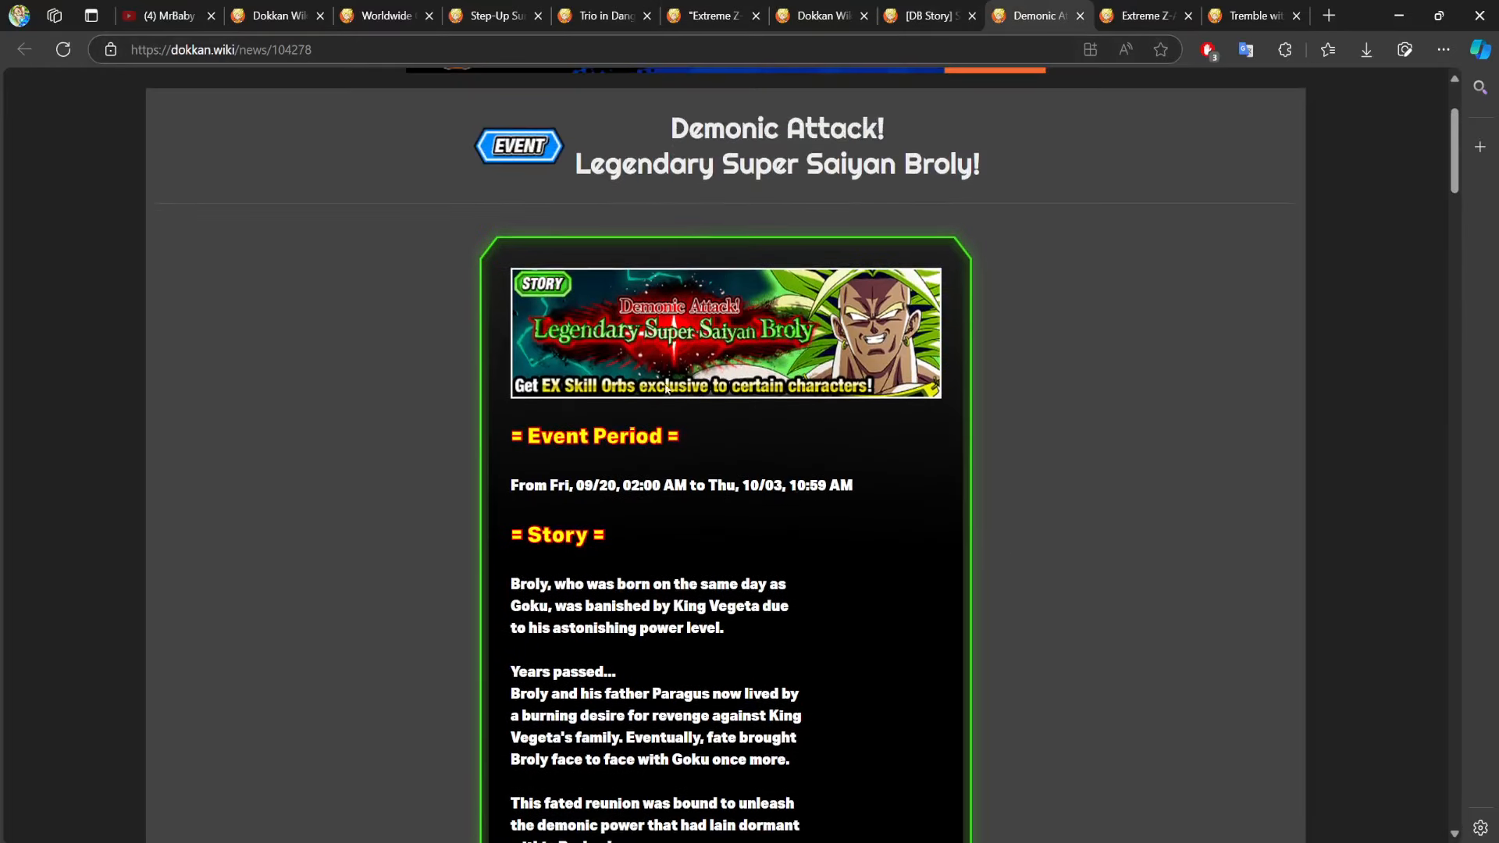
{"action": "mouse_move", "coordinate": [612, 464]}
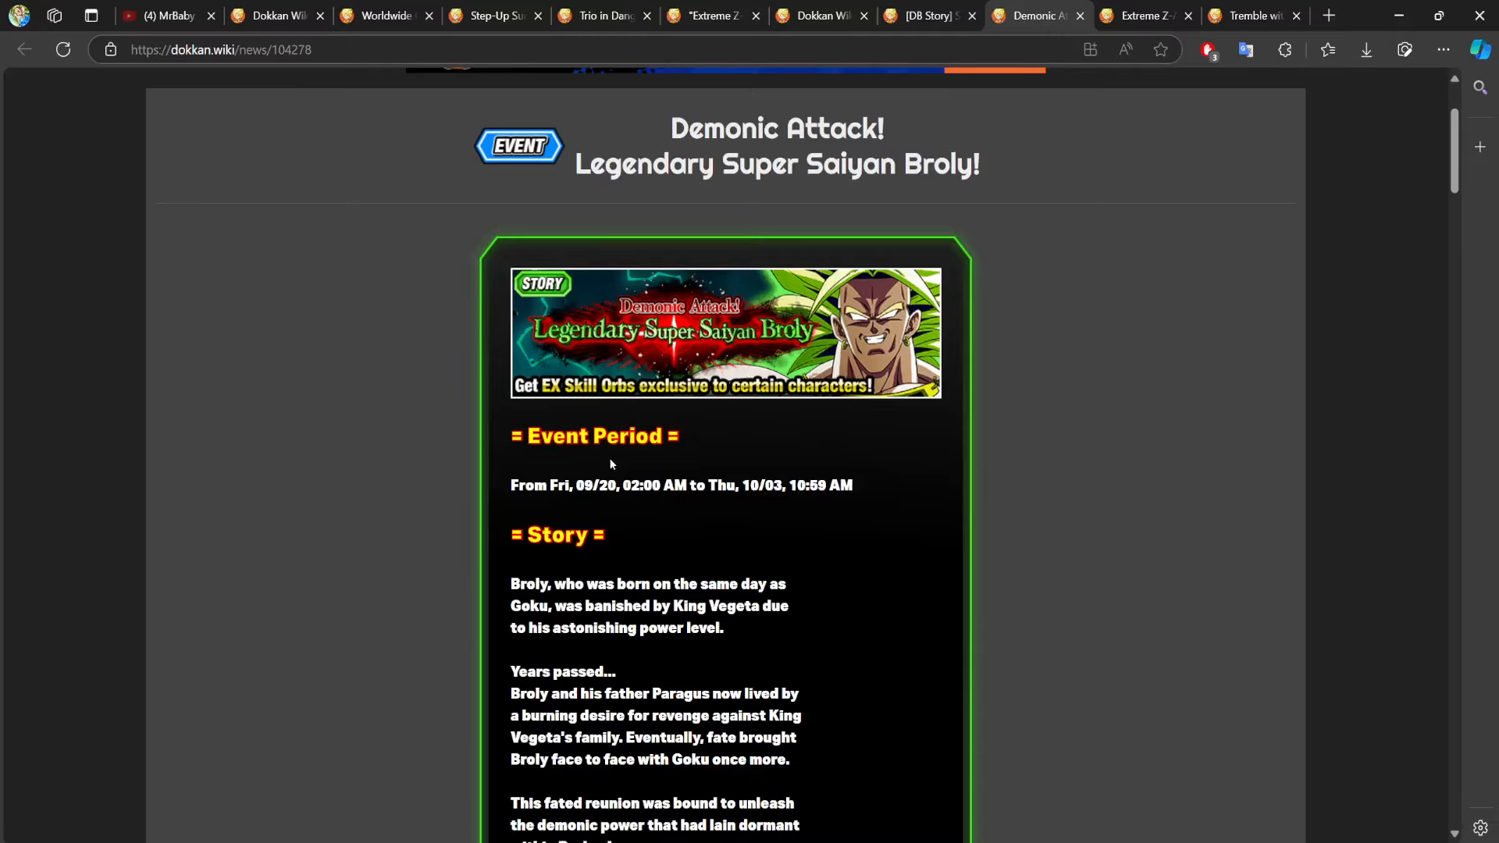
{"action": "scroll", "scroll_direction": "down", "scroll_amount": 3}
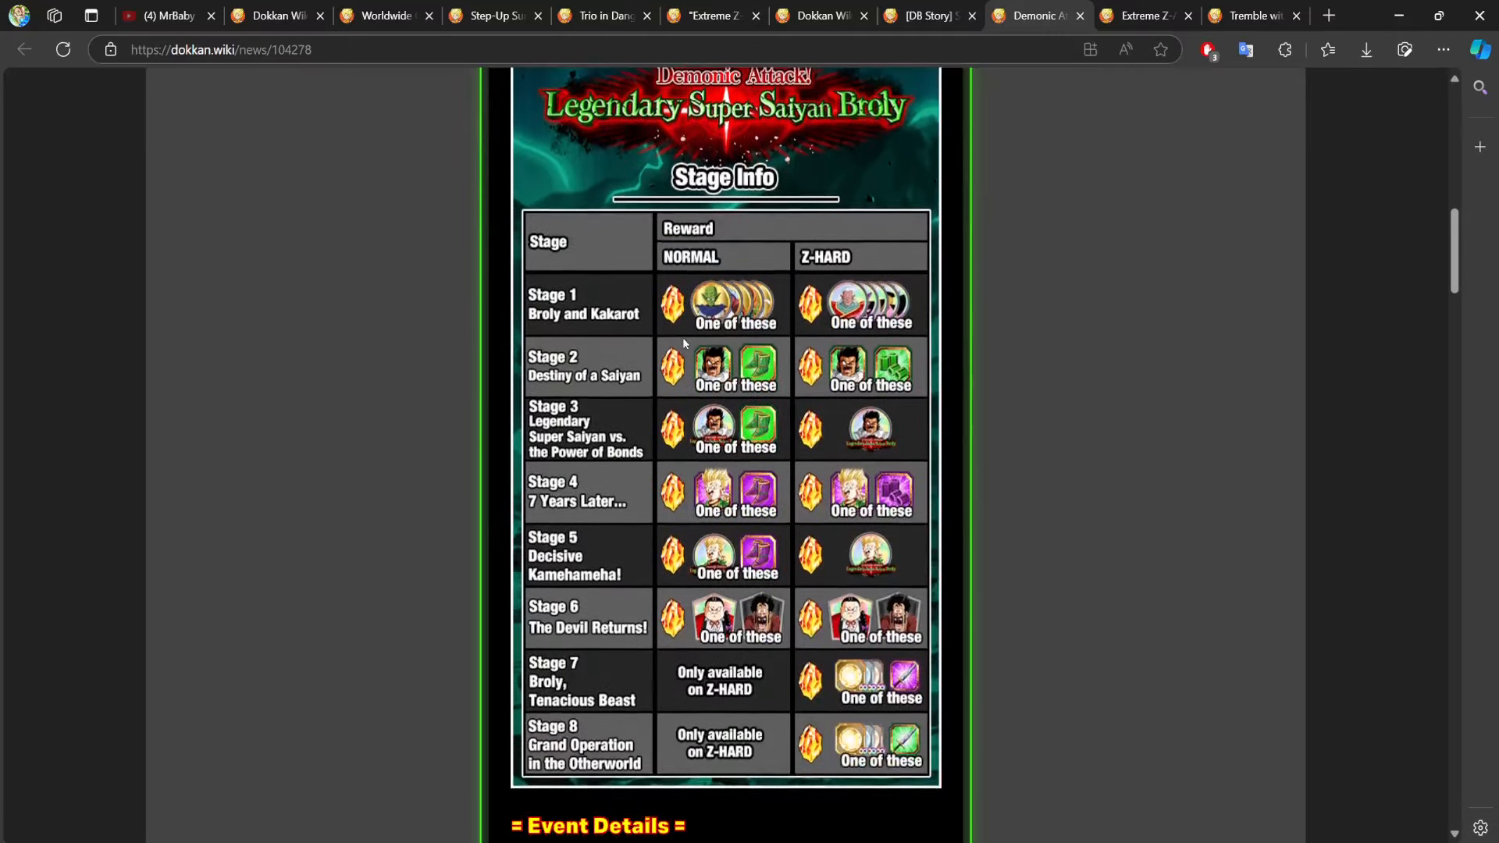
{"action": "scroll", "scroll_direction": "down", "scroll_amount": 3}
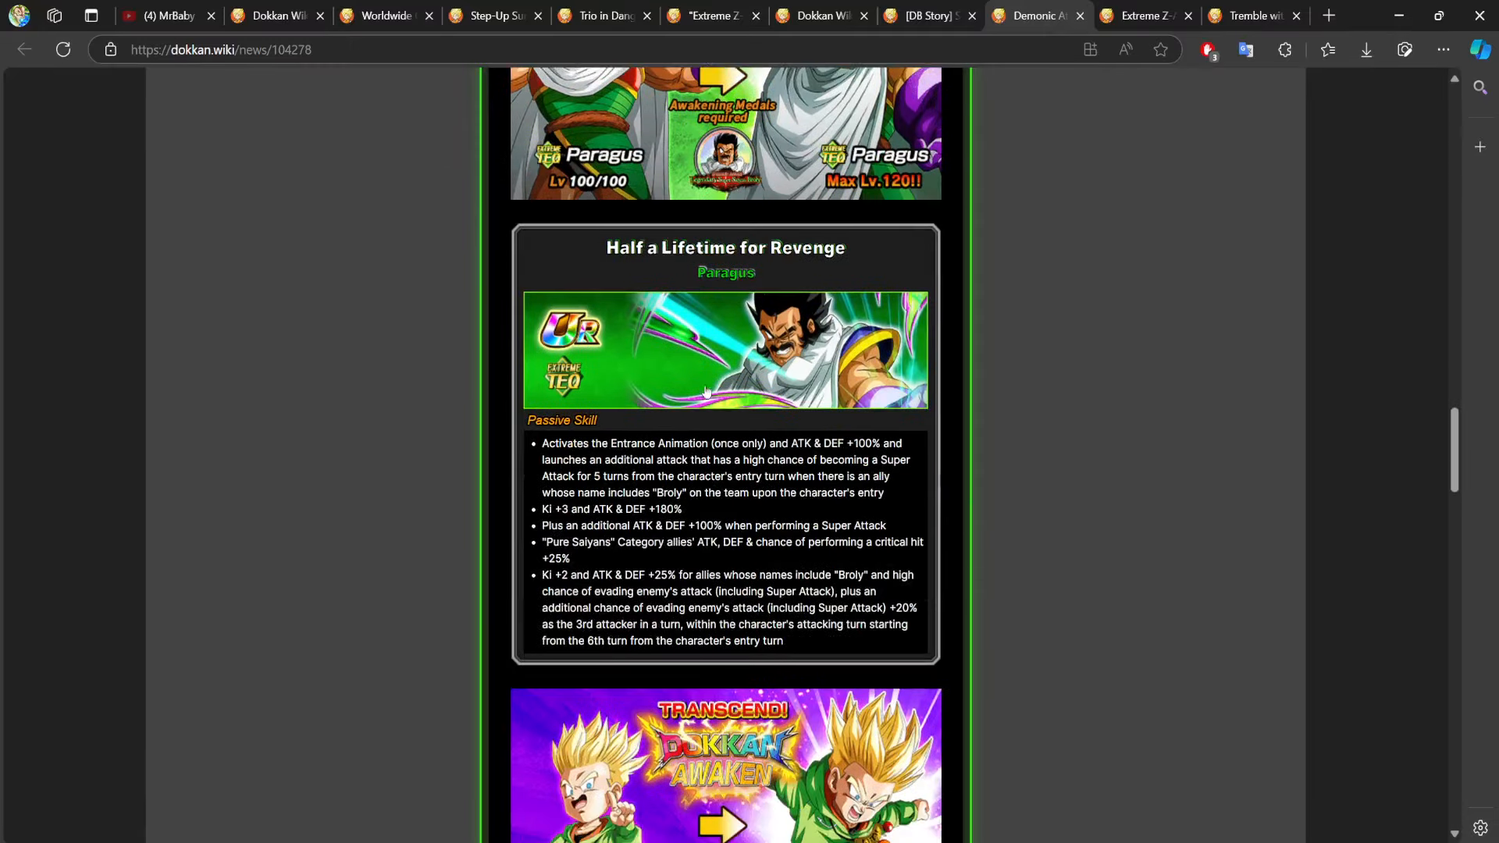
{"action": "scroll", "scroll_direction": "up", "scroll_amount": 3}
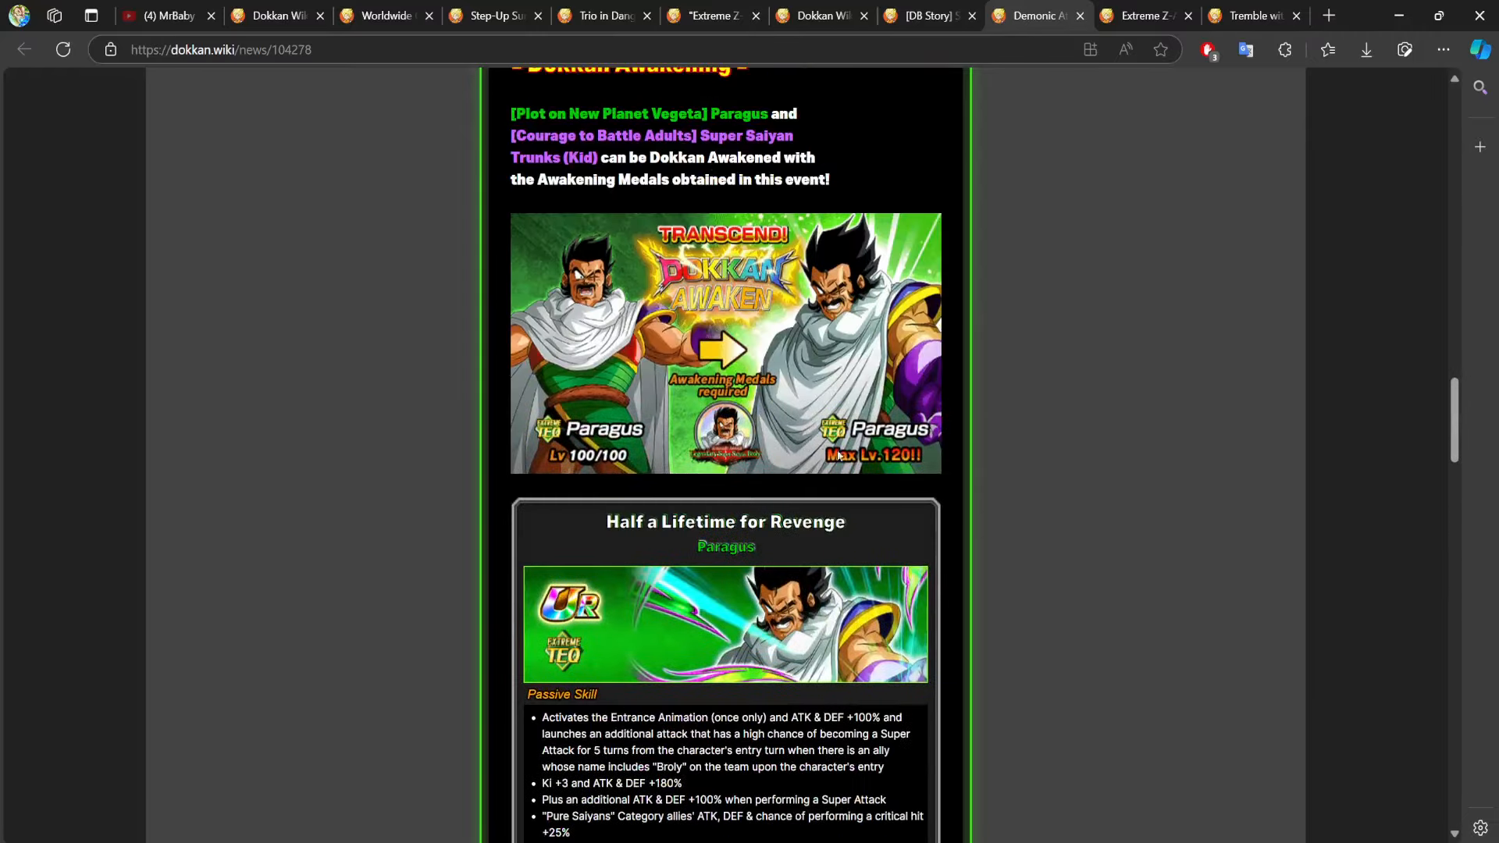
{"action": "scroll", "scroll_direction": "down", "scroll_amount": 3}
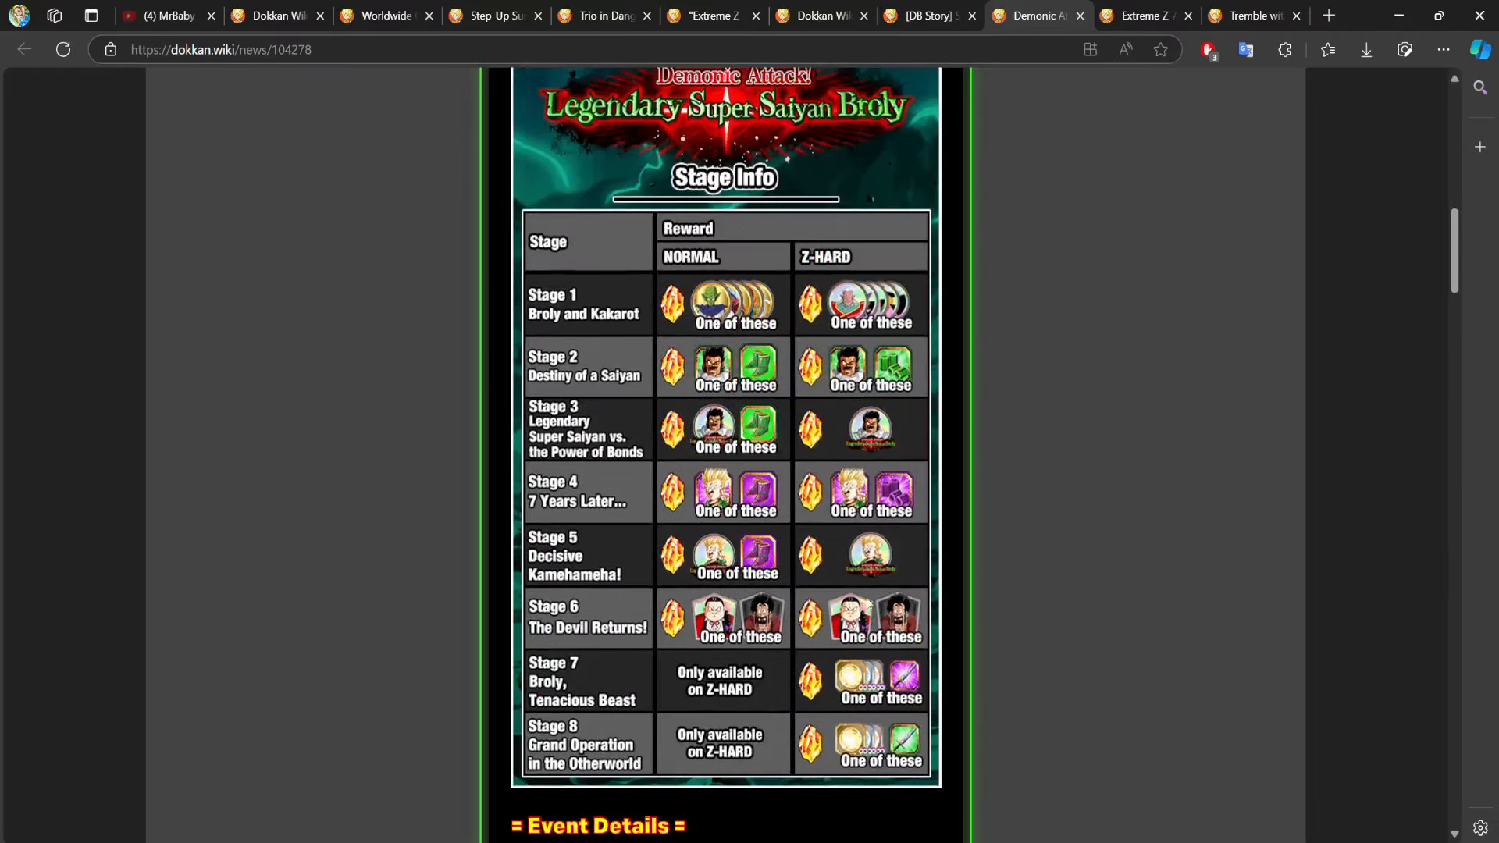
{"action": "scroll", "scroll_direction": "down", "scroll_amount": 3}
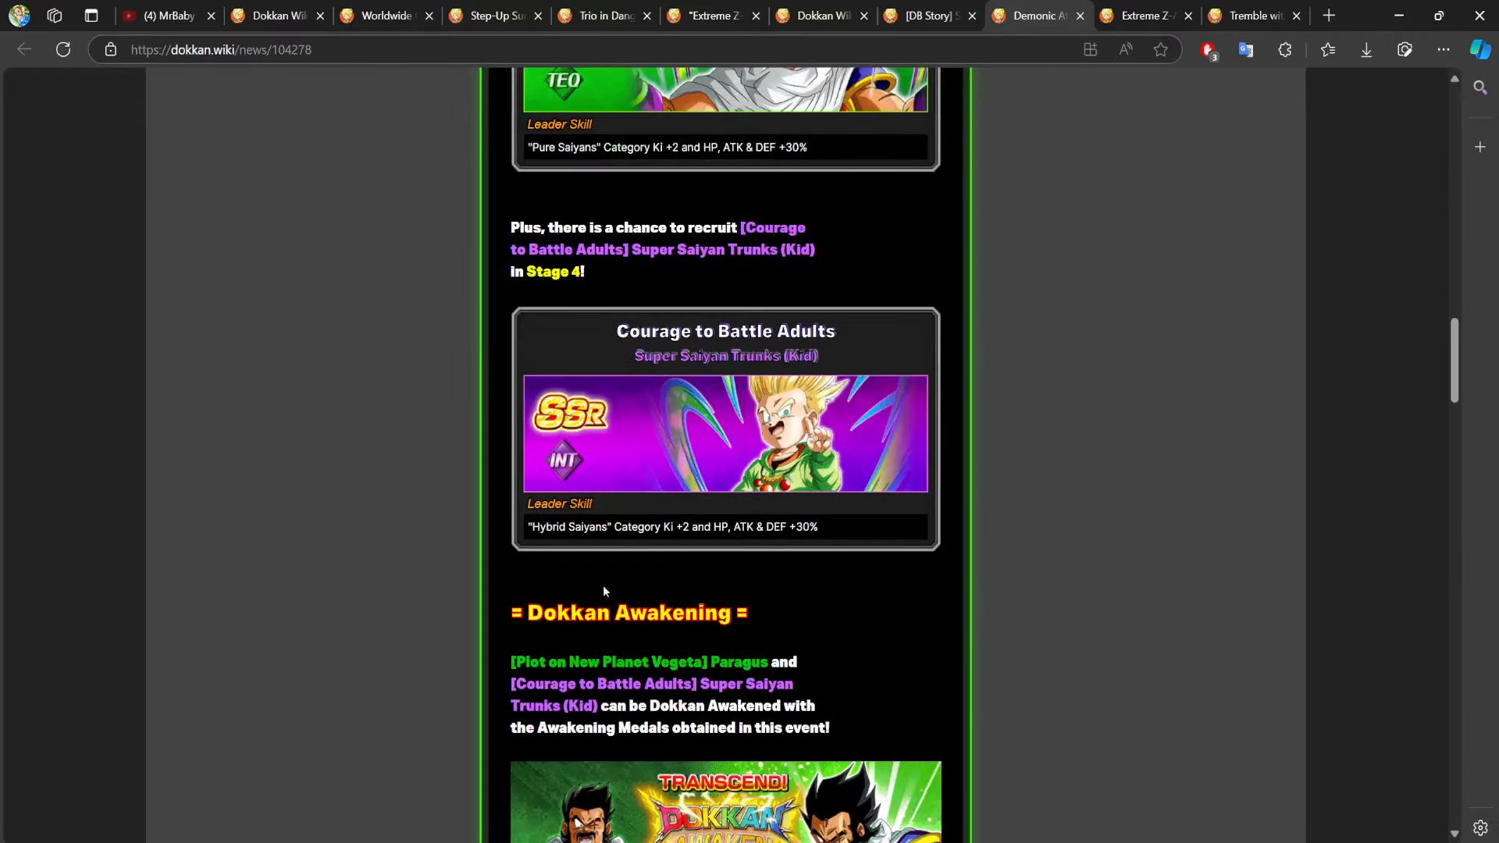
{"action": "scroll", "scroll_direction": "up", "scroll_amount": 3}
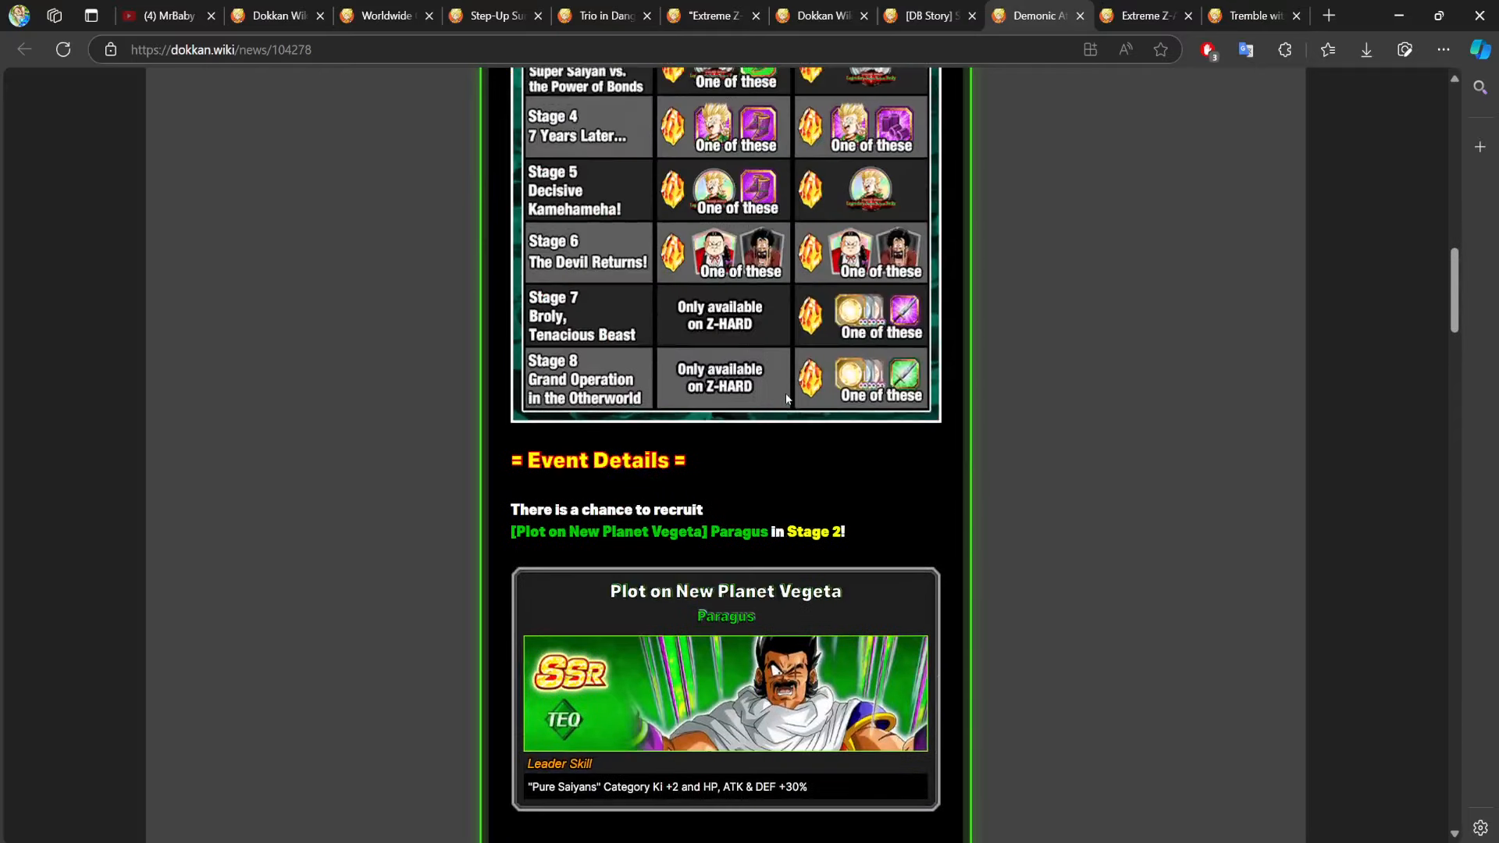
{"action": "scroll", "scroll_direction": "up", "scroll_amount": 3}
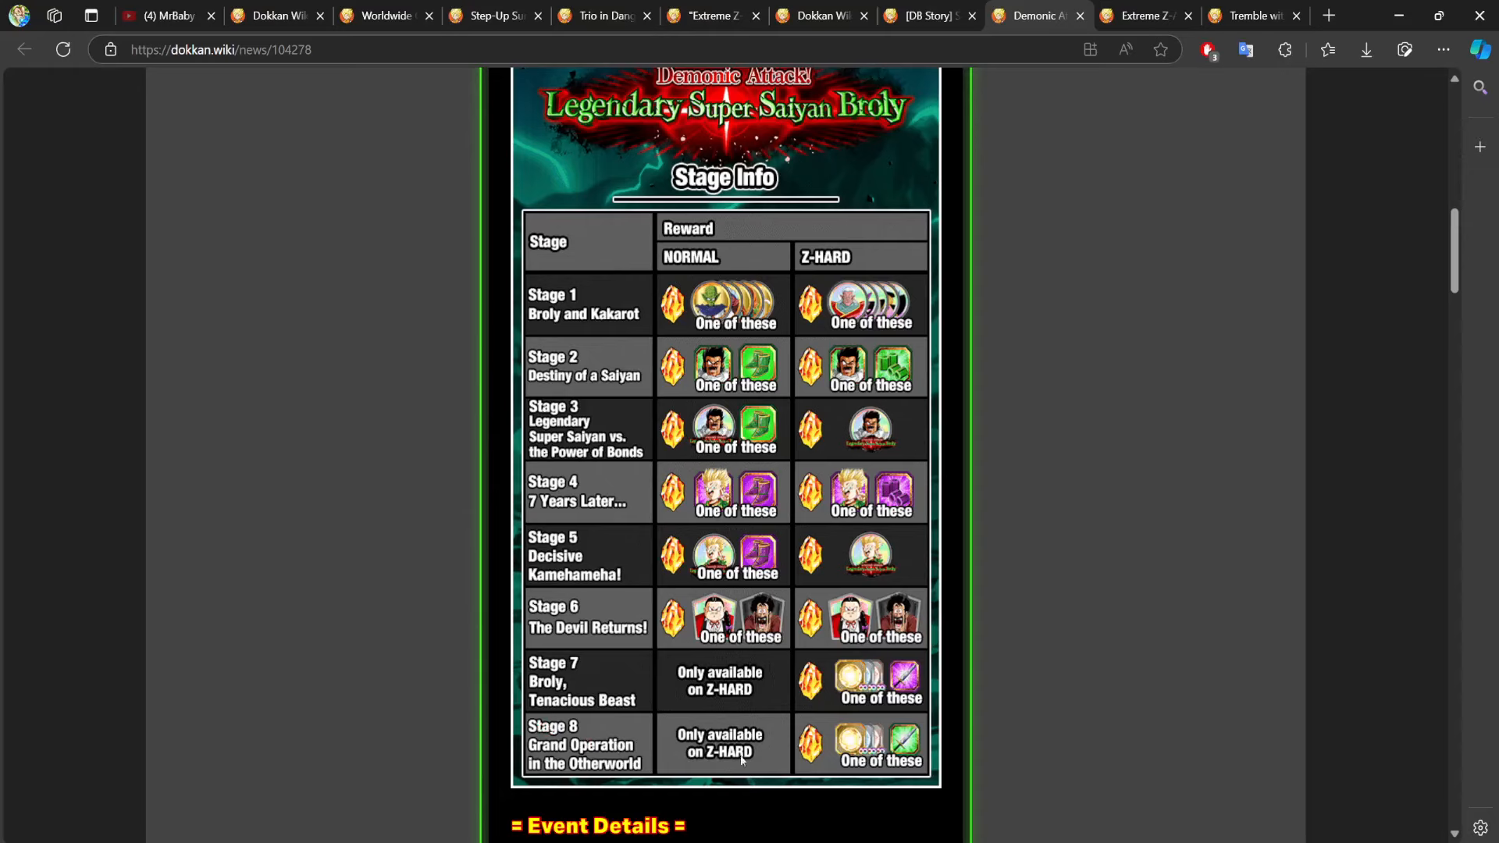
{"action": "mouse_move", "coordinate": [605, 7]}
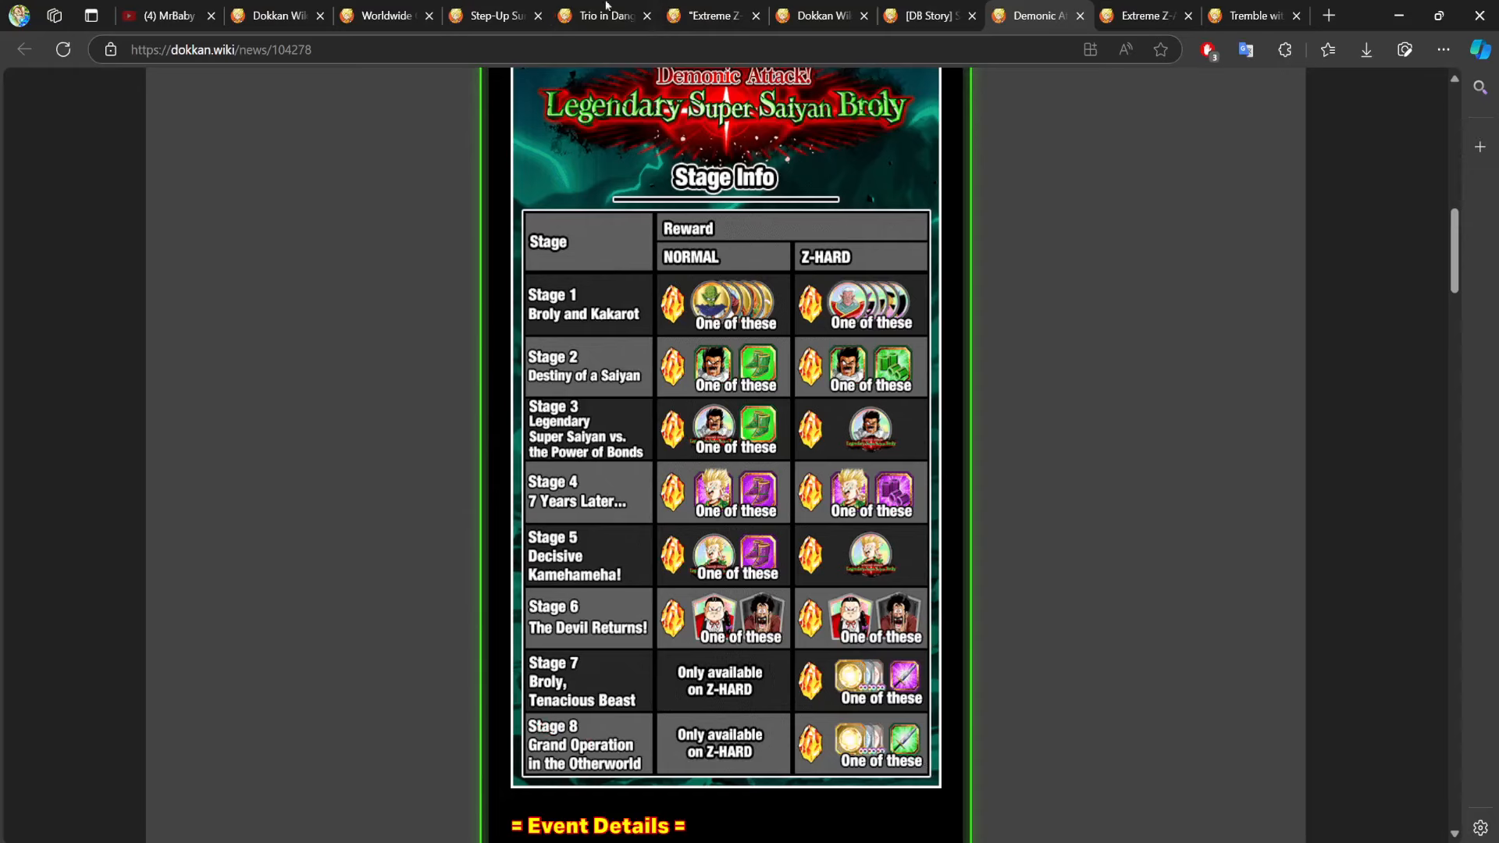
Glance at the Step-Up Celebration Summon Tickets news, then bring up the Extreme Z-Area Movie Edition! page.
{"action": "left_click", "coordinate": [493, 16]}
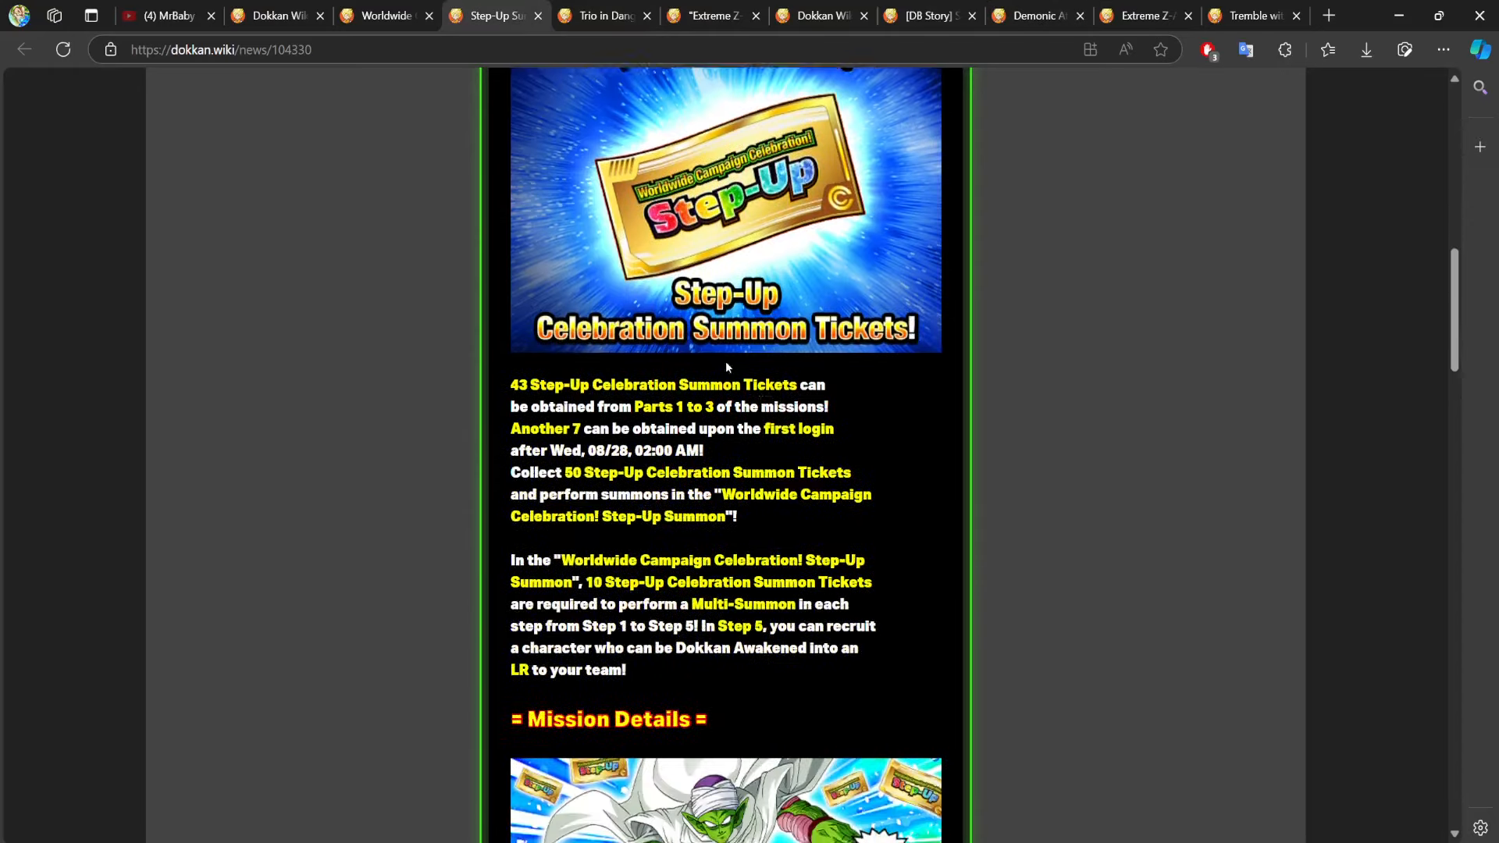
{"action": "scroll", "scroll_direction": "down", "scroll_amount": 3}
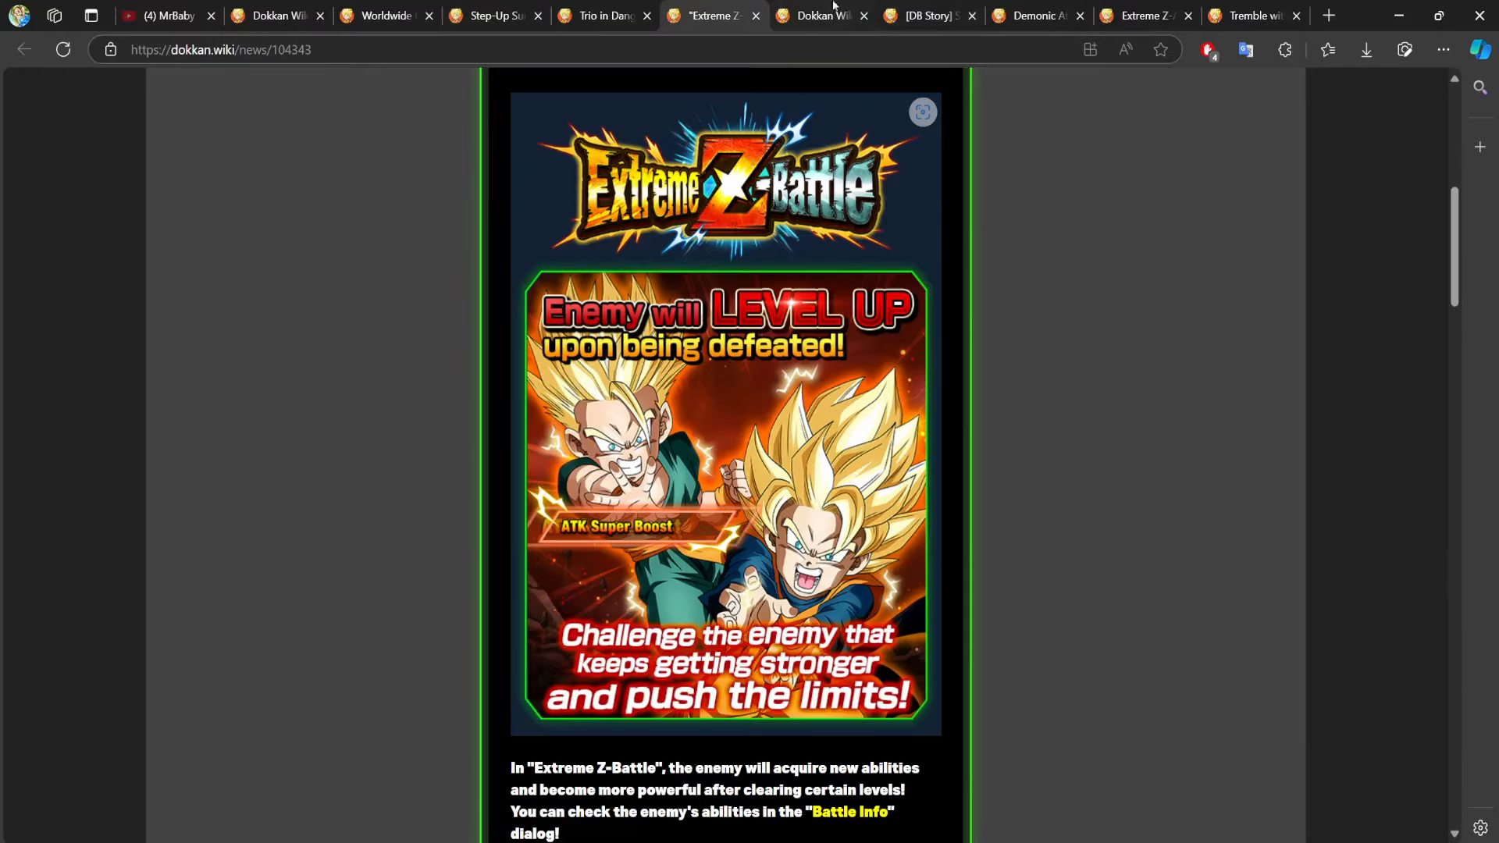
{"action": "left_click", "coordinate": [1145, 15]}
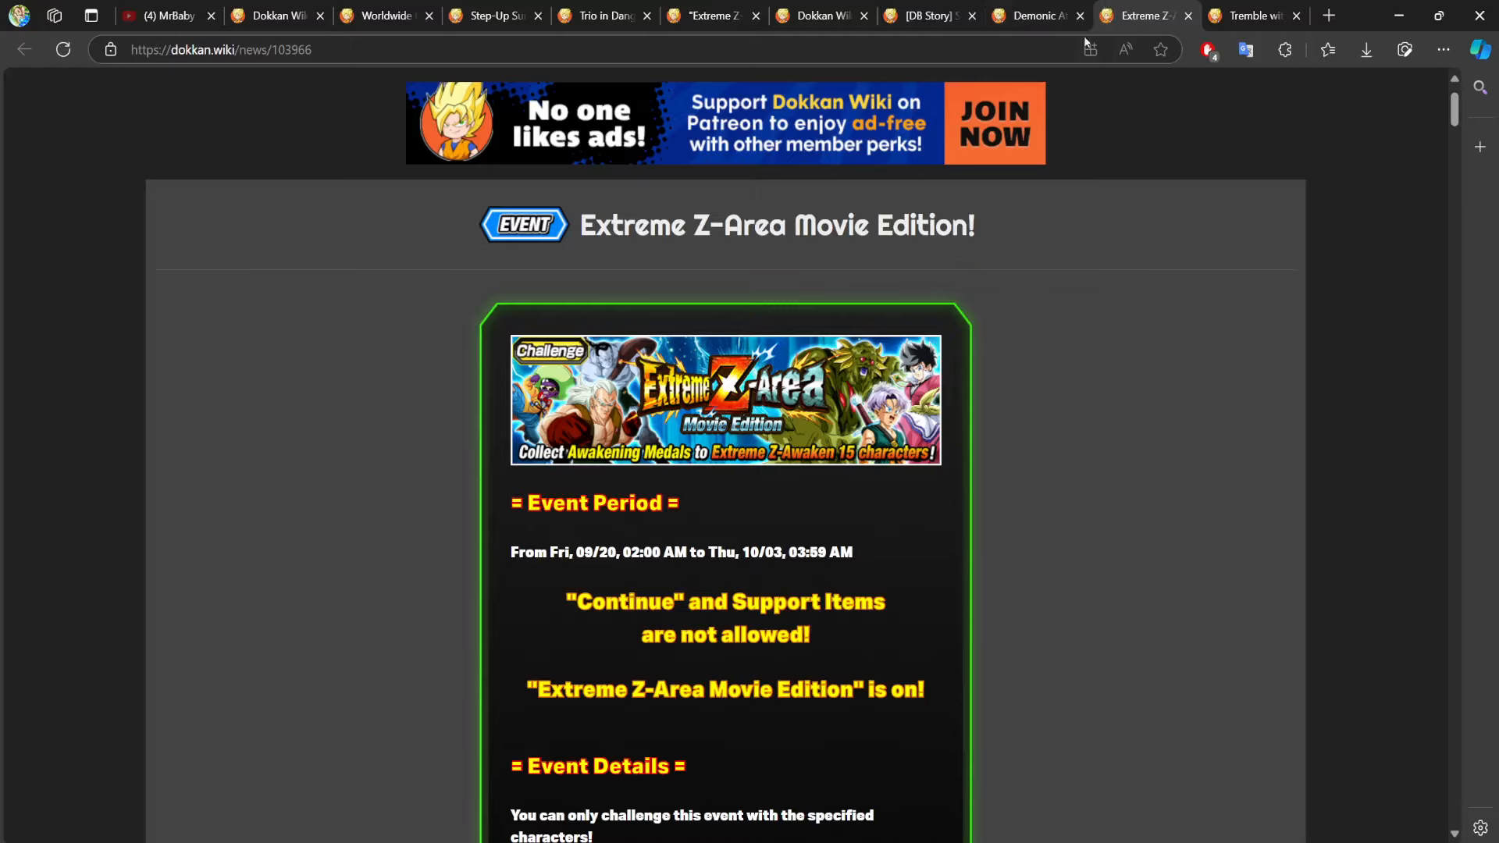
Glimpse the Extreme Z-Area stages 9–15 medal rewards, then bring up the Tremble with Fear! The Devil Awakens page.
{"action": "scroll", "scroll_direction": "down", "scroll_amount": 3}
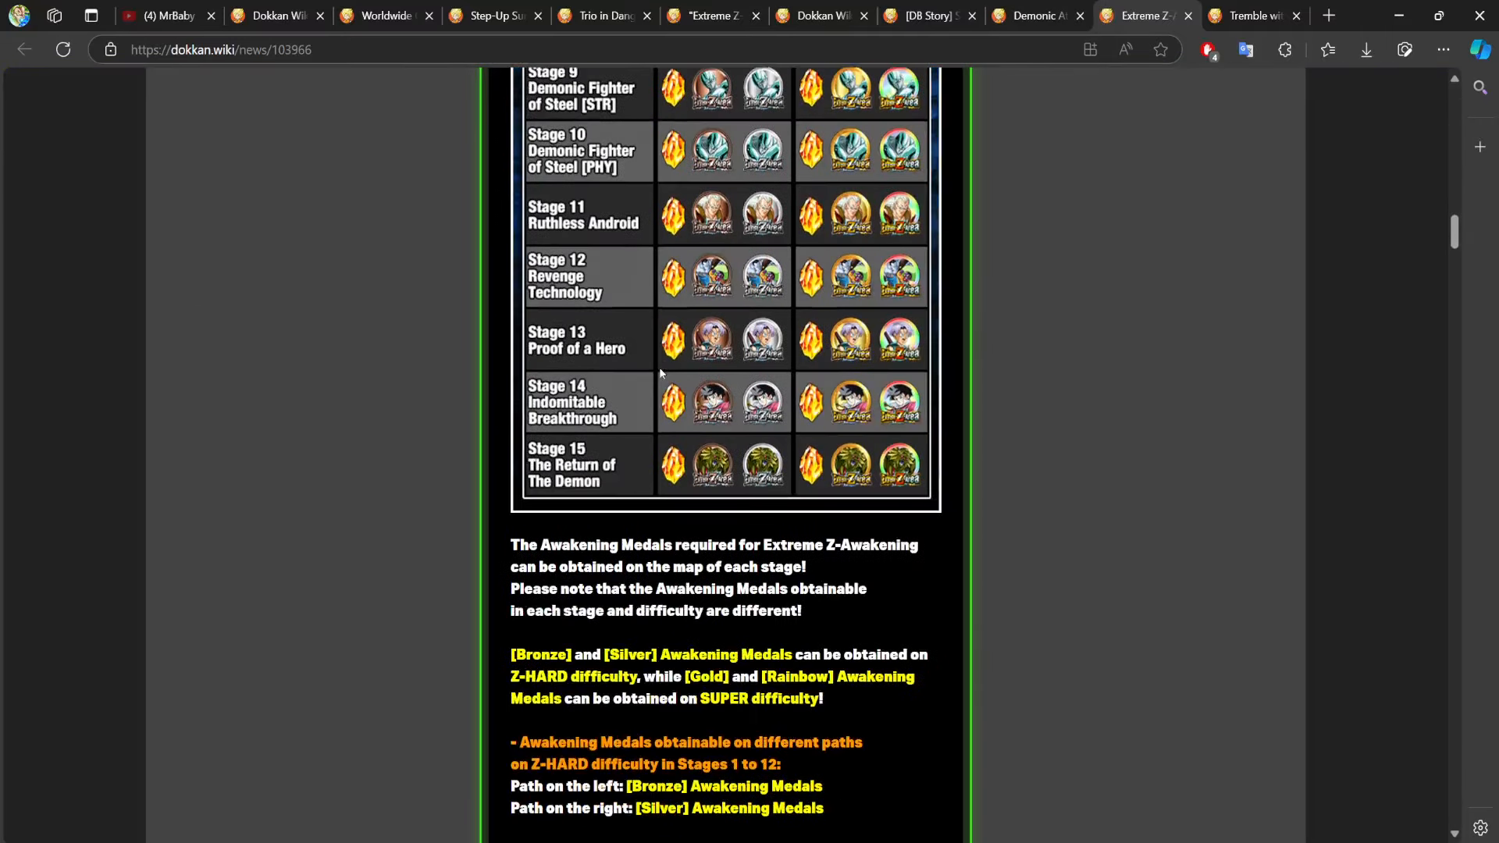
{"action": "mouse_move", "coordinate": [717, 450]}
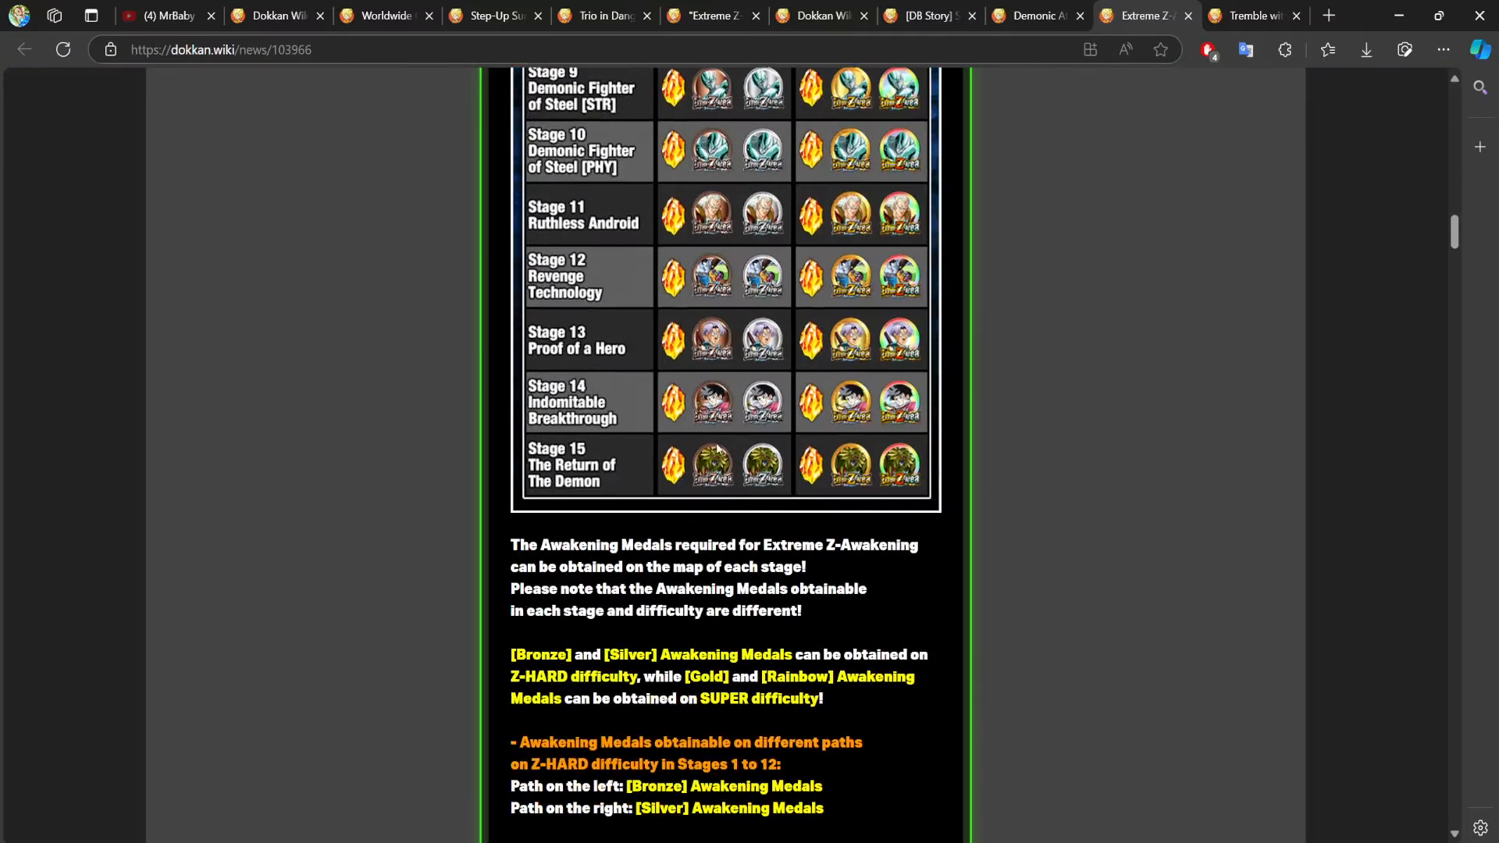
{"action": "left_click", "coordinate": [1253, 16]}
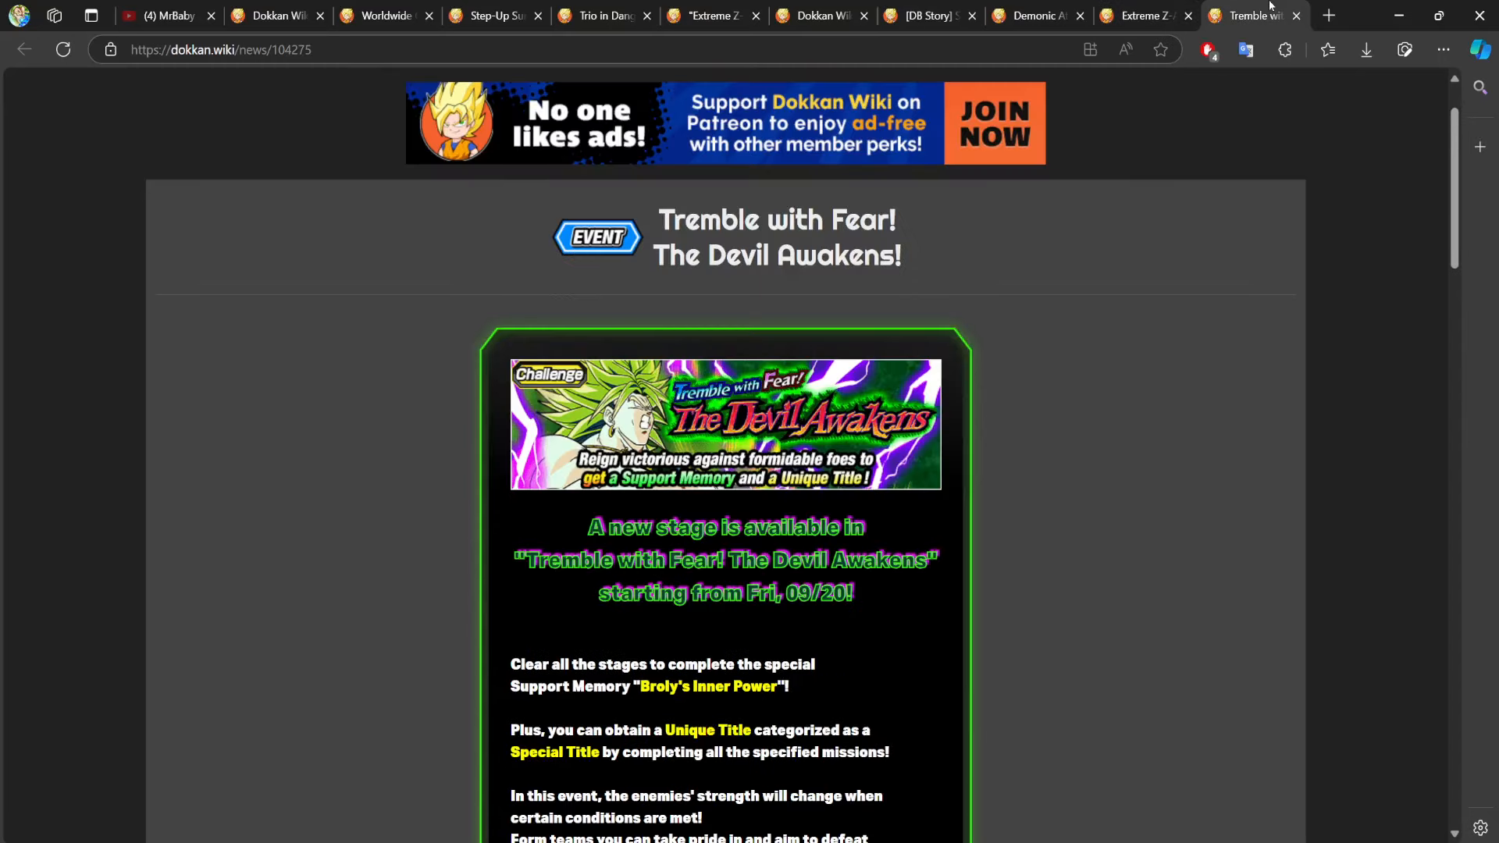
Read the Devil Awakens stage types, unique title and Broly's Inner Power rewards, then switch to the Natade Village event tab.
{"action": "scroll", "scroll_direction": "down", "scroll_amount": 3}
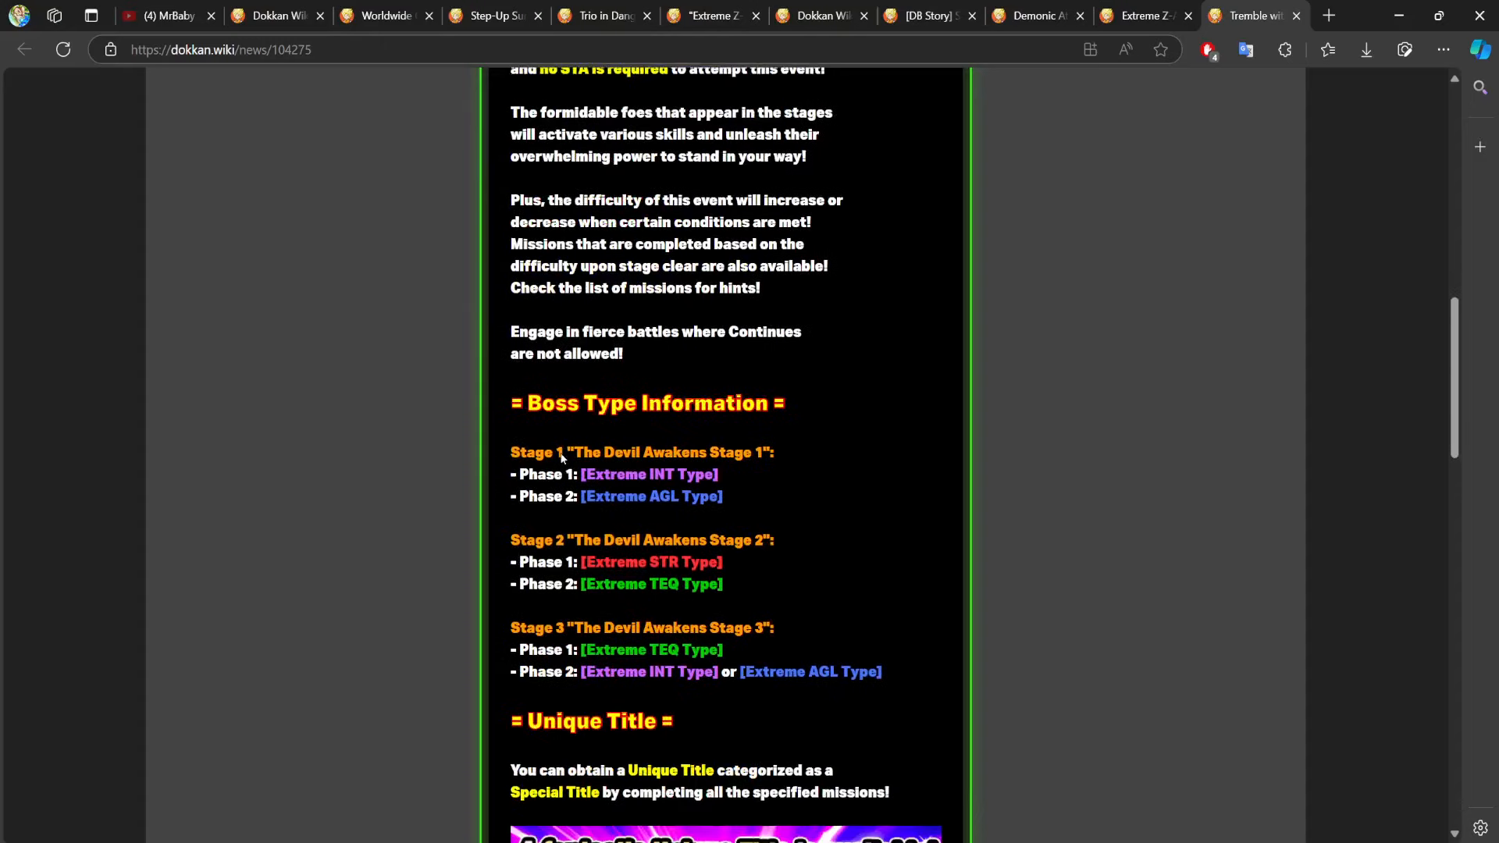
{"action": "scroll", "scroll_direction": "down", "scroll_amount": 3}
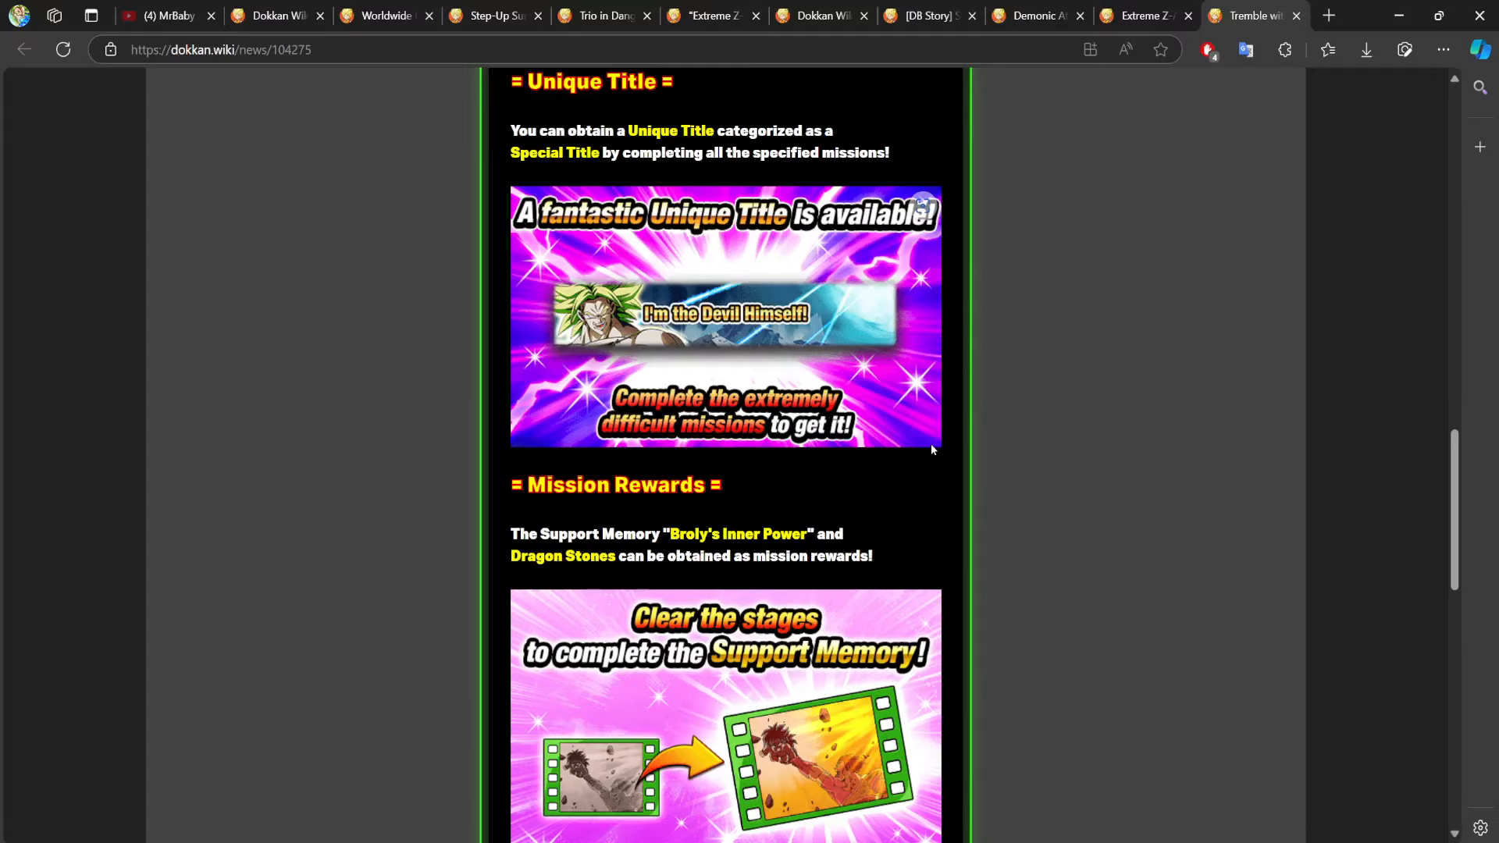
{"action": "scroll", "scroll_direction": "up", "scroll_amount": 3}
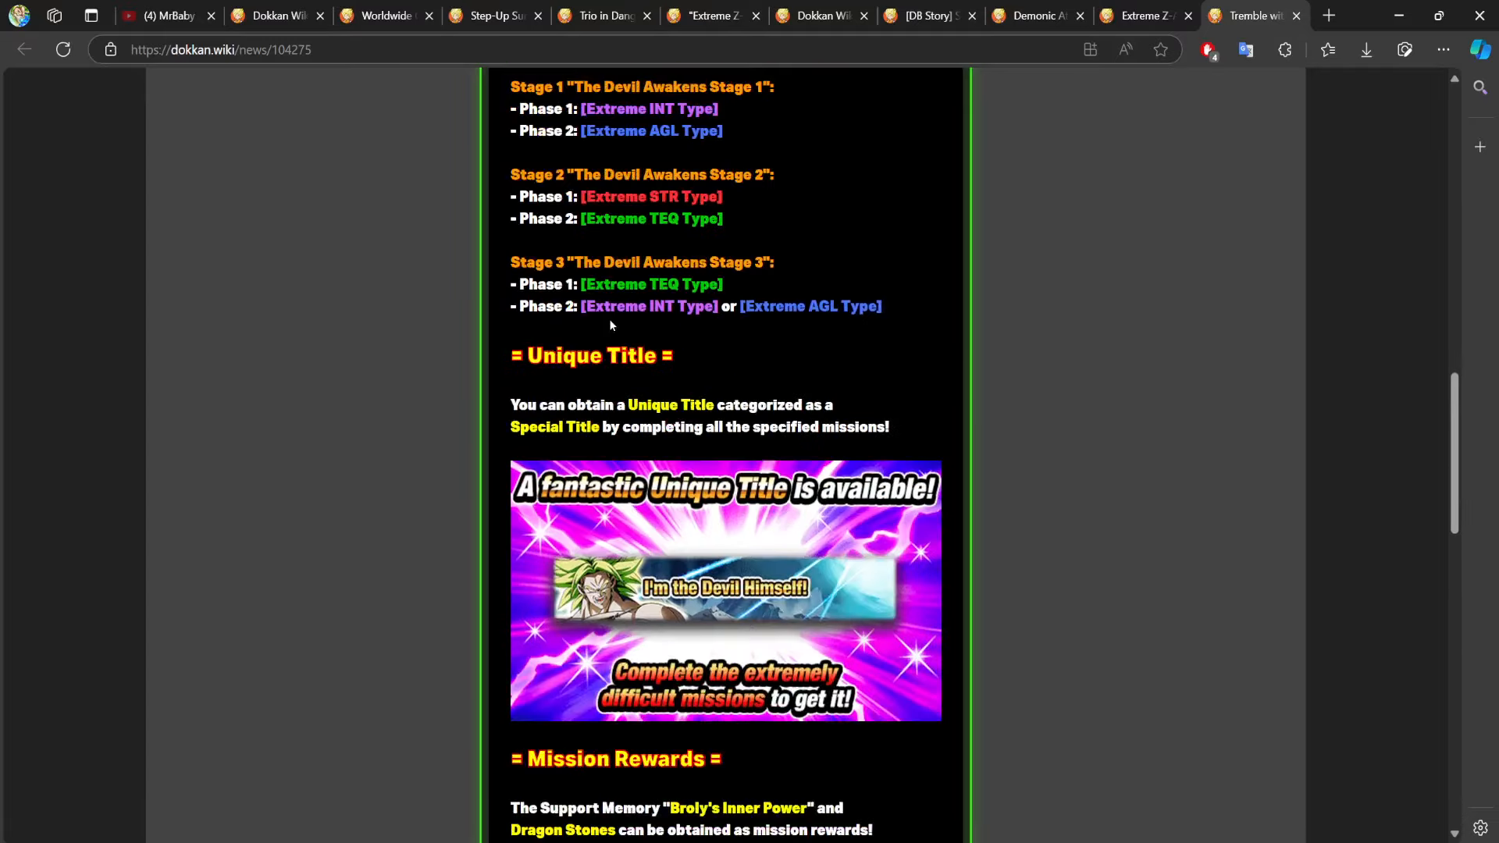
{"action": "scroll", "scroll_direction": "down", "scroll_amount": 3}
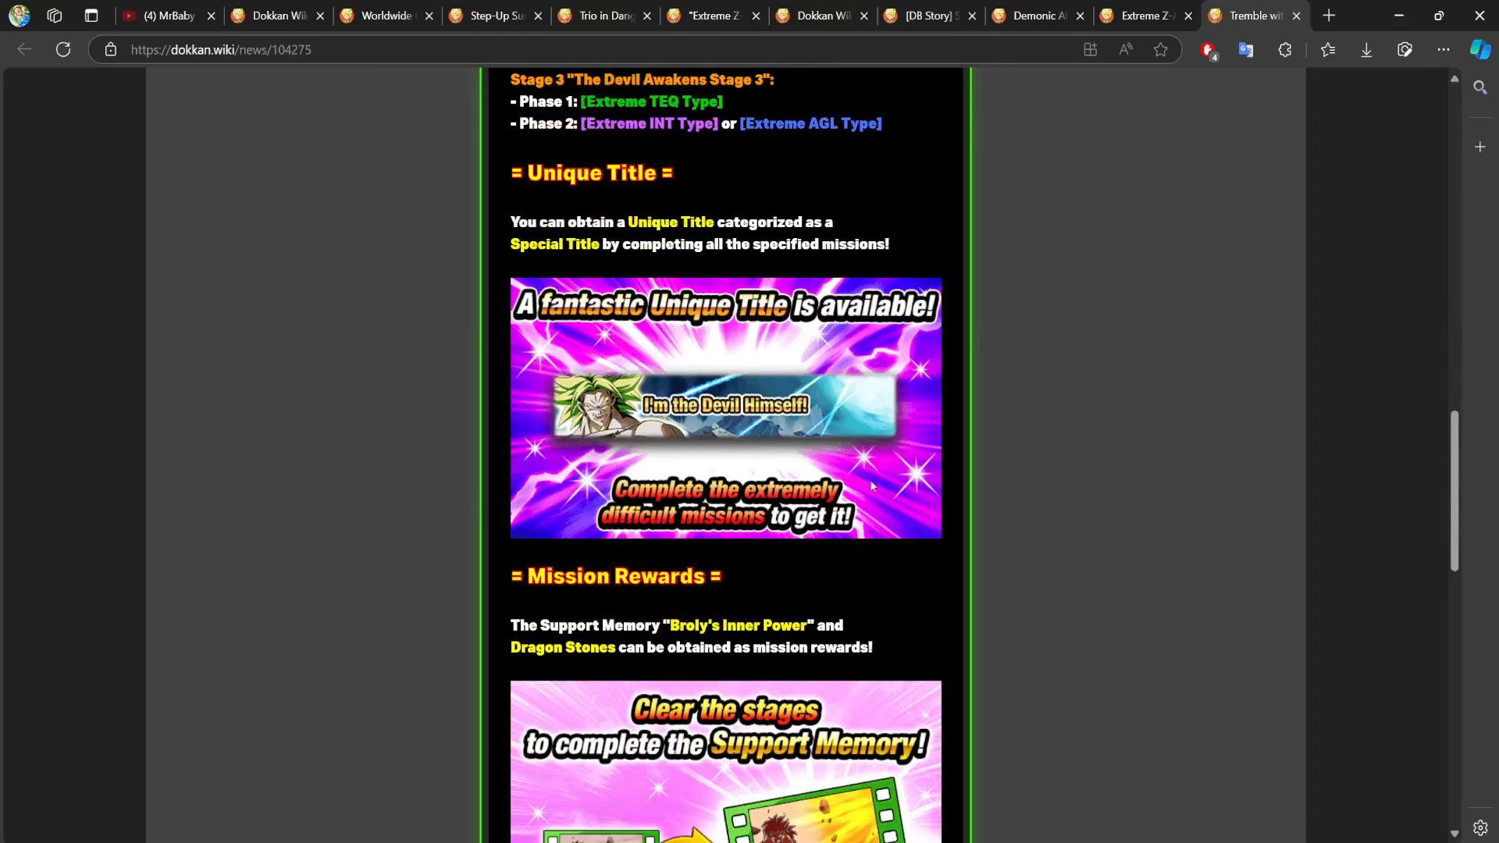
{"action": "mouse_move", "coordinate": [1006, 531]}
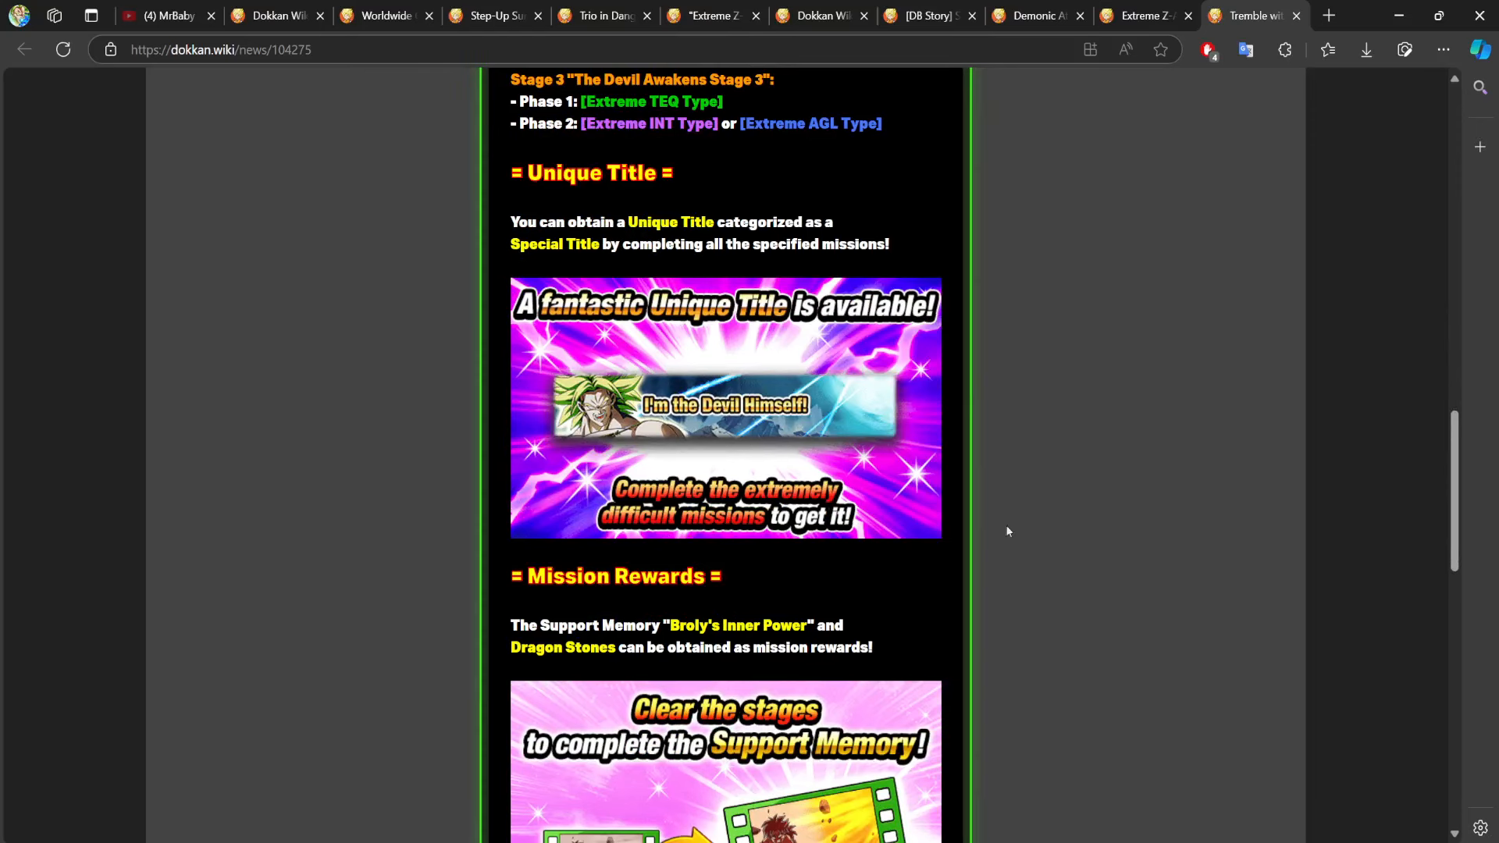
{"action": "mouse_move", "coordinate": [860, 440]}
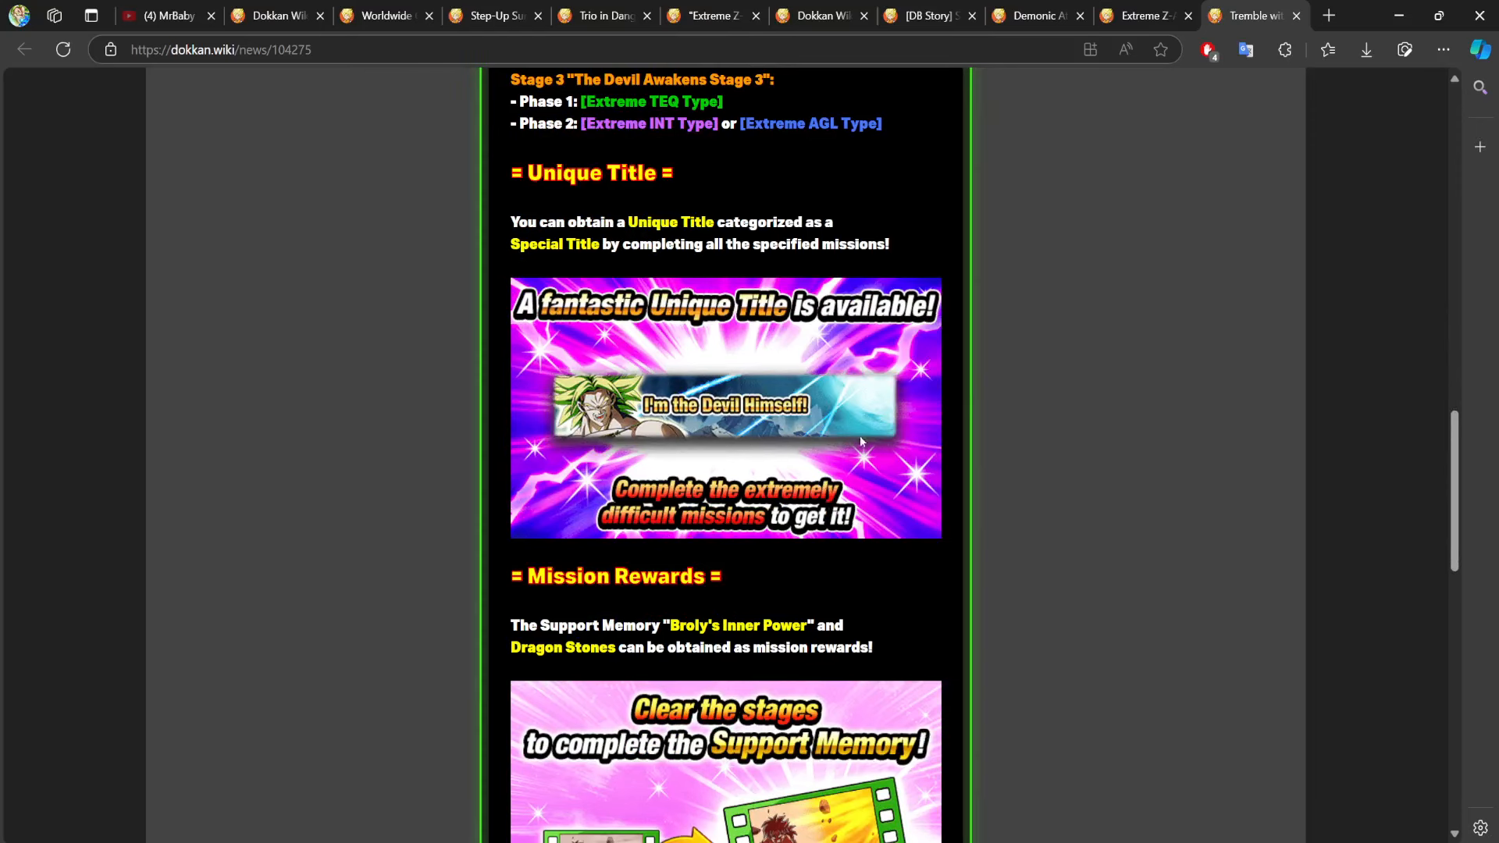
{"action": "scroll", "scroll_direction": "down", "scroll_amount": 3}
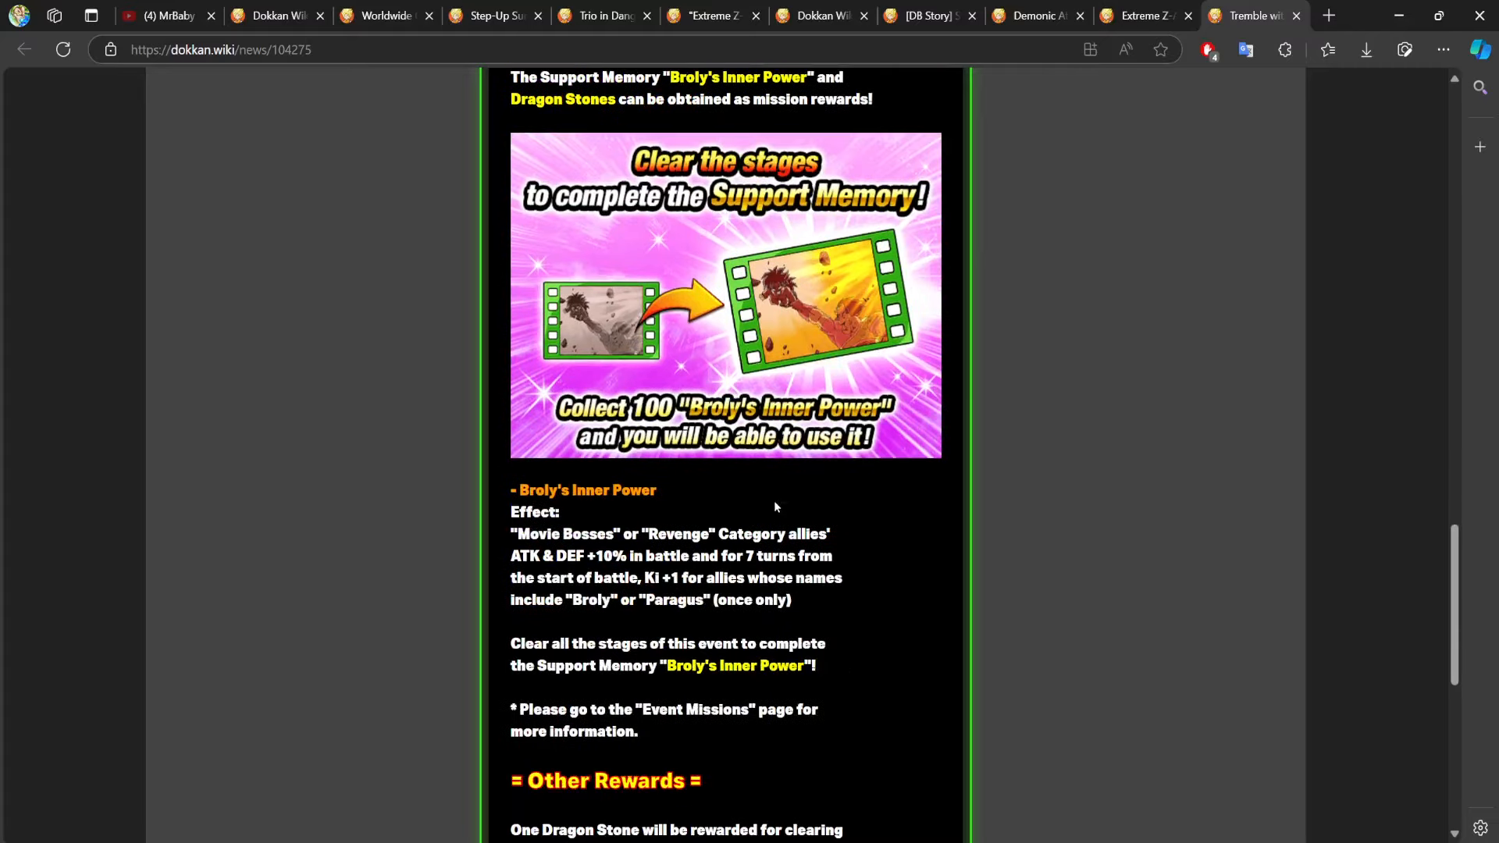
{"action": "scroll", "scroll_direction": "up", "scroll_amount": 3}
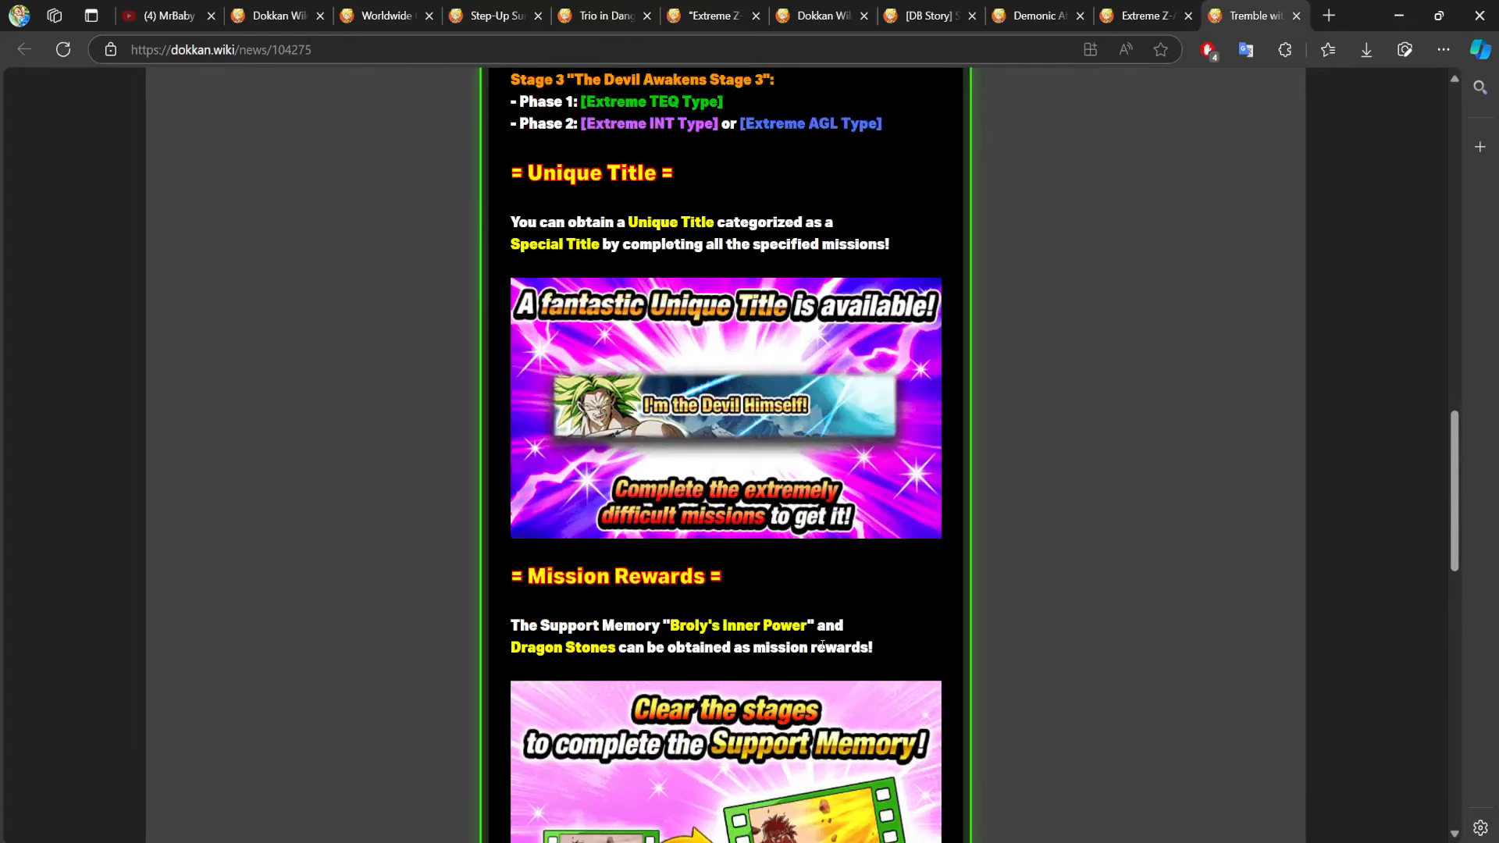
{"action": "left_click", "coordinate": [602, 15]}
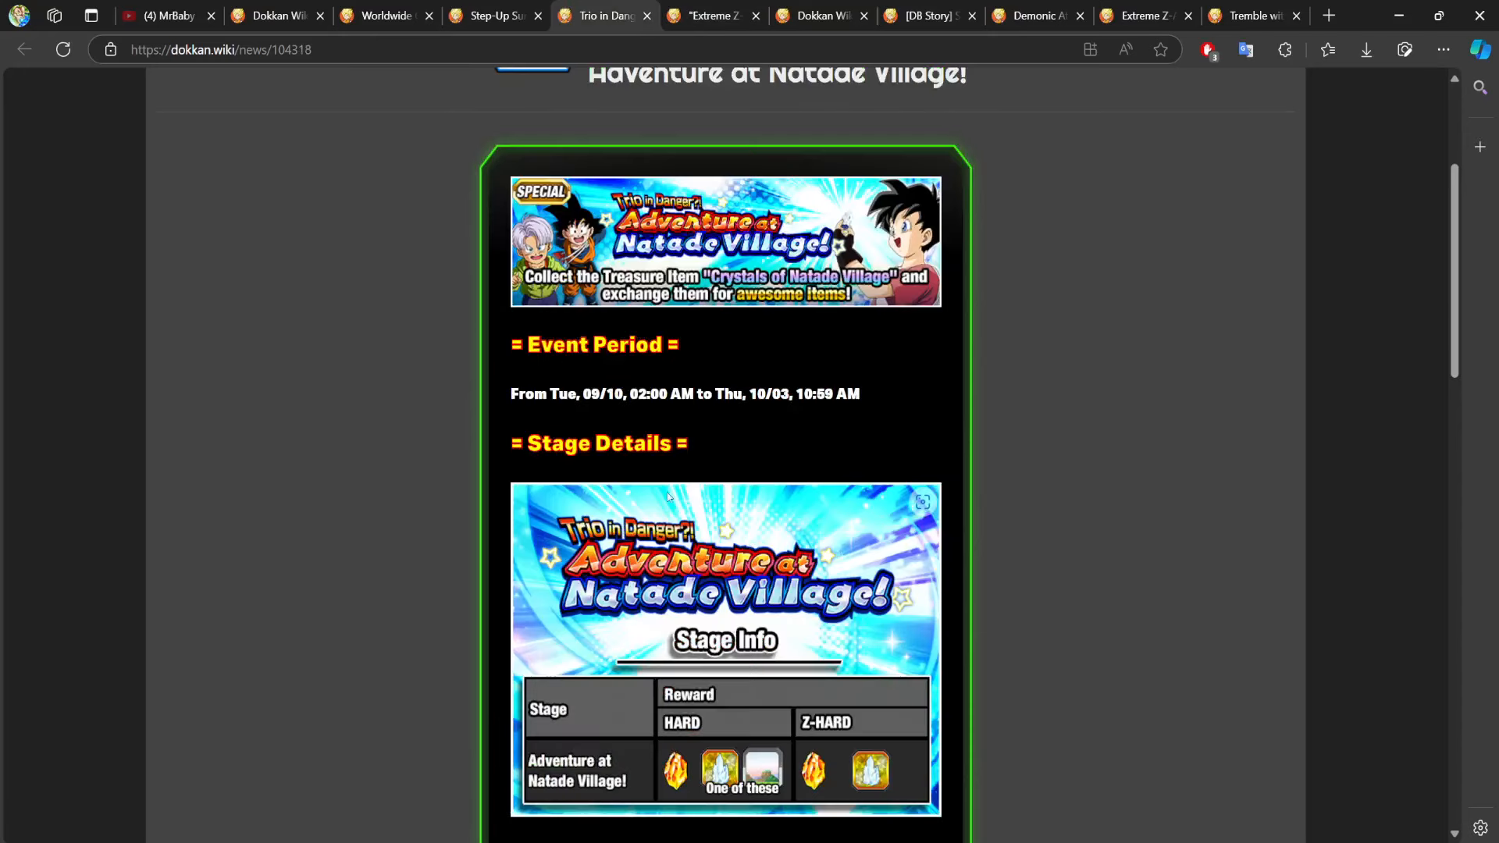
{"action": "scroll", "scroll_direction": "down", "scroll_amount": 3}
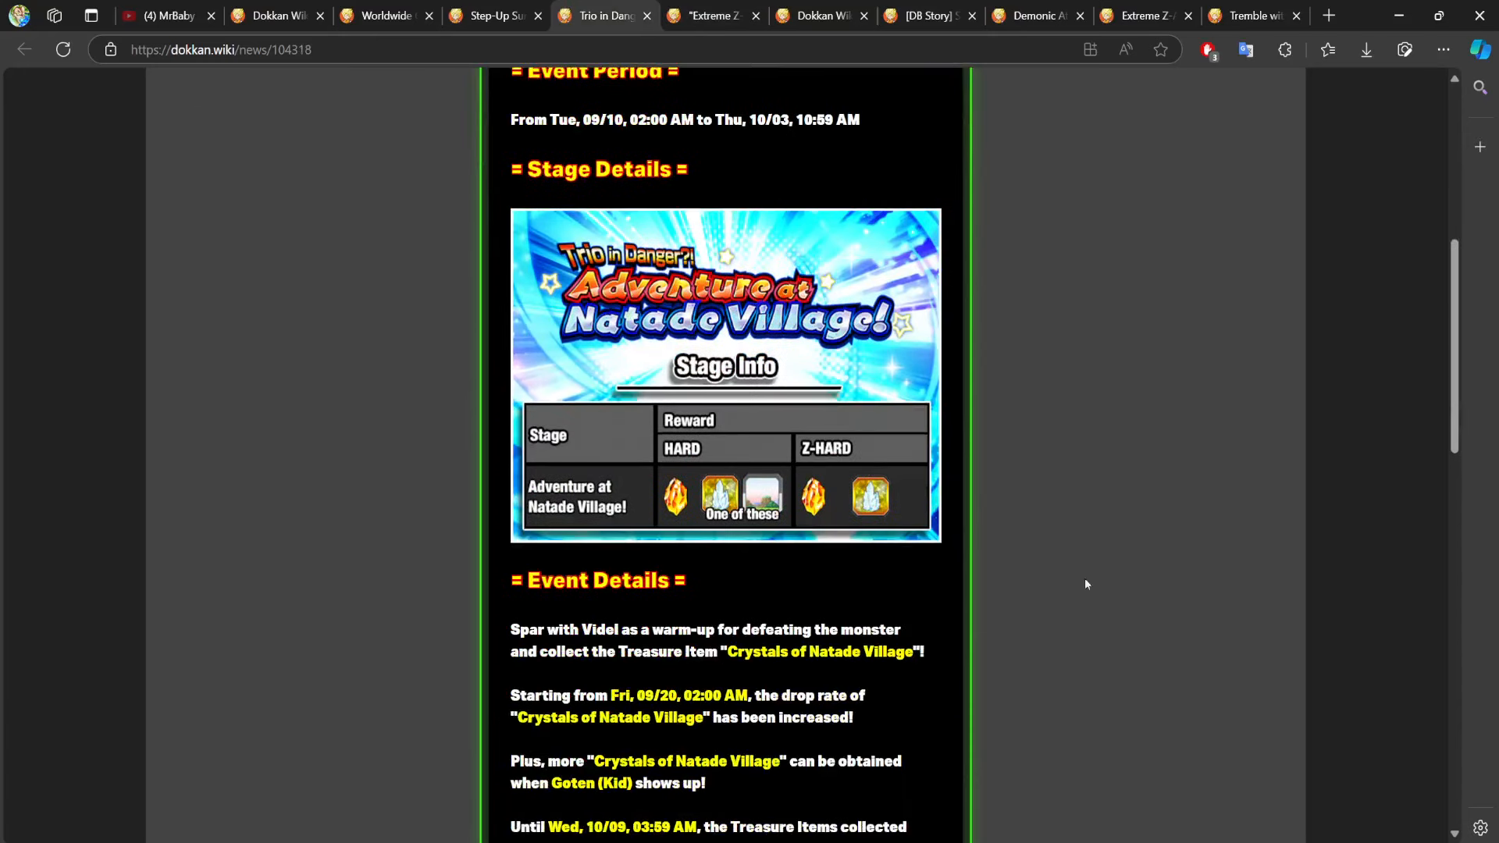
{"action": "scroll", "scroll_direction": "down", "scroll_amount": 3}
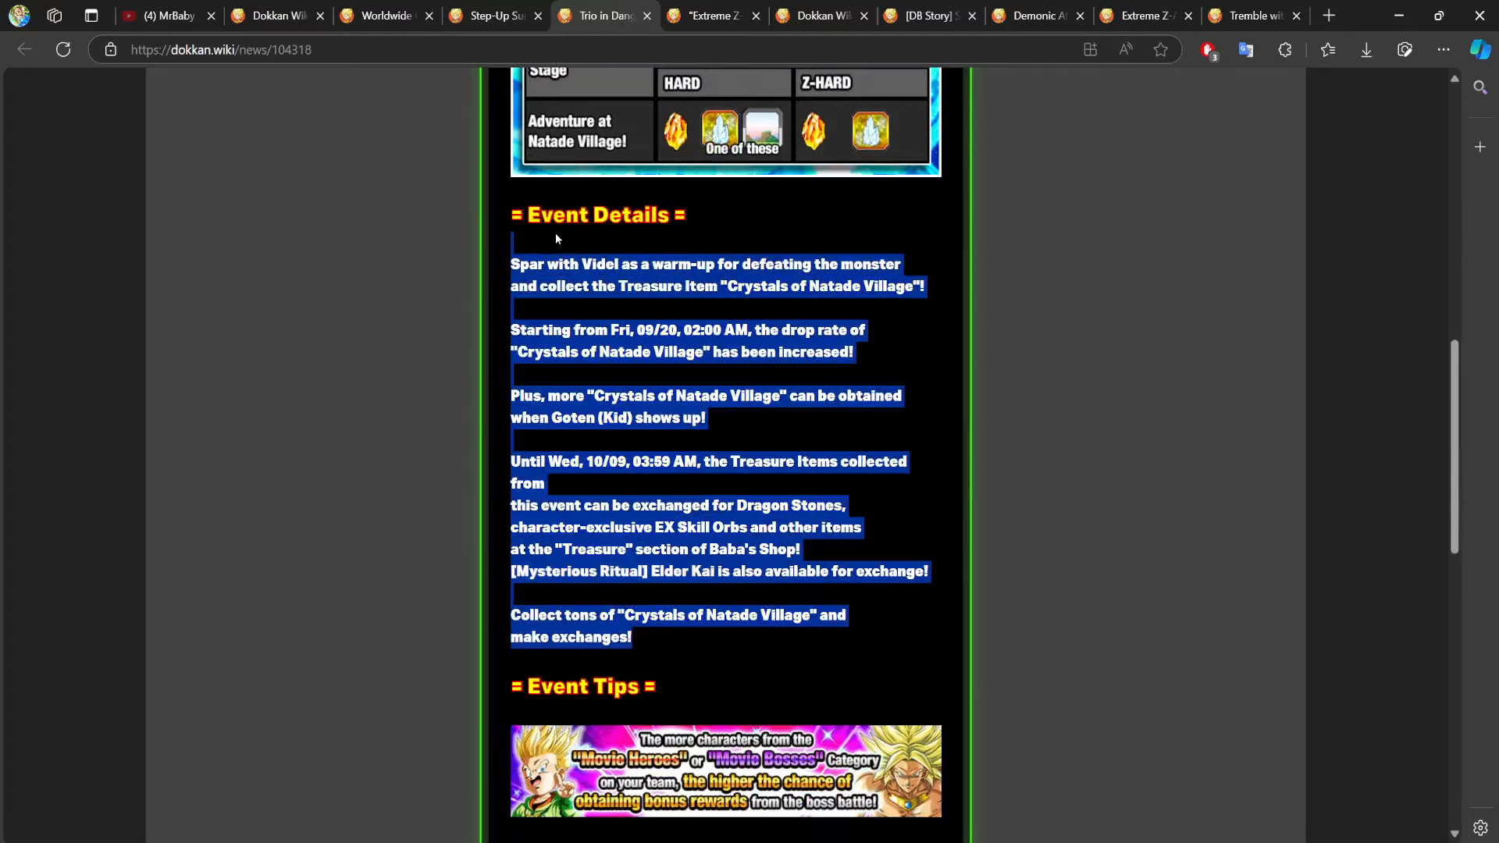
{"action": "scroll", "scroll_direction": "up", "scroll_amount": 3}
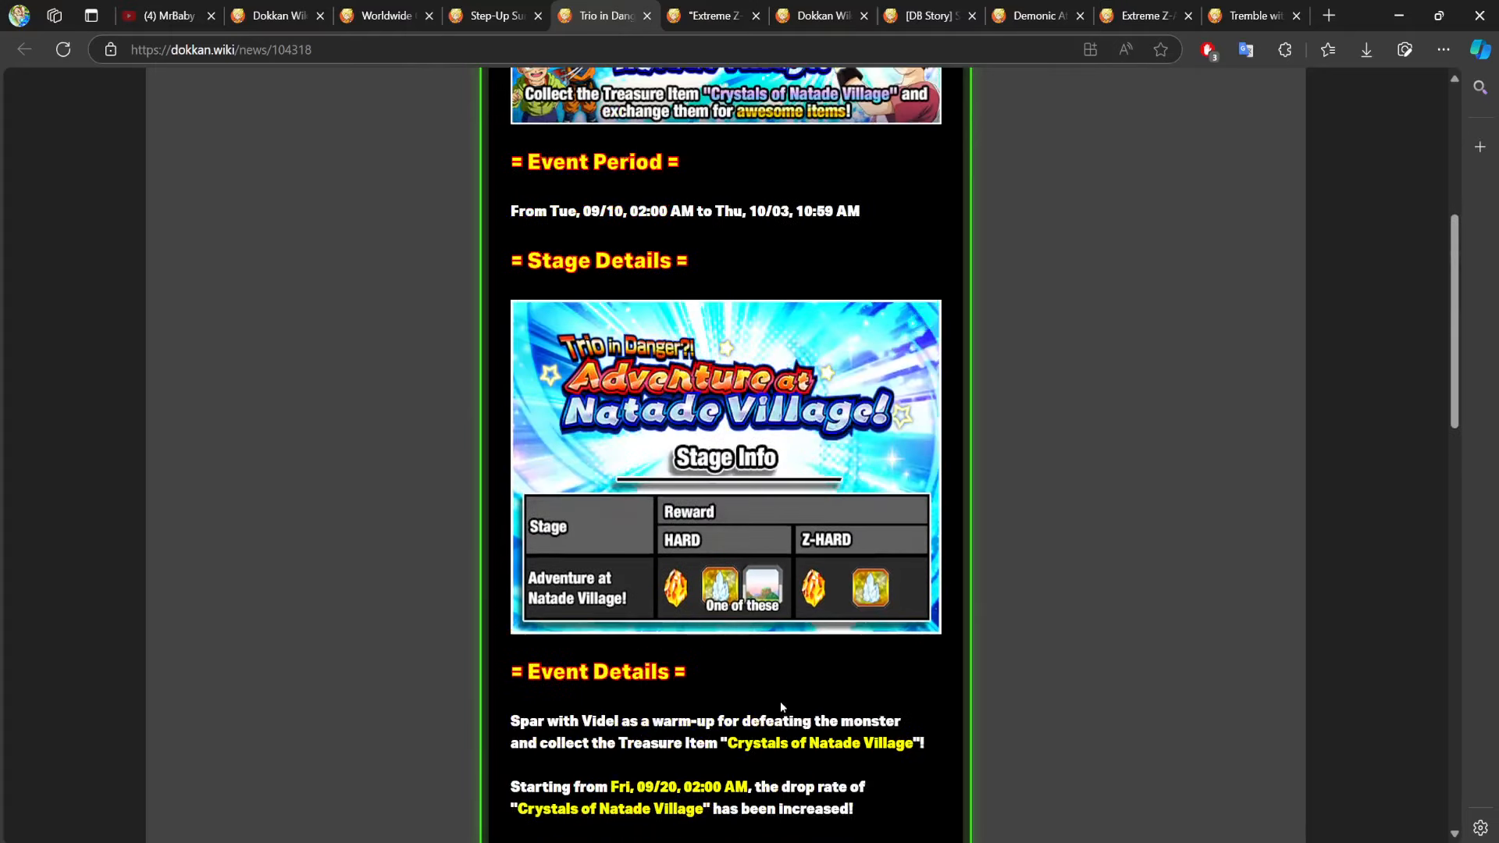
{"action": "scroll", "scroll_direction": "up", "scroll_amount": 3}
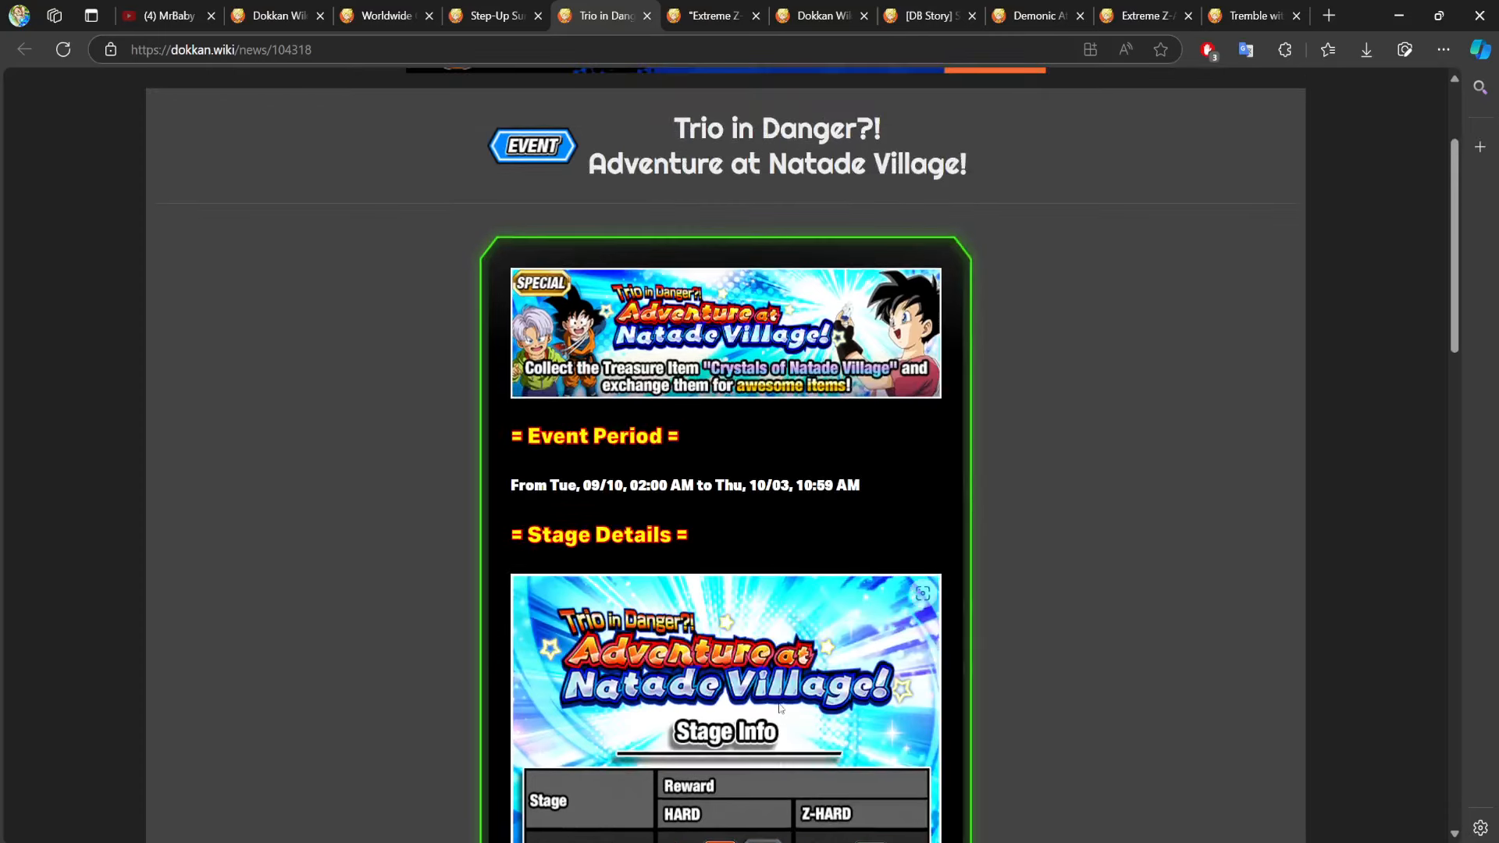
{"action": "mouse_move", "coordinate": [825, 504]}
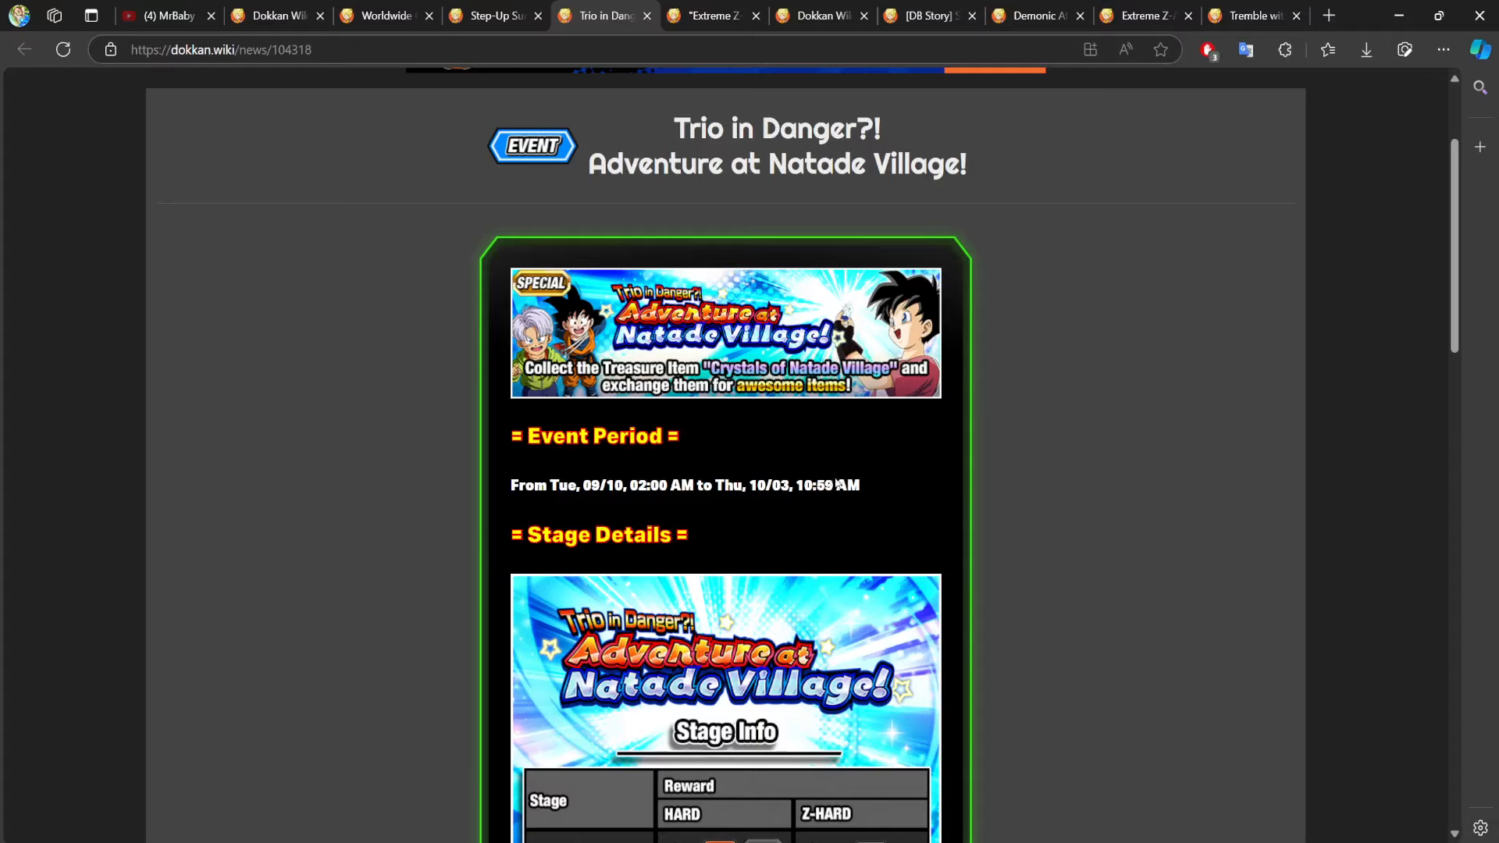
{"action": "mouse_move", "coordinate": [946, 238]}
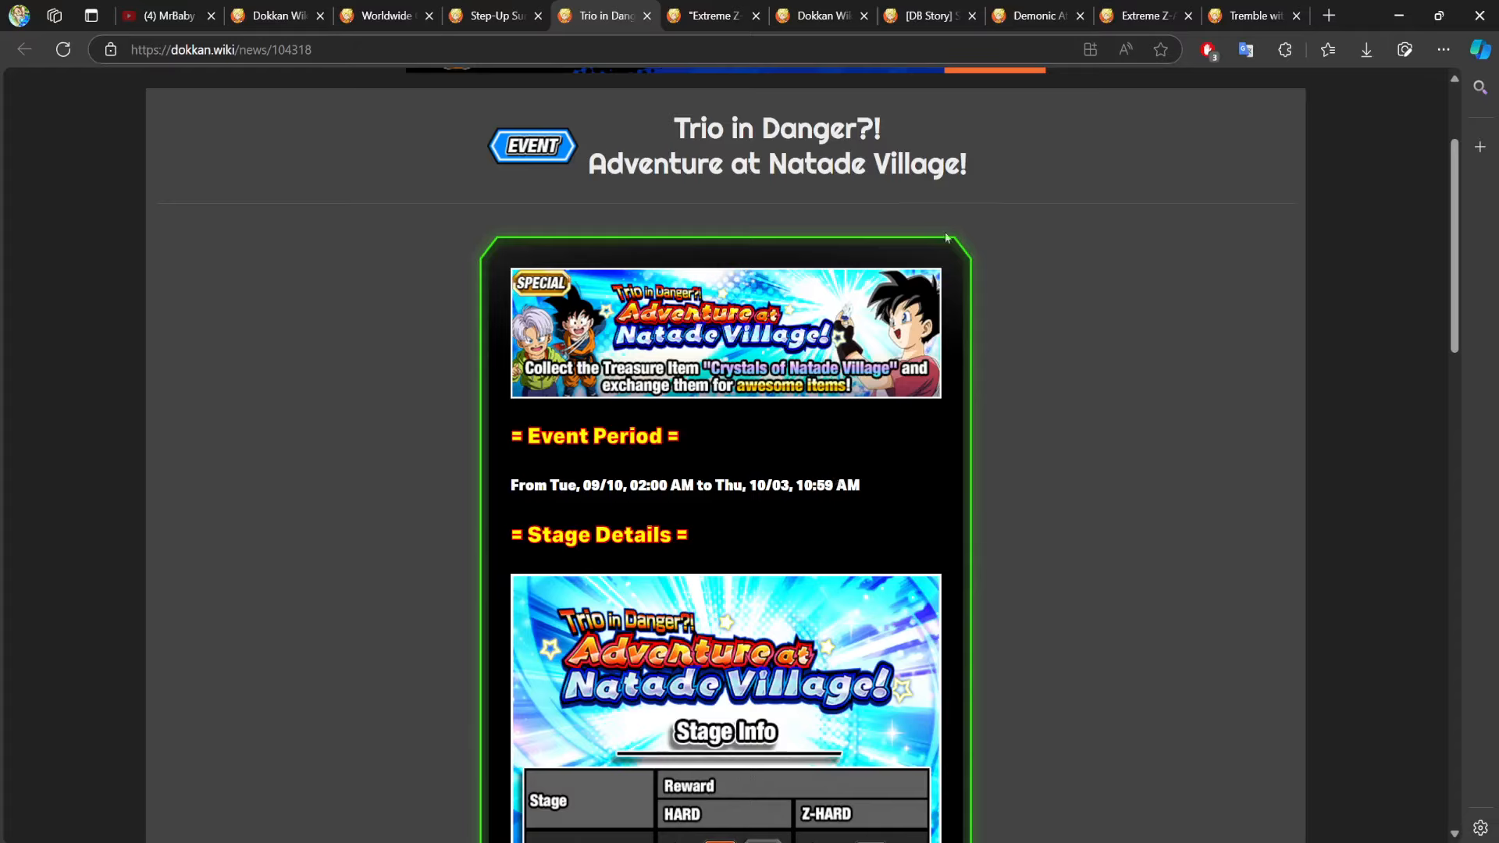
{"action": "mouse_move", "coordinate": [282, 322]}
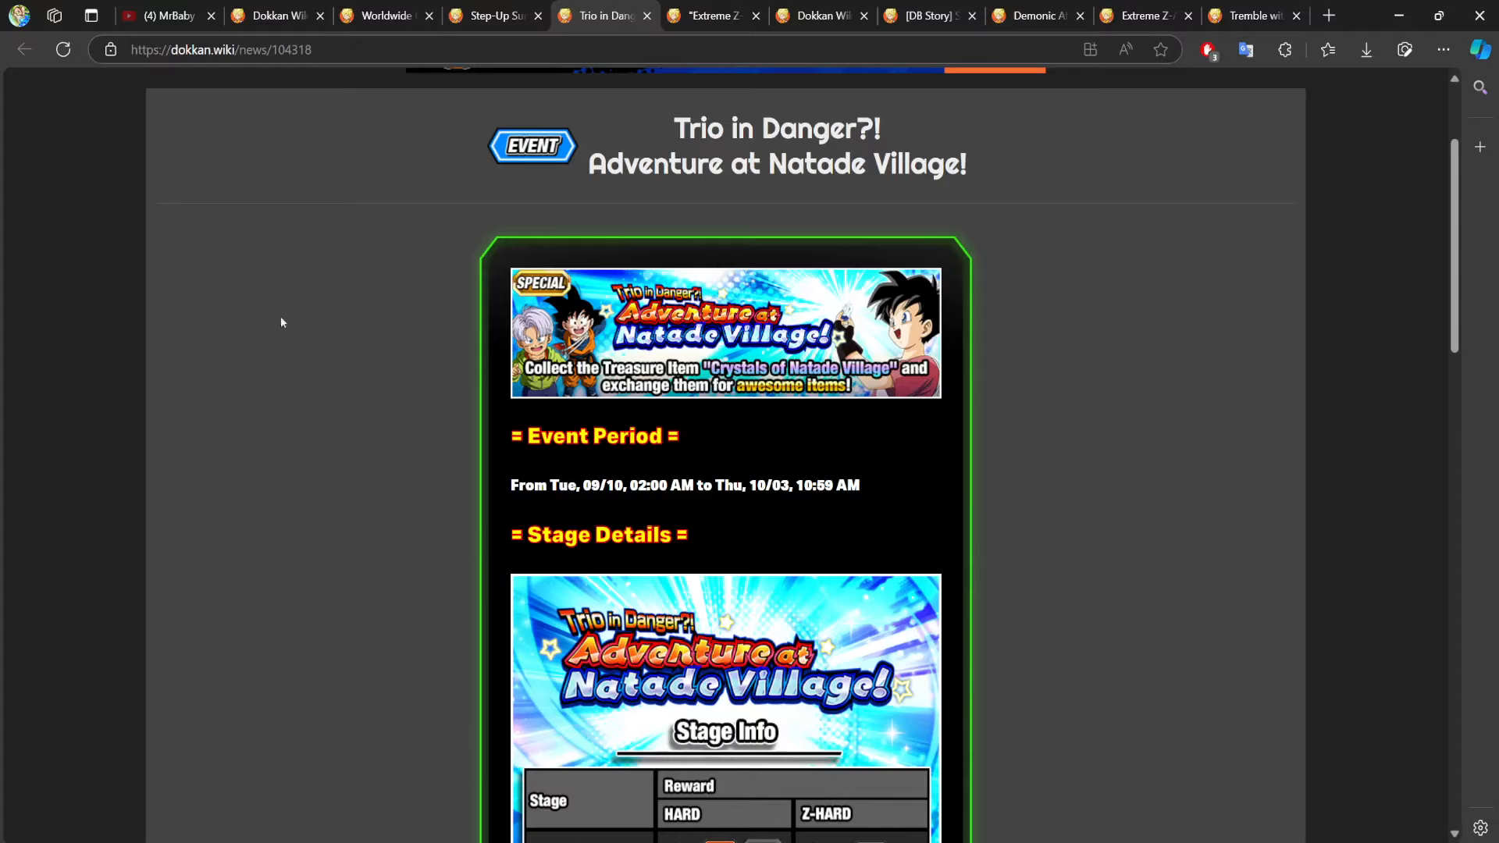
{"action": "mouse_move", "coordinate": [1477, 561]}
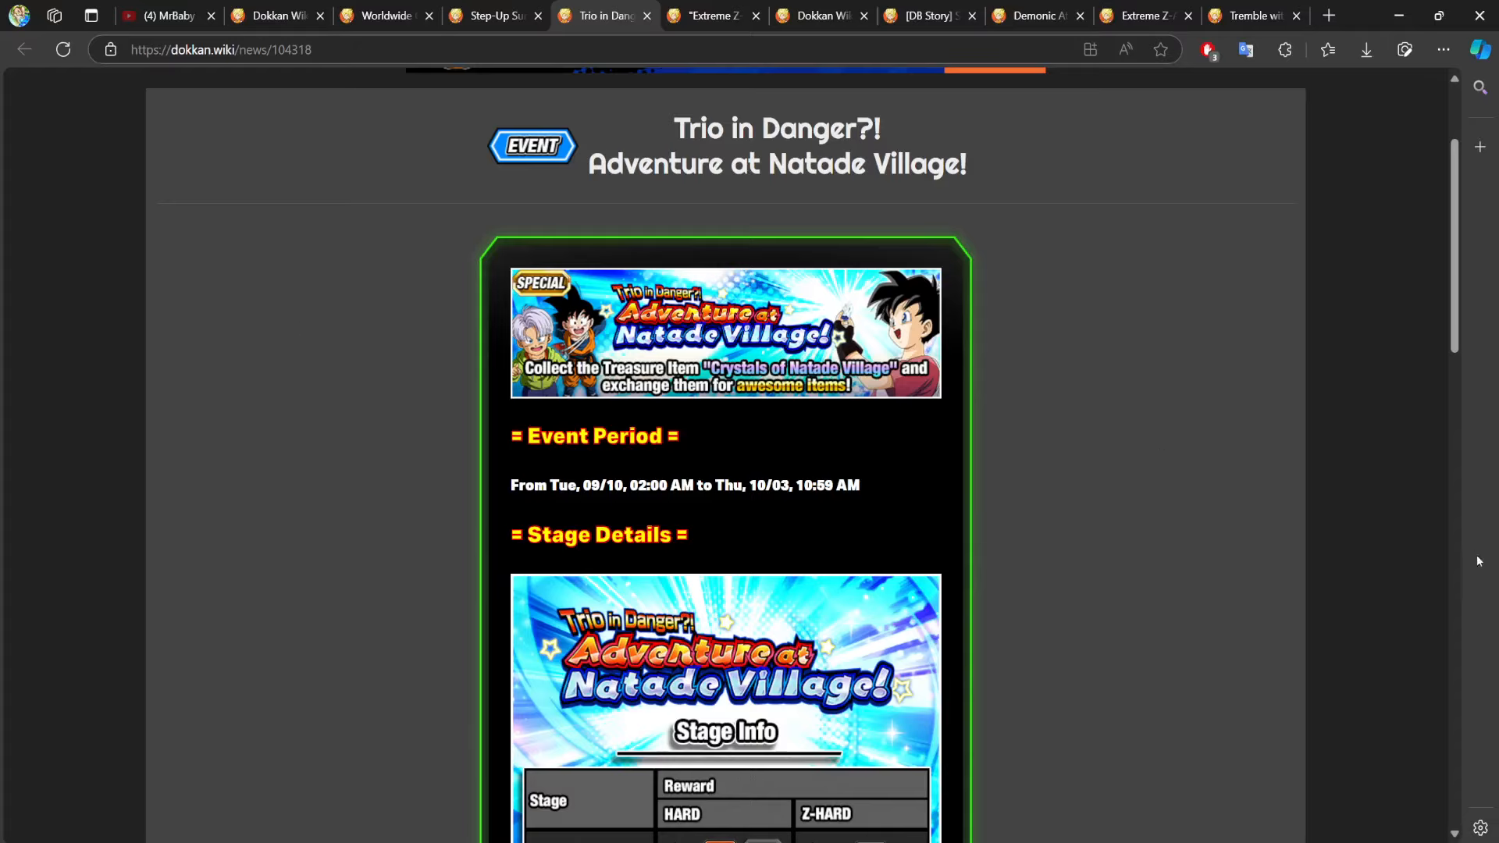
{"action": "mouse_move", "coordinate": [661, 469]}
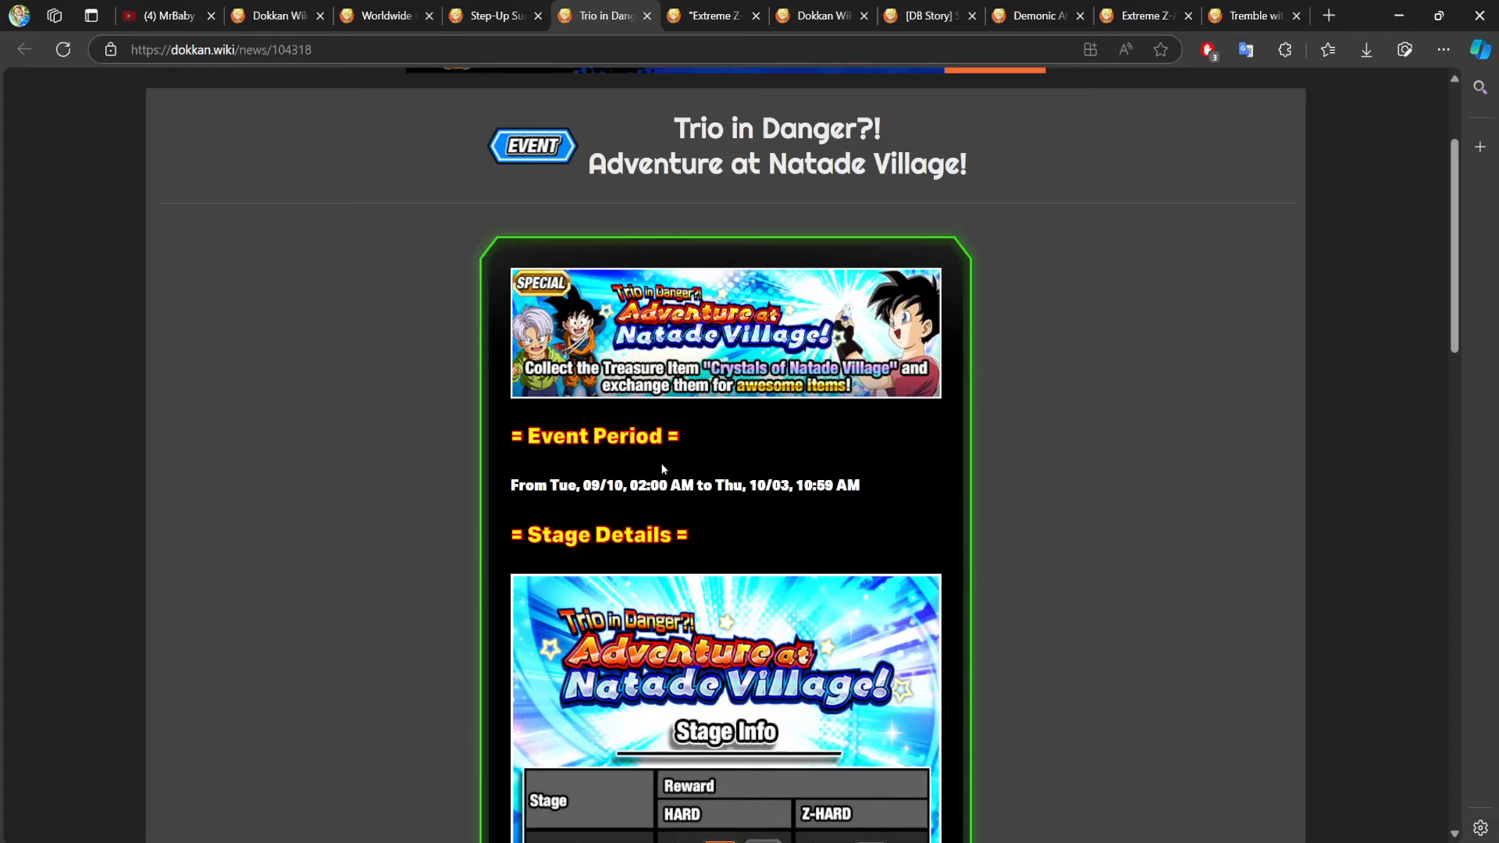
{"action": "mouse_move", "coordinate": [865, 494]}
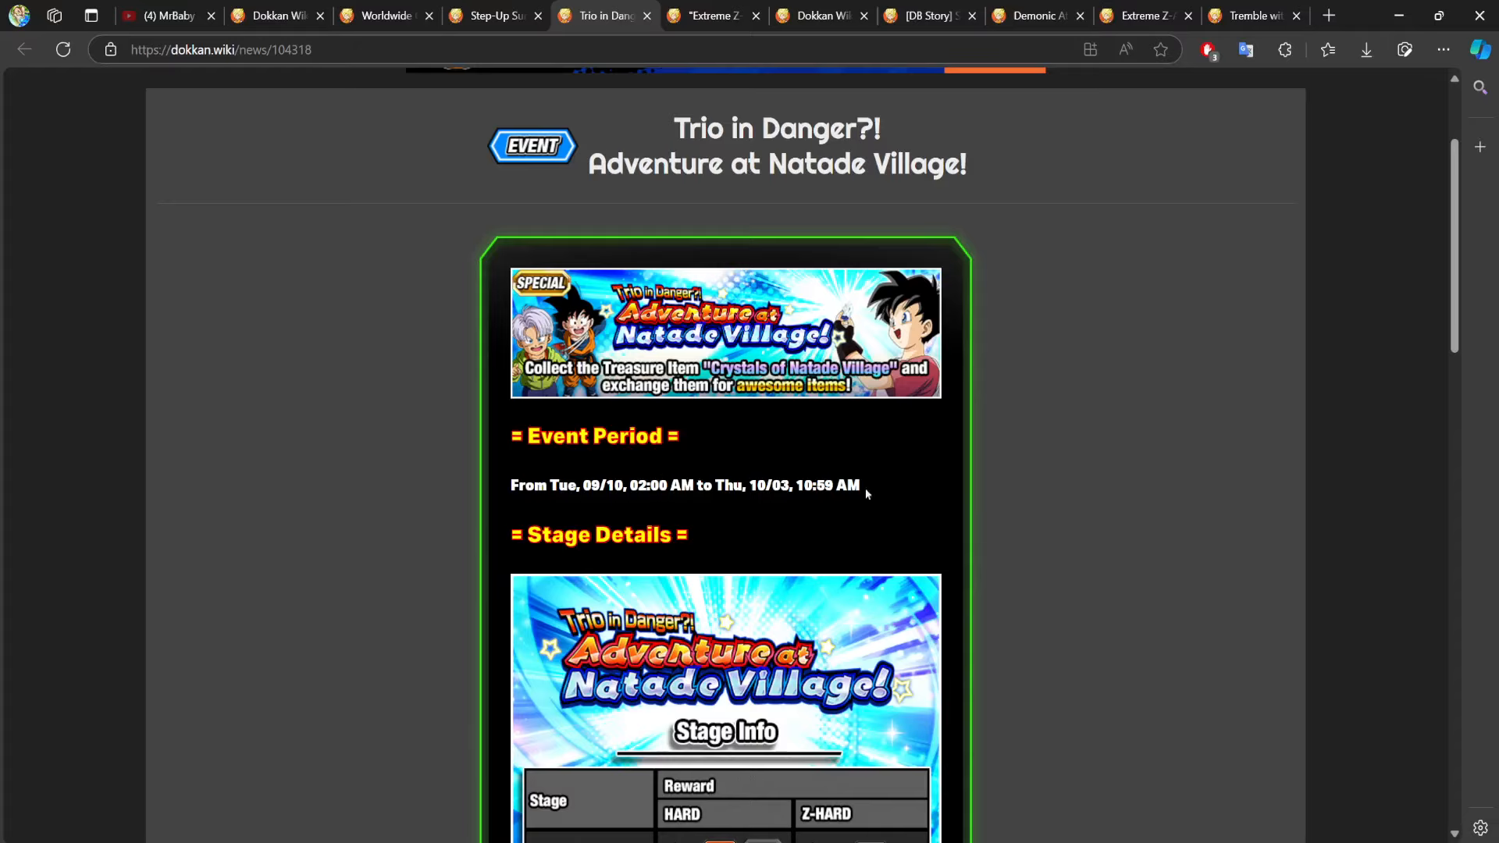